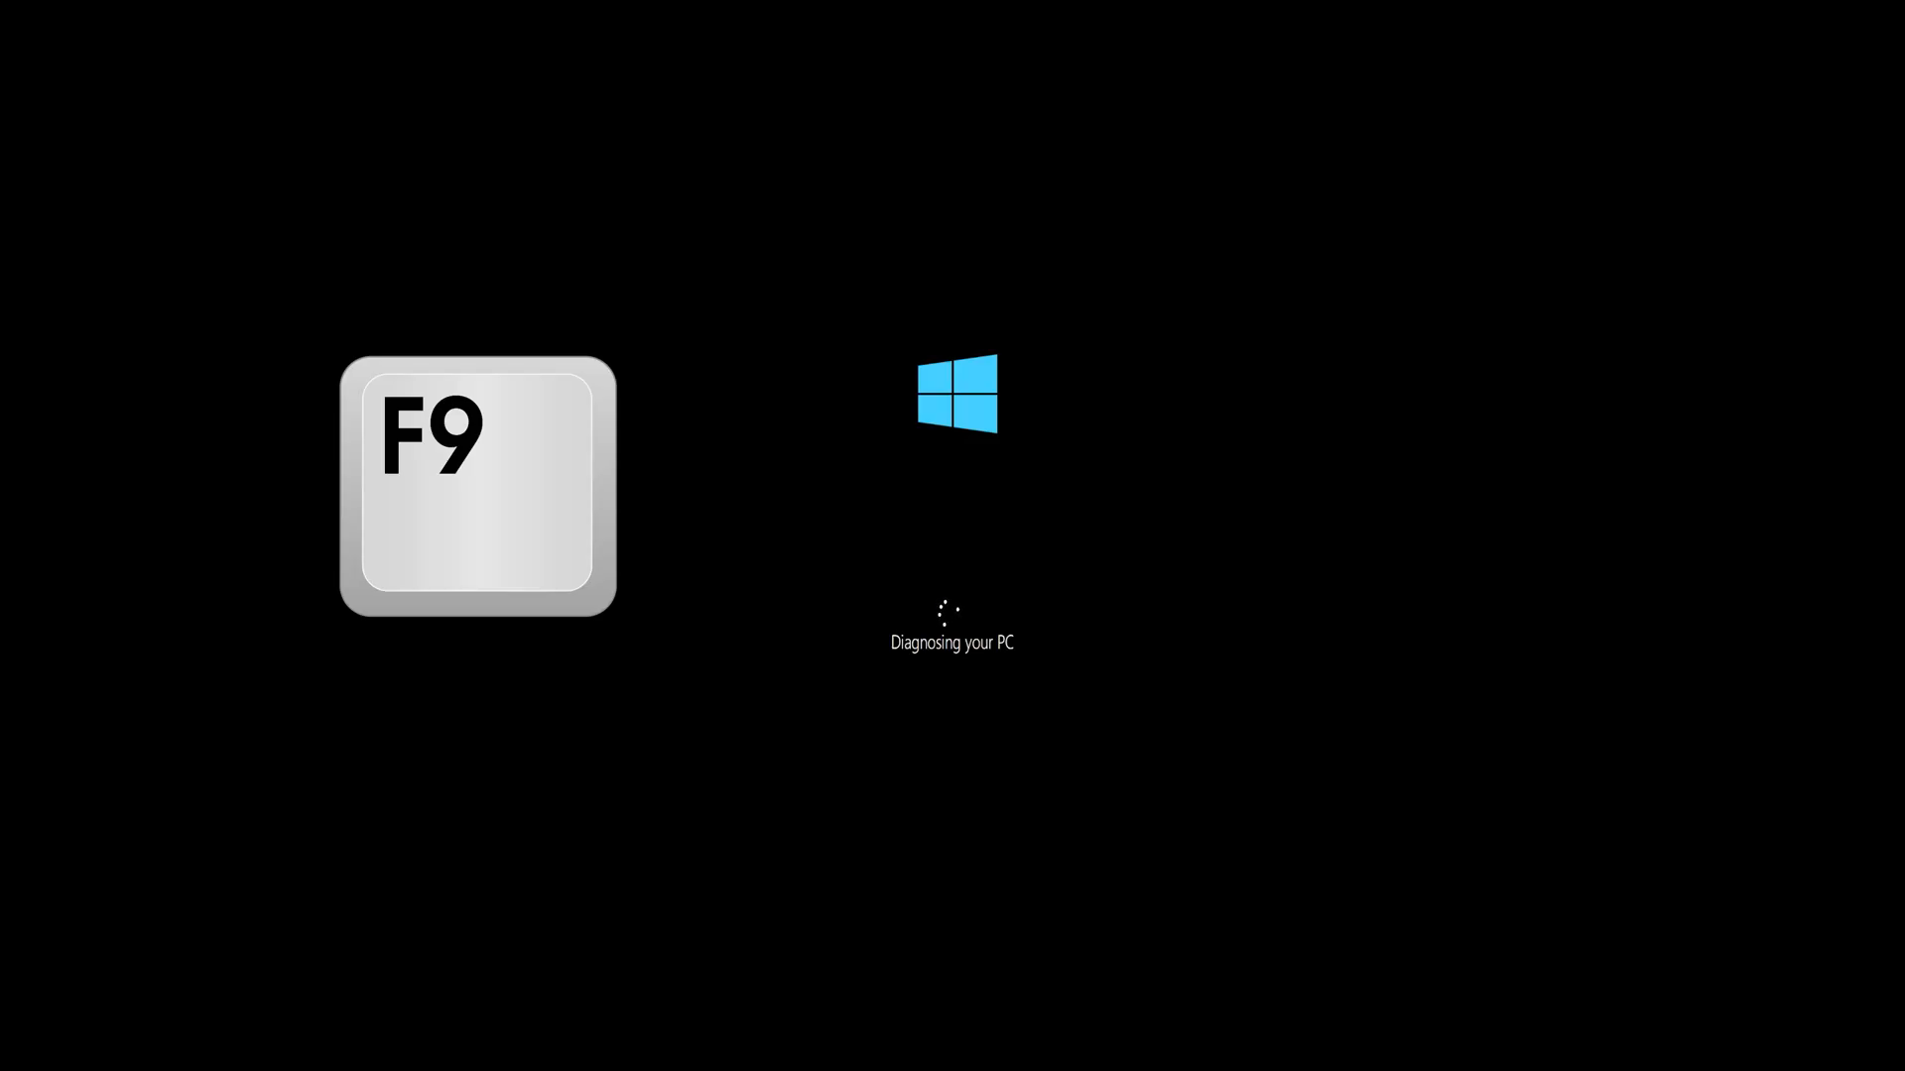
Step: Interrupt startup with F9 and force a shutdown so Automatic Repair reports it couldn't repair the PC
key(F9)
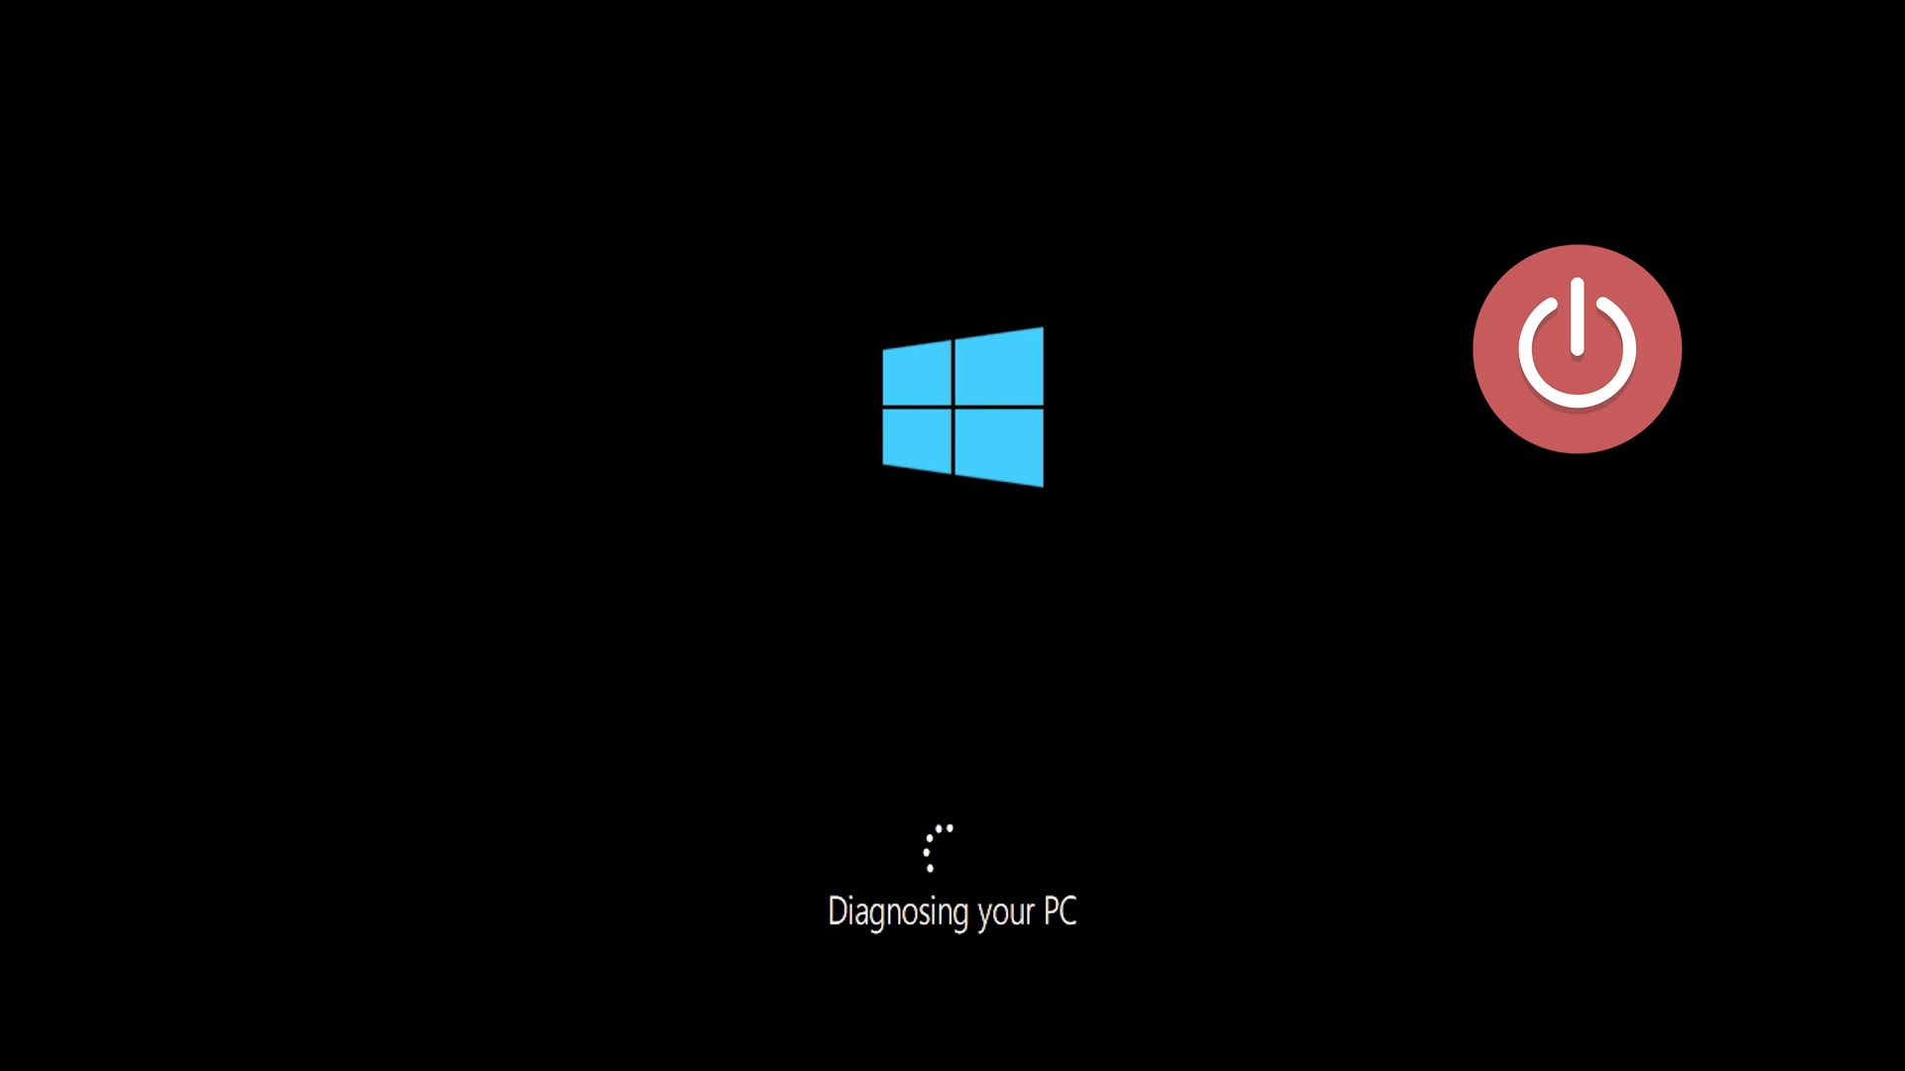
click(1577, 342)
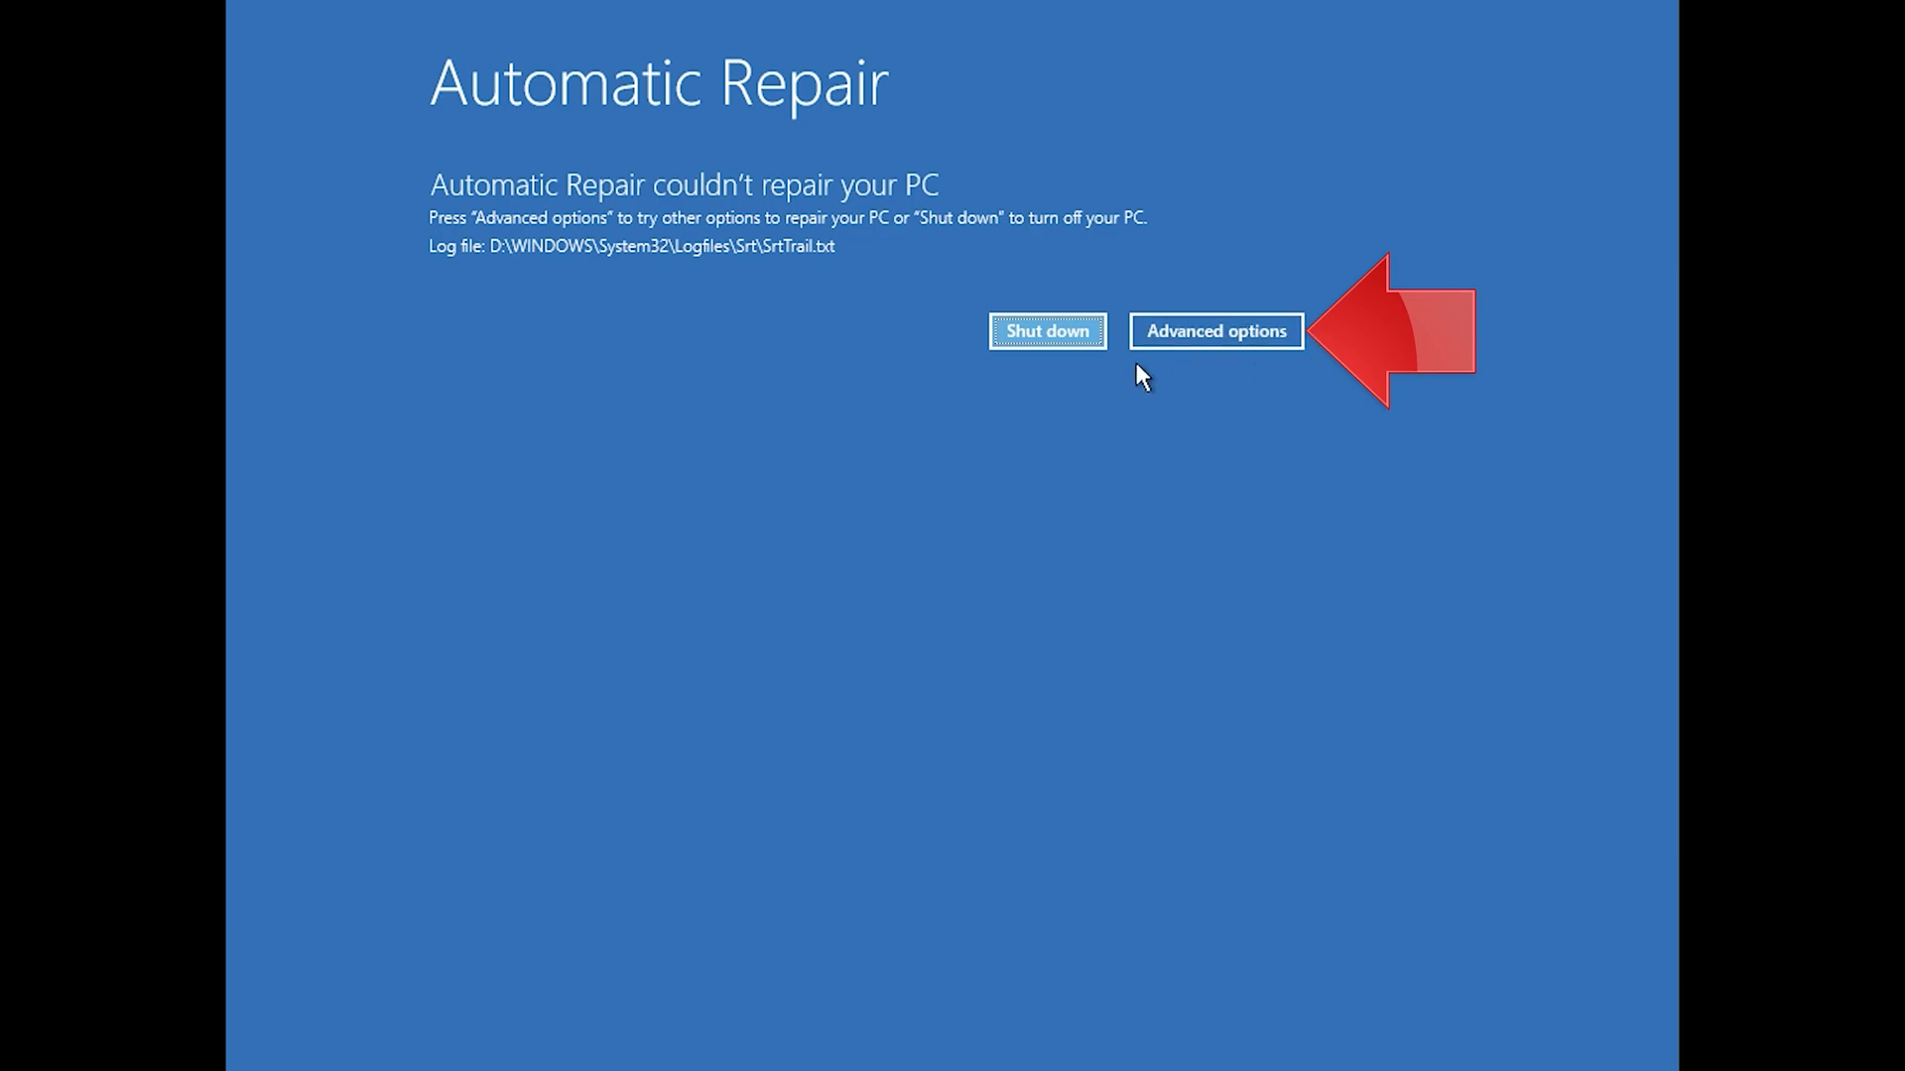
mouse_move(1212, 333)
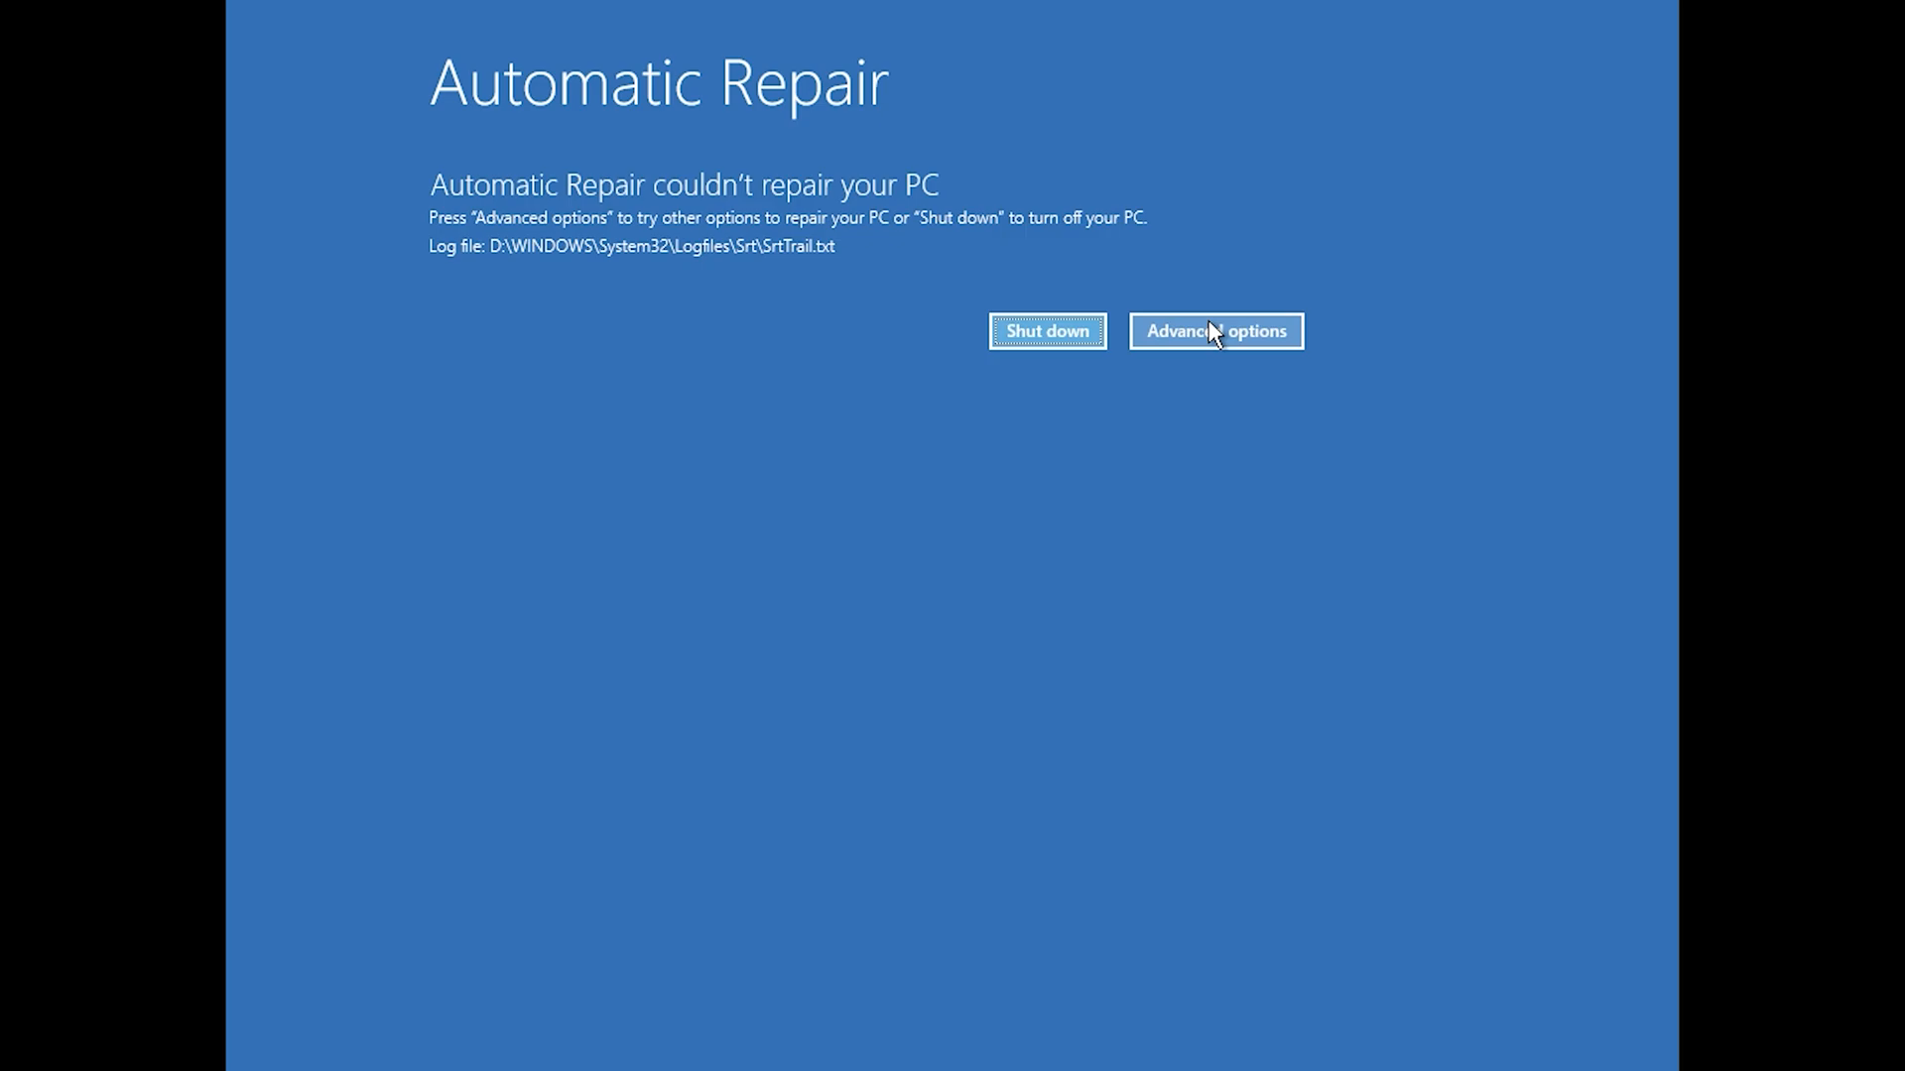
Step: Go from the failed-repair notice through Troubleshoot to the Advanced options page
click(1216, 331)
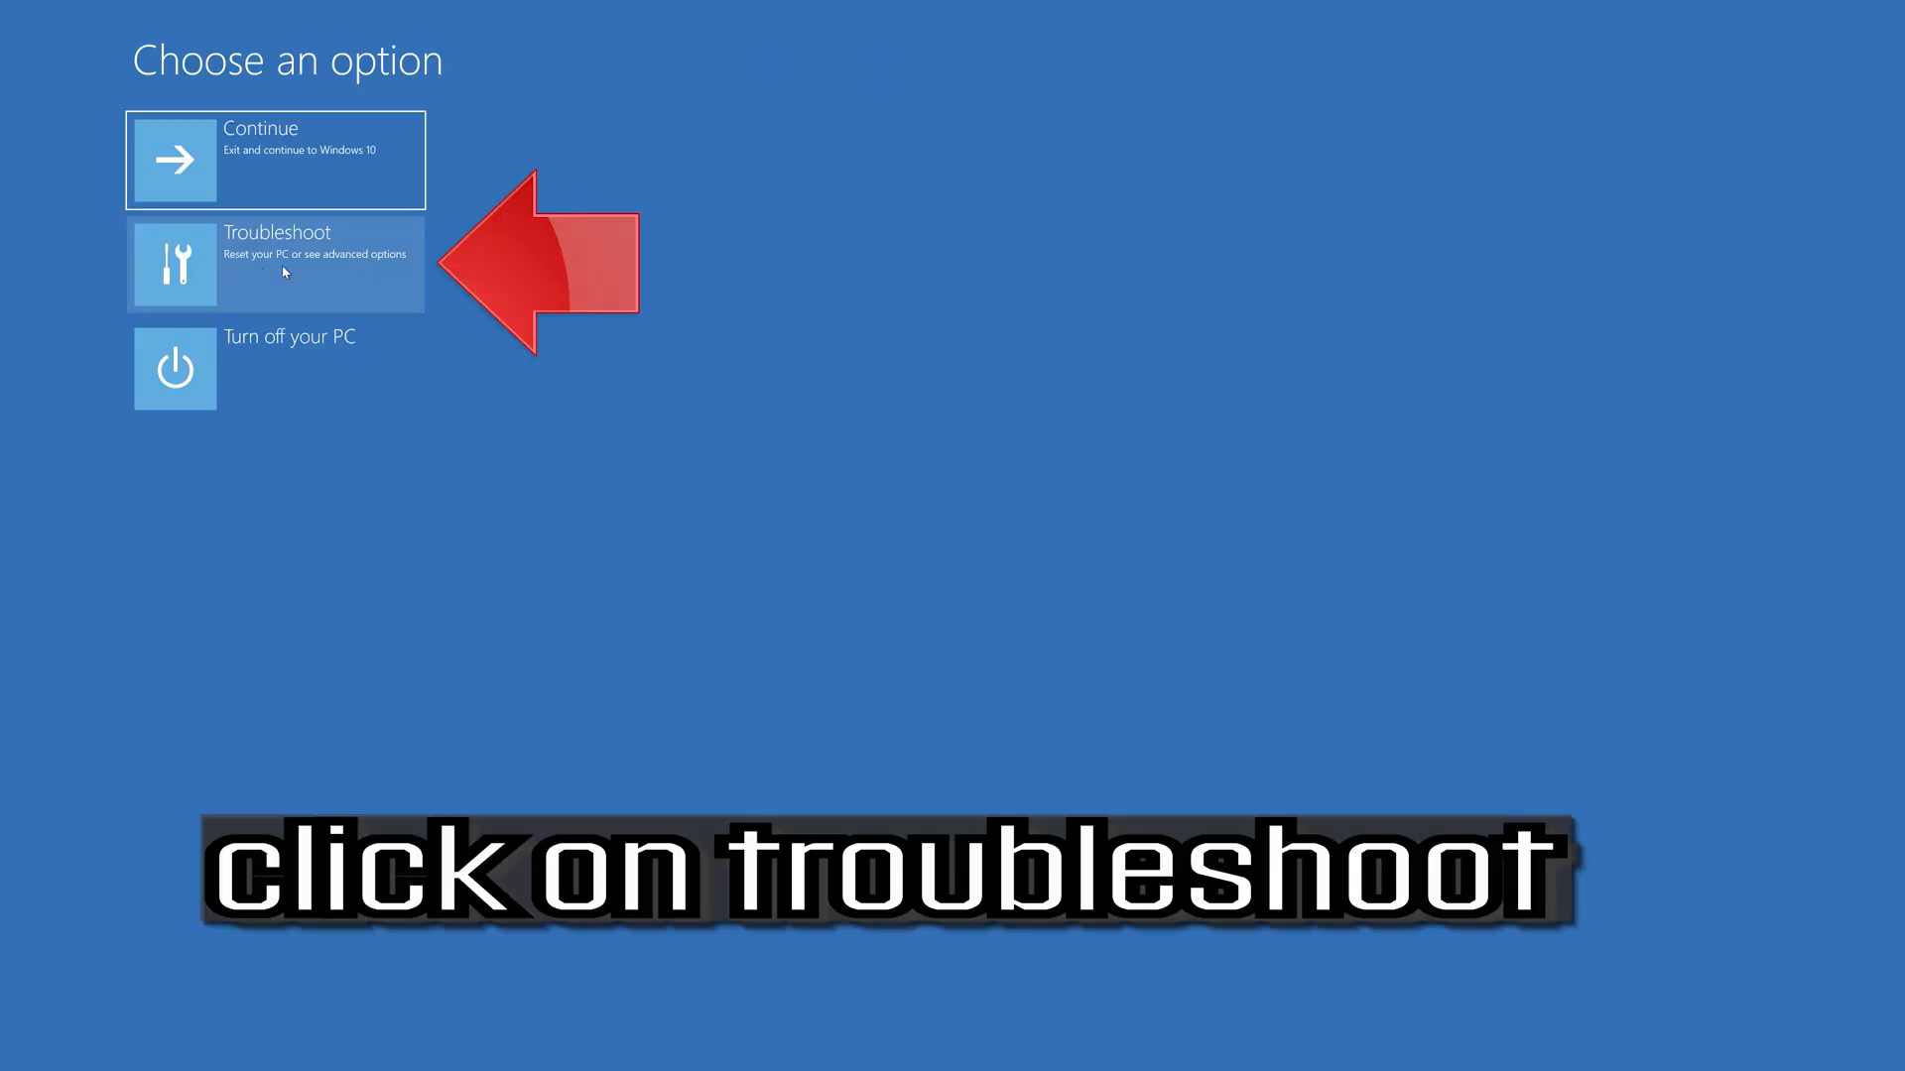
click(283, 266)
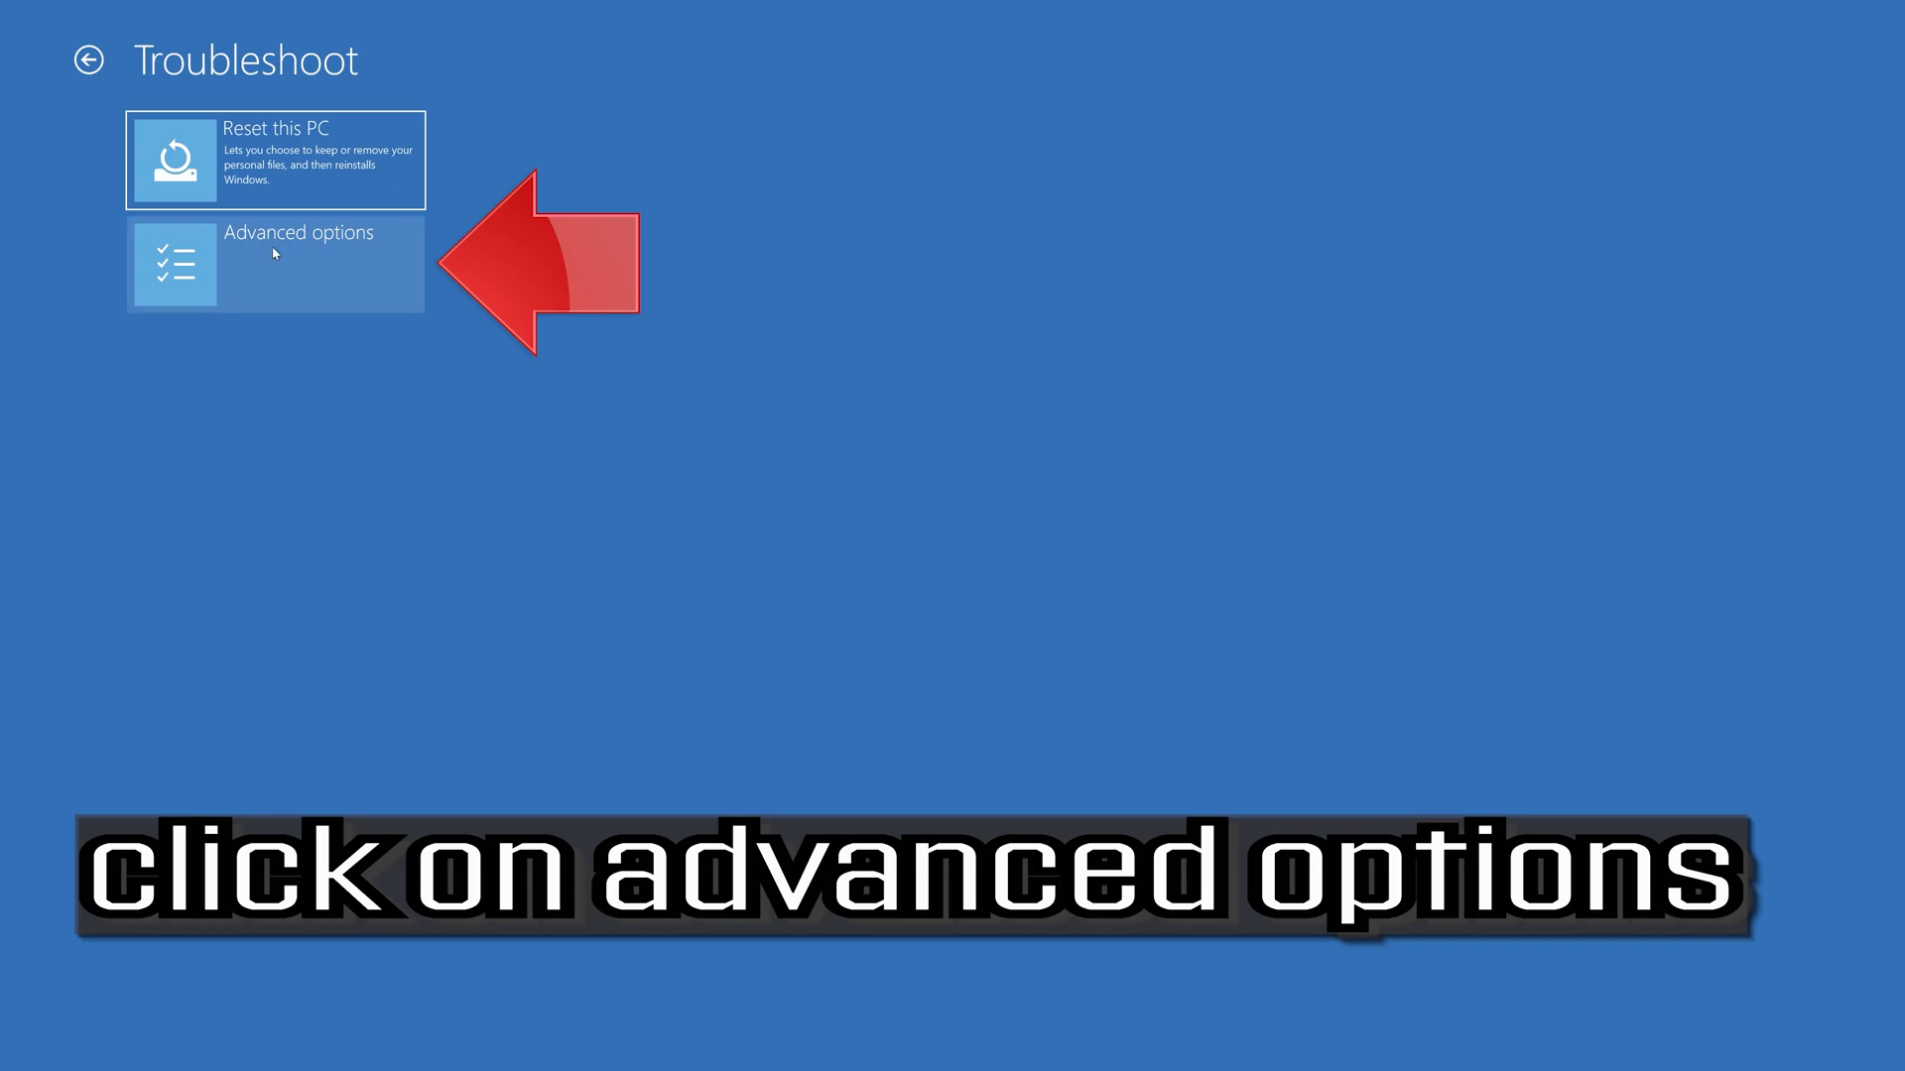
mouse_move(333, 275)
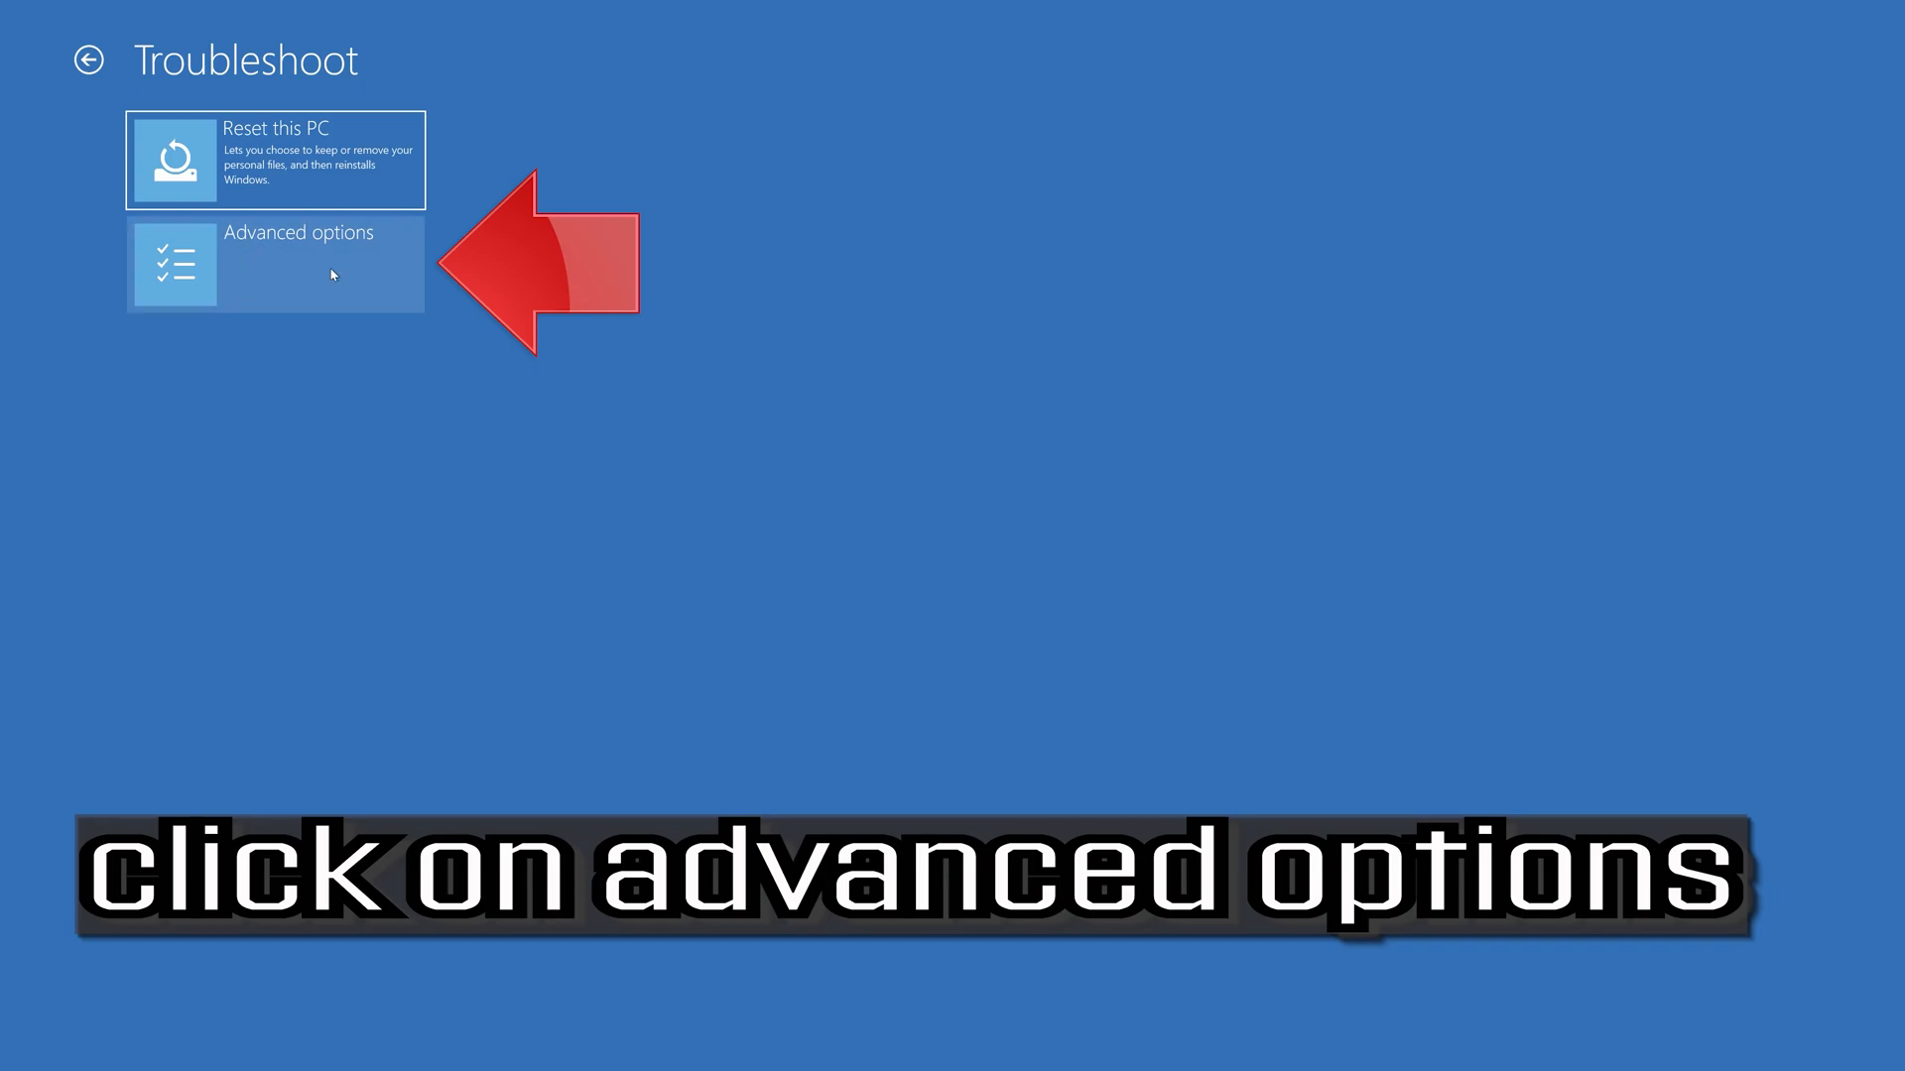
click(327, 276)
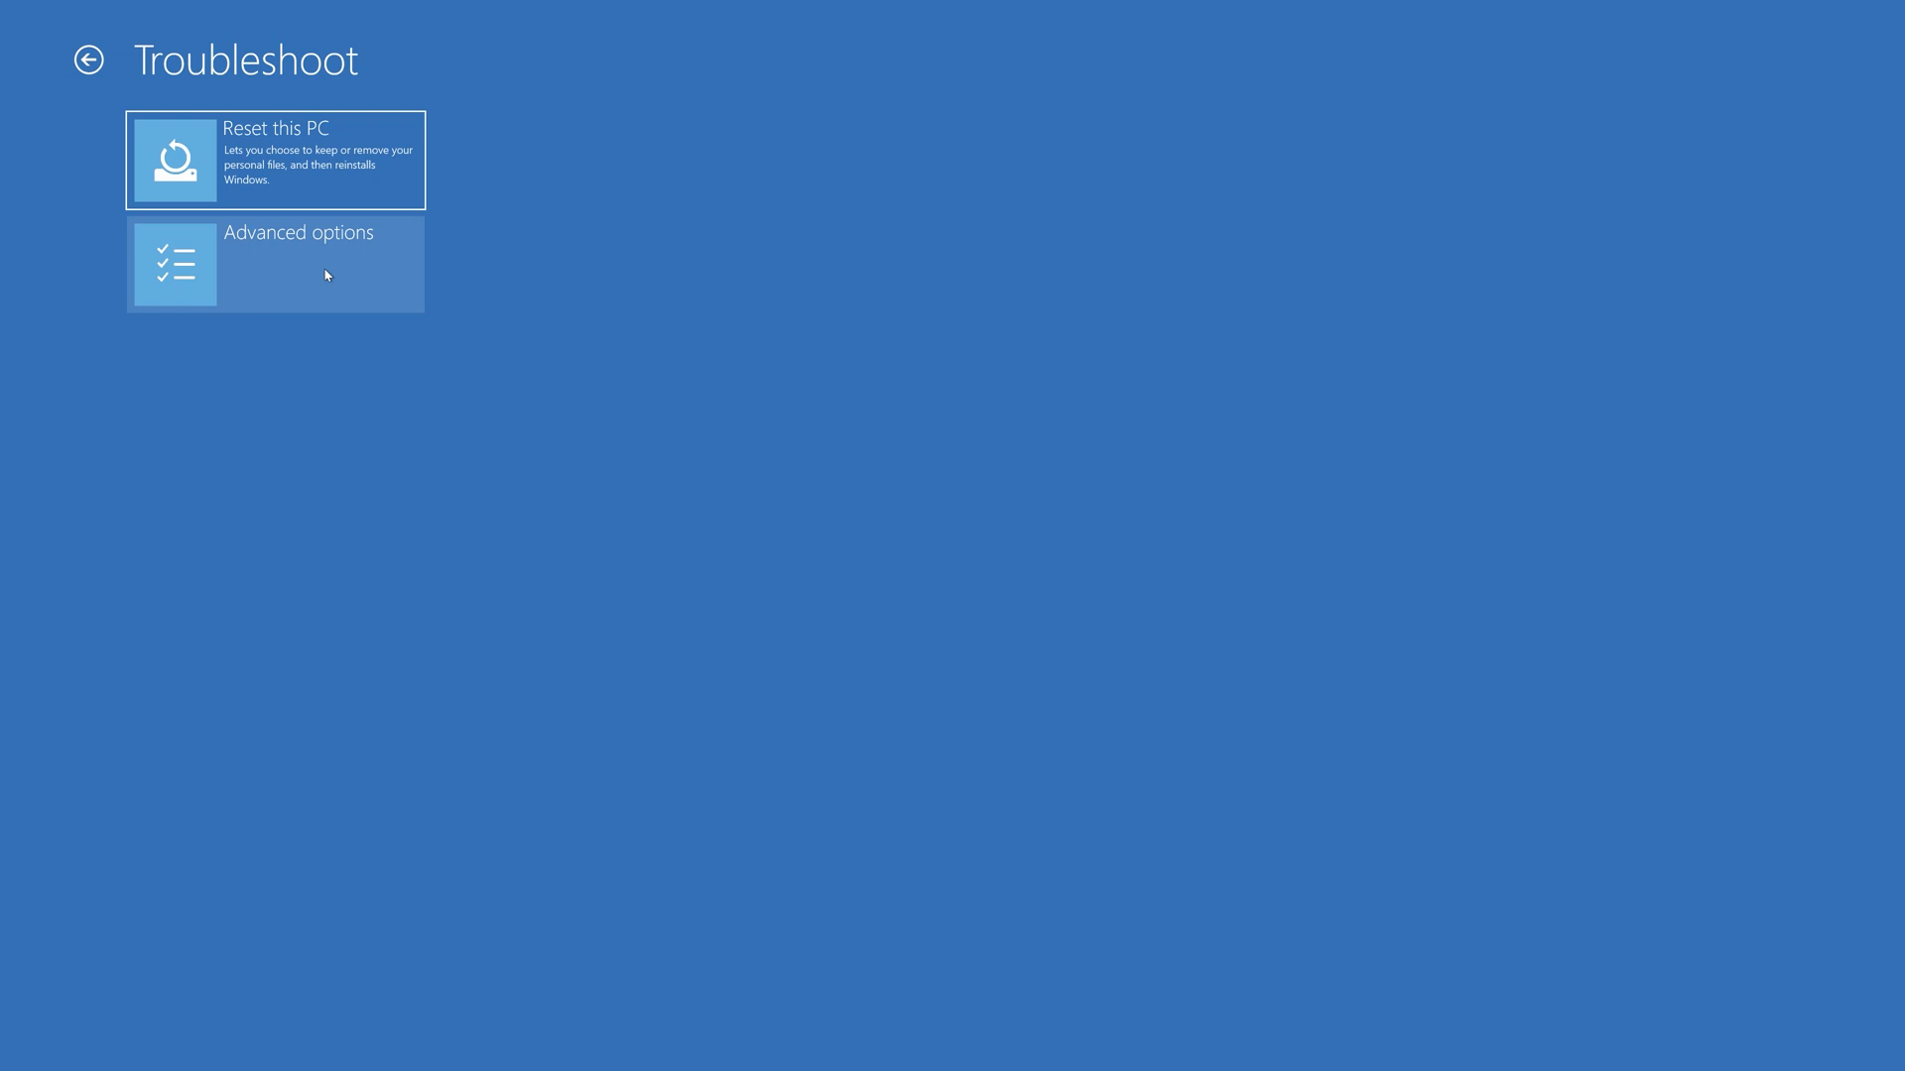
click(276, 263)
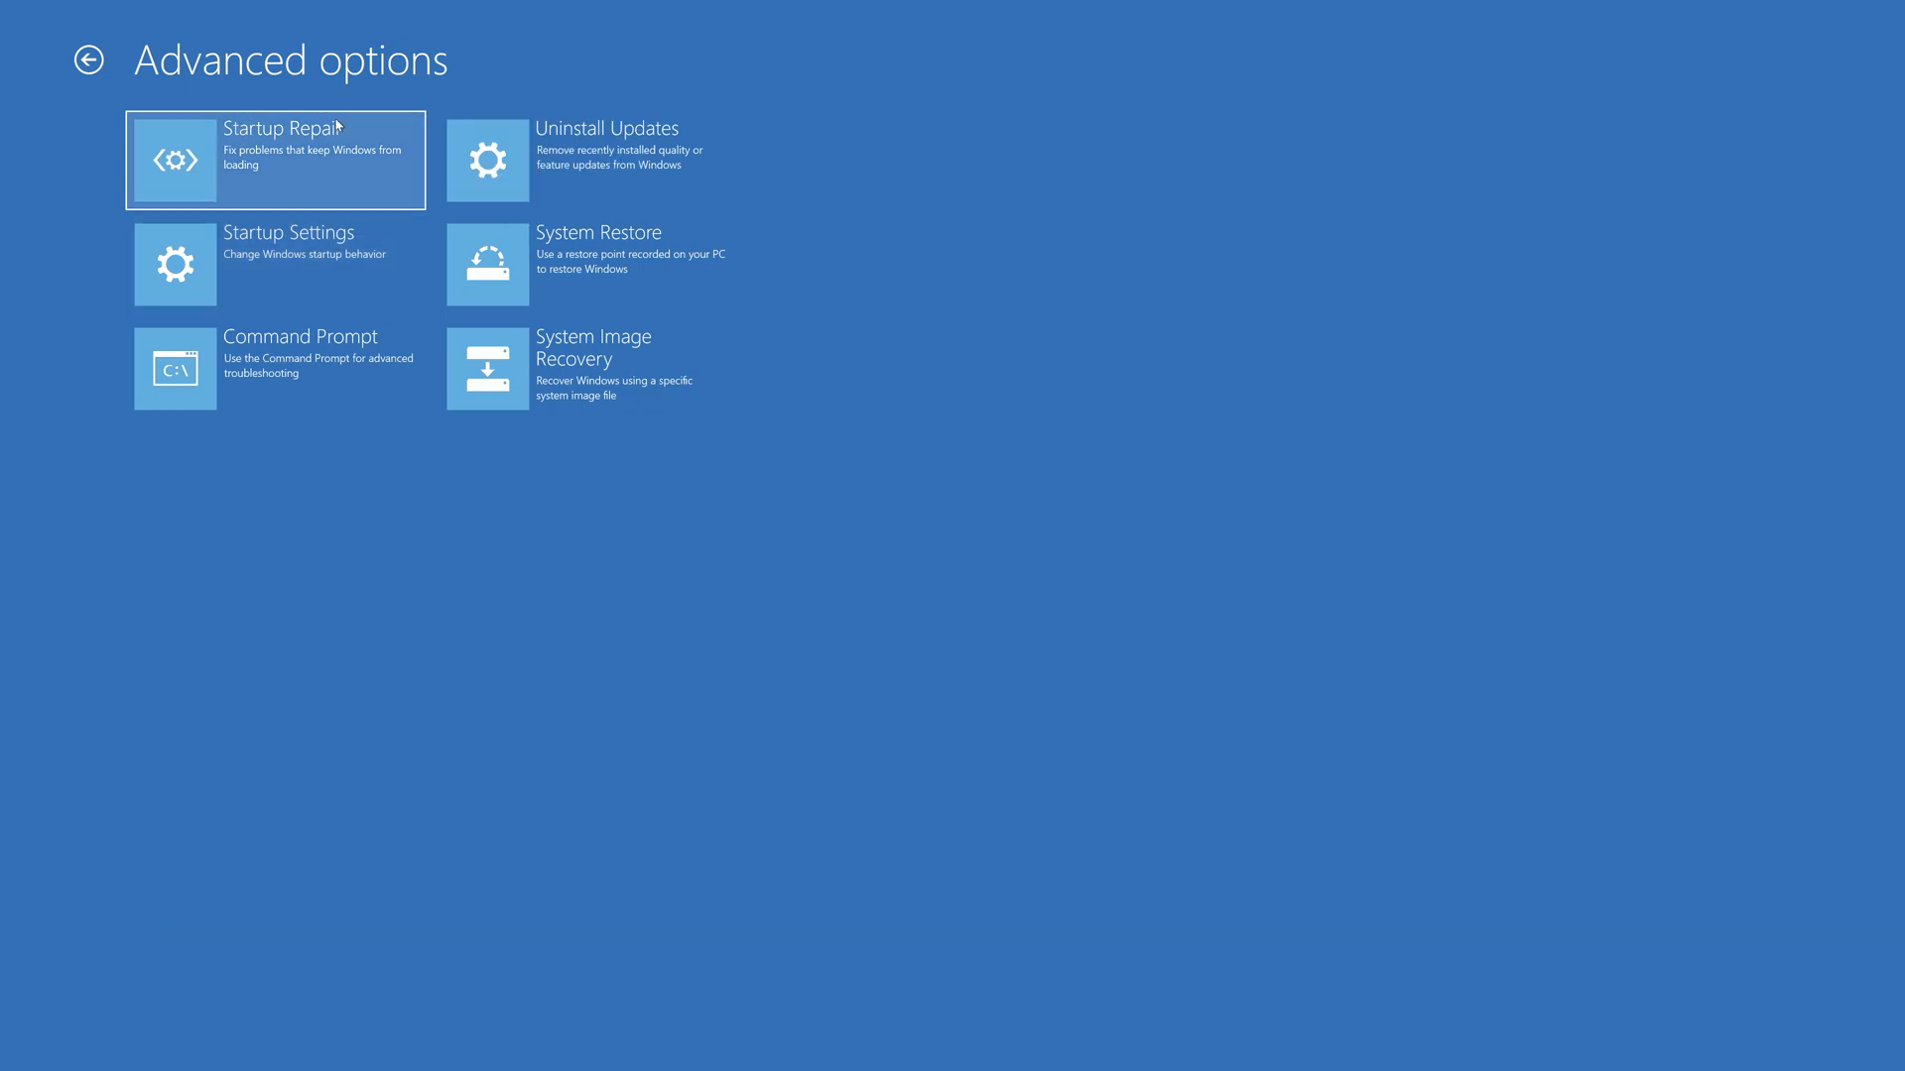
mouse_move(305, 172)
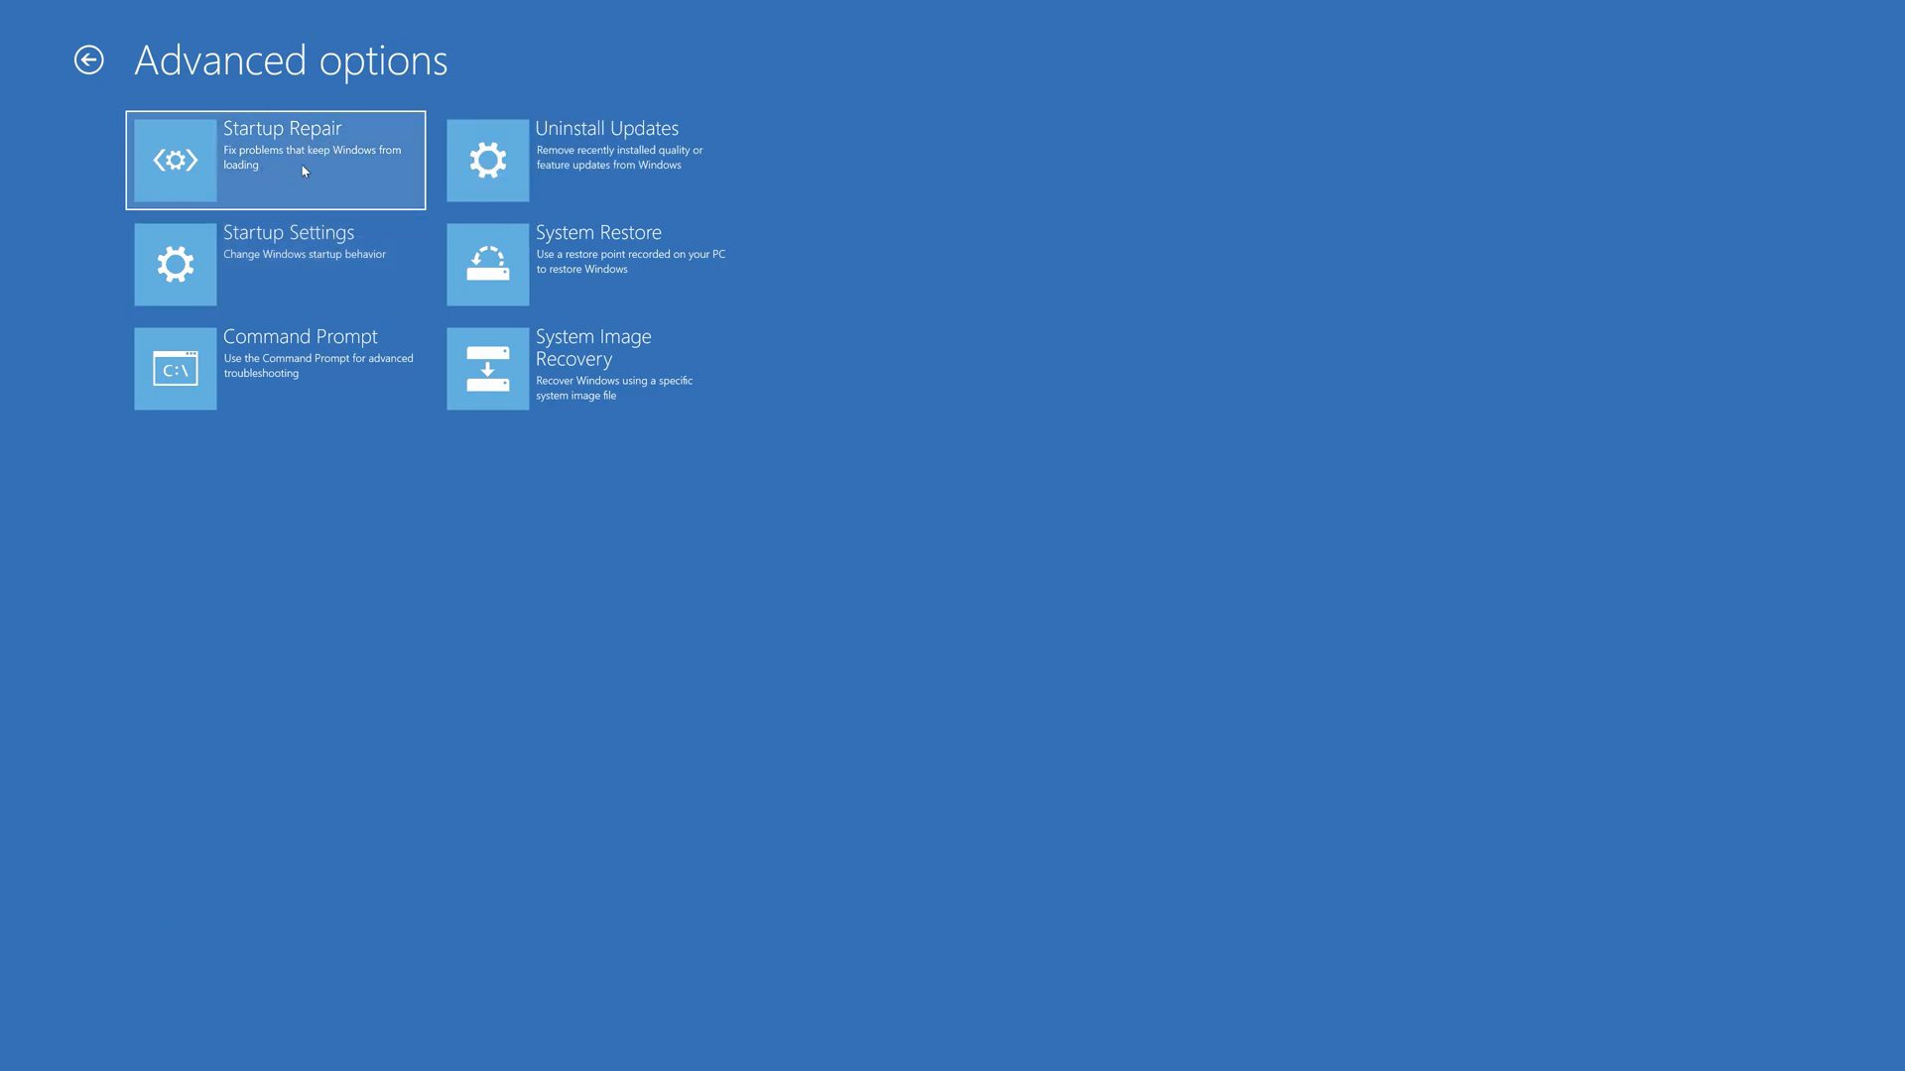
mouse_move(319, 166)
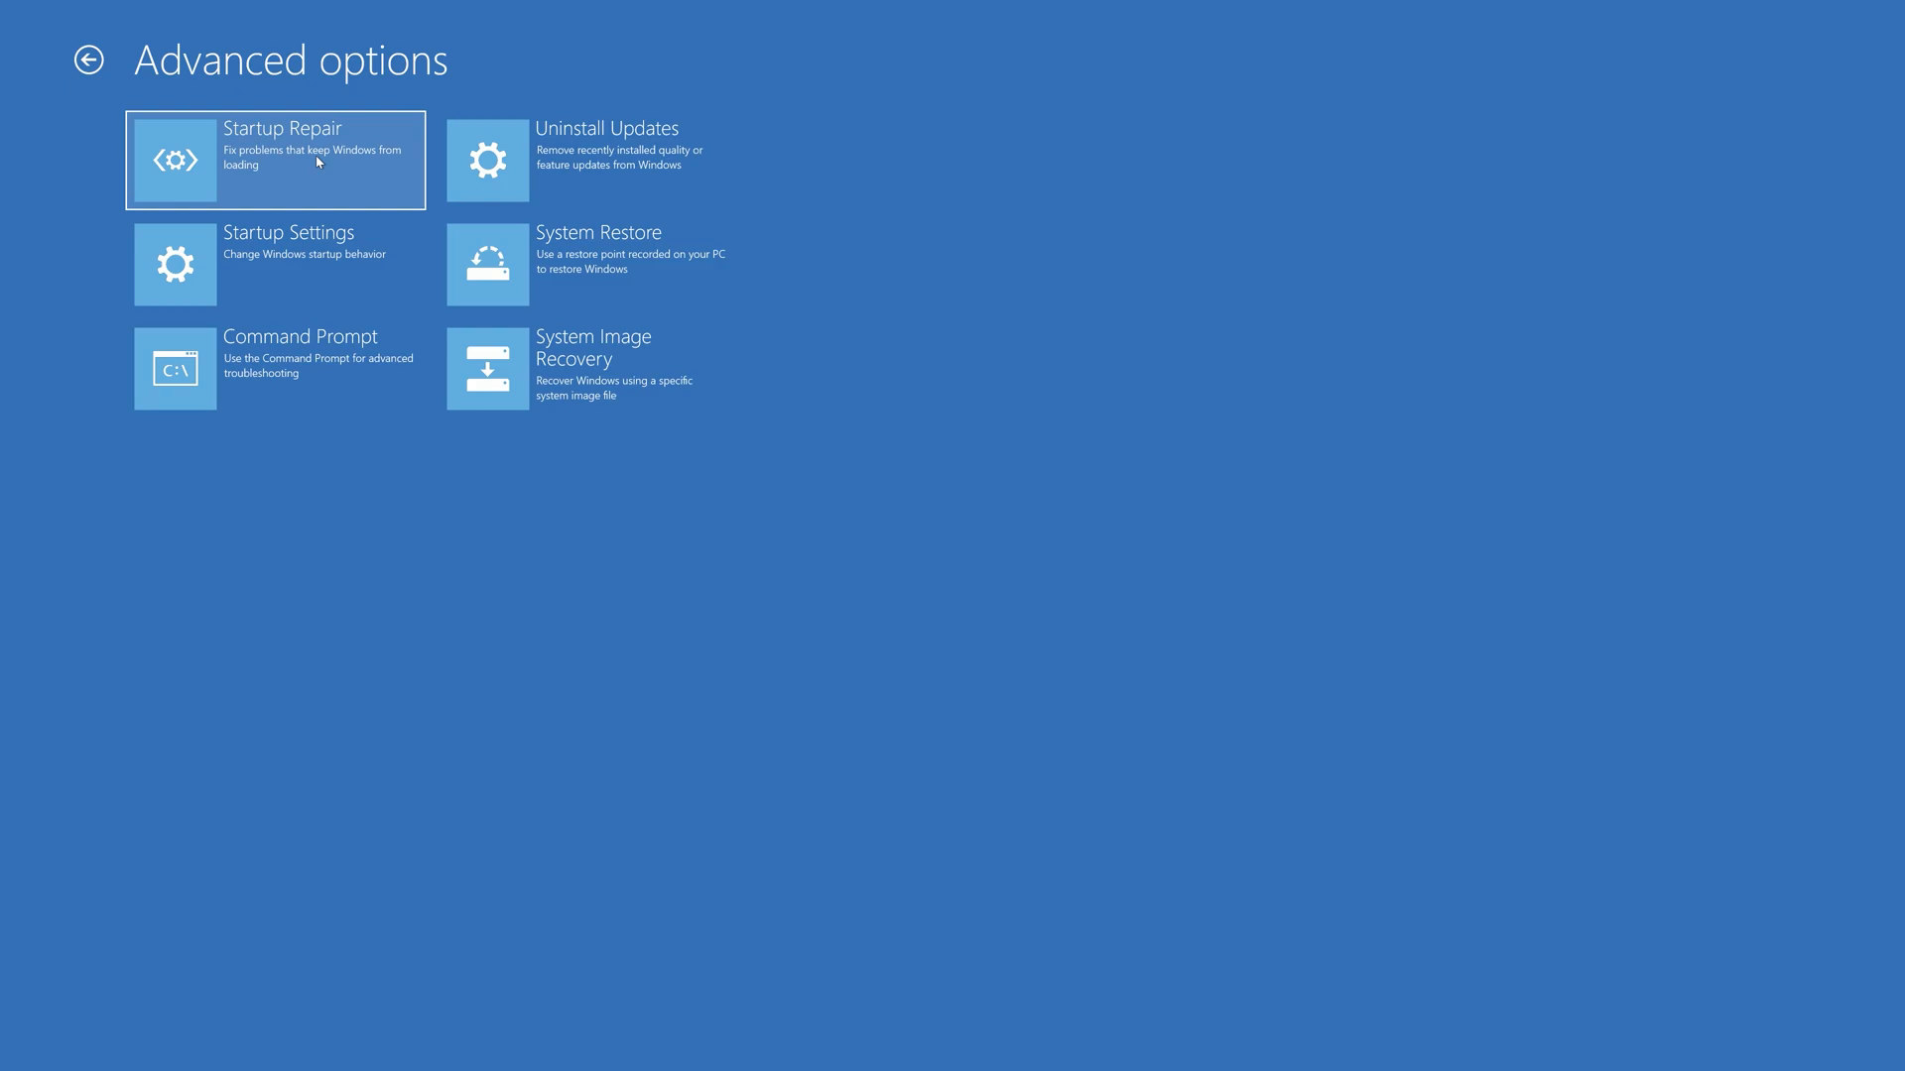
Step: Launch Startup Repair and continue with the user account to start repairing
click(281, 160)
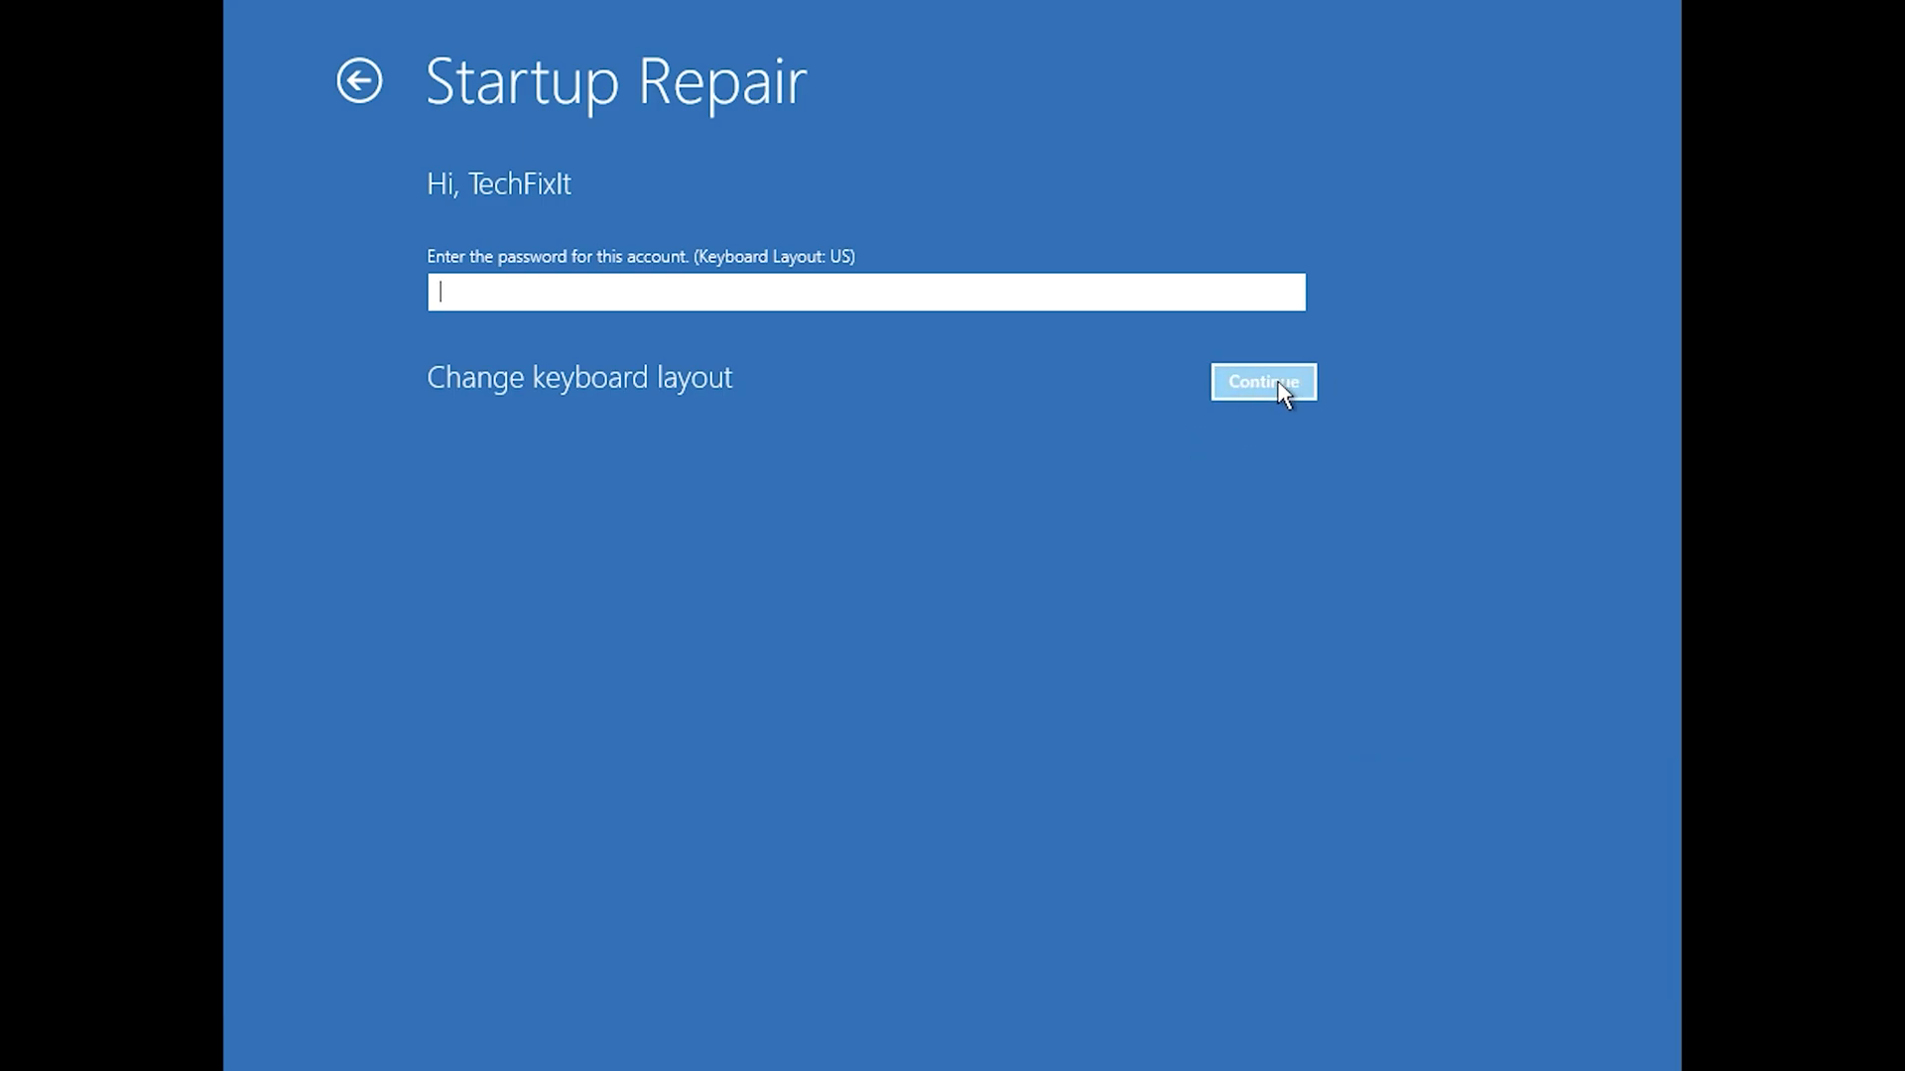
click(1263, 382)
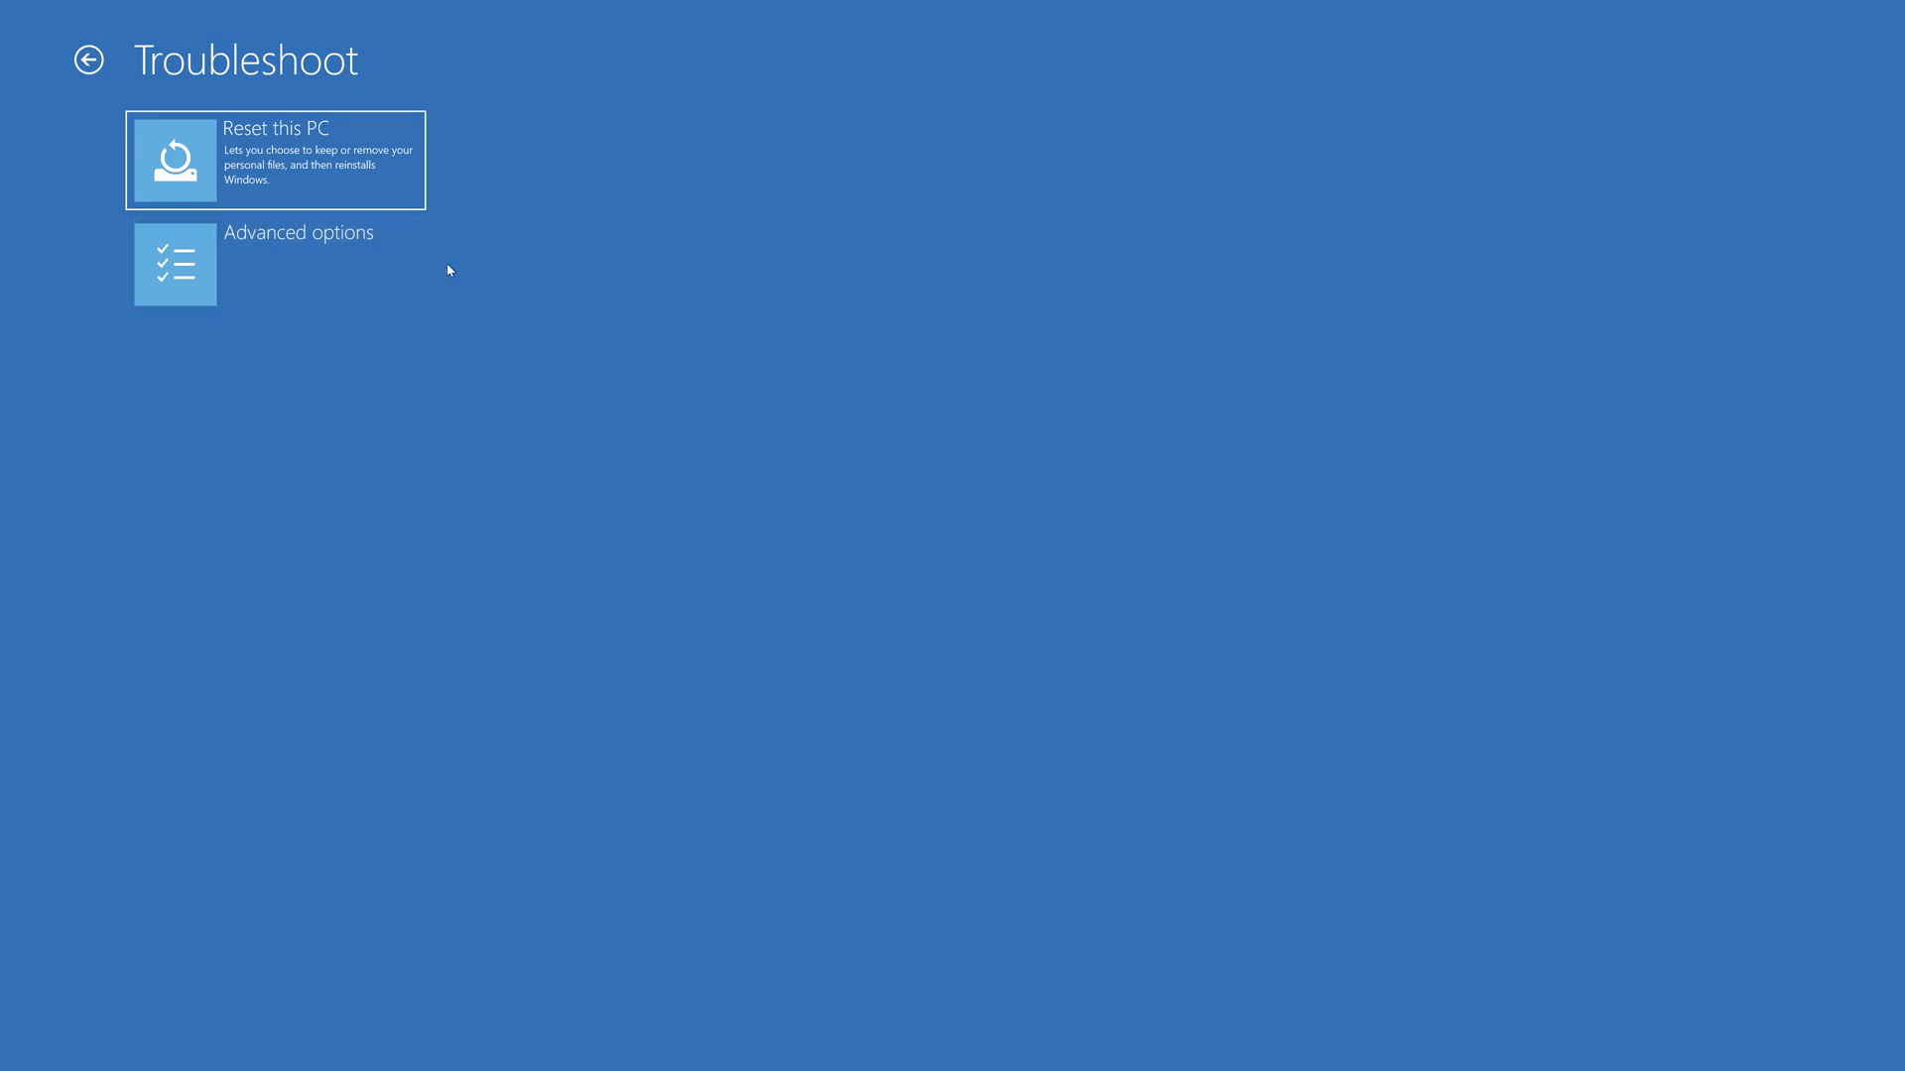
mouse_move(291, 277)
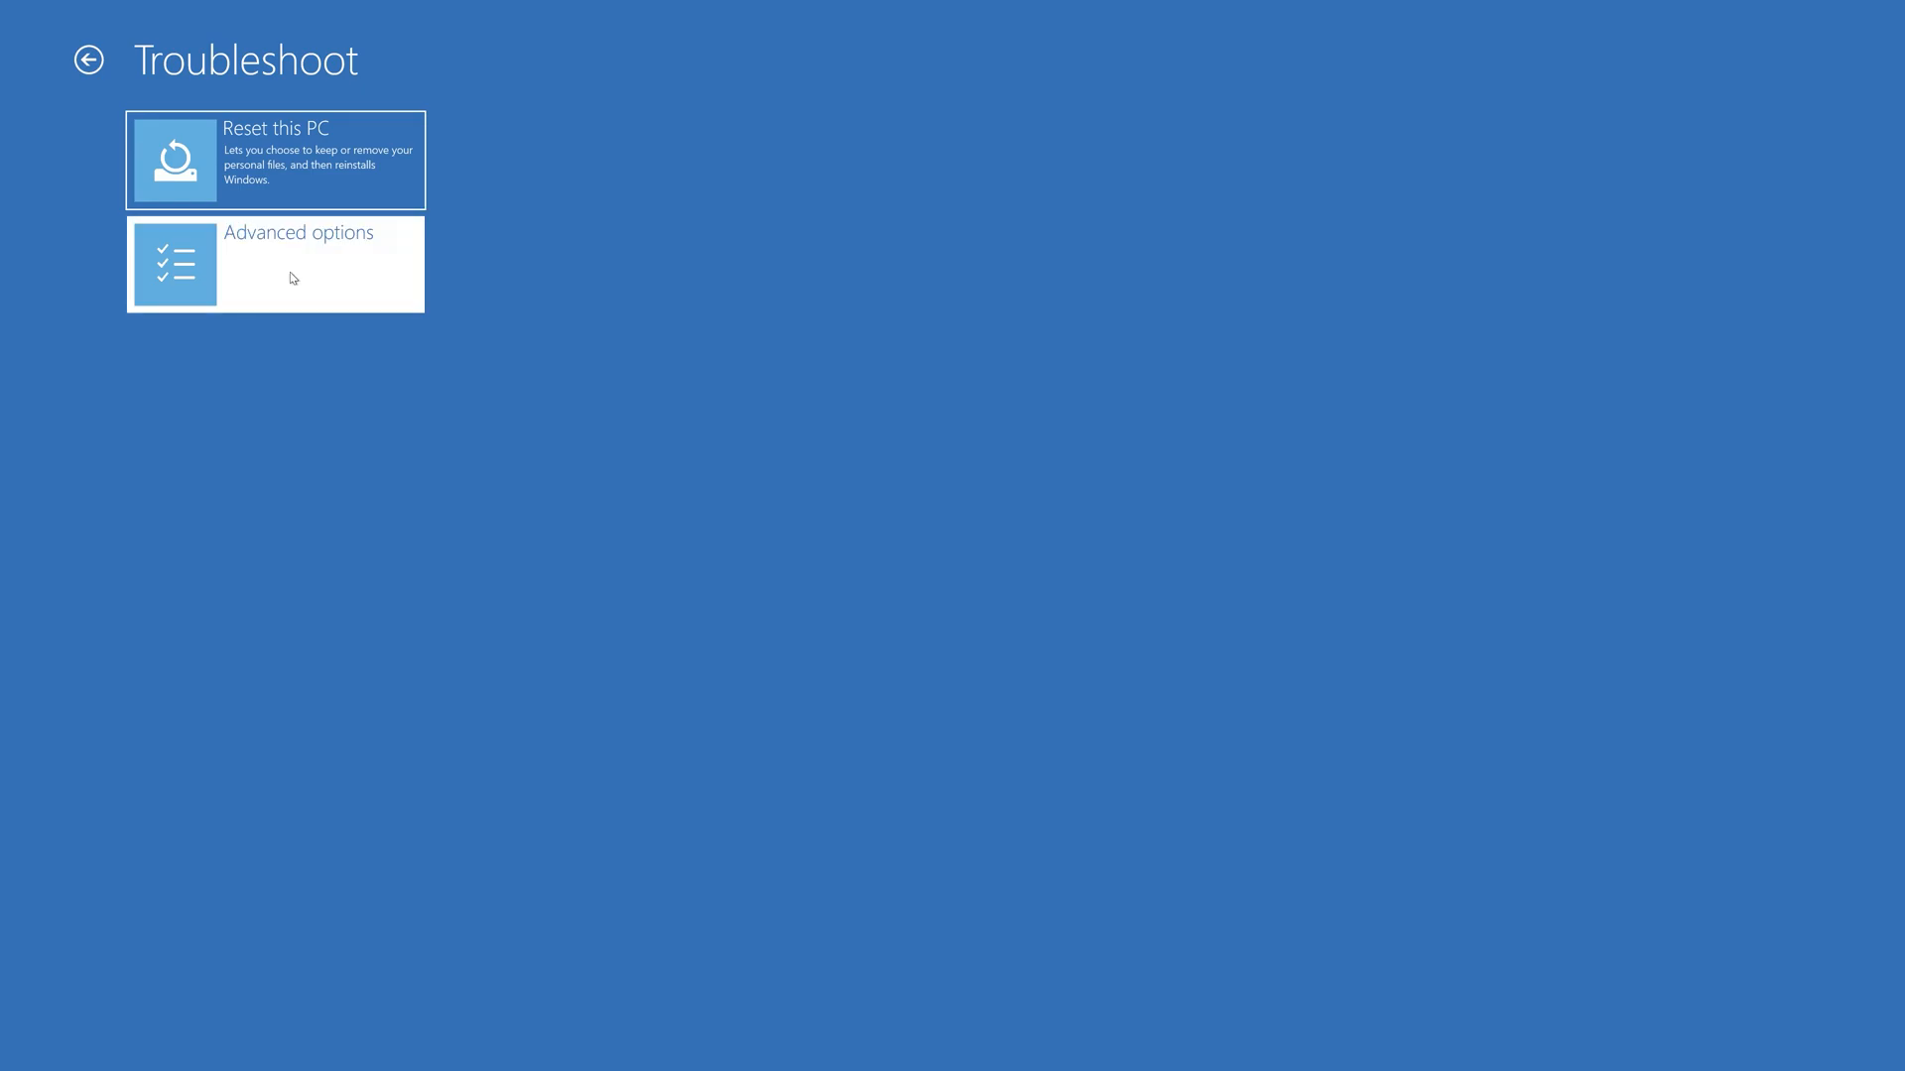
Step: Reopen Advanced options, launch Command Prompt and select the user account
click(276, 264)
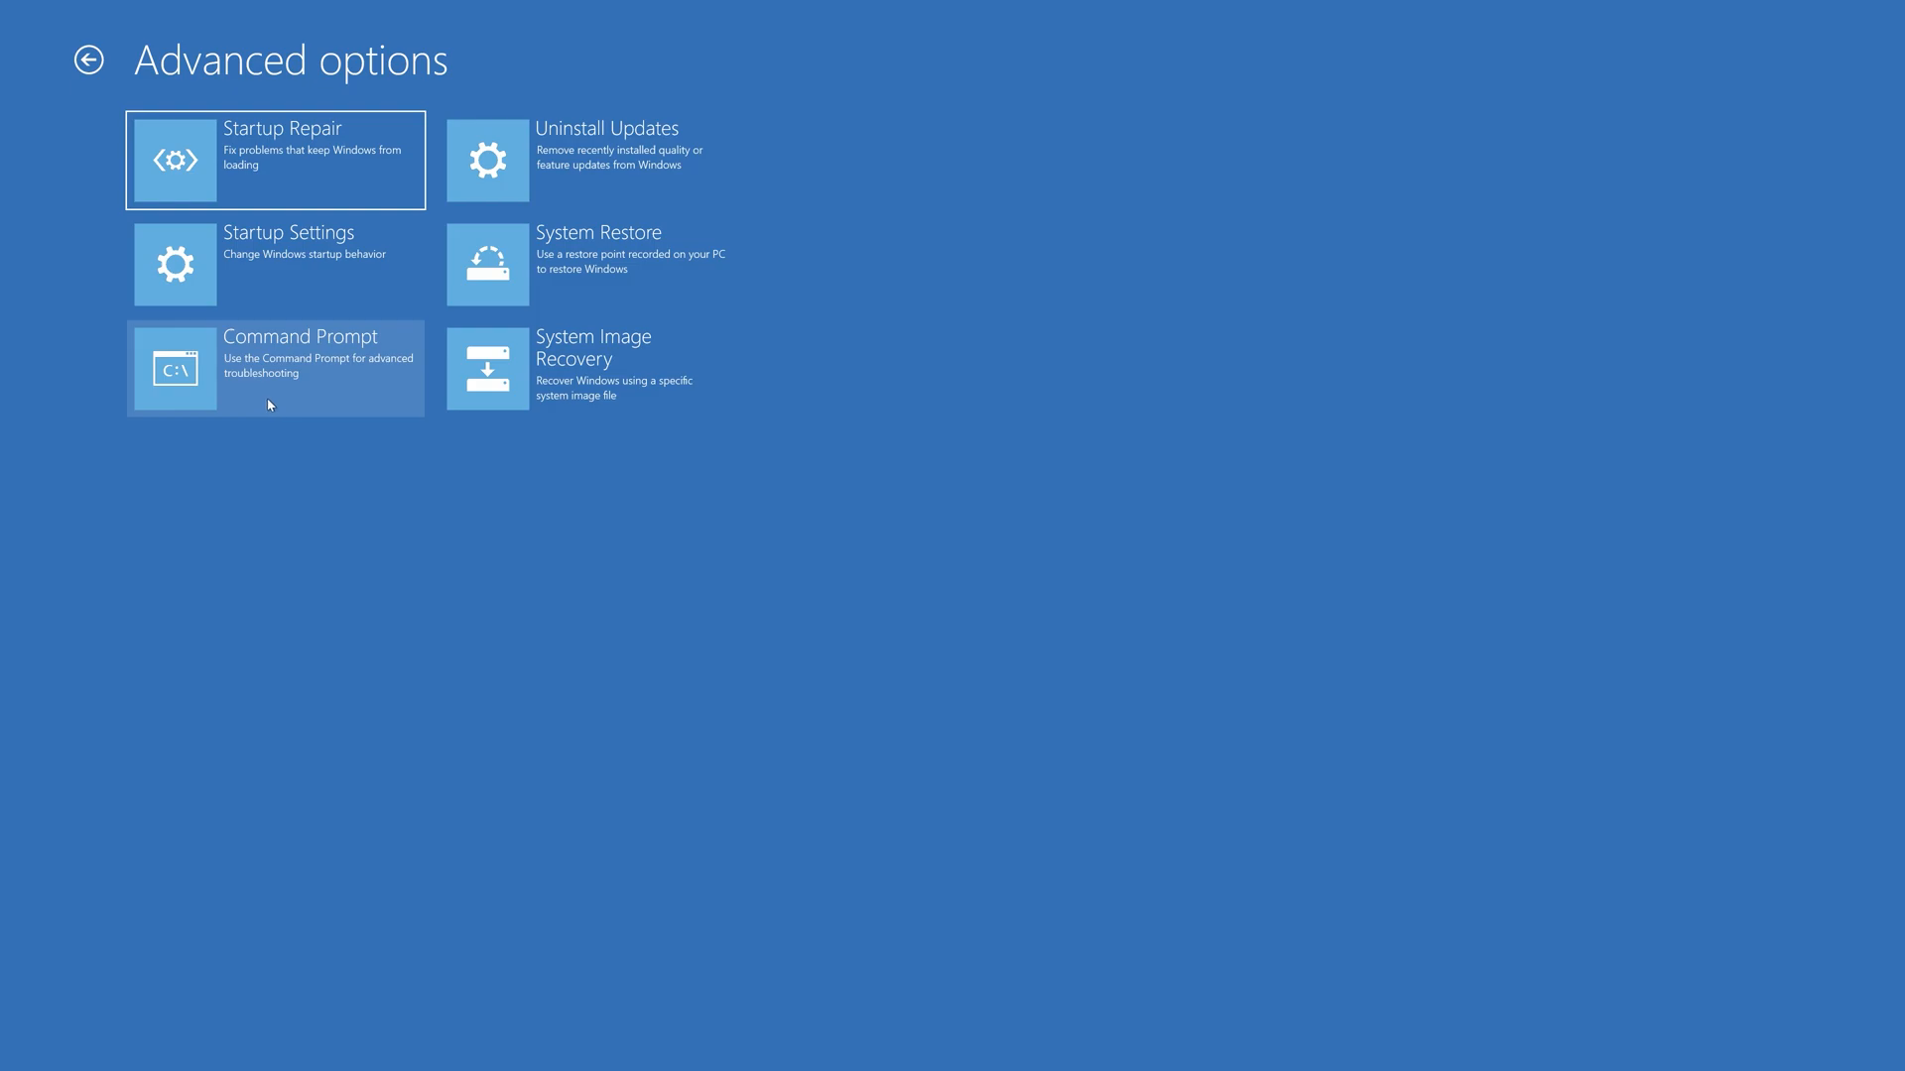
click(275, 368)
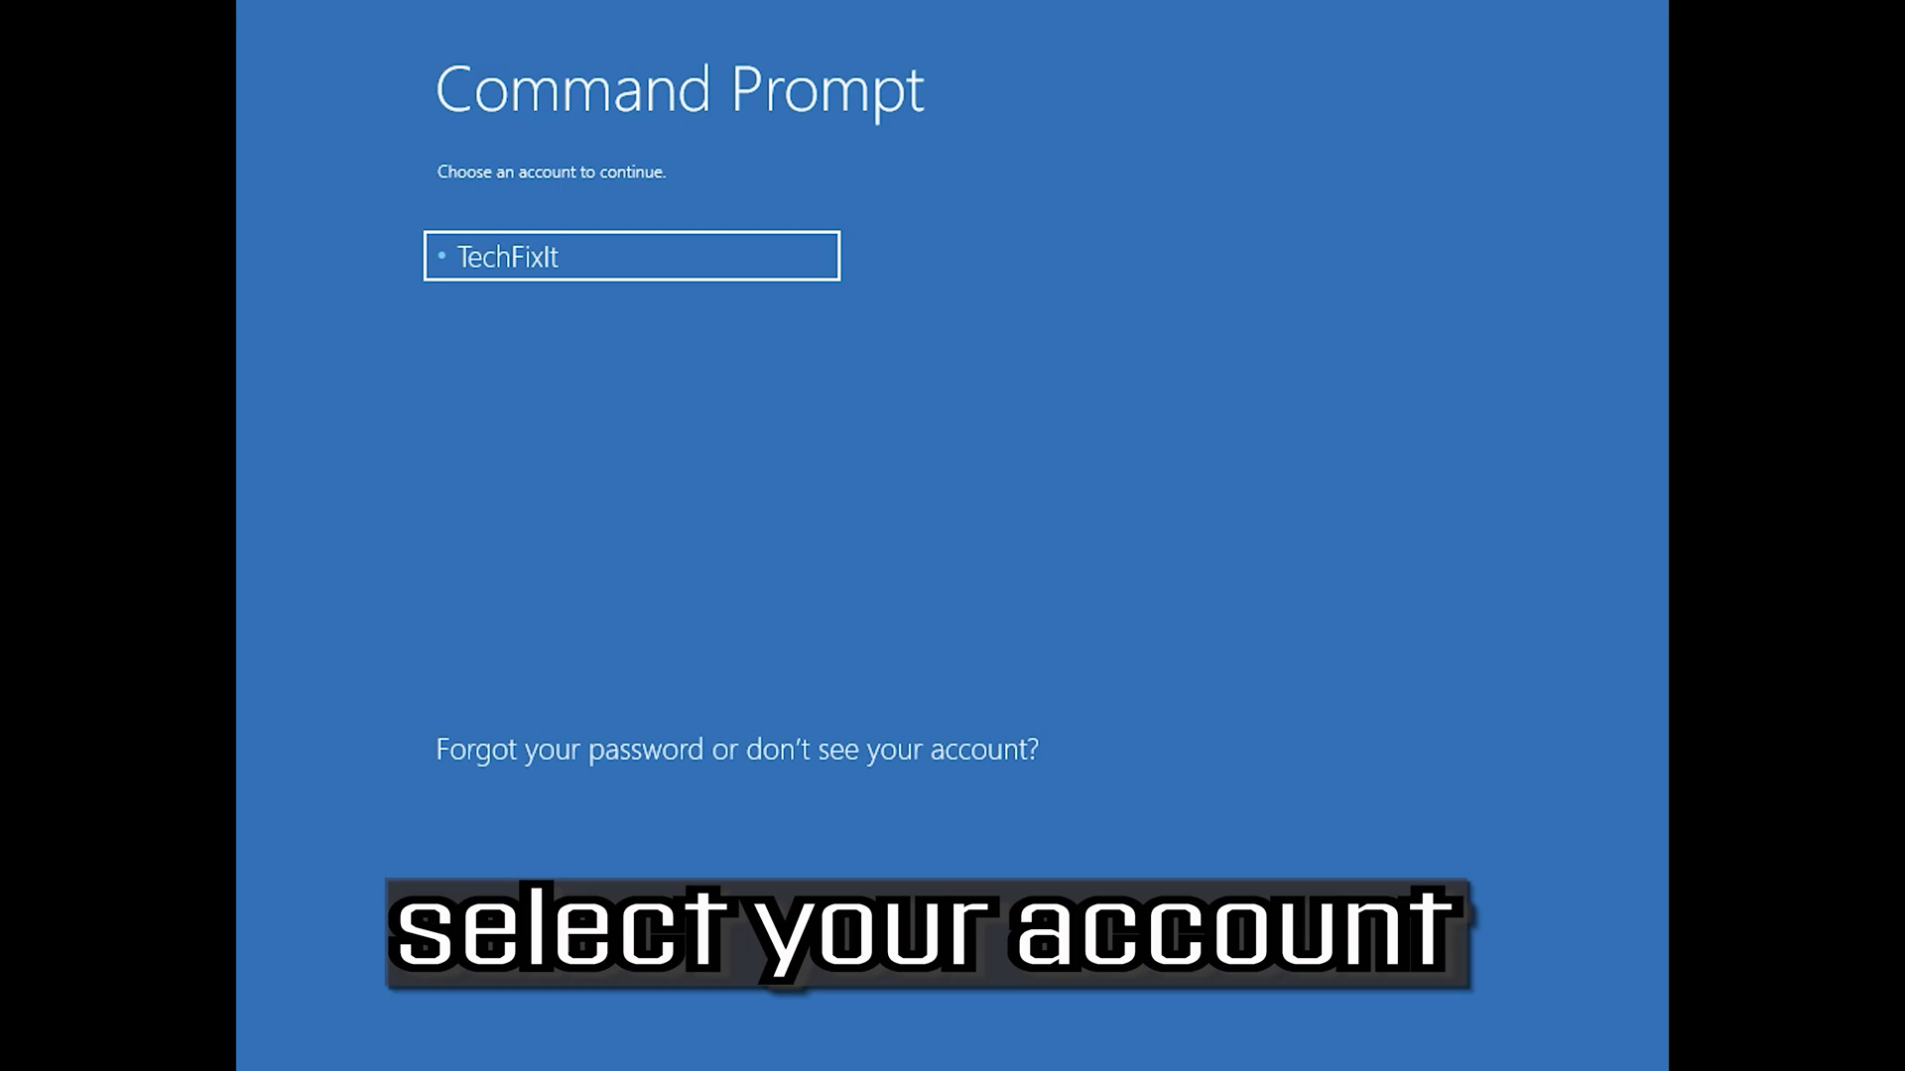
mouse_move(649, 453)
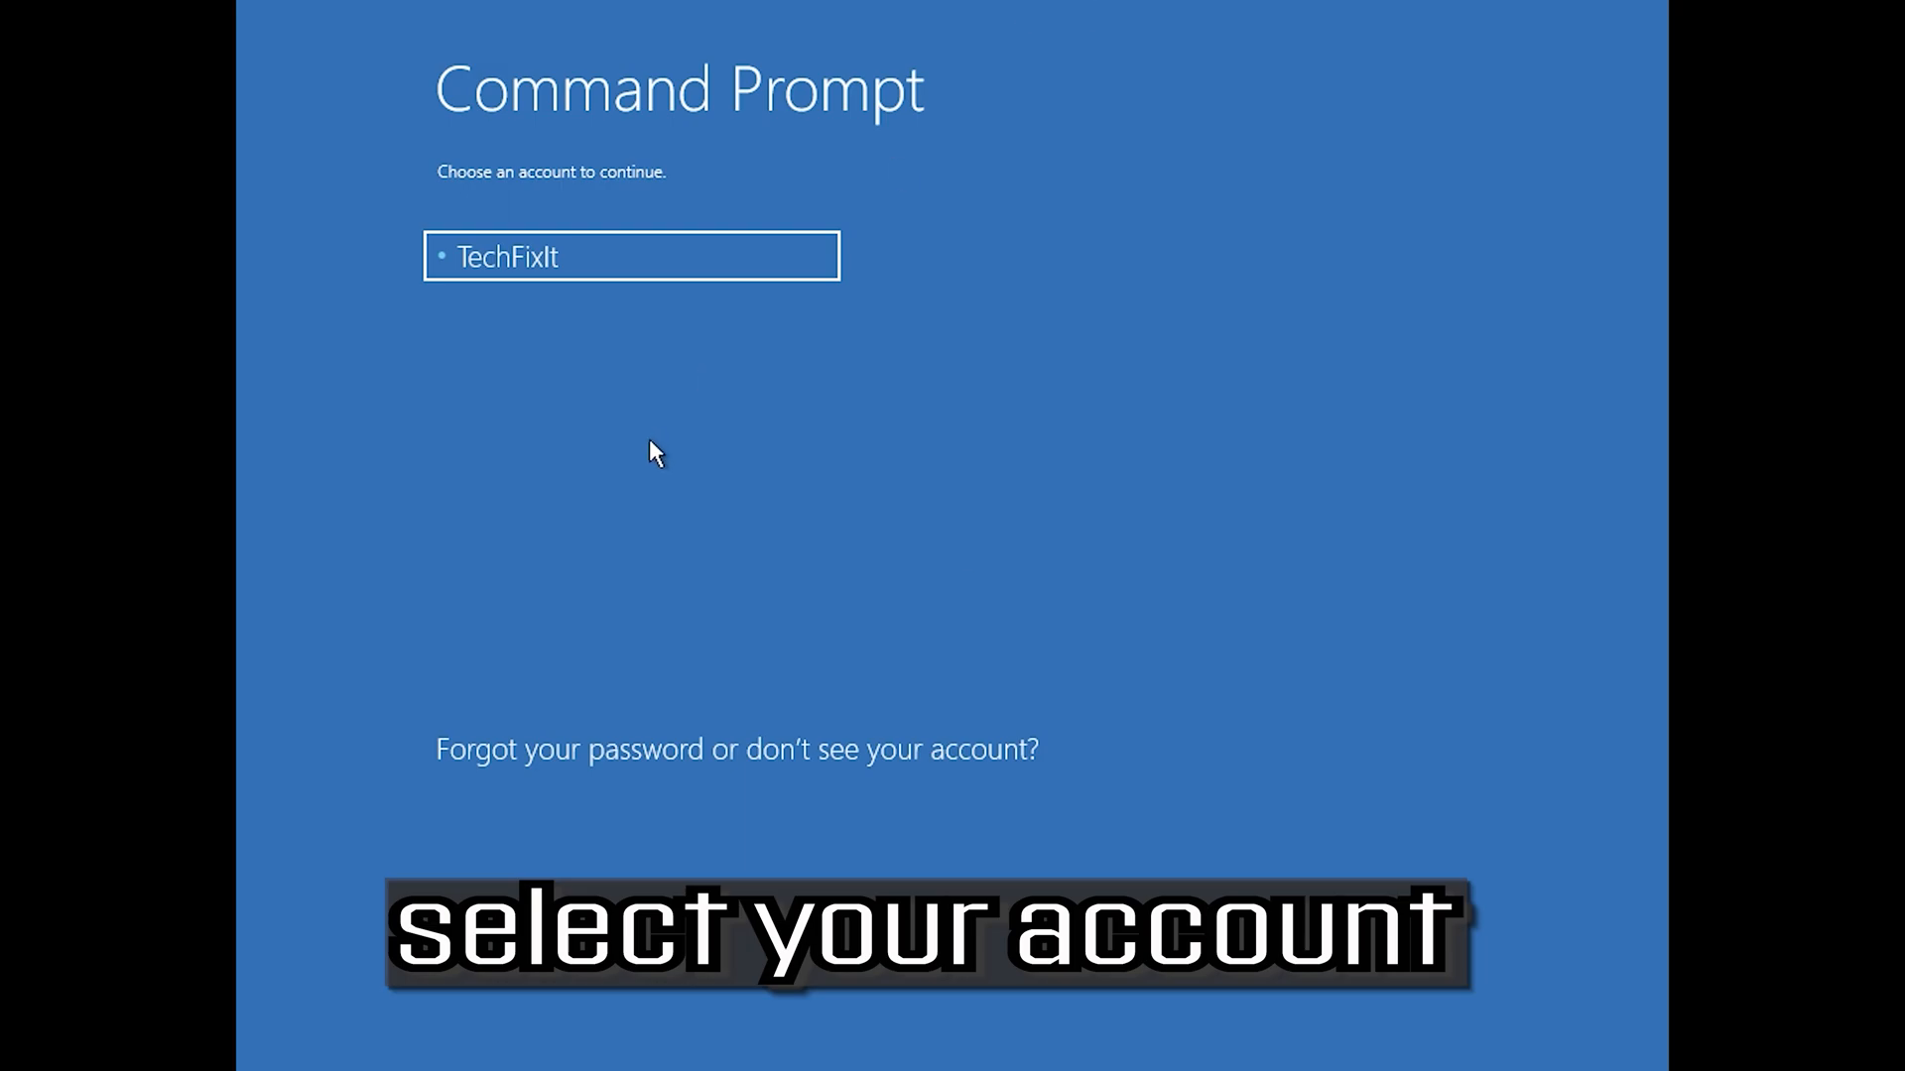
click(615, 267)
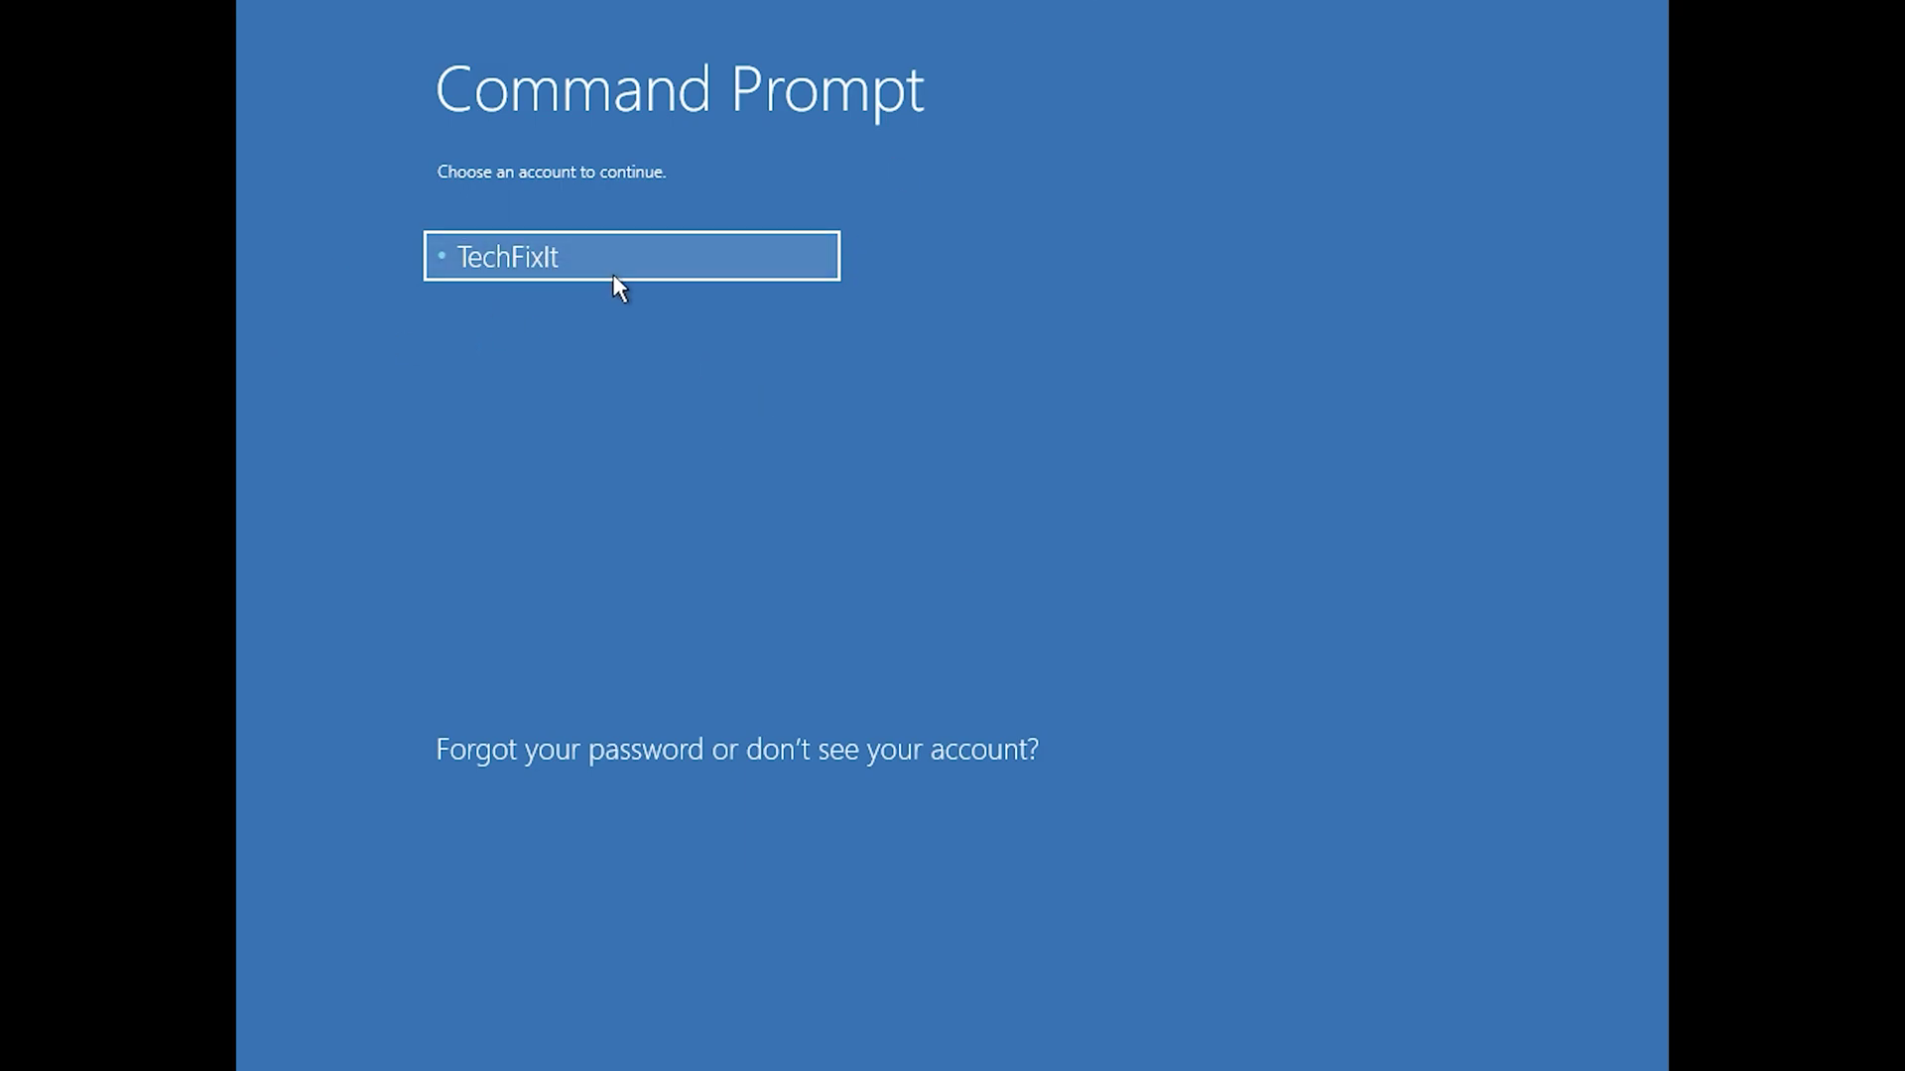
click(620, 255)
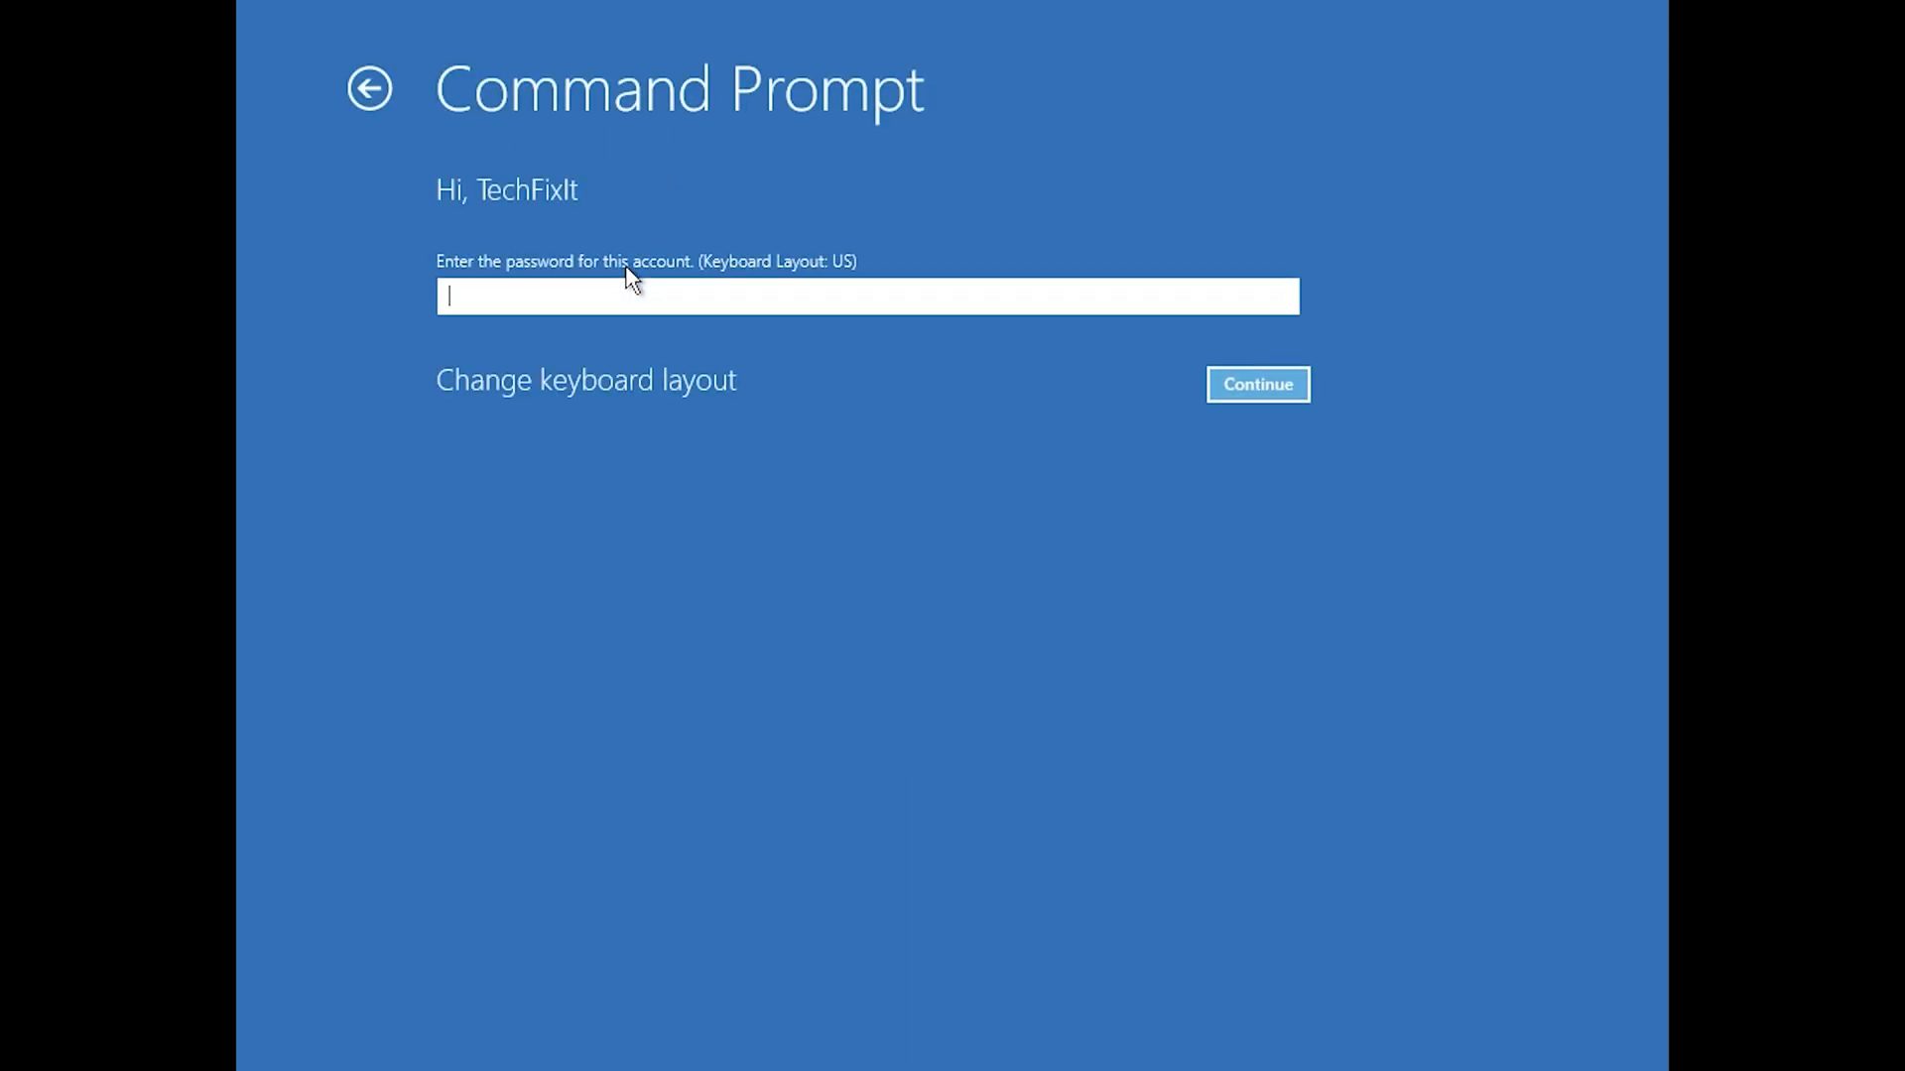
mouse_move(495, 449)
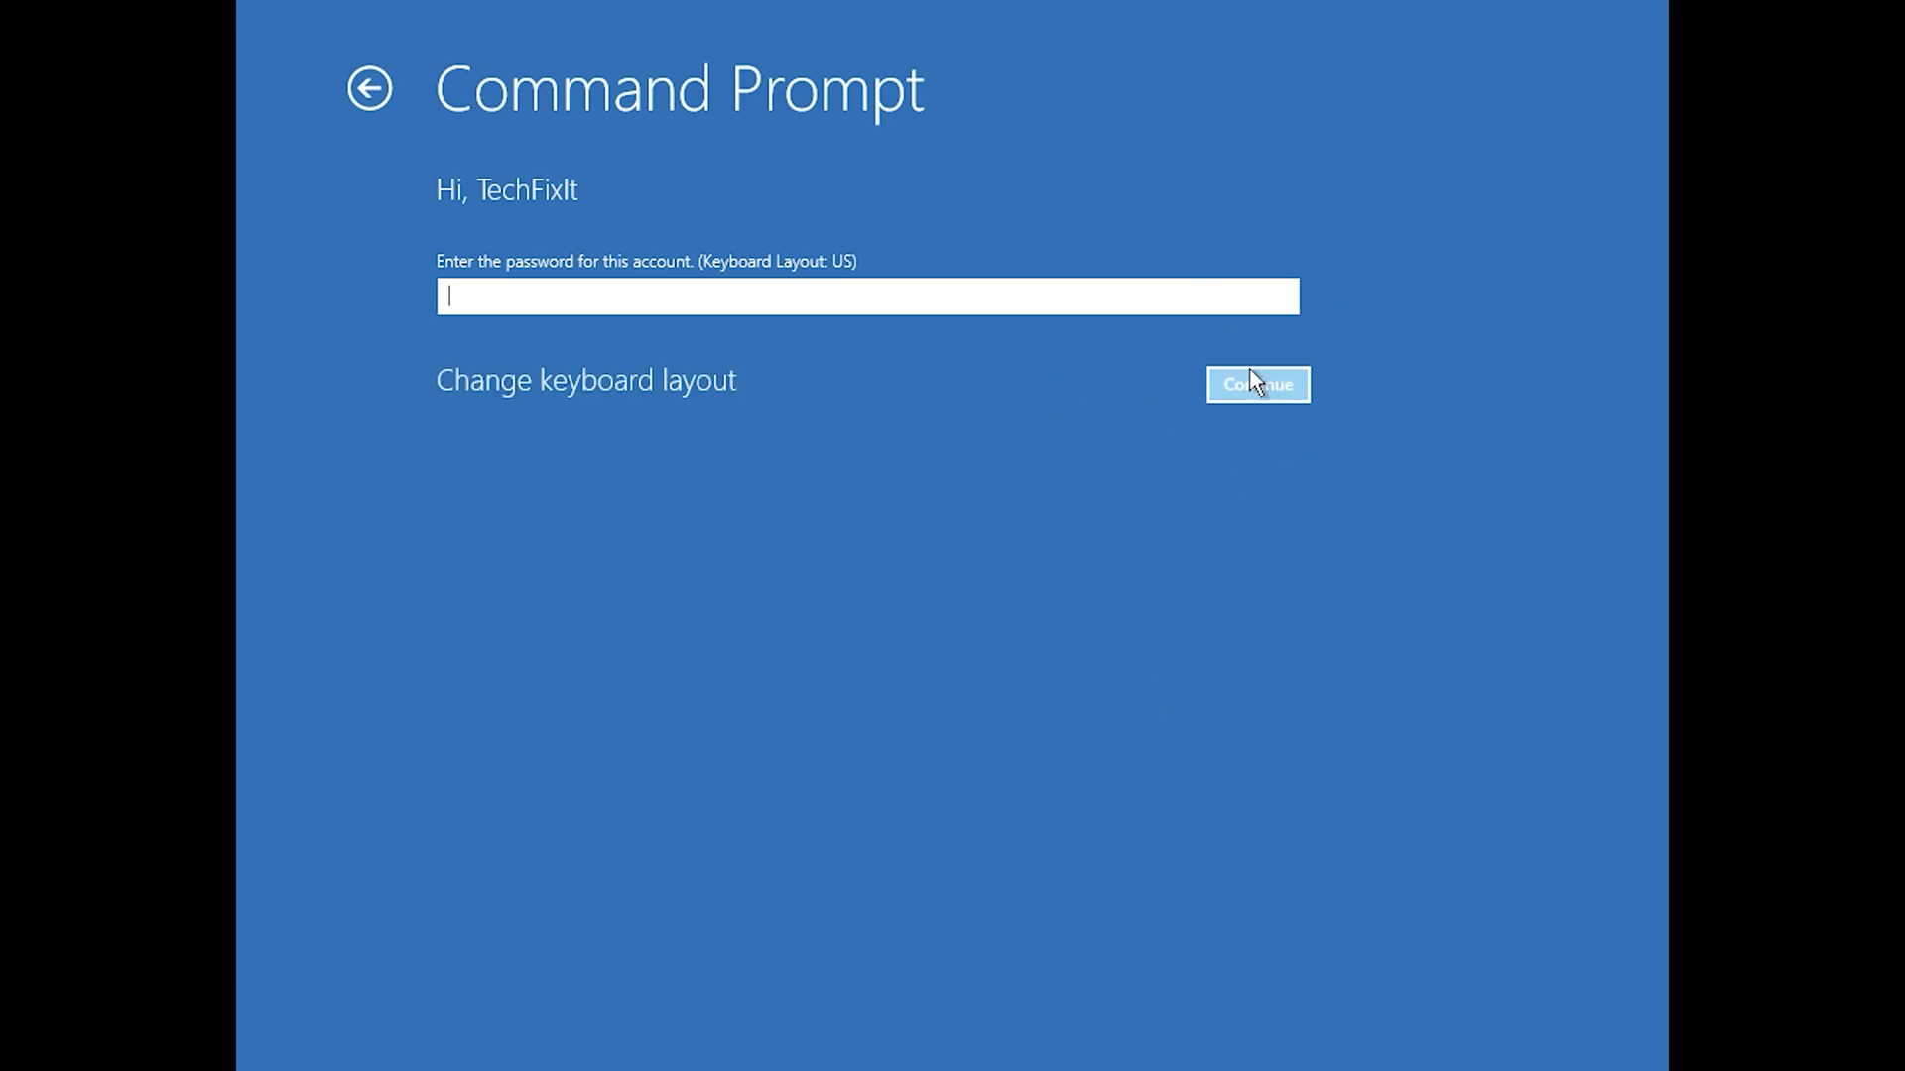
Step: Continue without a password and run bootrec /fixmbr in Command Prompt
click(1257, 385)
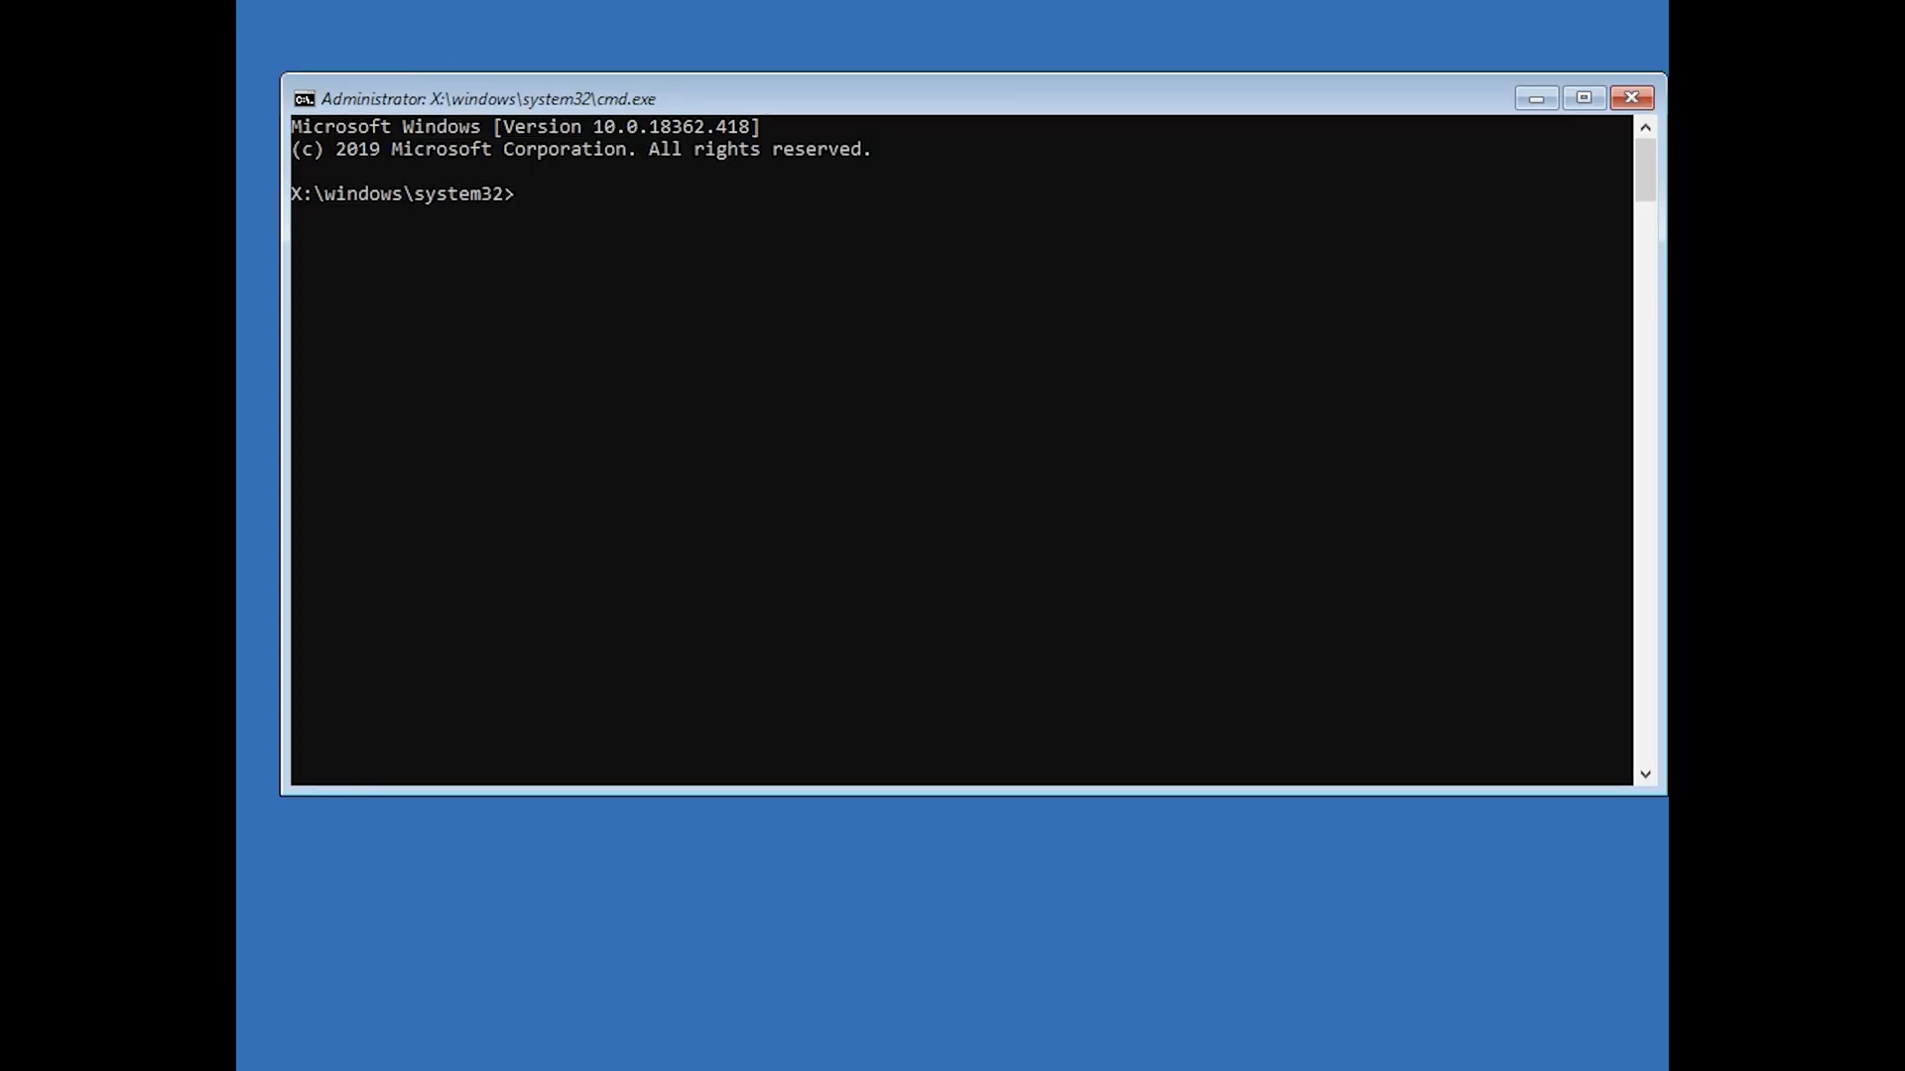
text(b)
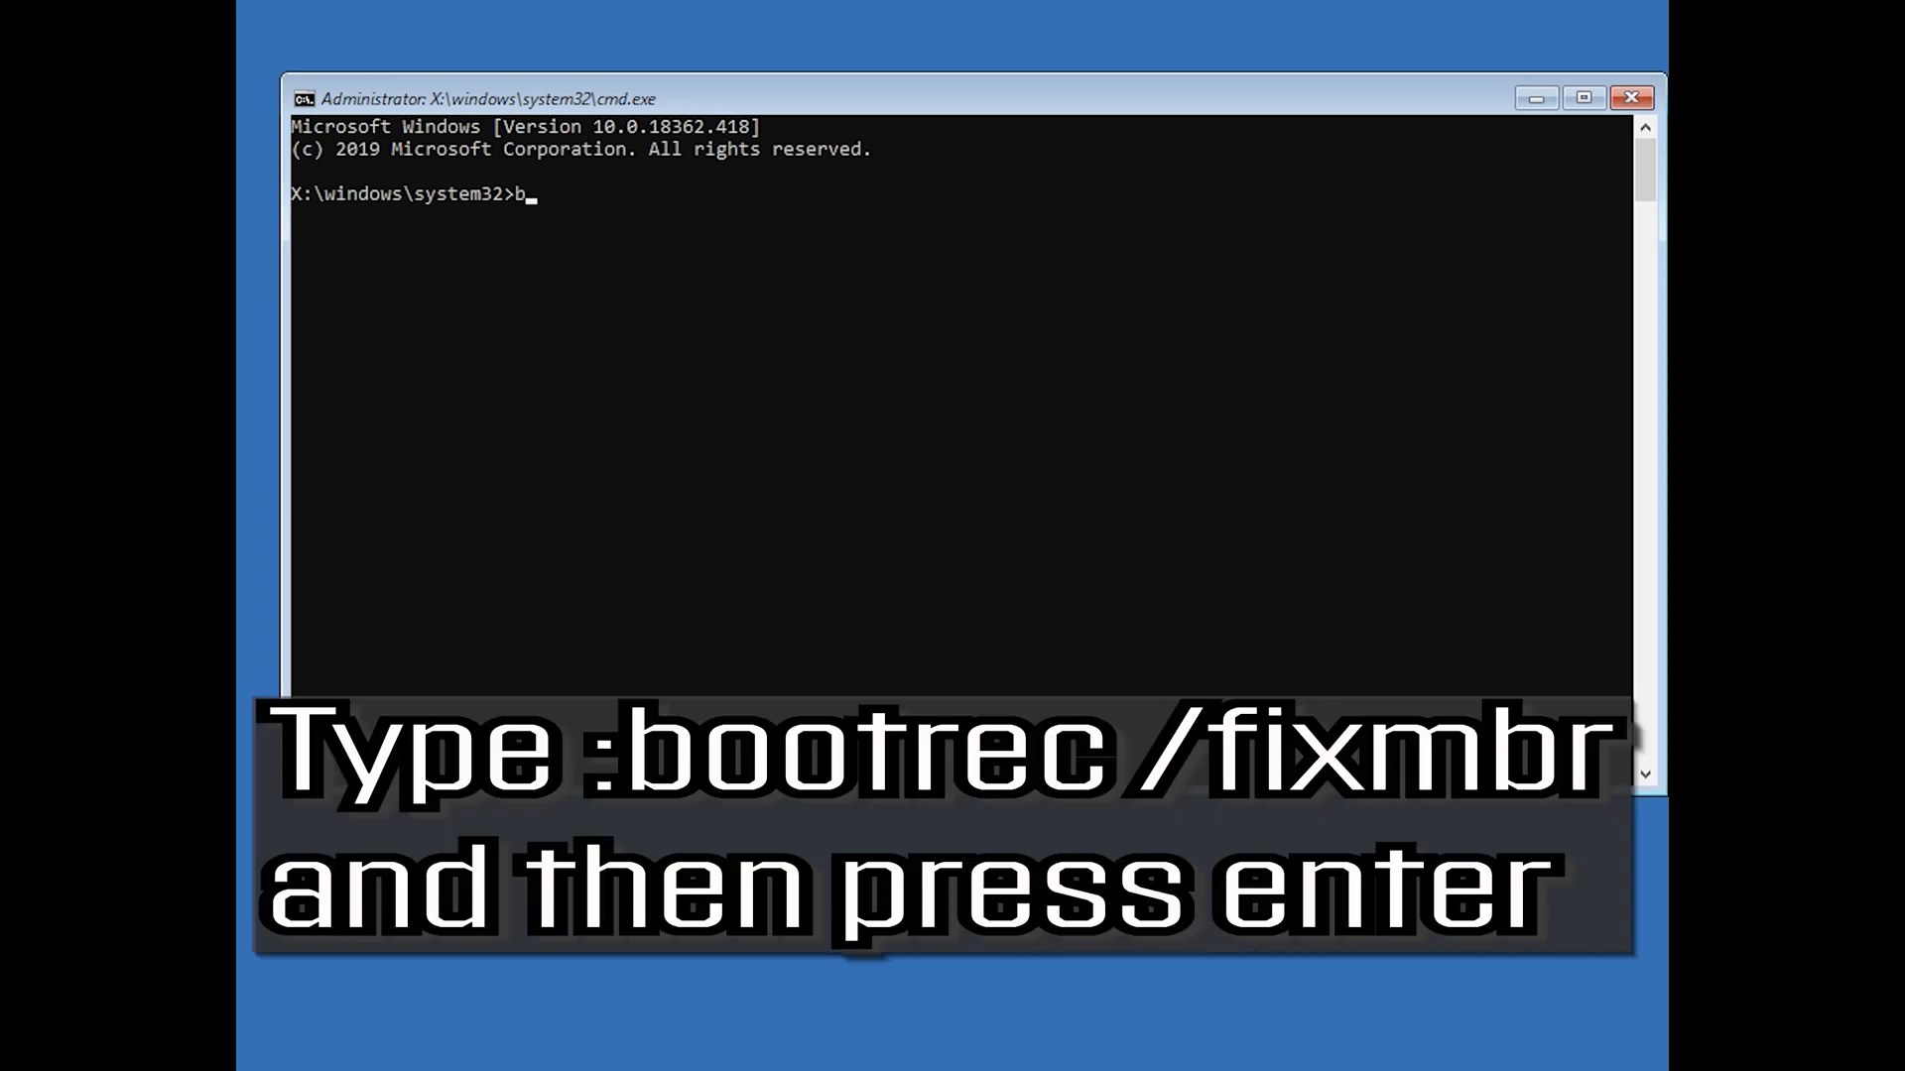
text(ootrec)
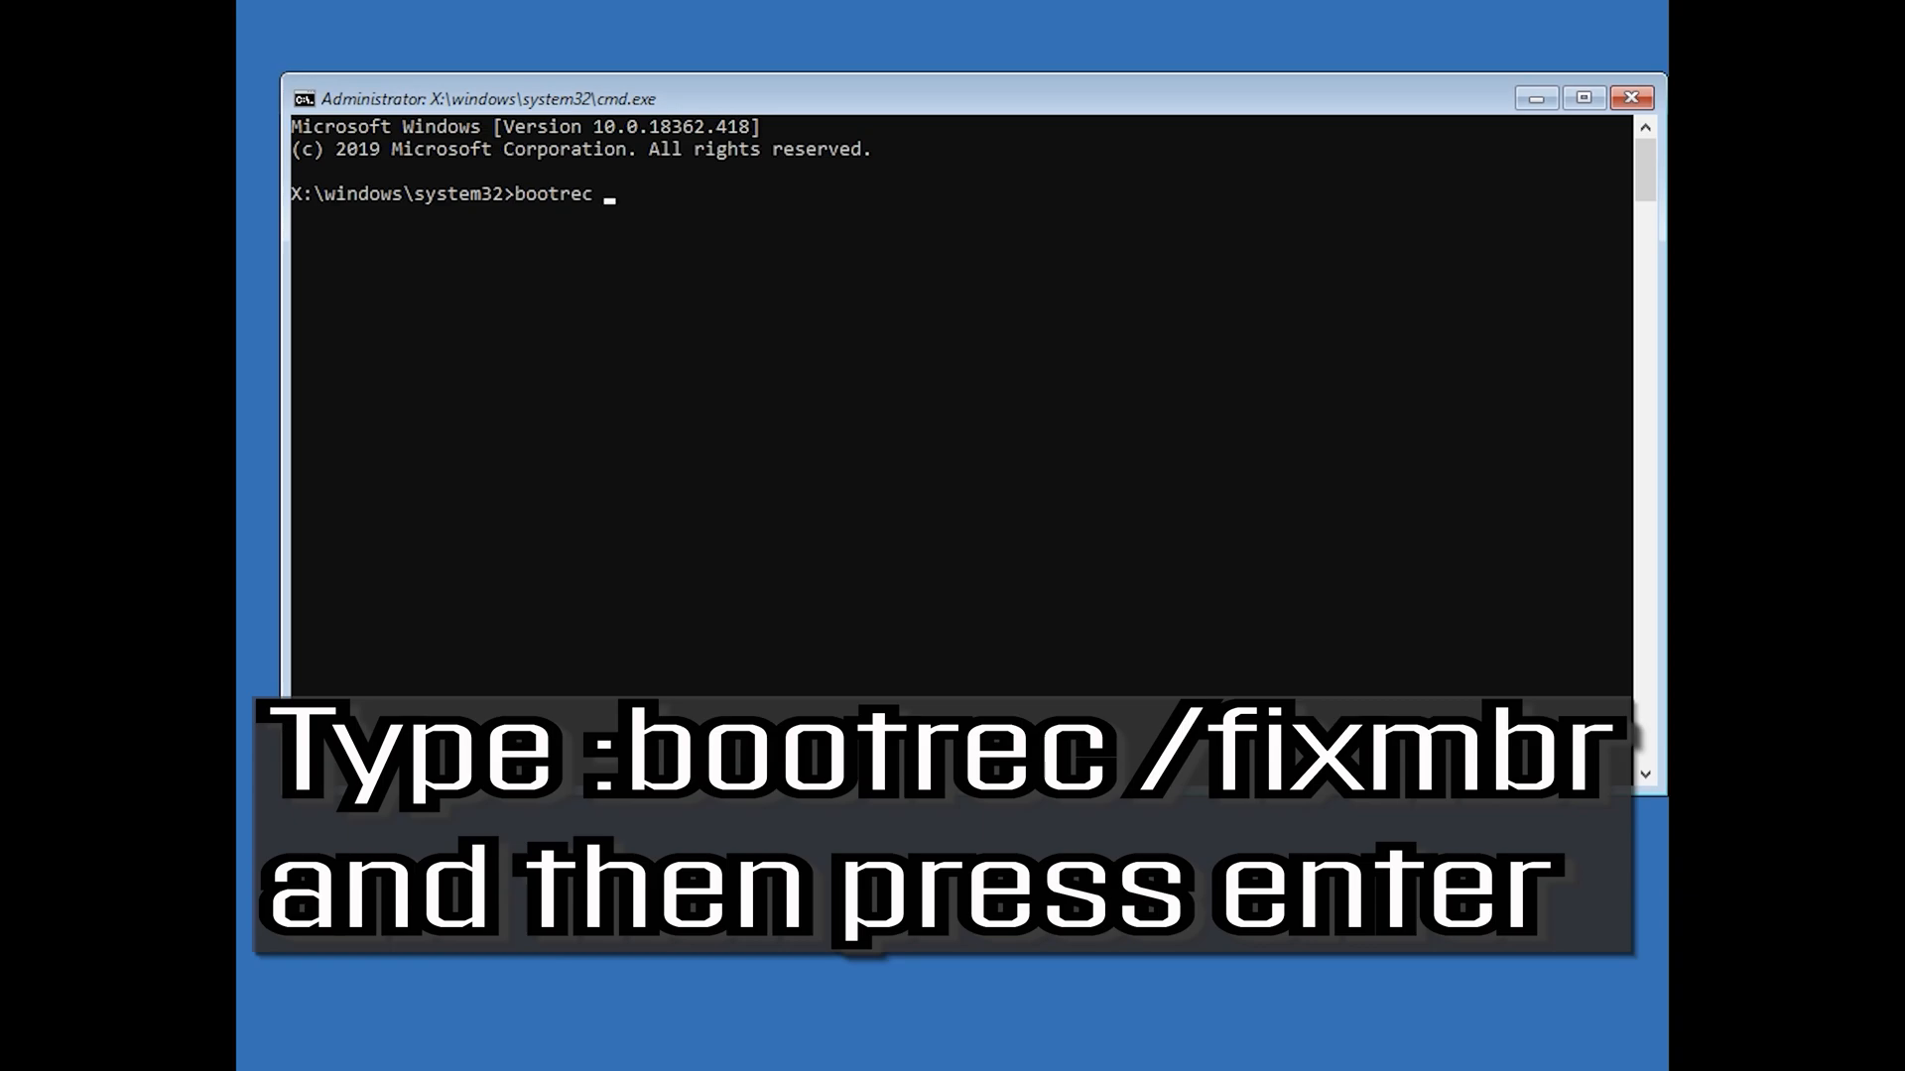
text(/)
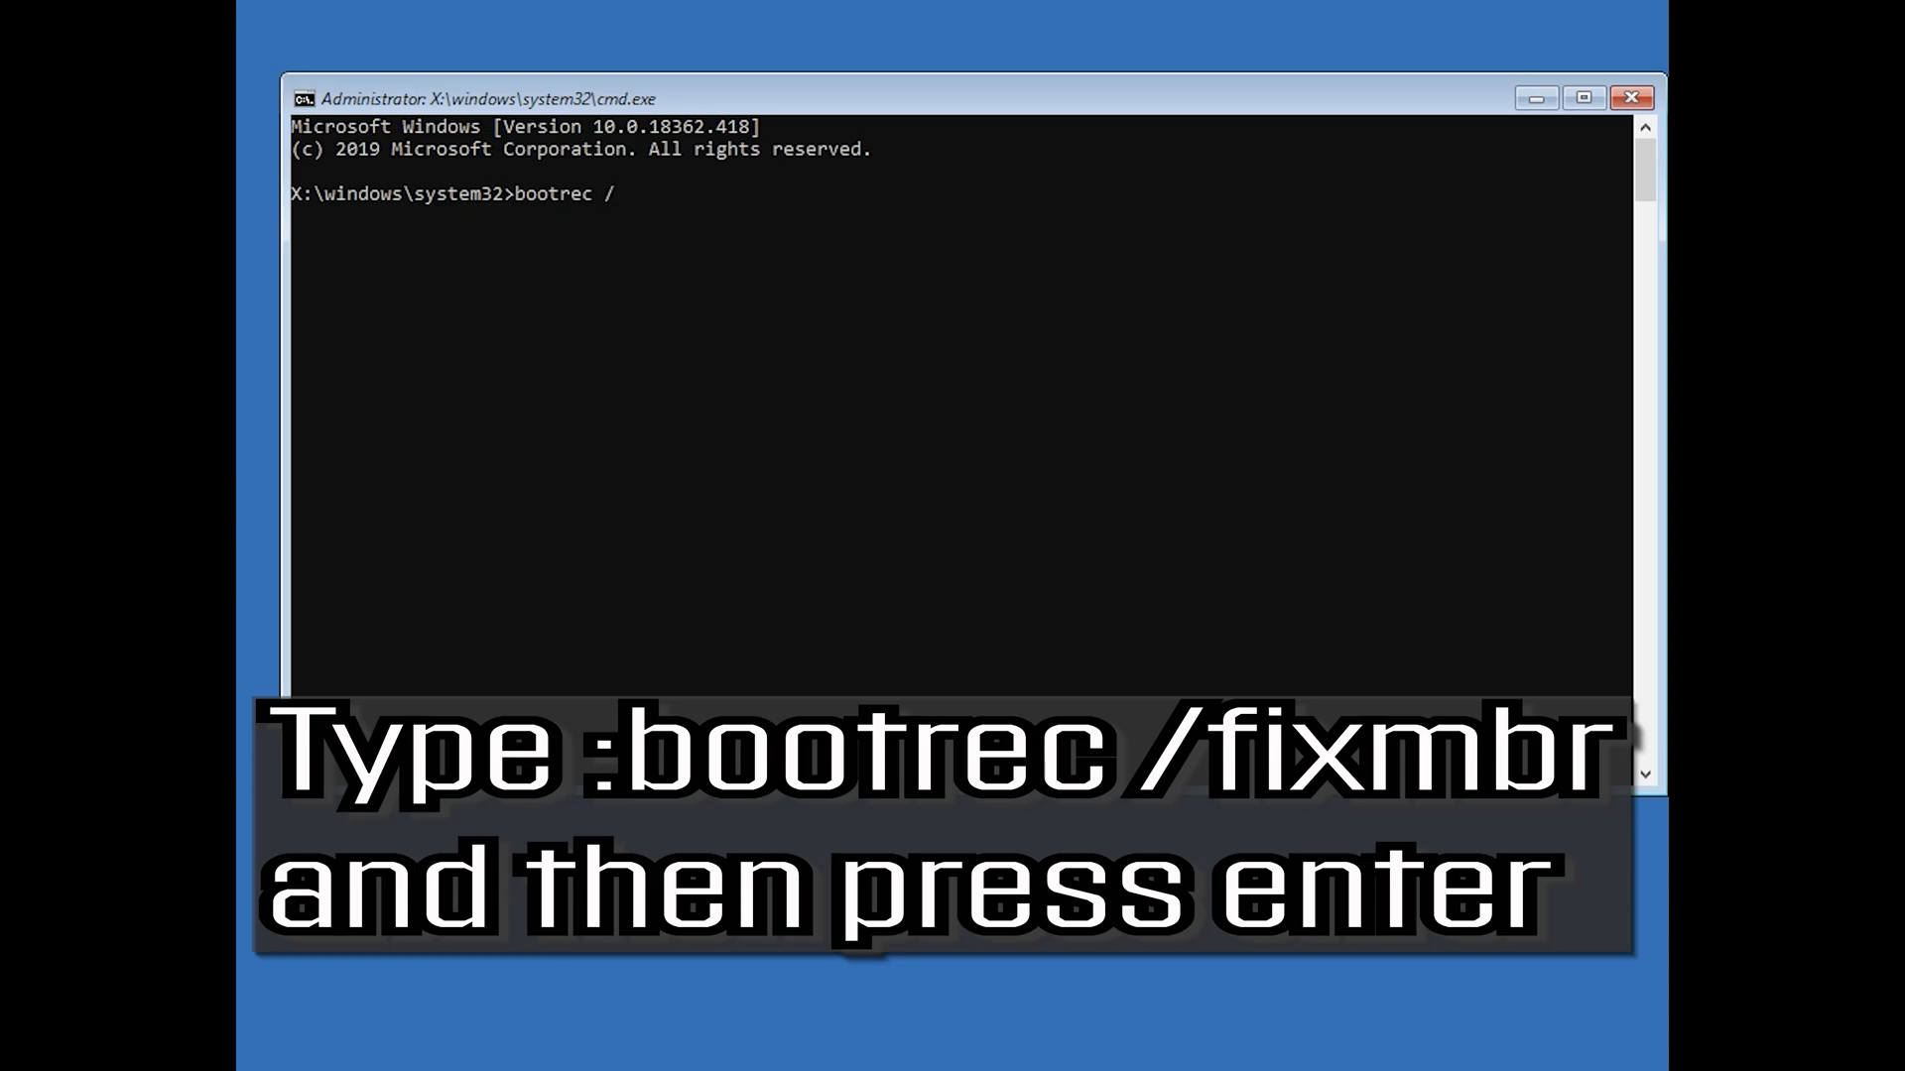
text(fixmbr)
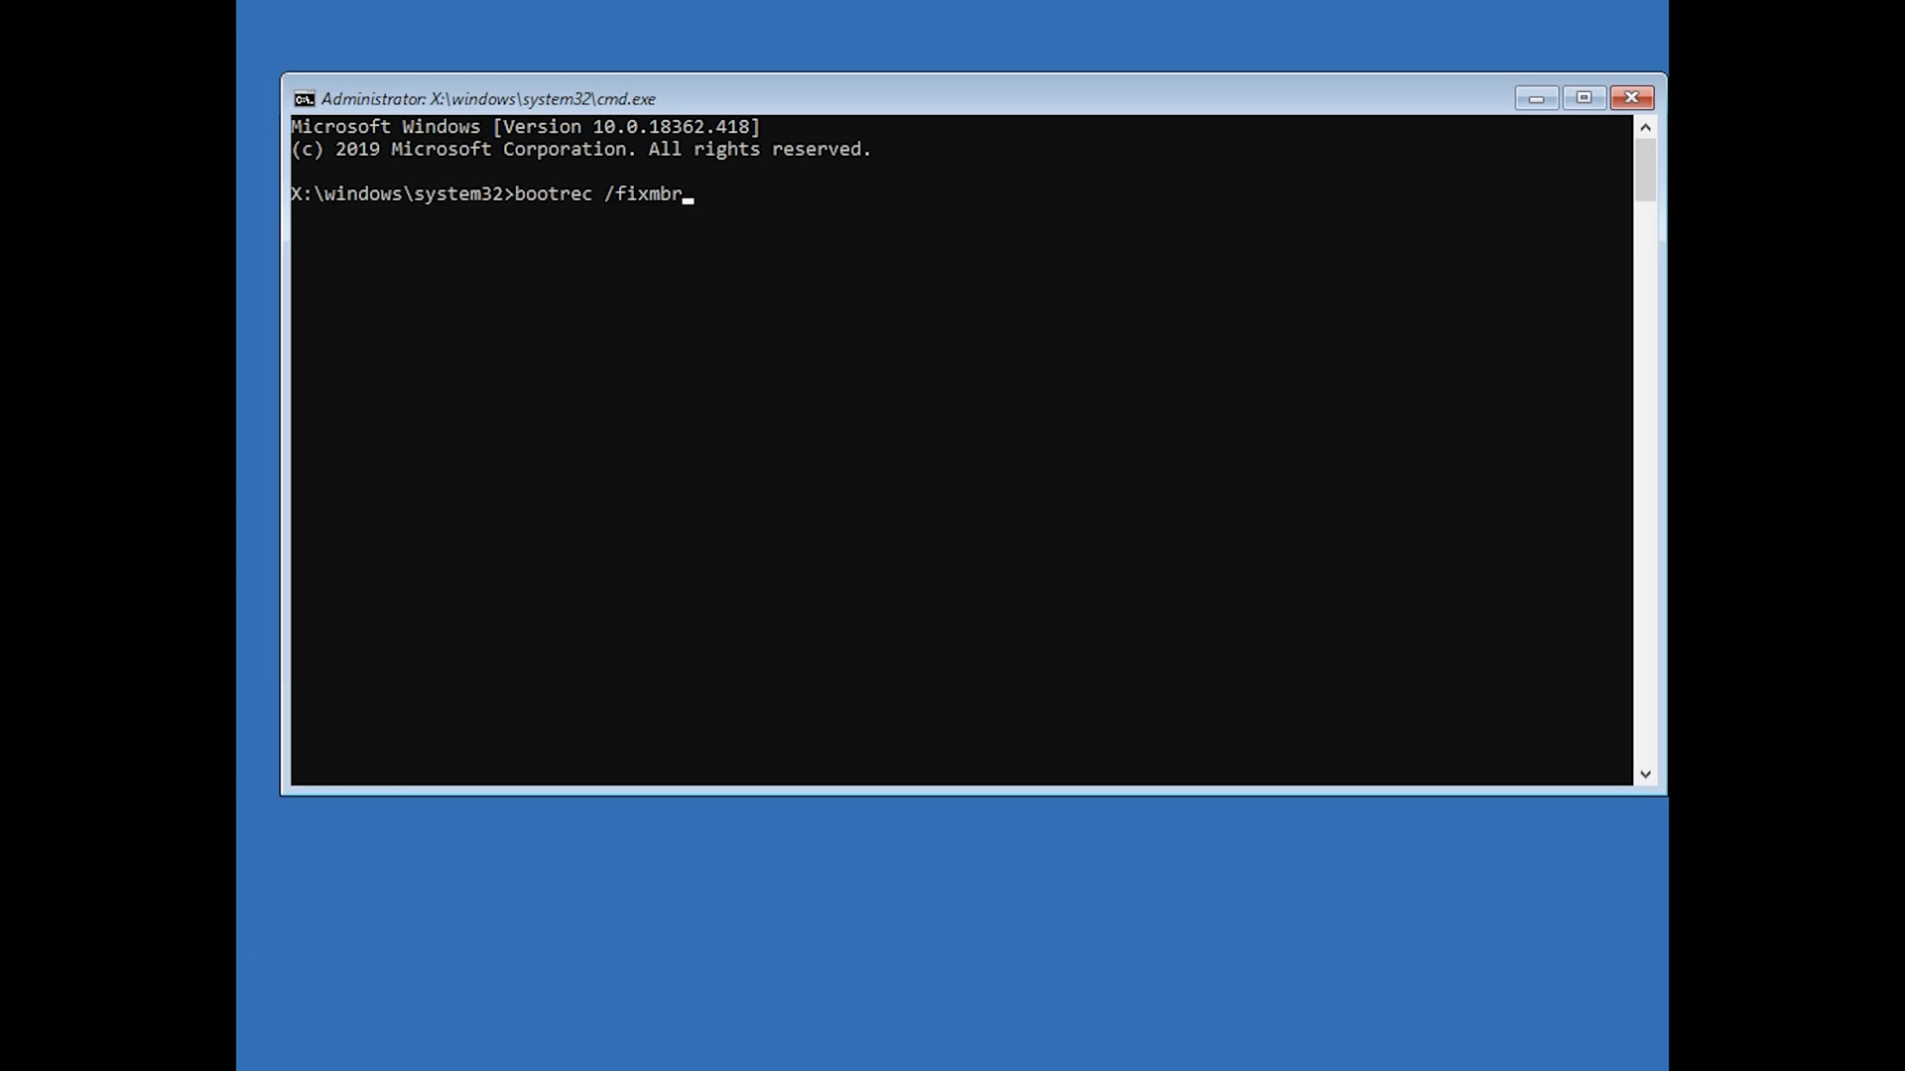
key(Enter)
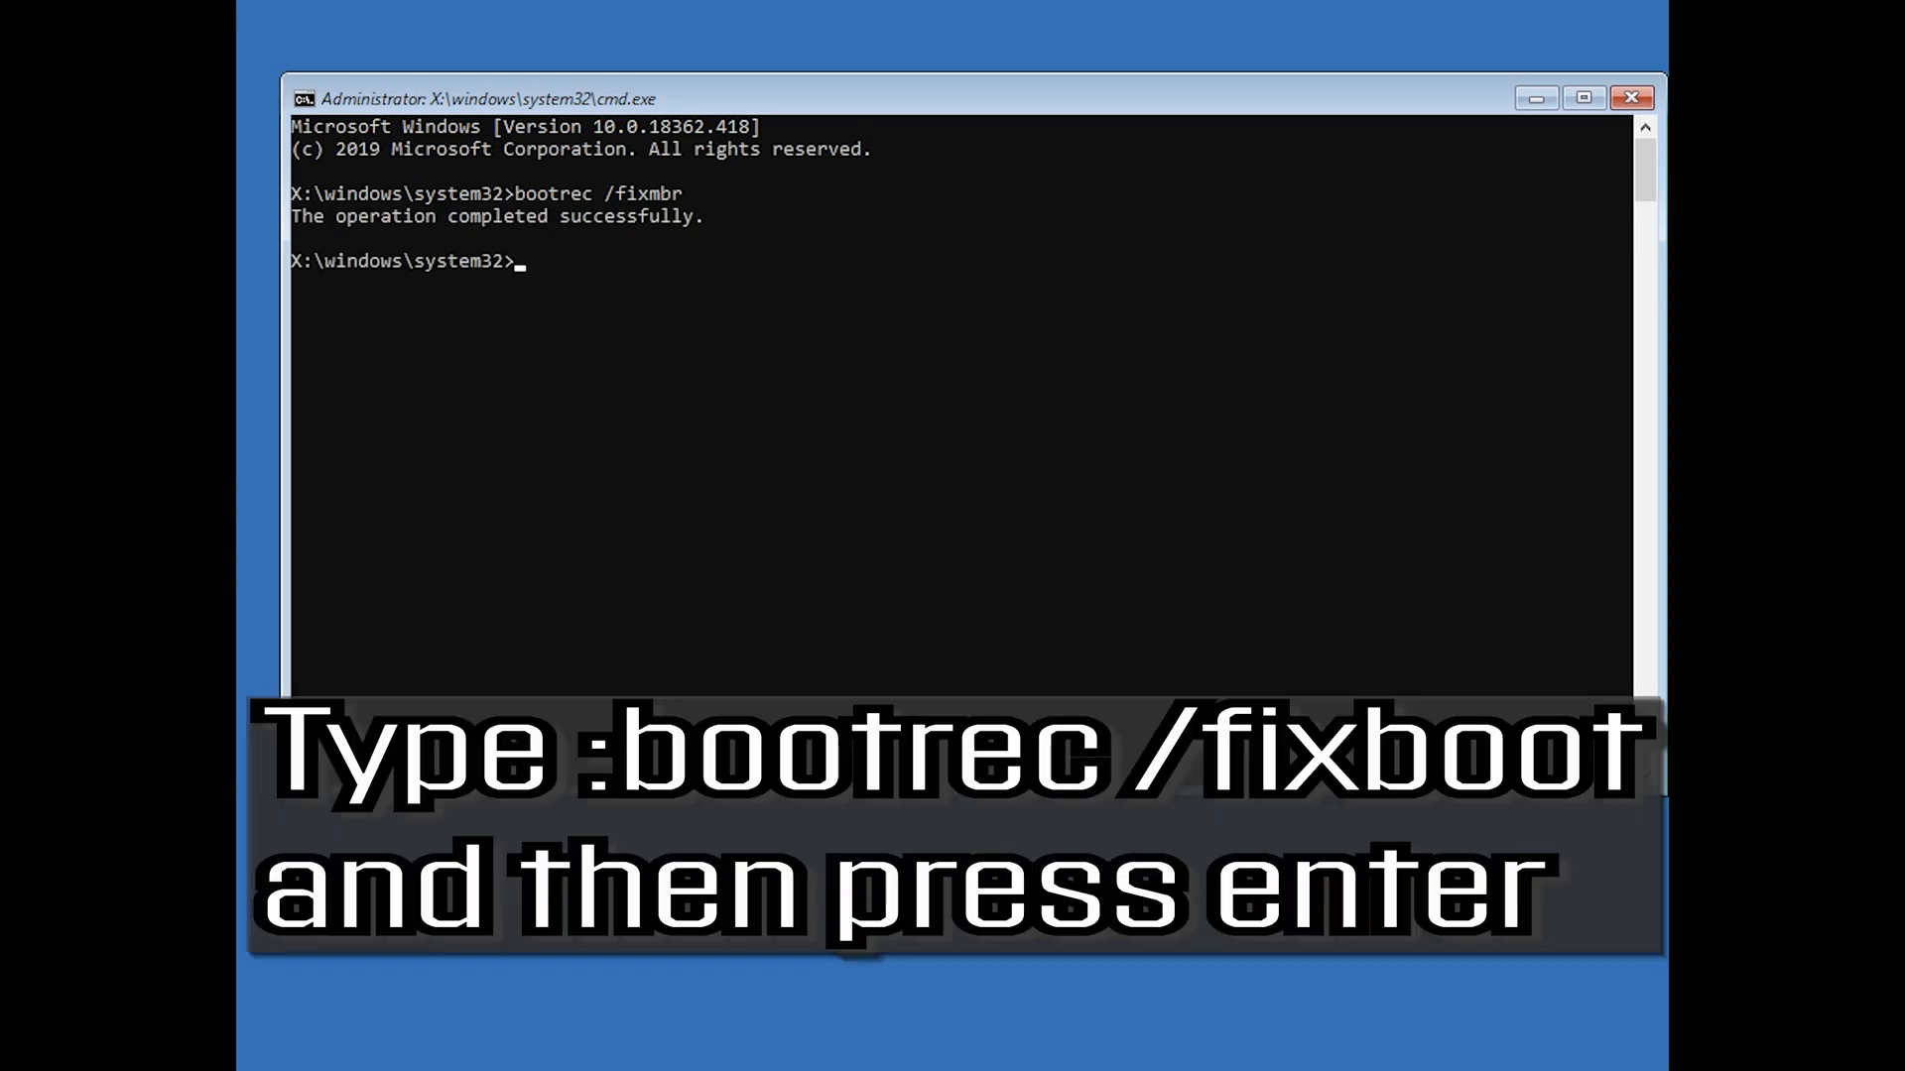
Step: Run bootrec /fixboot, which fails with 'Access is denied'
text(bootrec)
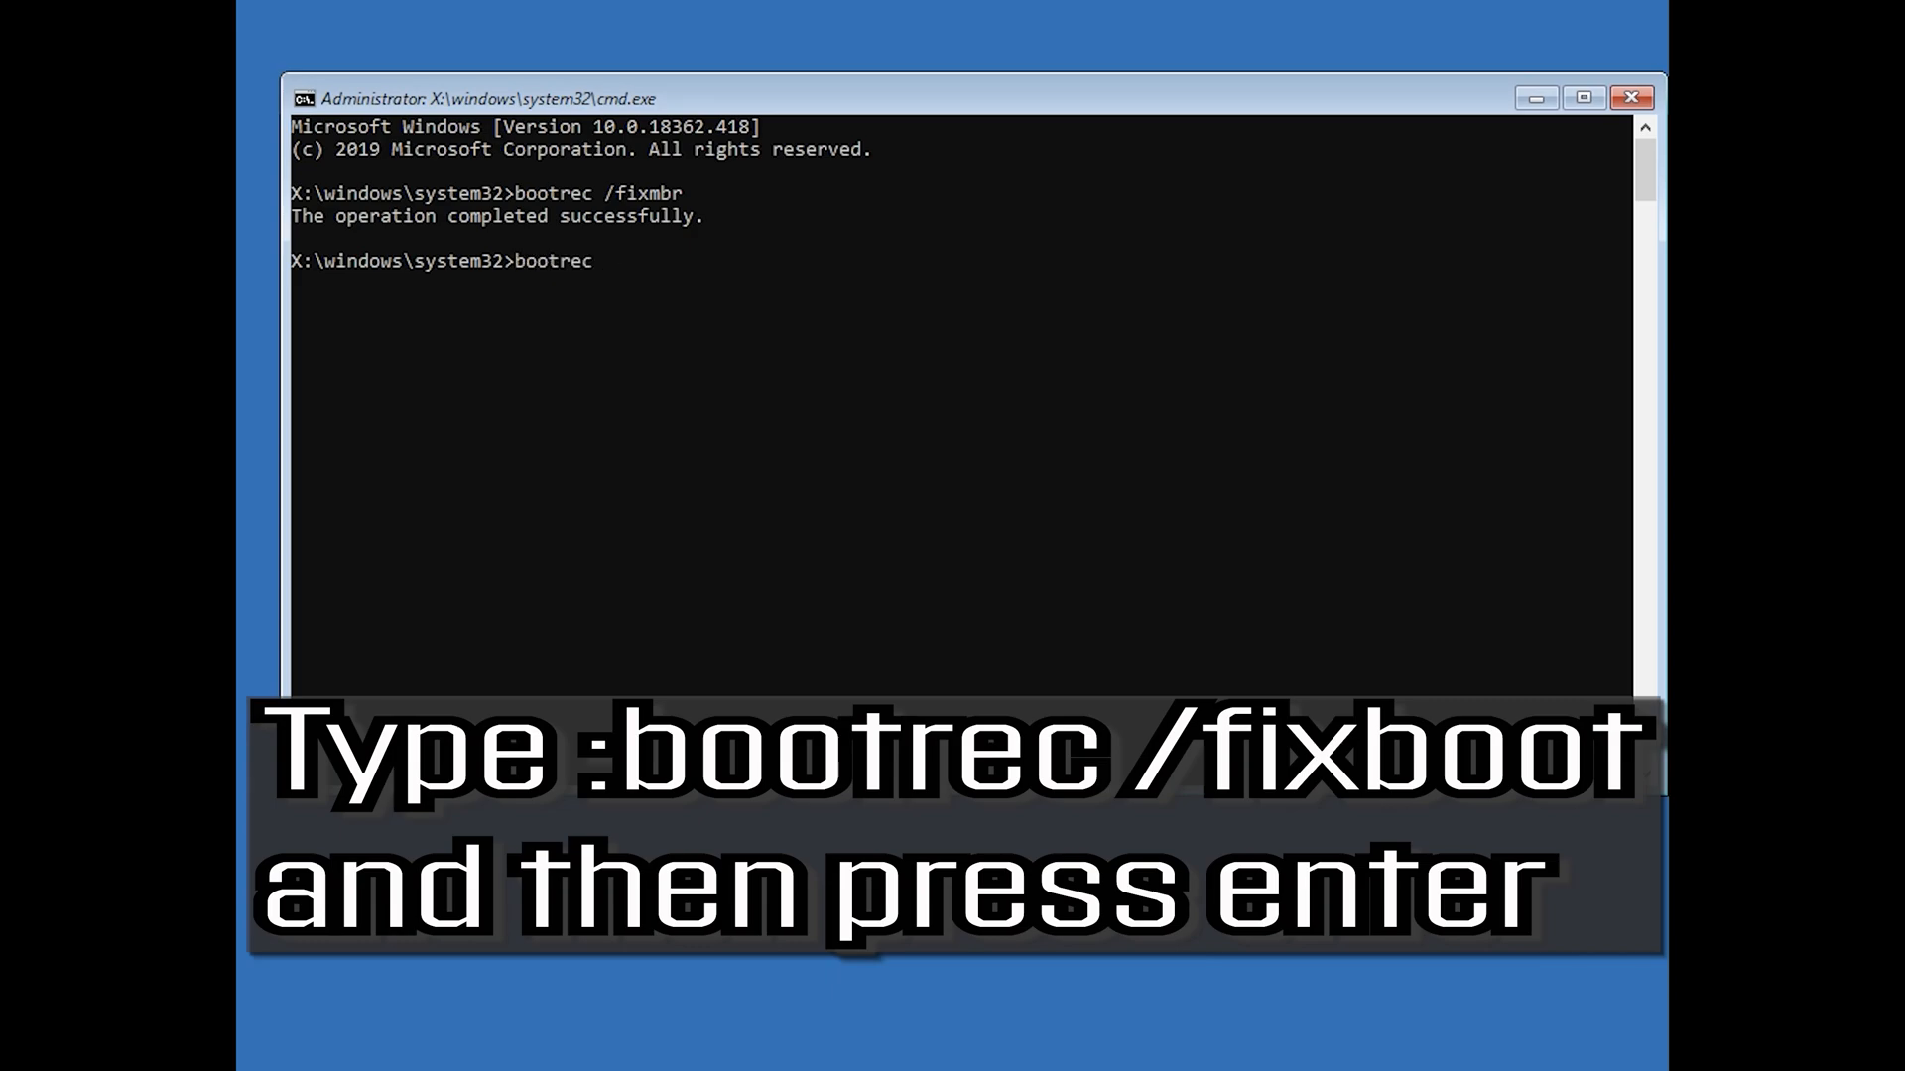
text(/)
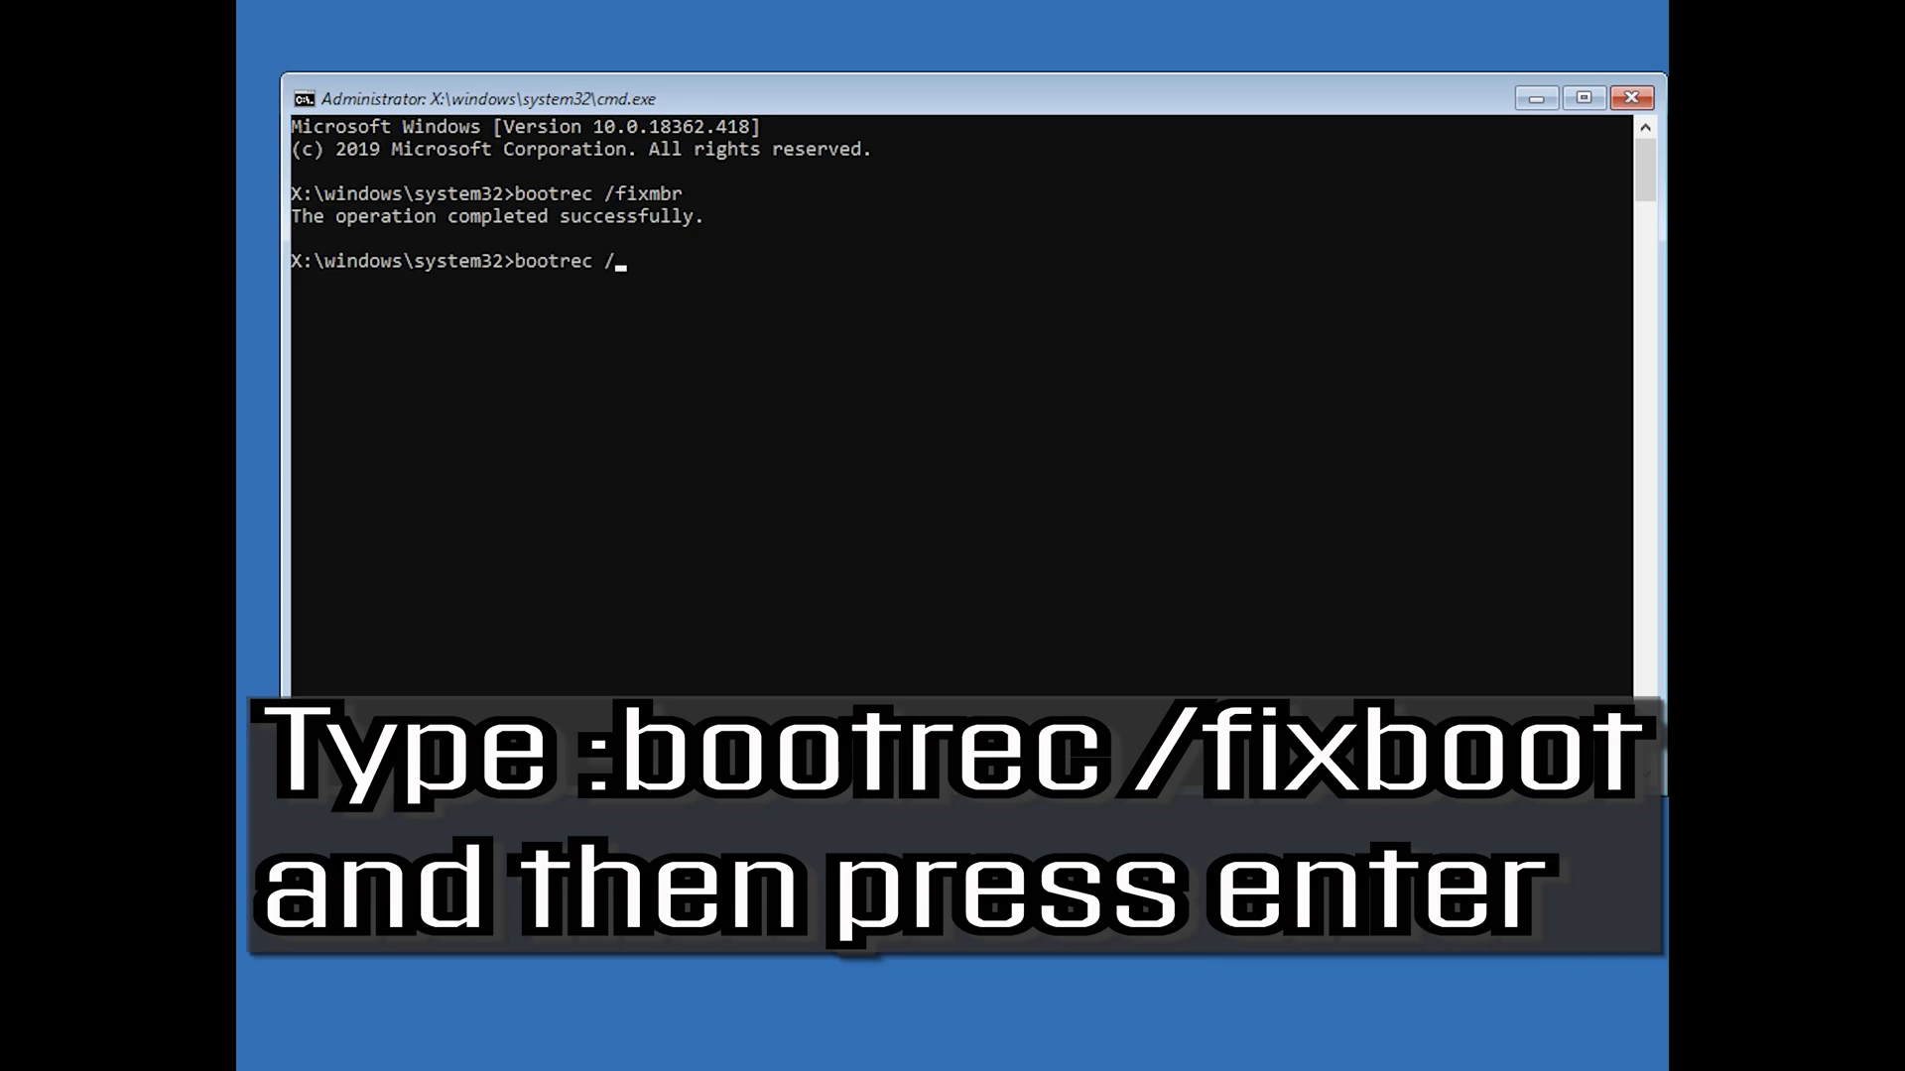
text(fixboot)
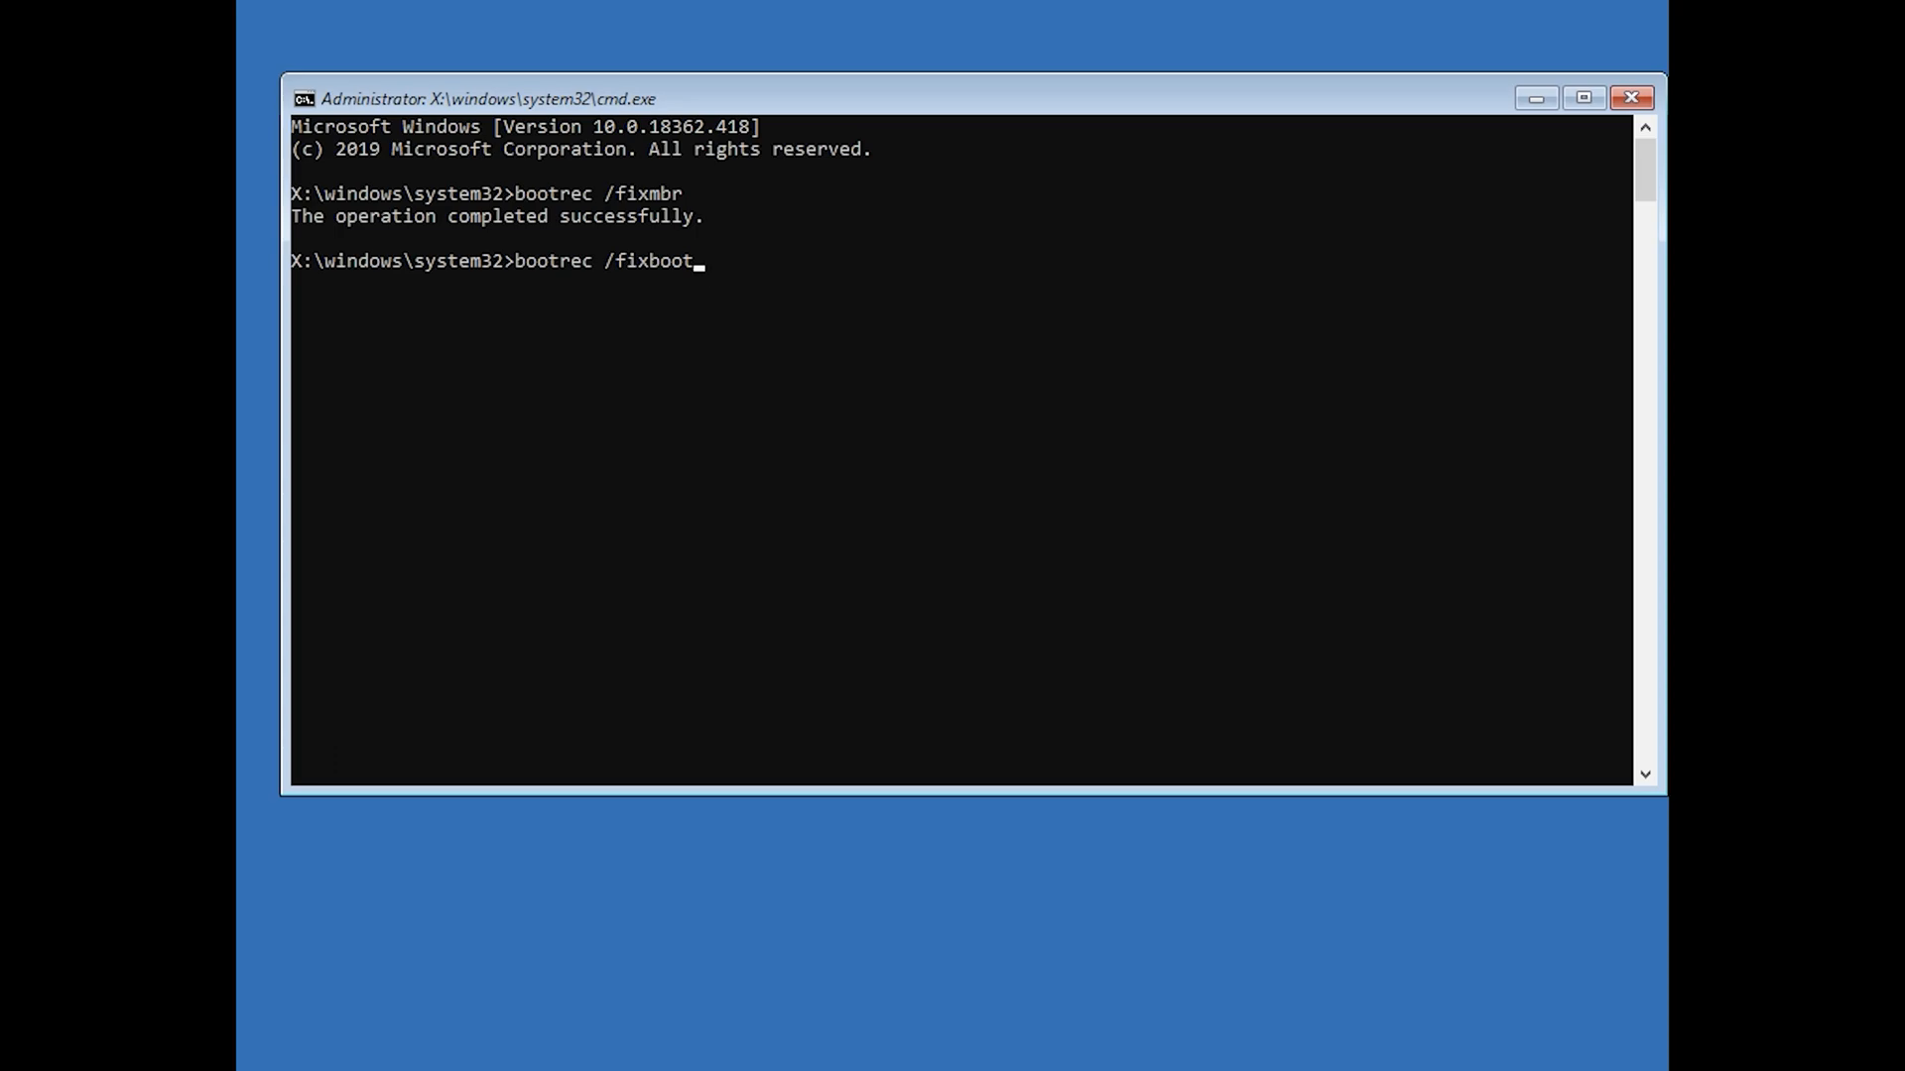
key(Enter)
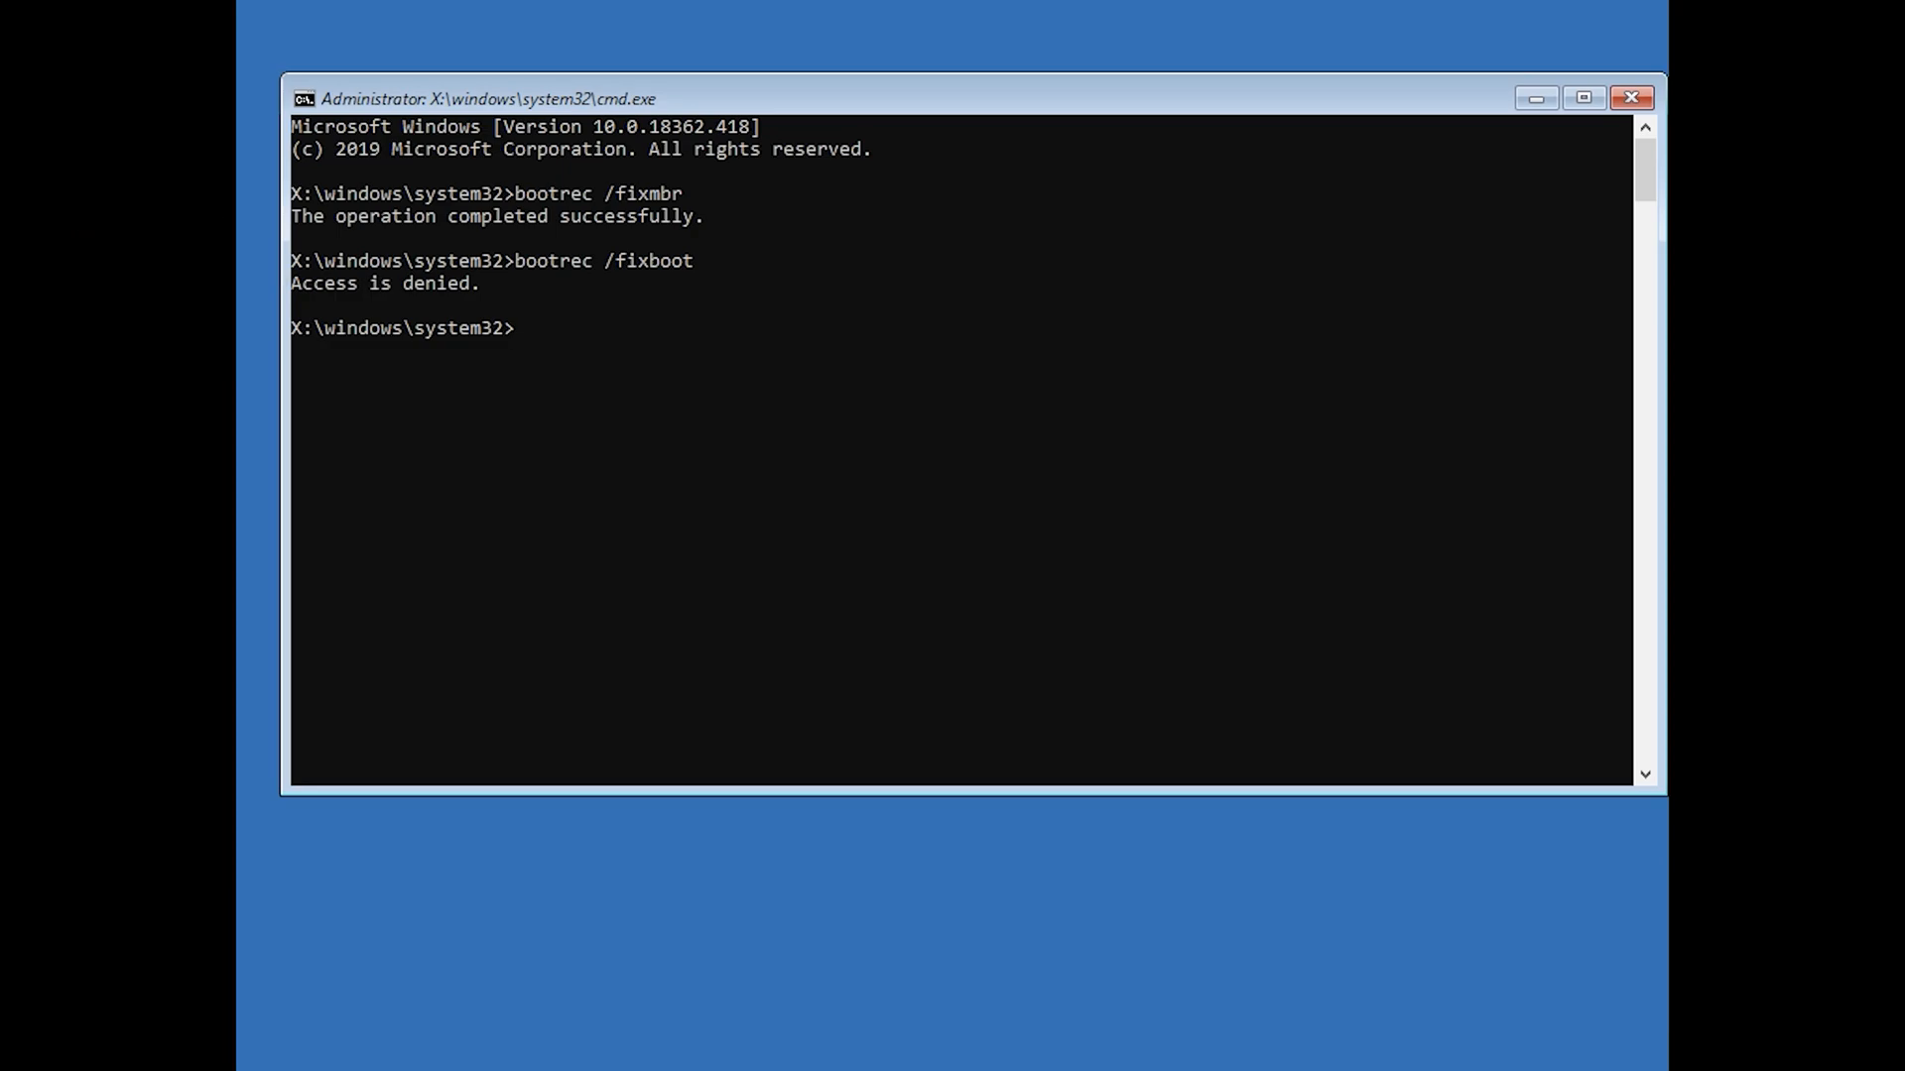
Step: Enter bootsect /nt60 sys to rewrite the system volume's boot code
text(boot)
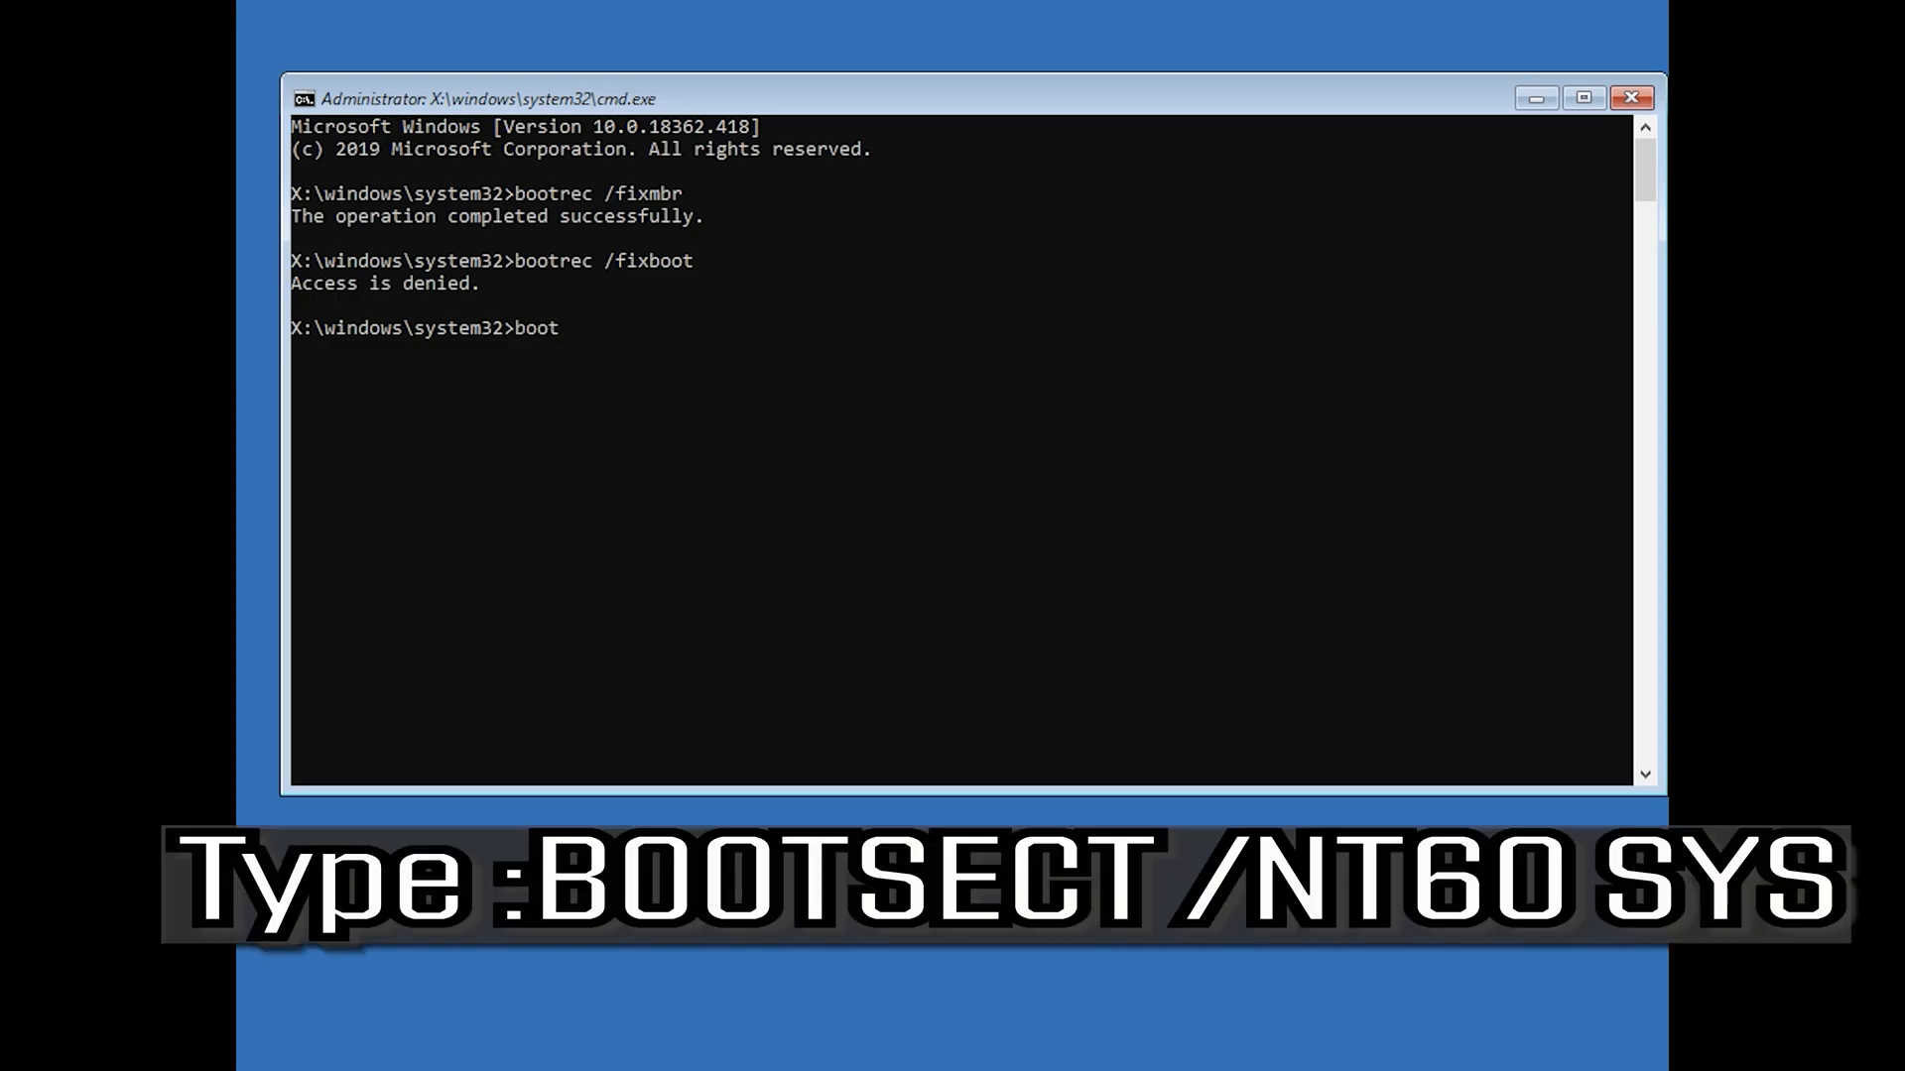
text(sect)
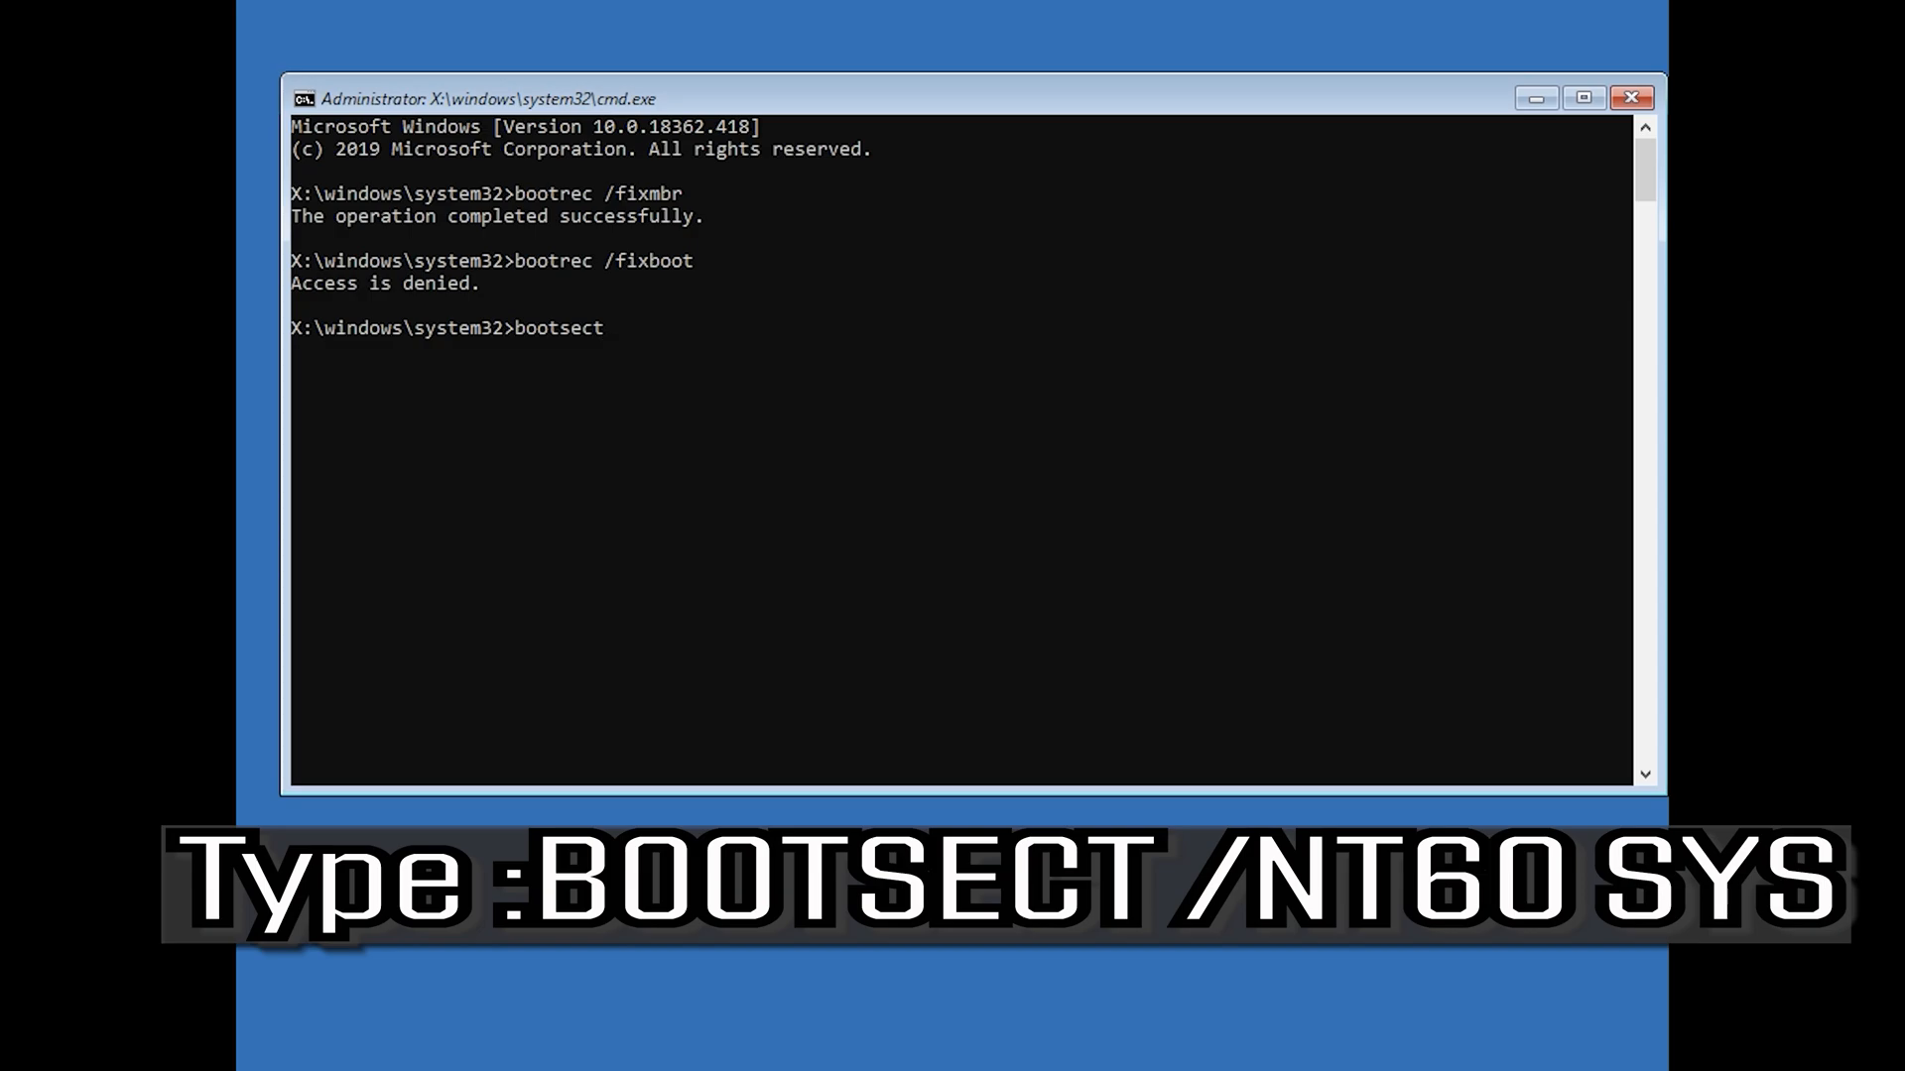
text(/nt60 sy)
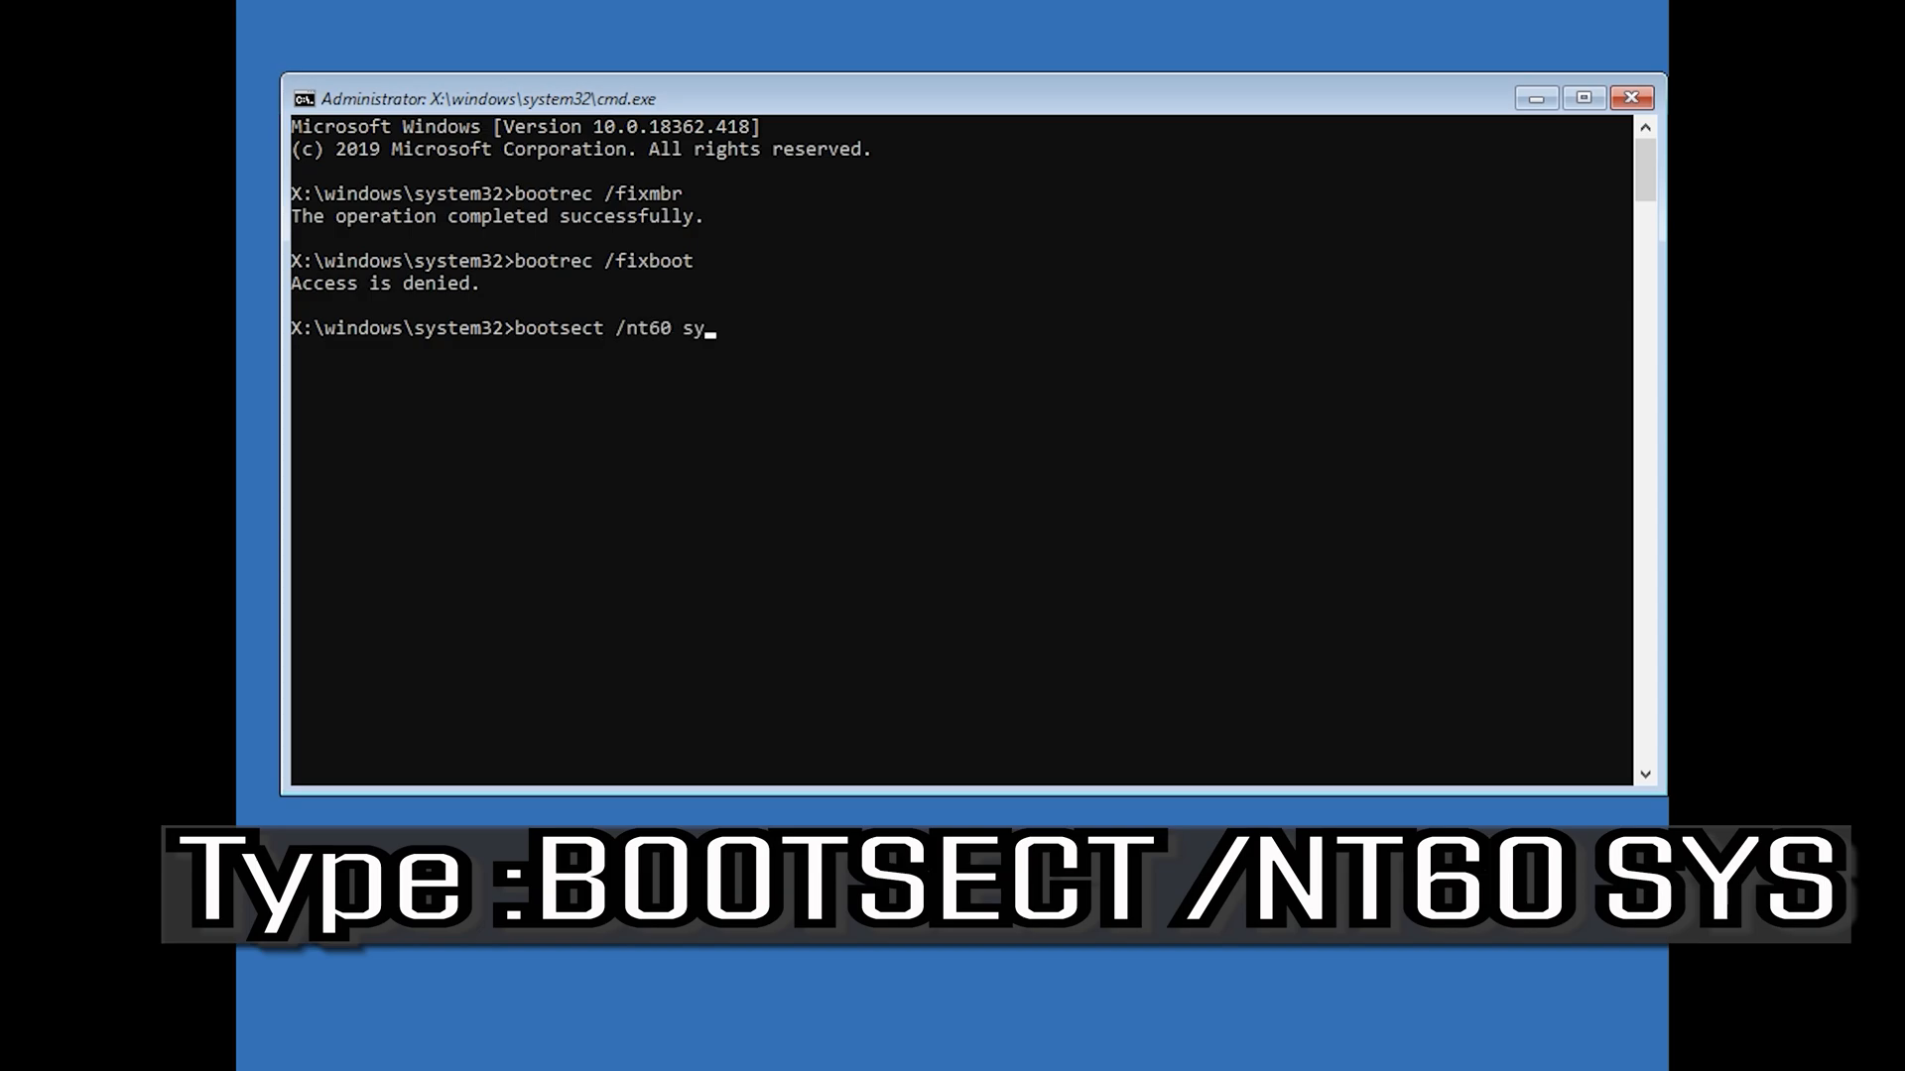
text(s)
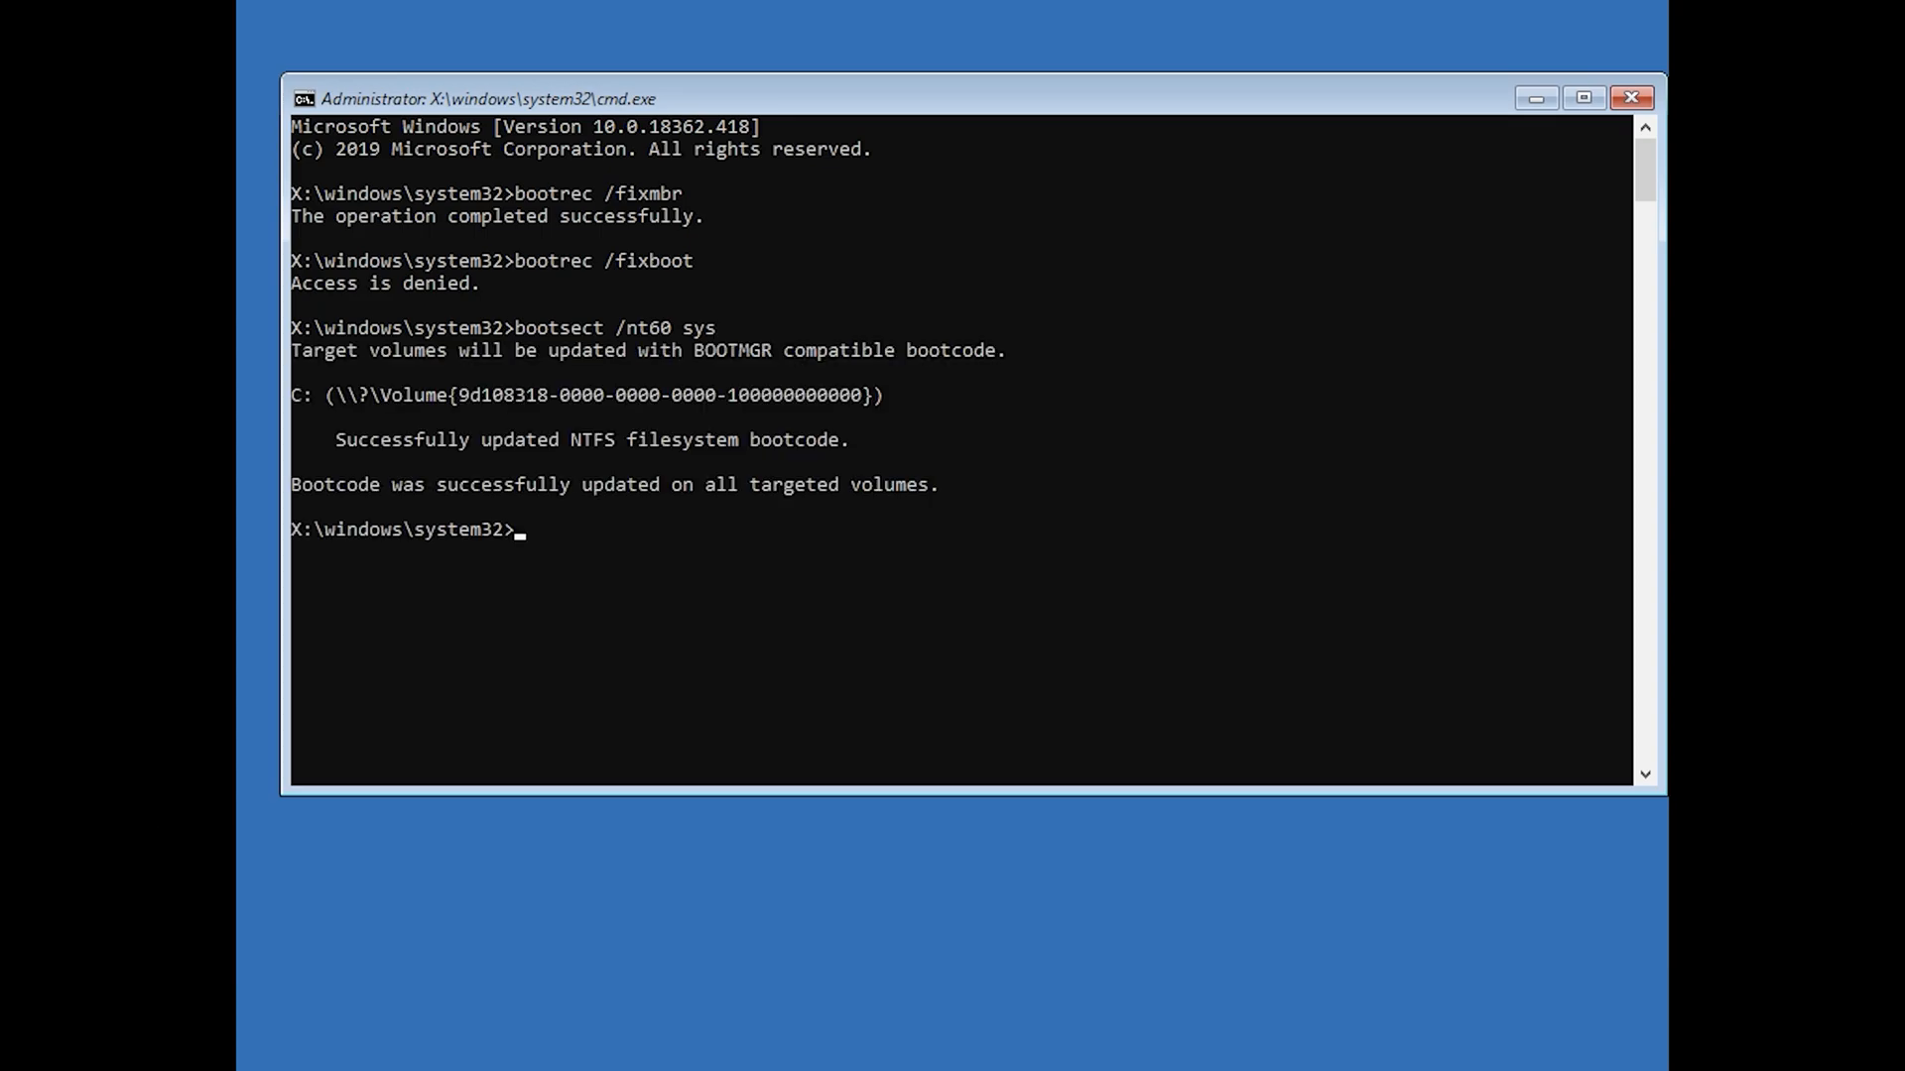
Step: Retype bootrec /fixboot at the prompt after the NTFS bootcode update
text(bootrec /)
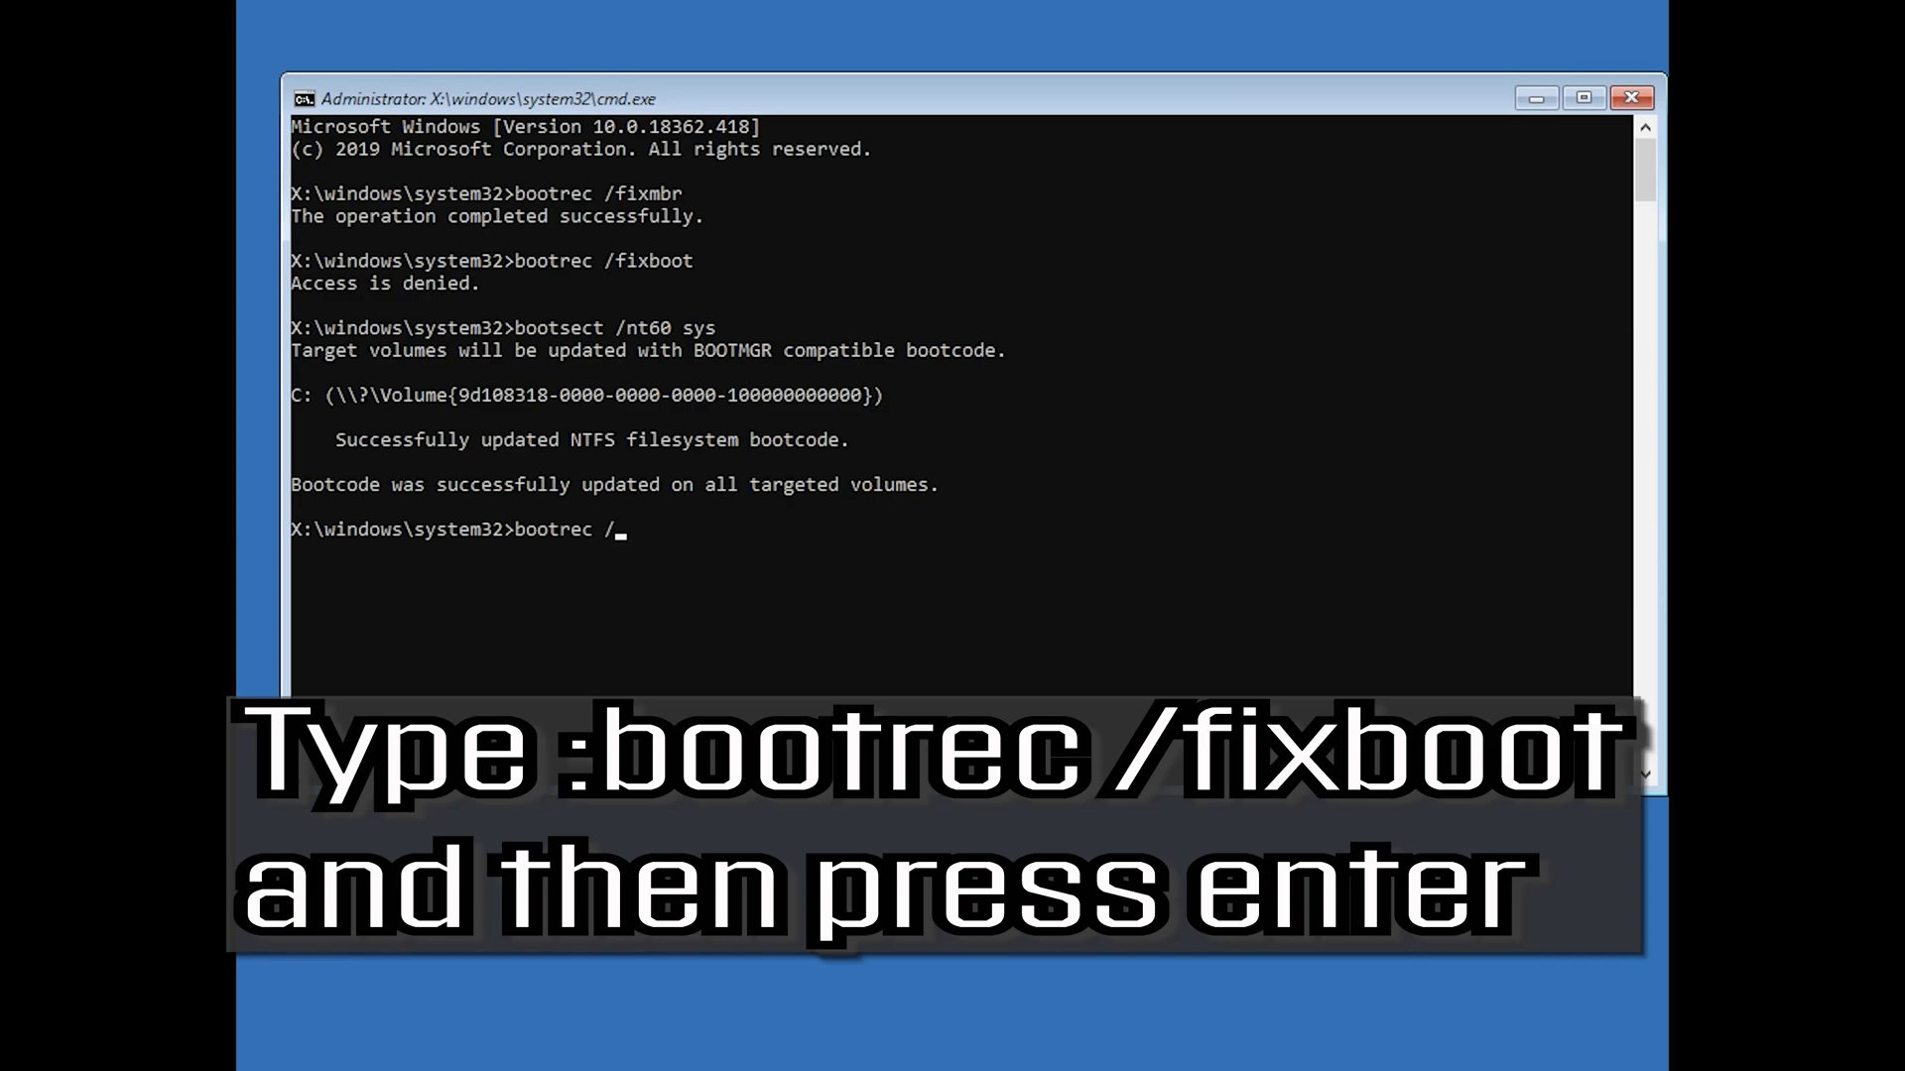
text(fixb)
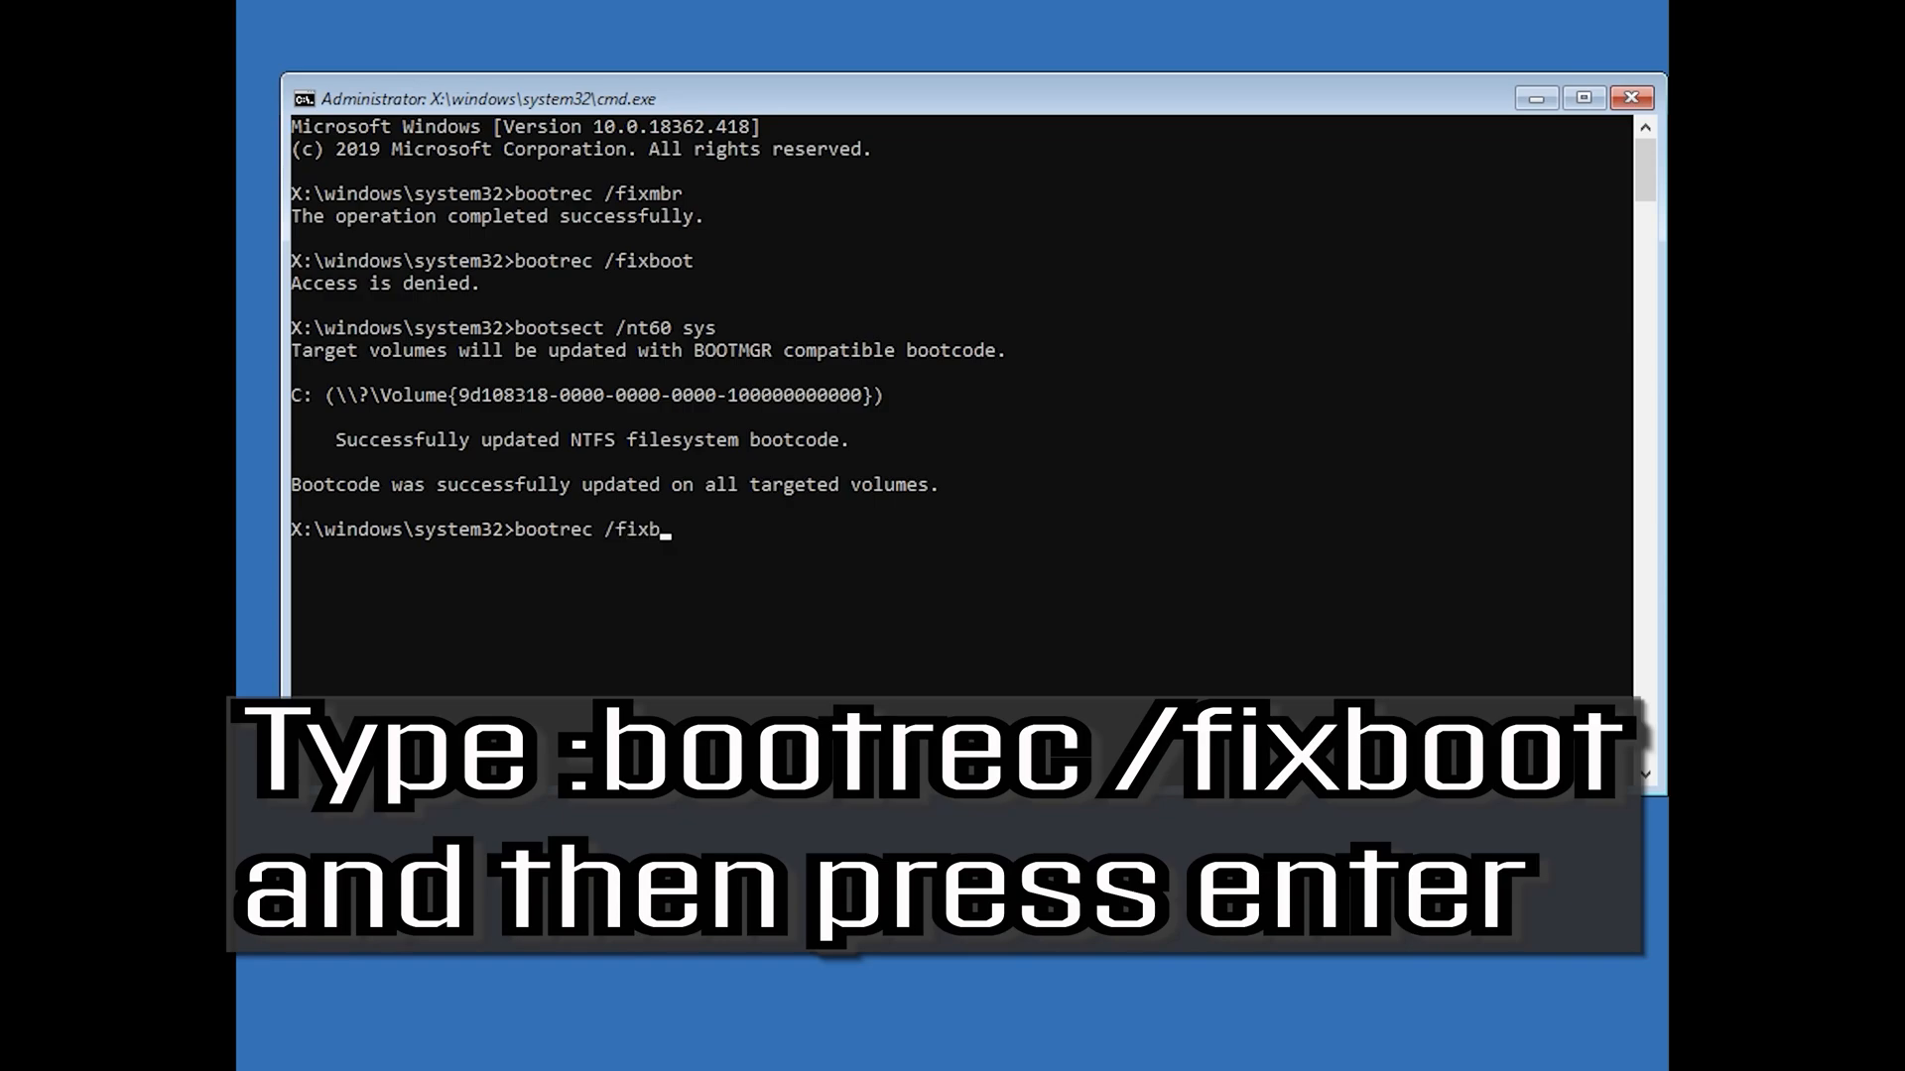
text(oot)
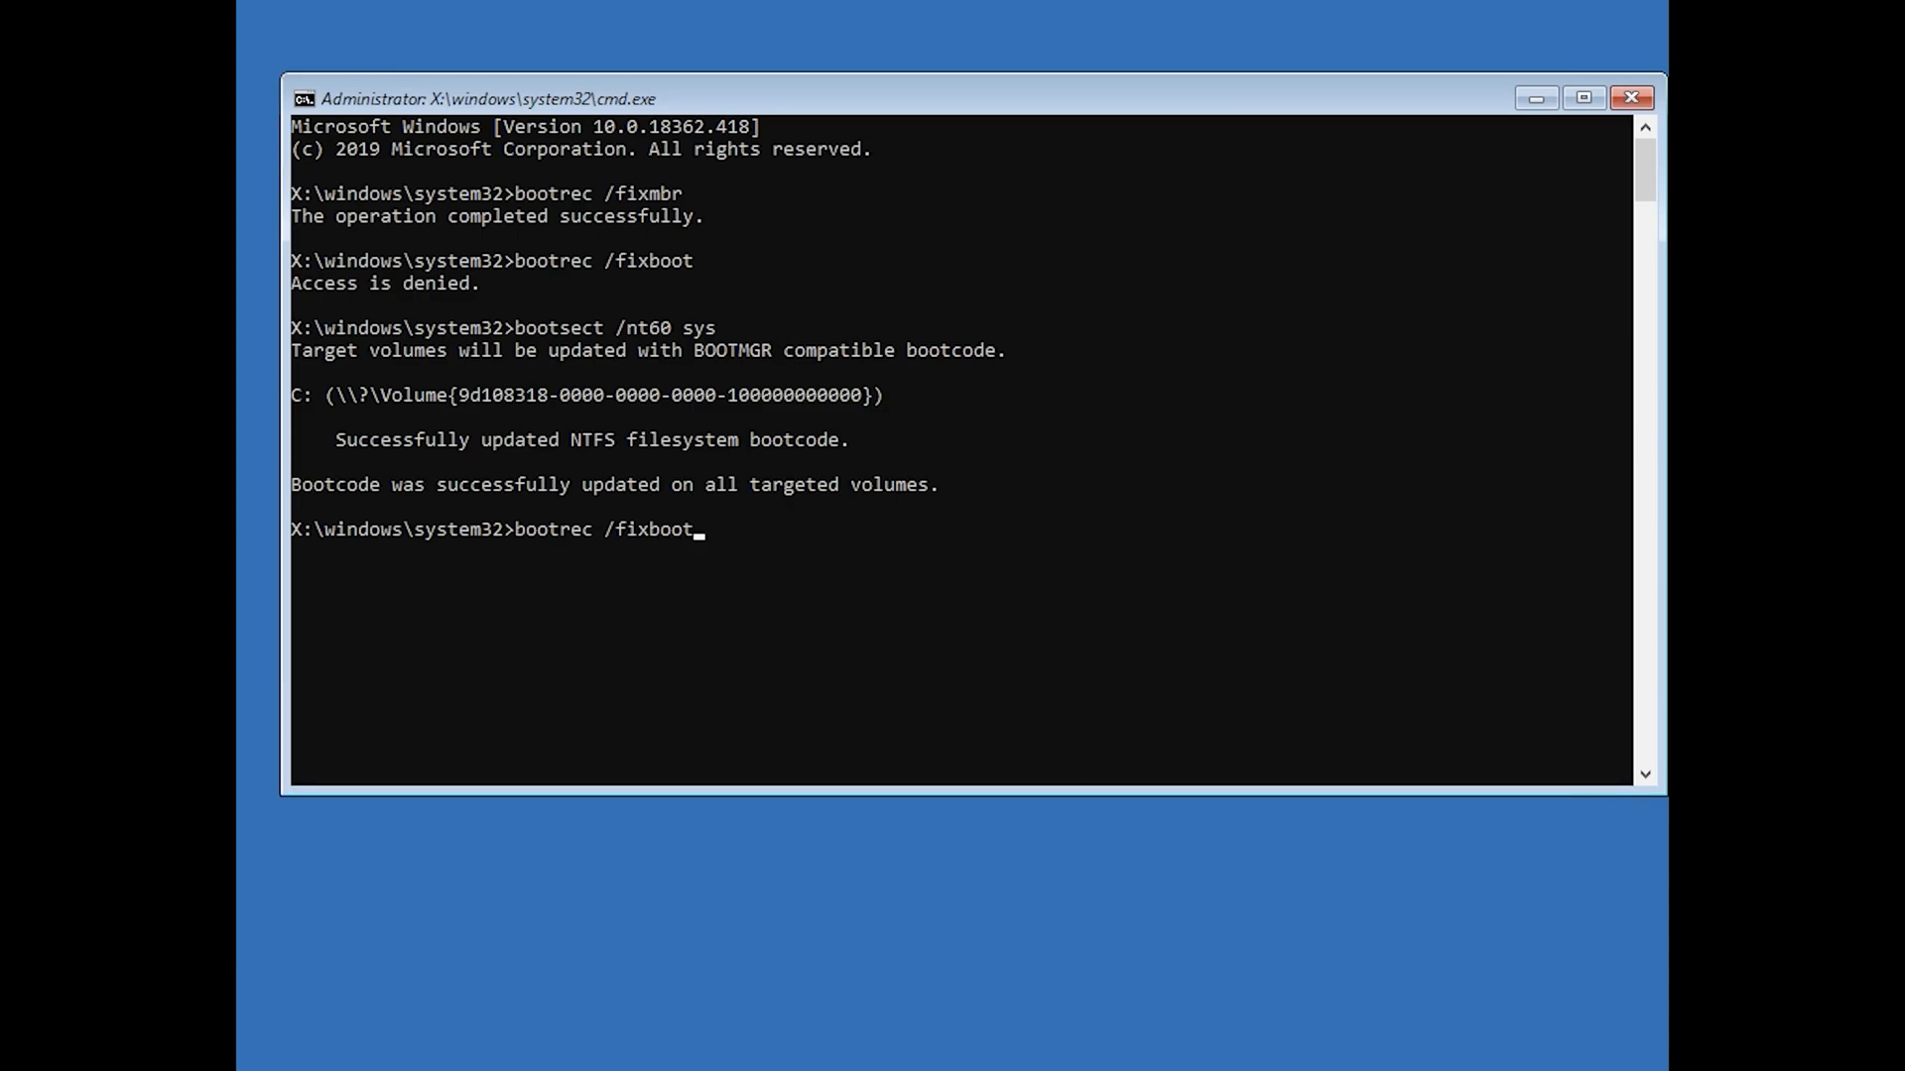
Step: Rerun bootrec /fixboot successfully, then export the BCD with bcdedit /export c:\bcdbackup
key(Enter)
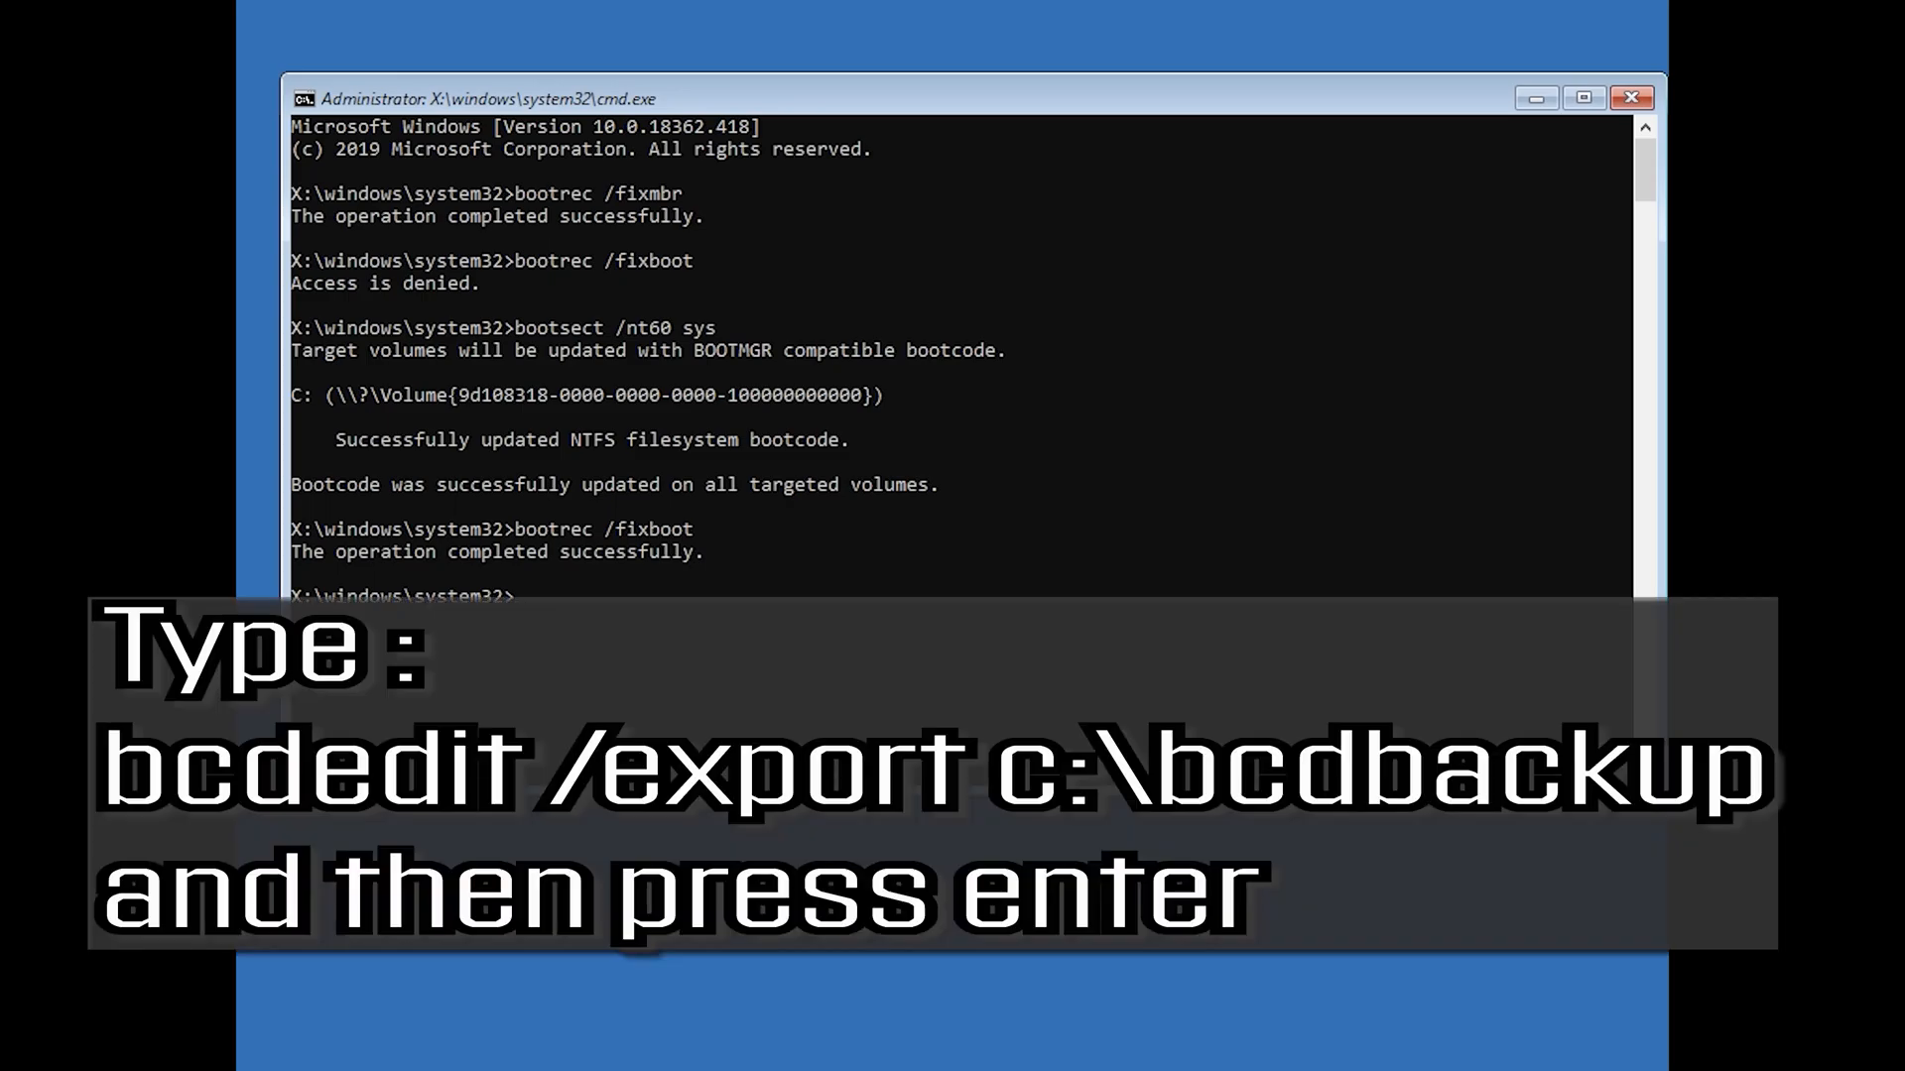
text(bcdedit)
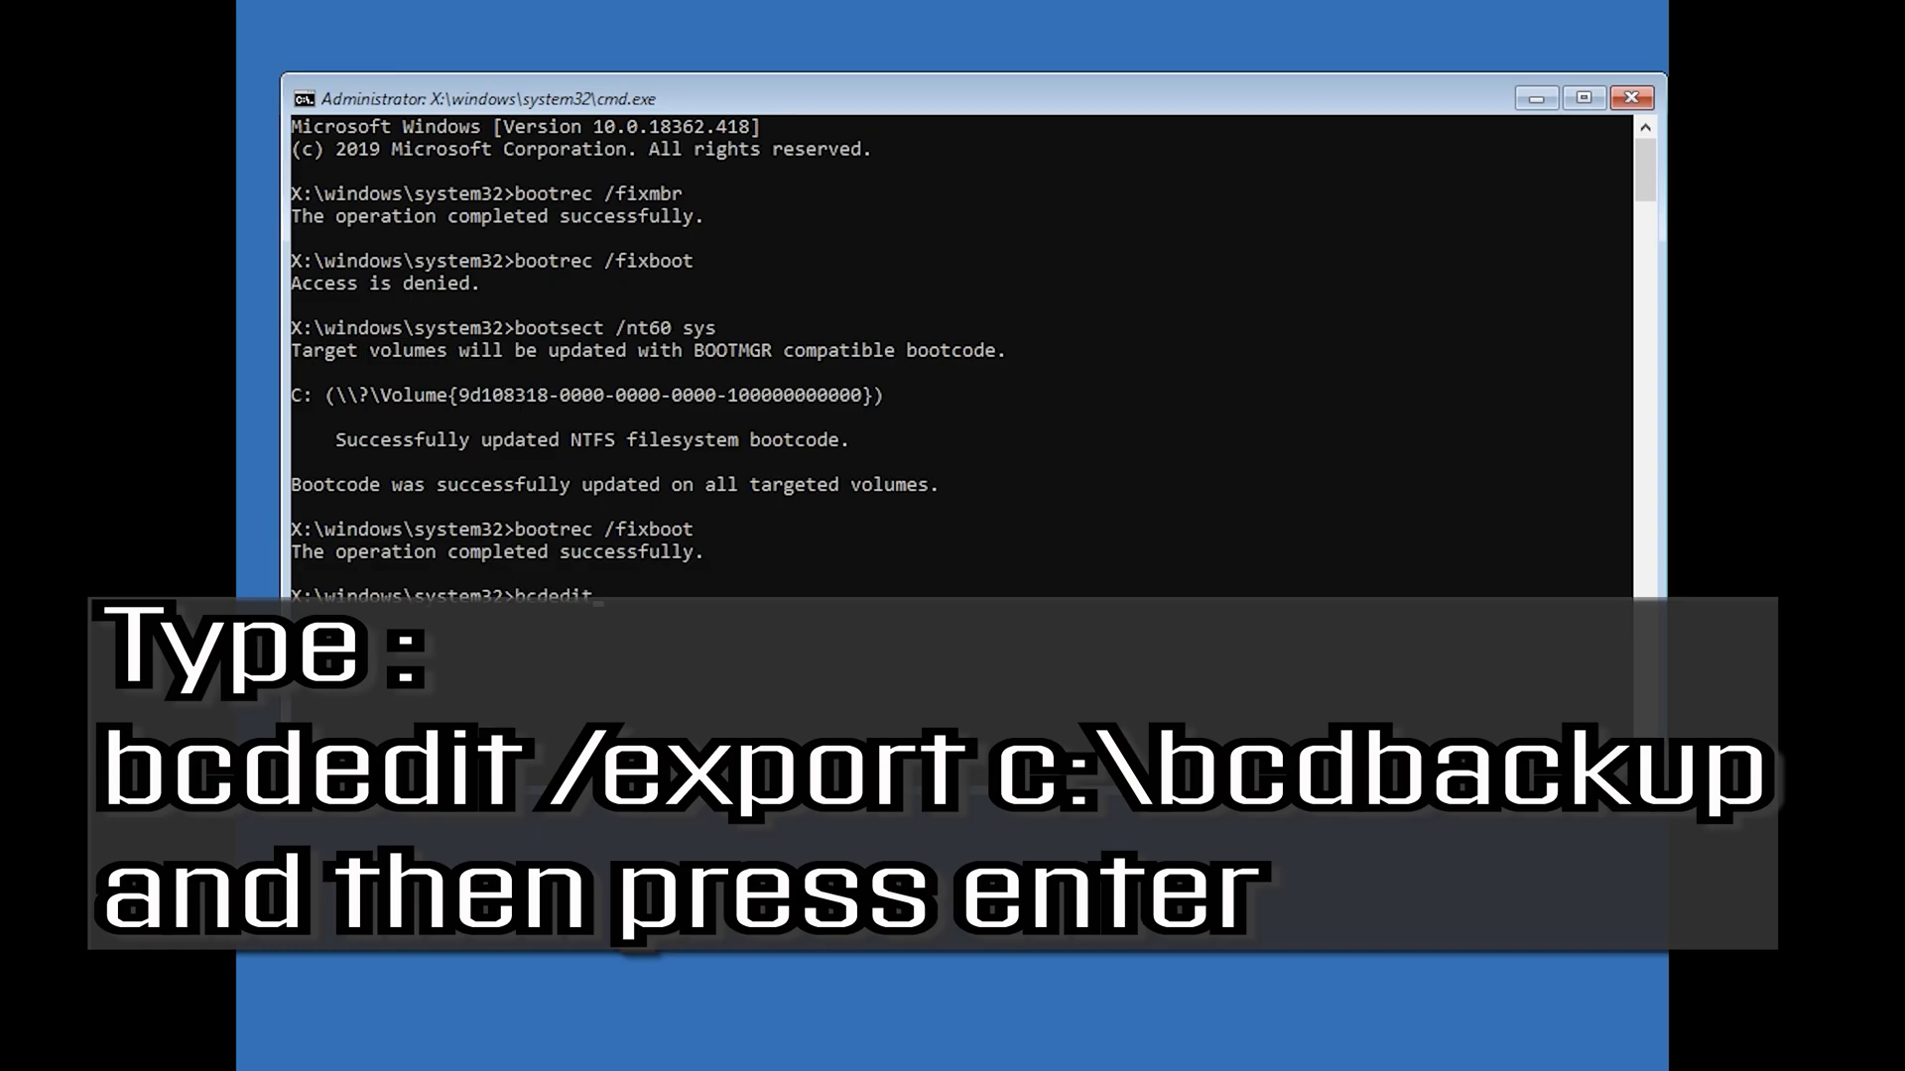
text(/export)
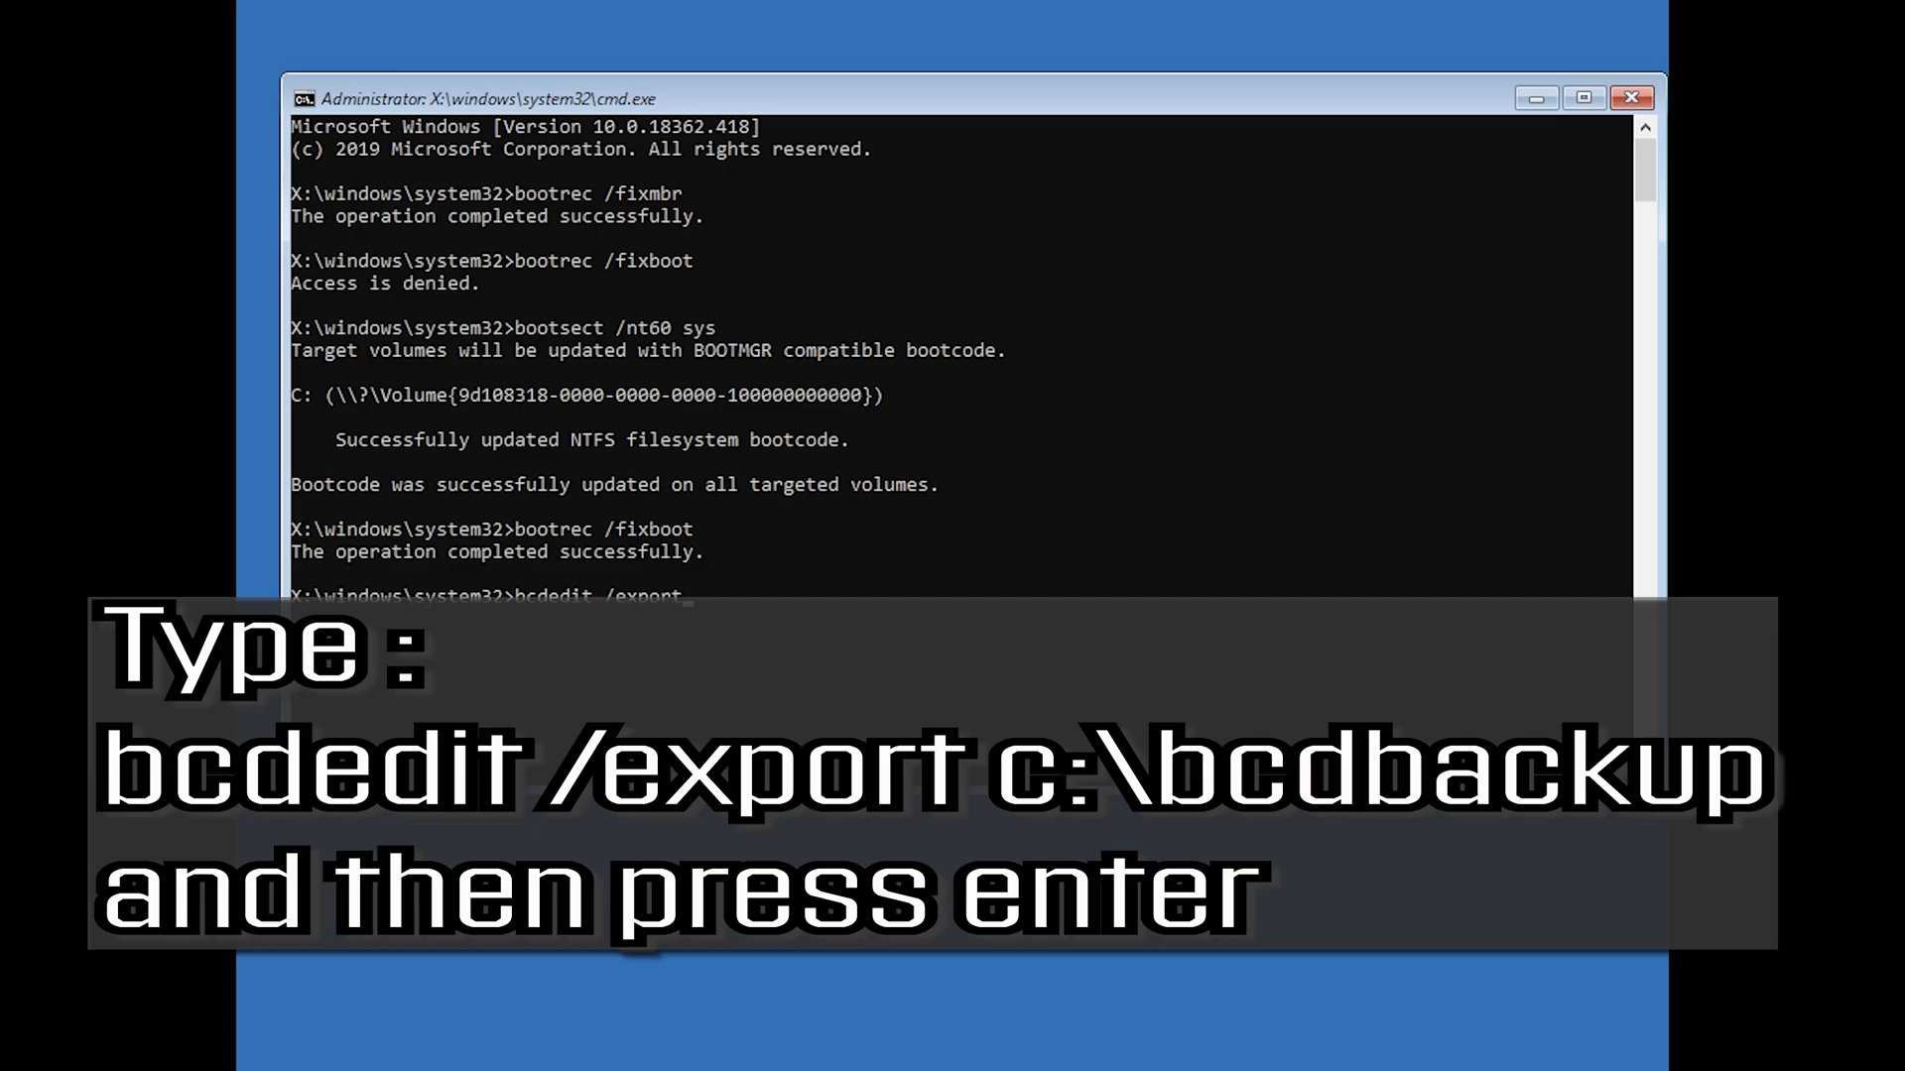
text(c:\)
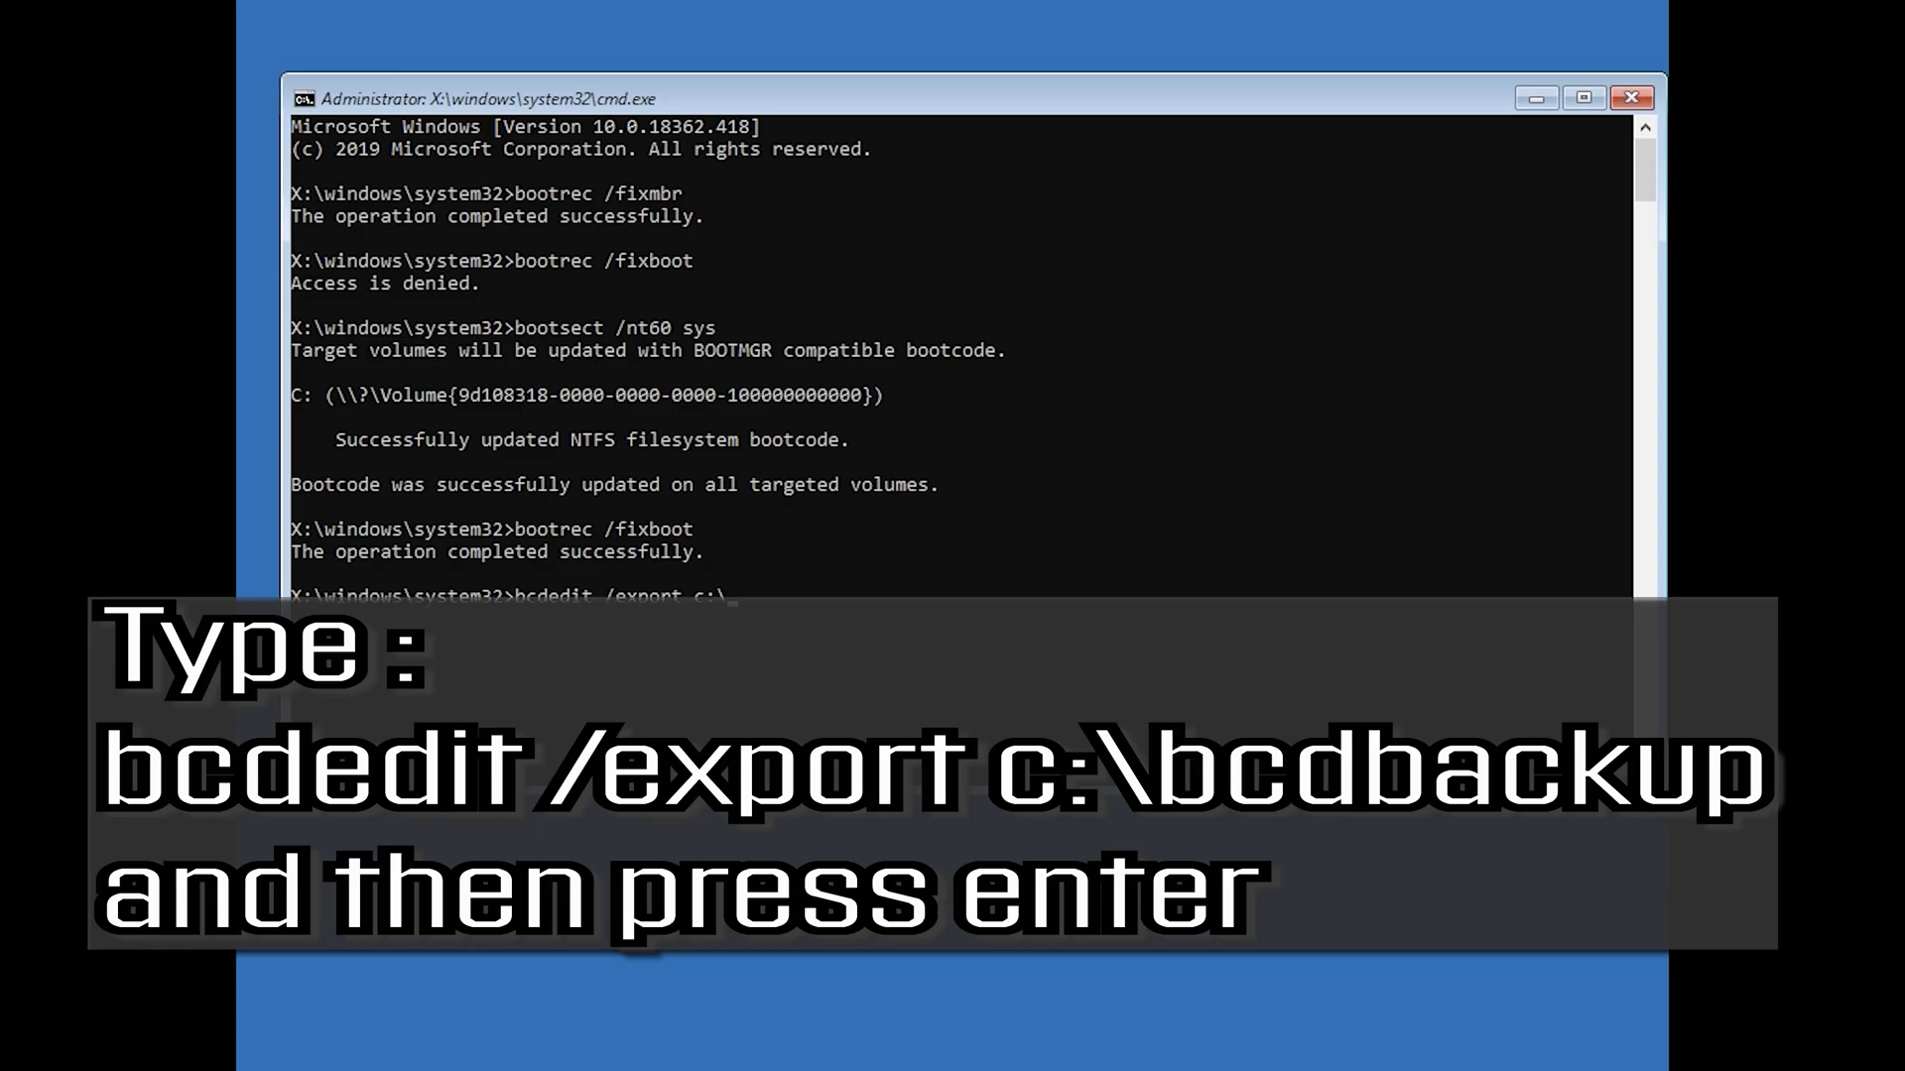
text(bcdbackup)
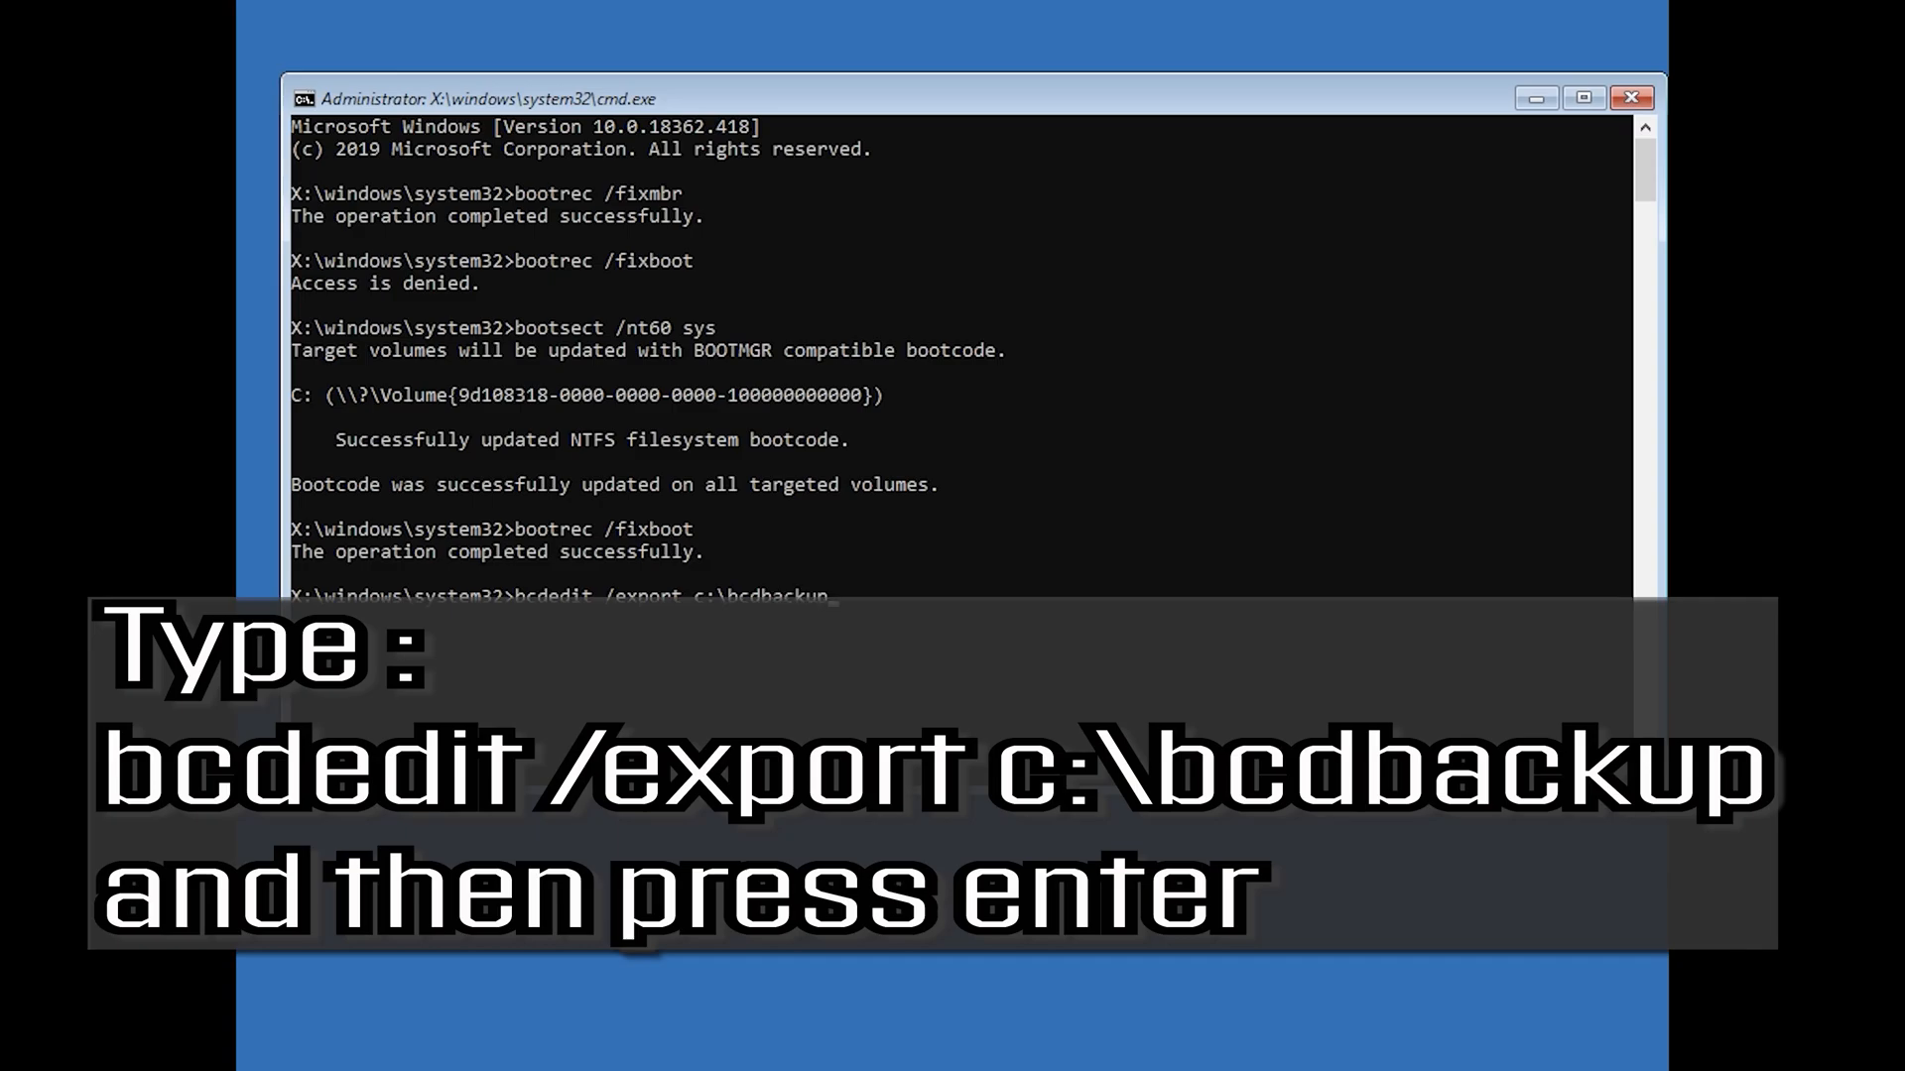
text(bcdedit /export c:\bcdbackup)
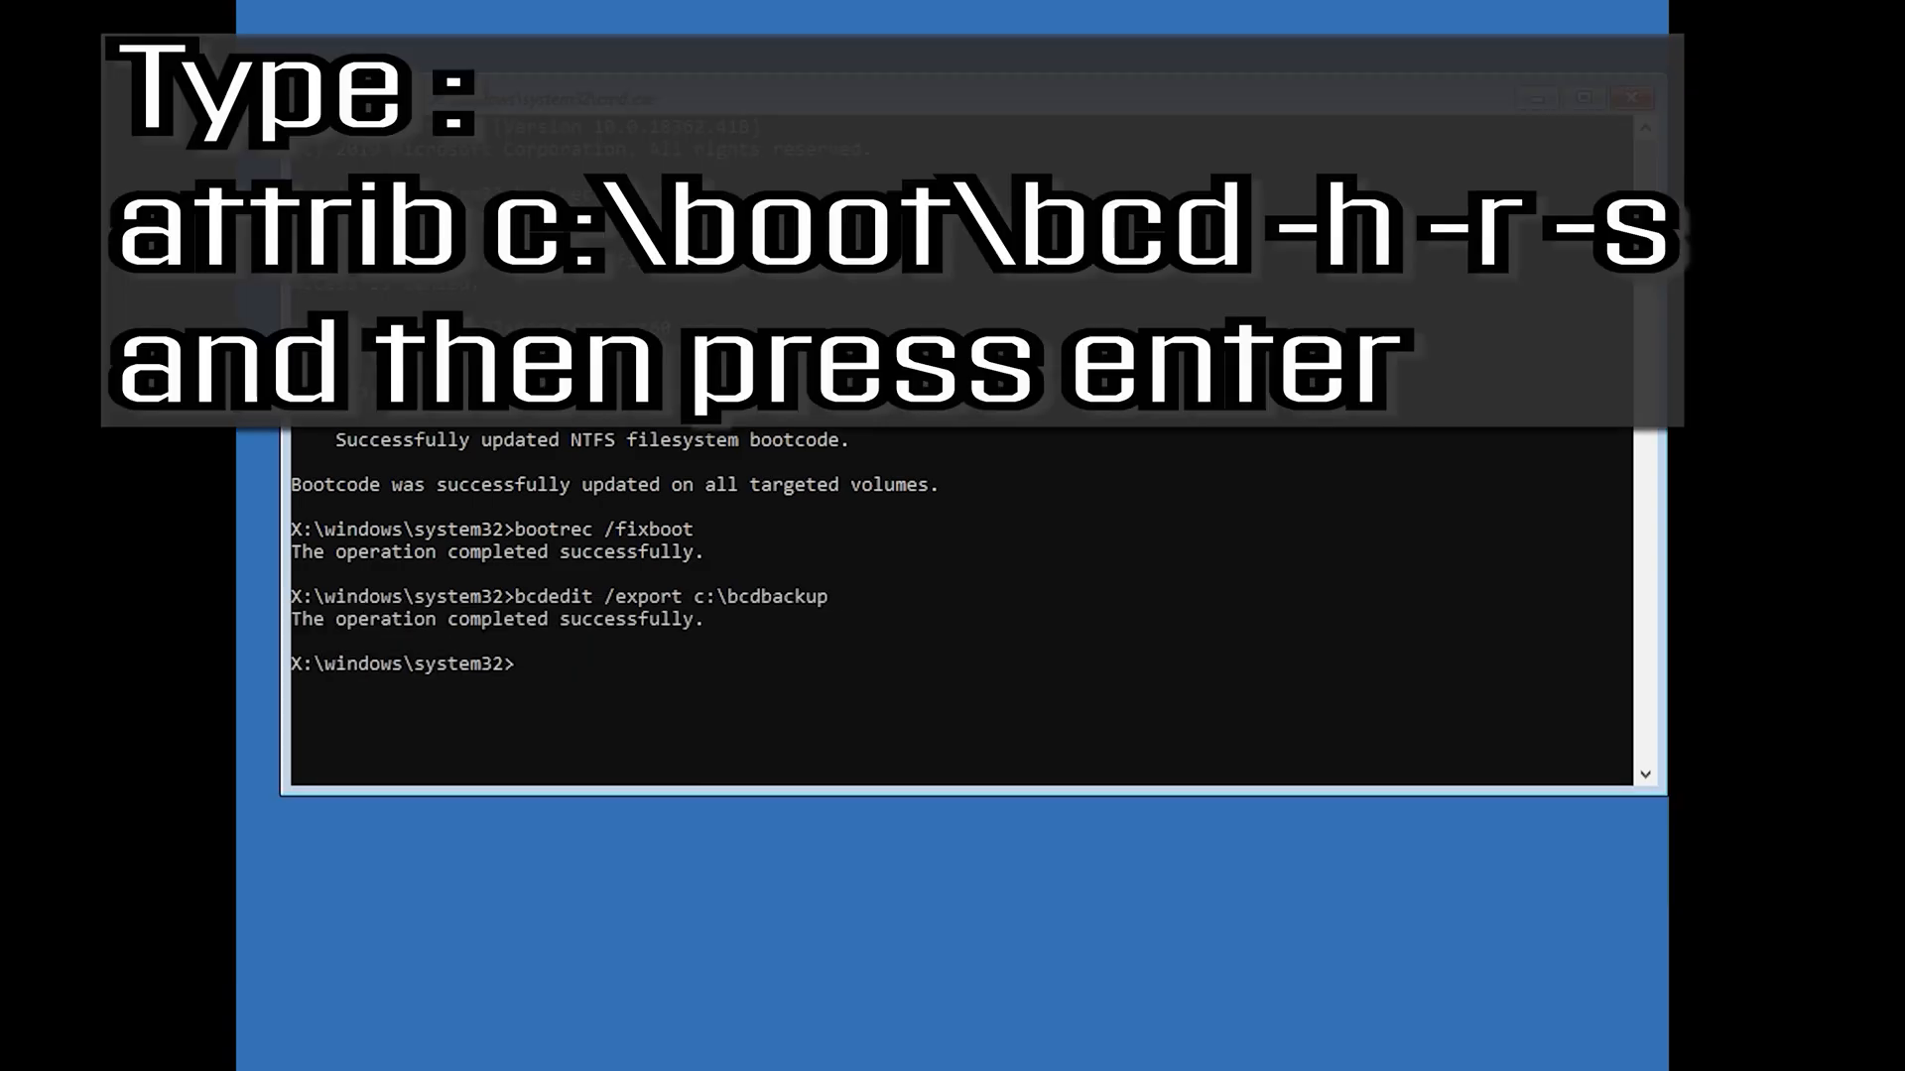
Step: Run attrib c:\boot\bcd -h -r -s to clear the BCD file's protective attributes
text(a)
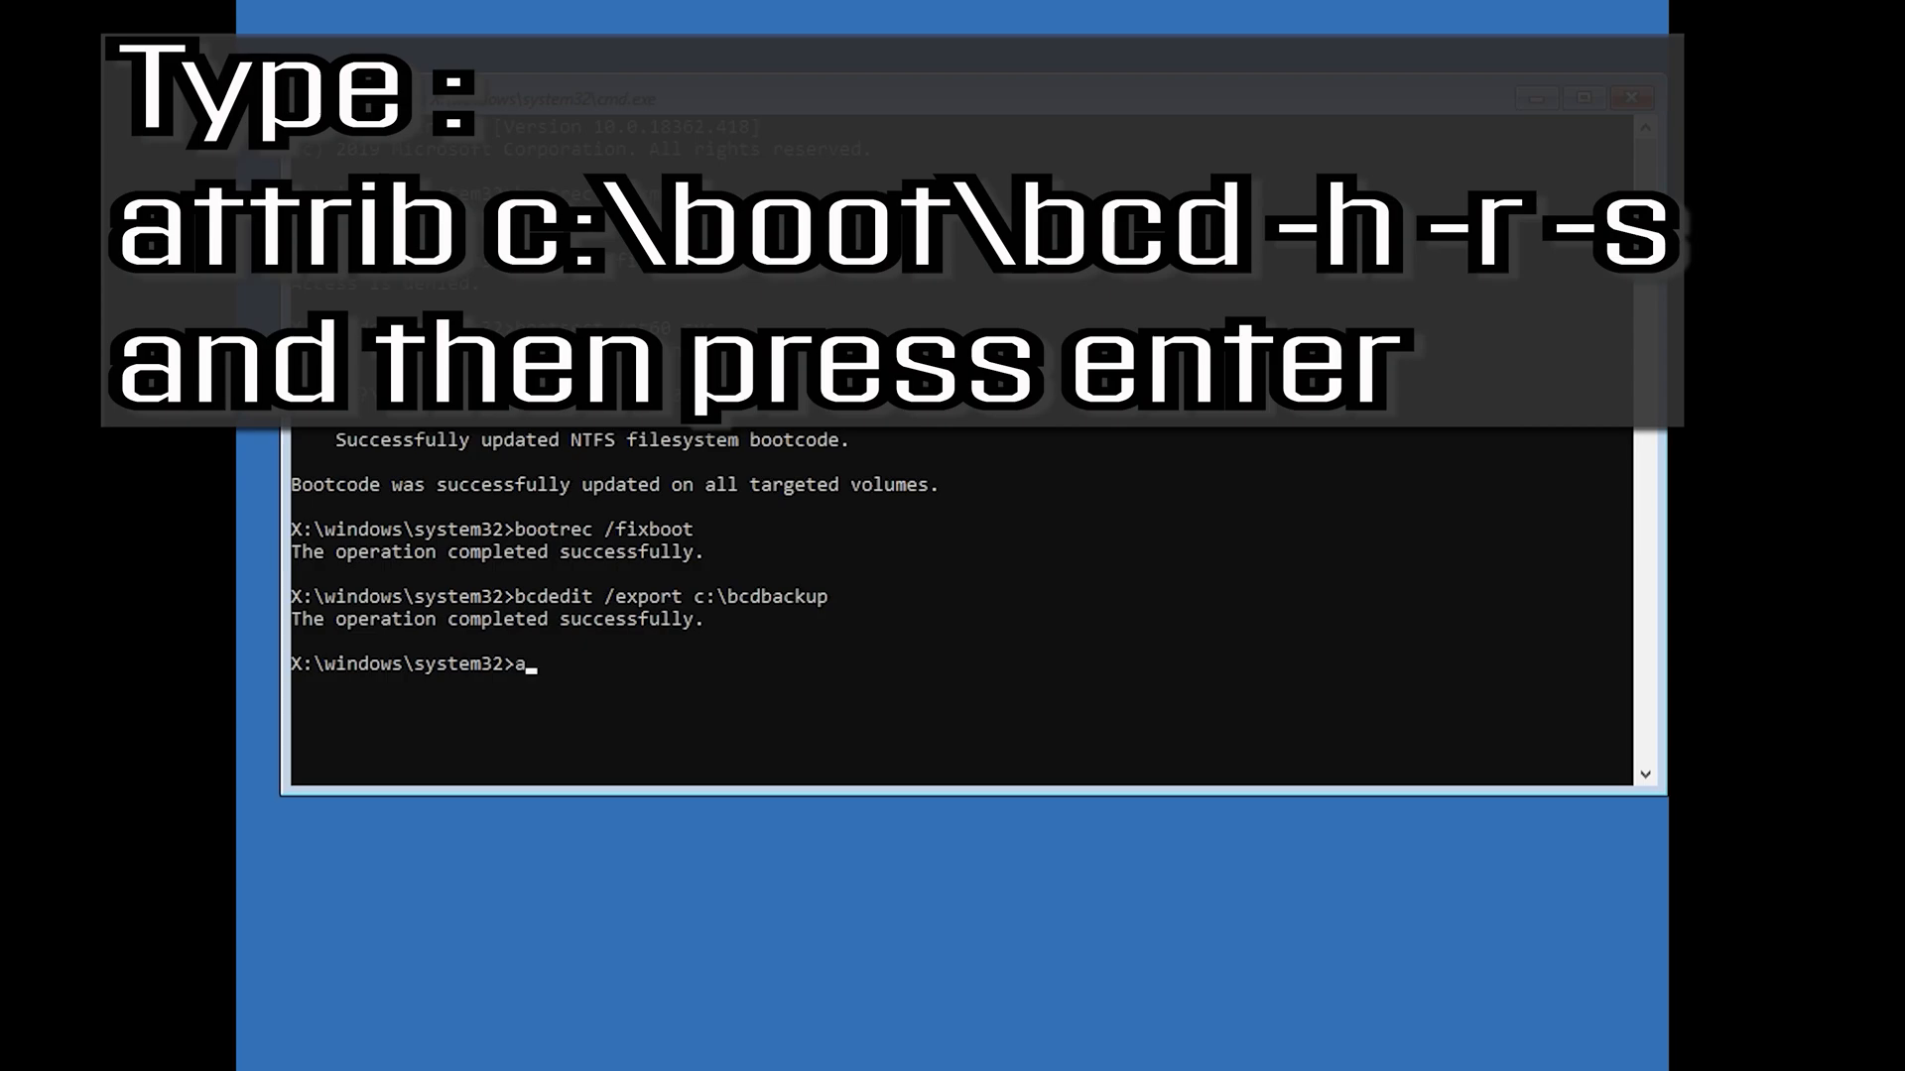
text(ttrib)
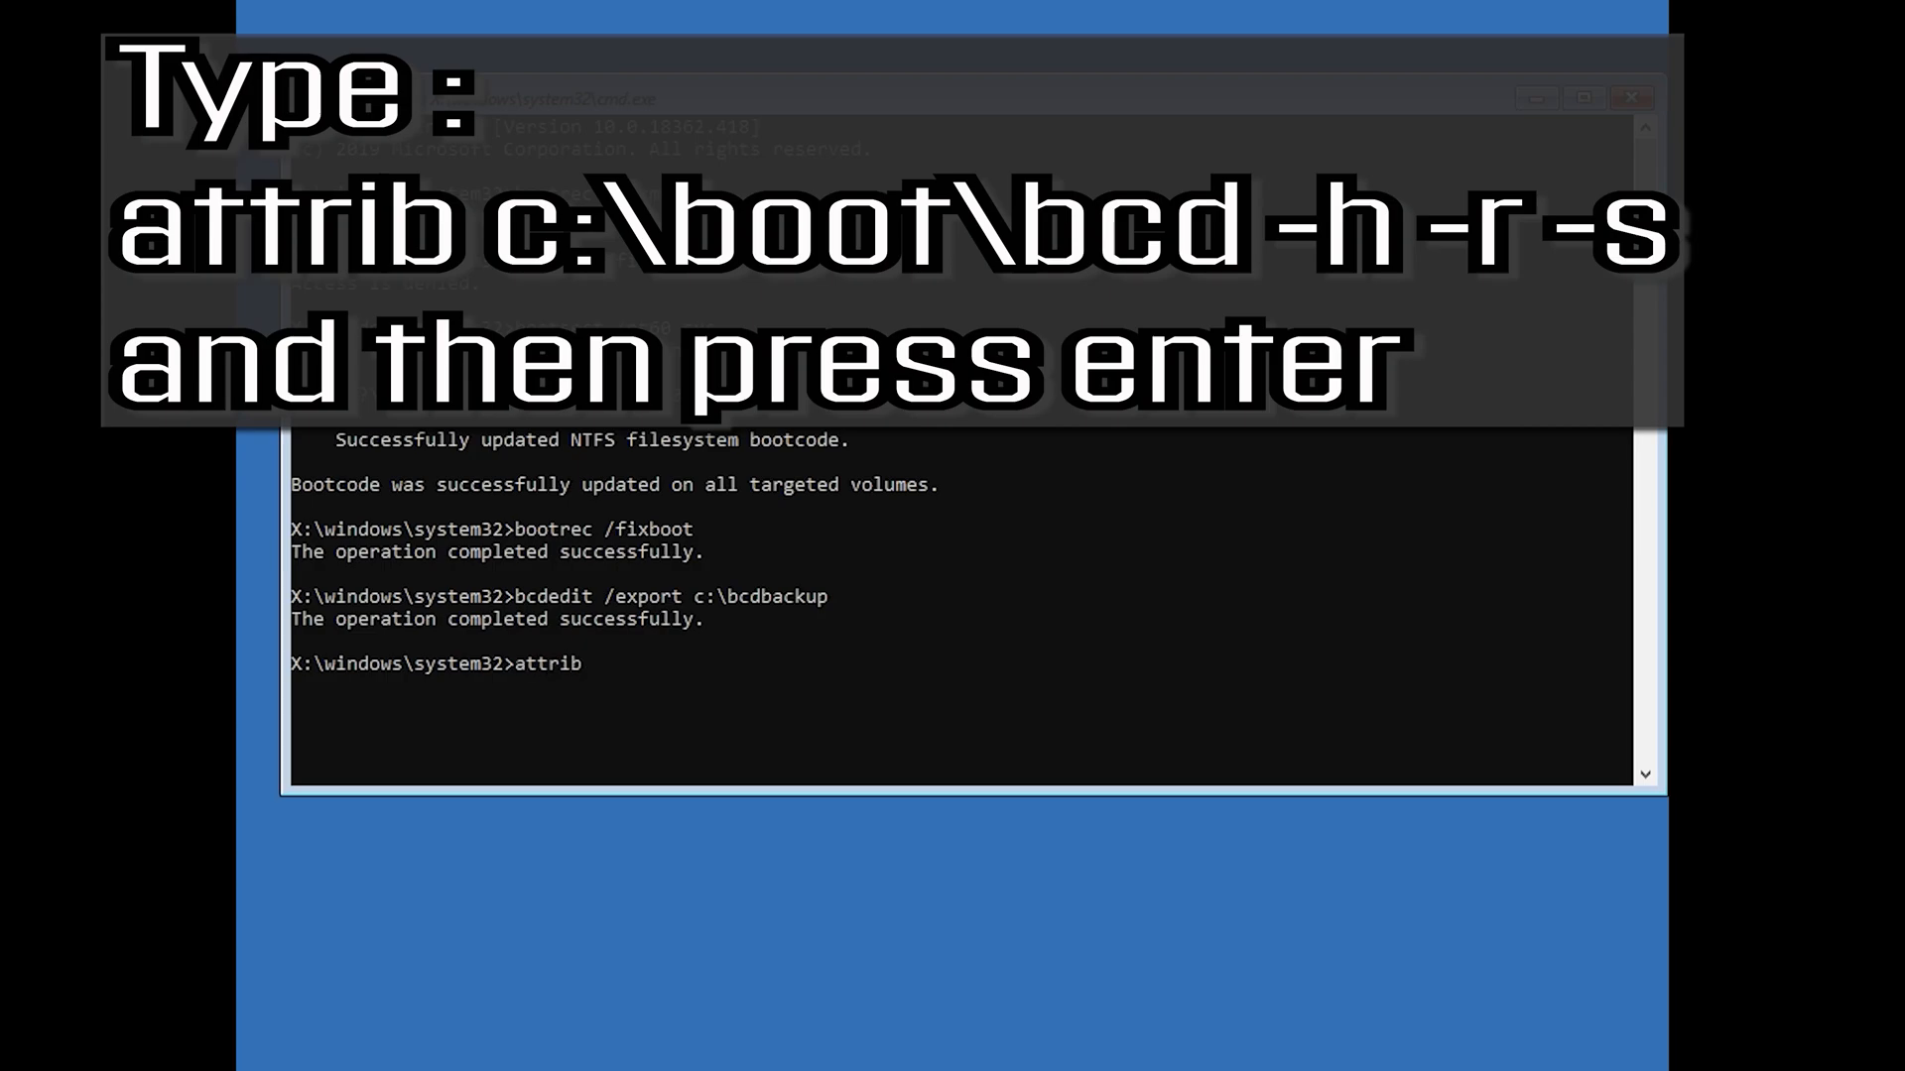
text(c:)
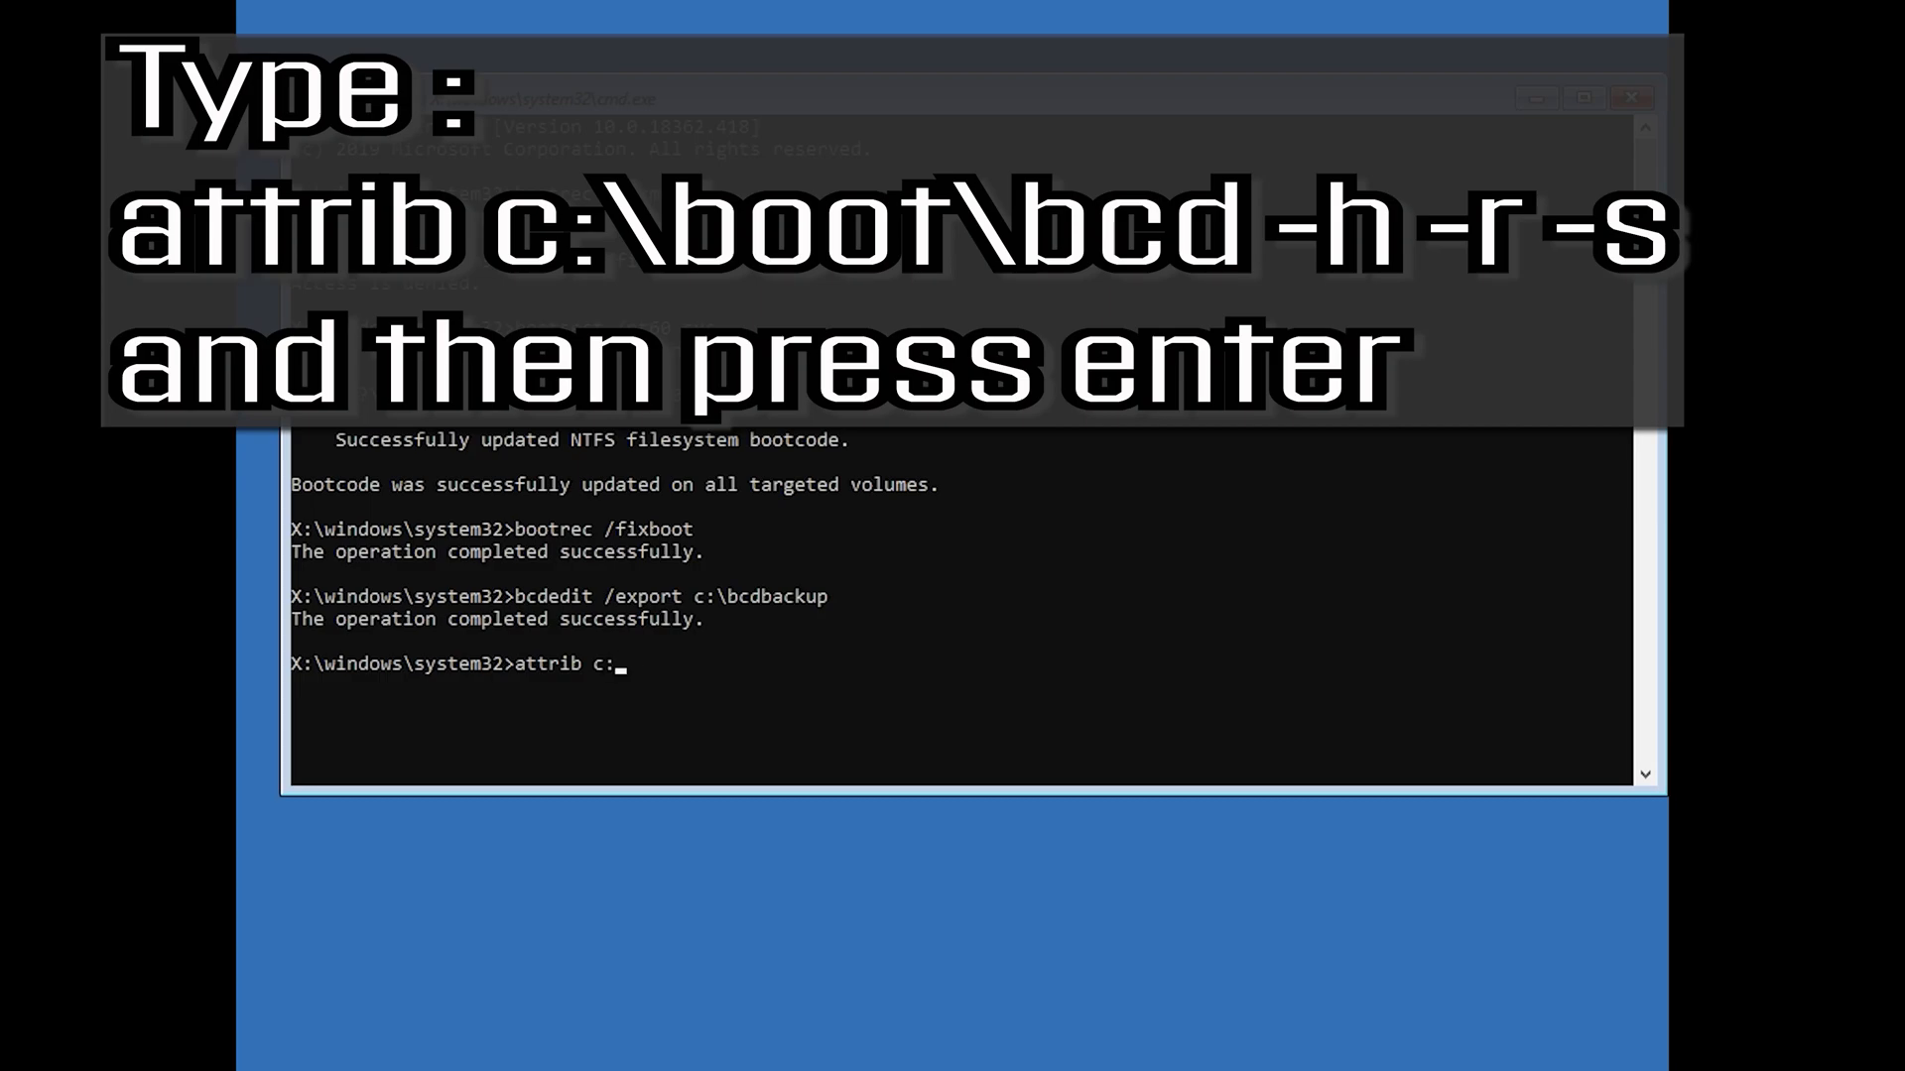
text(\)
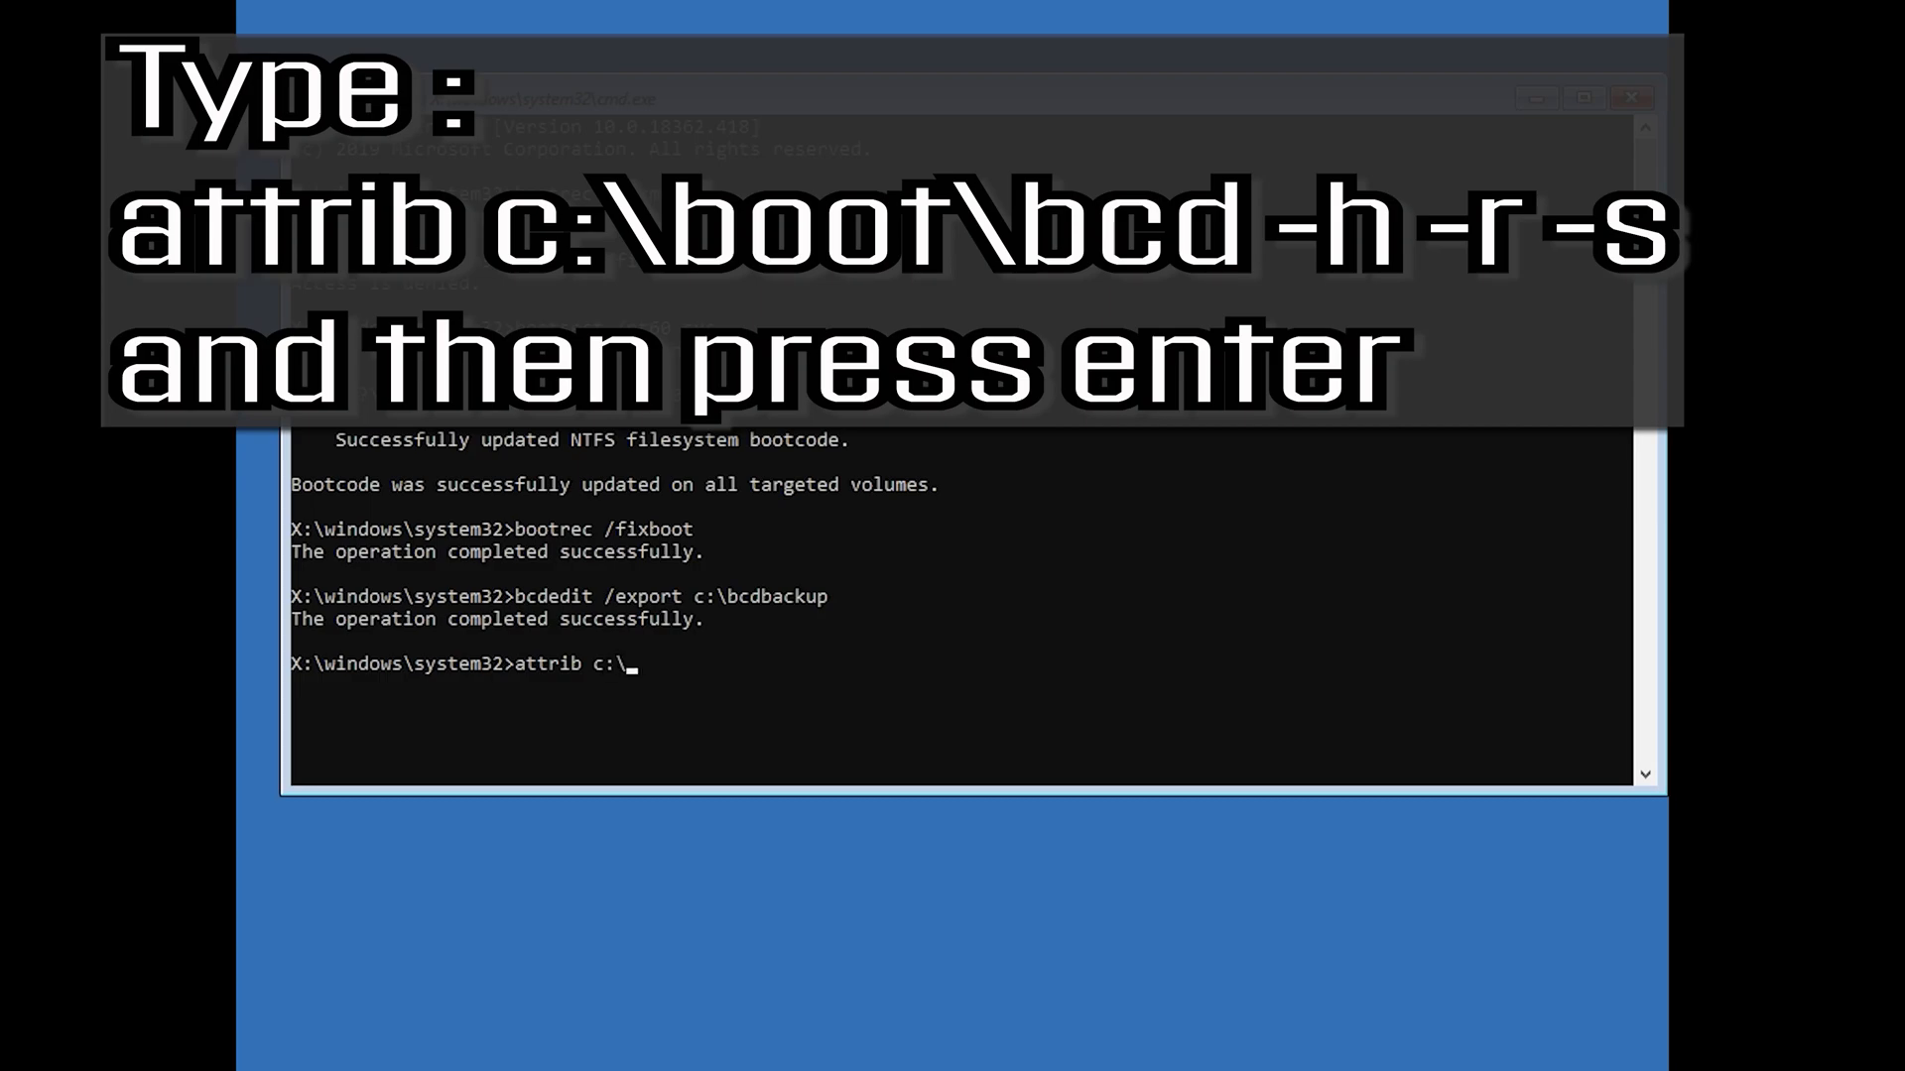
text(boot)
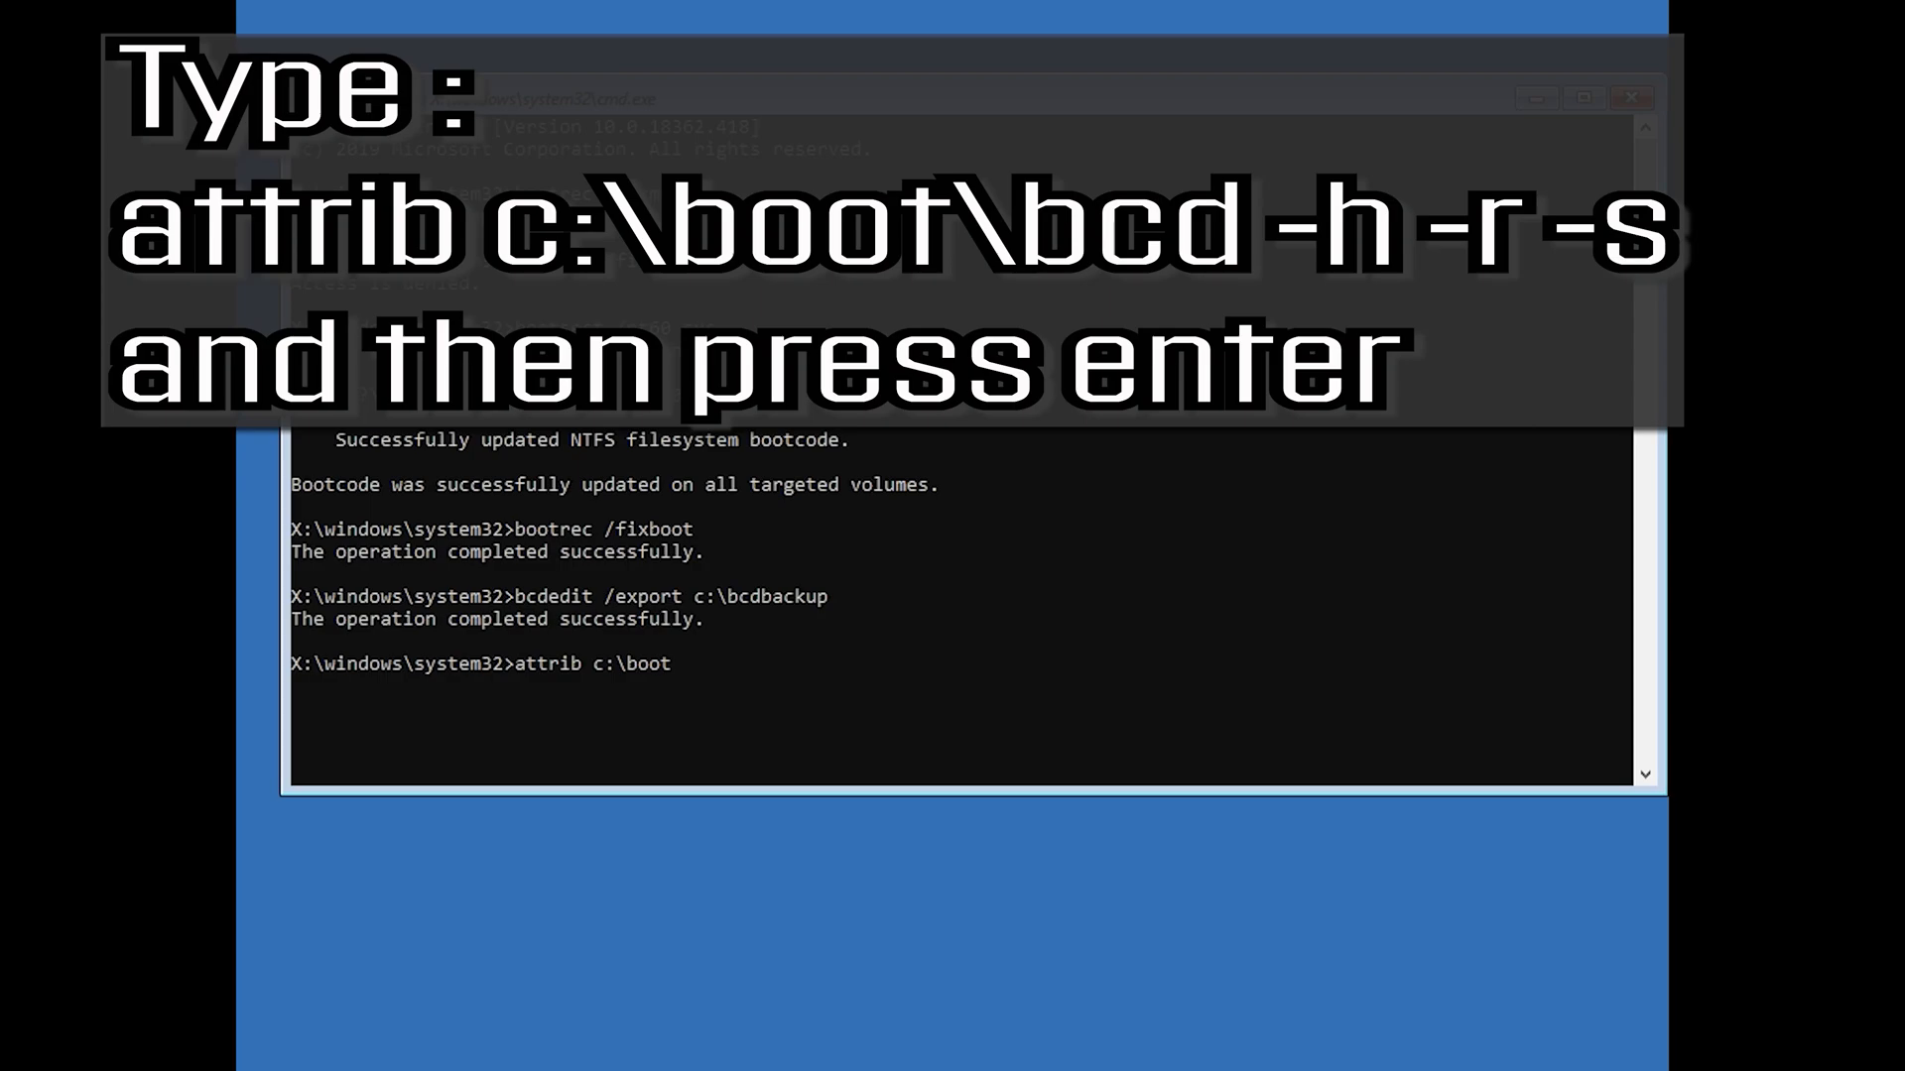
text(\bc)
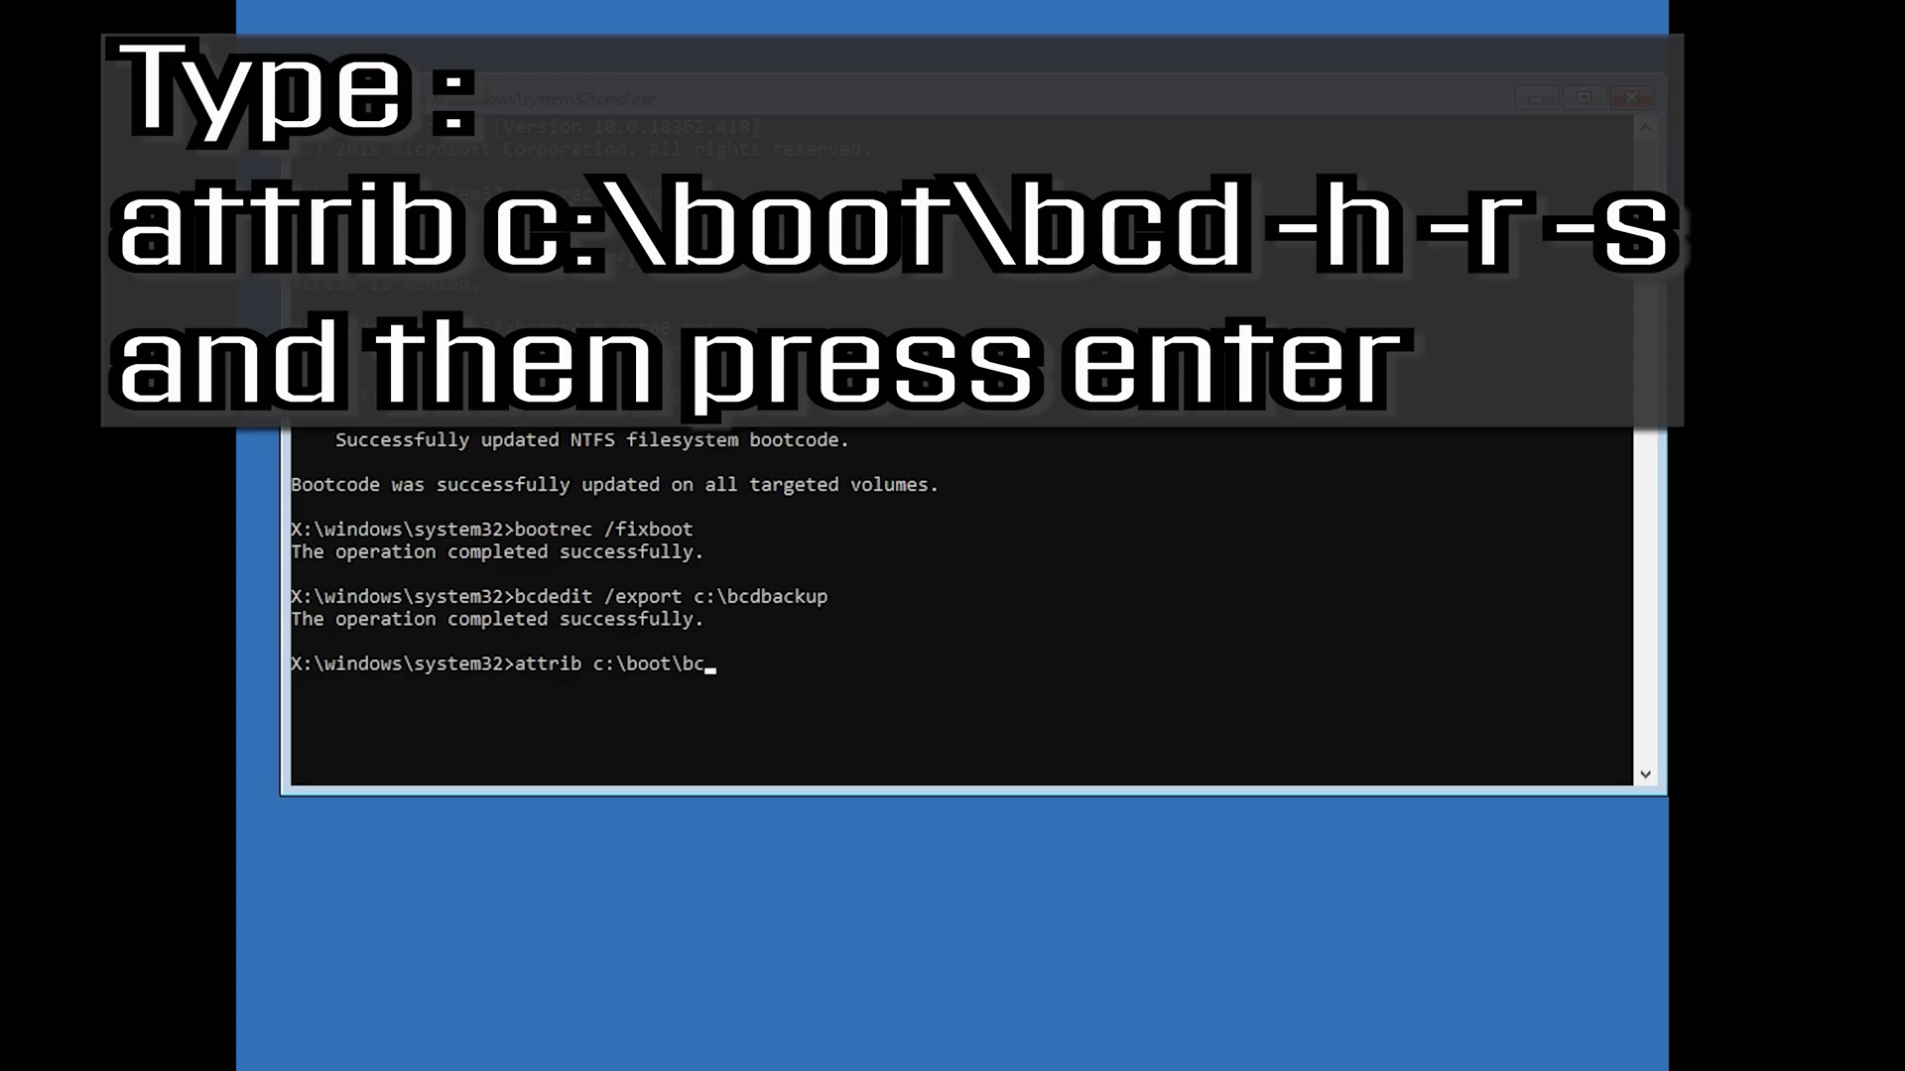
text(d)
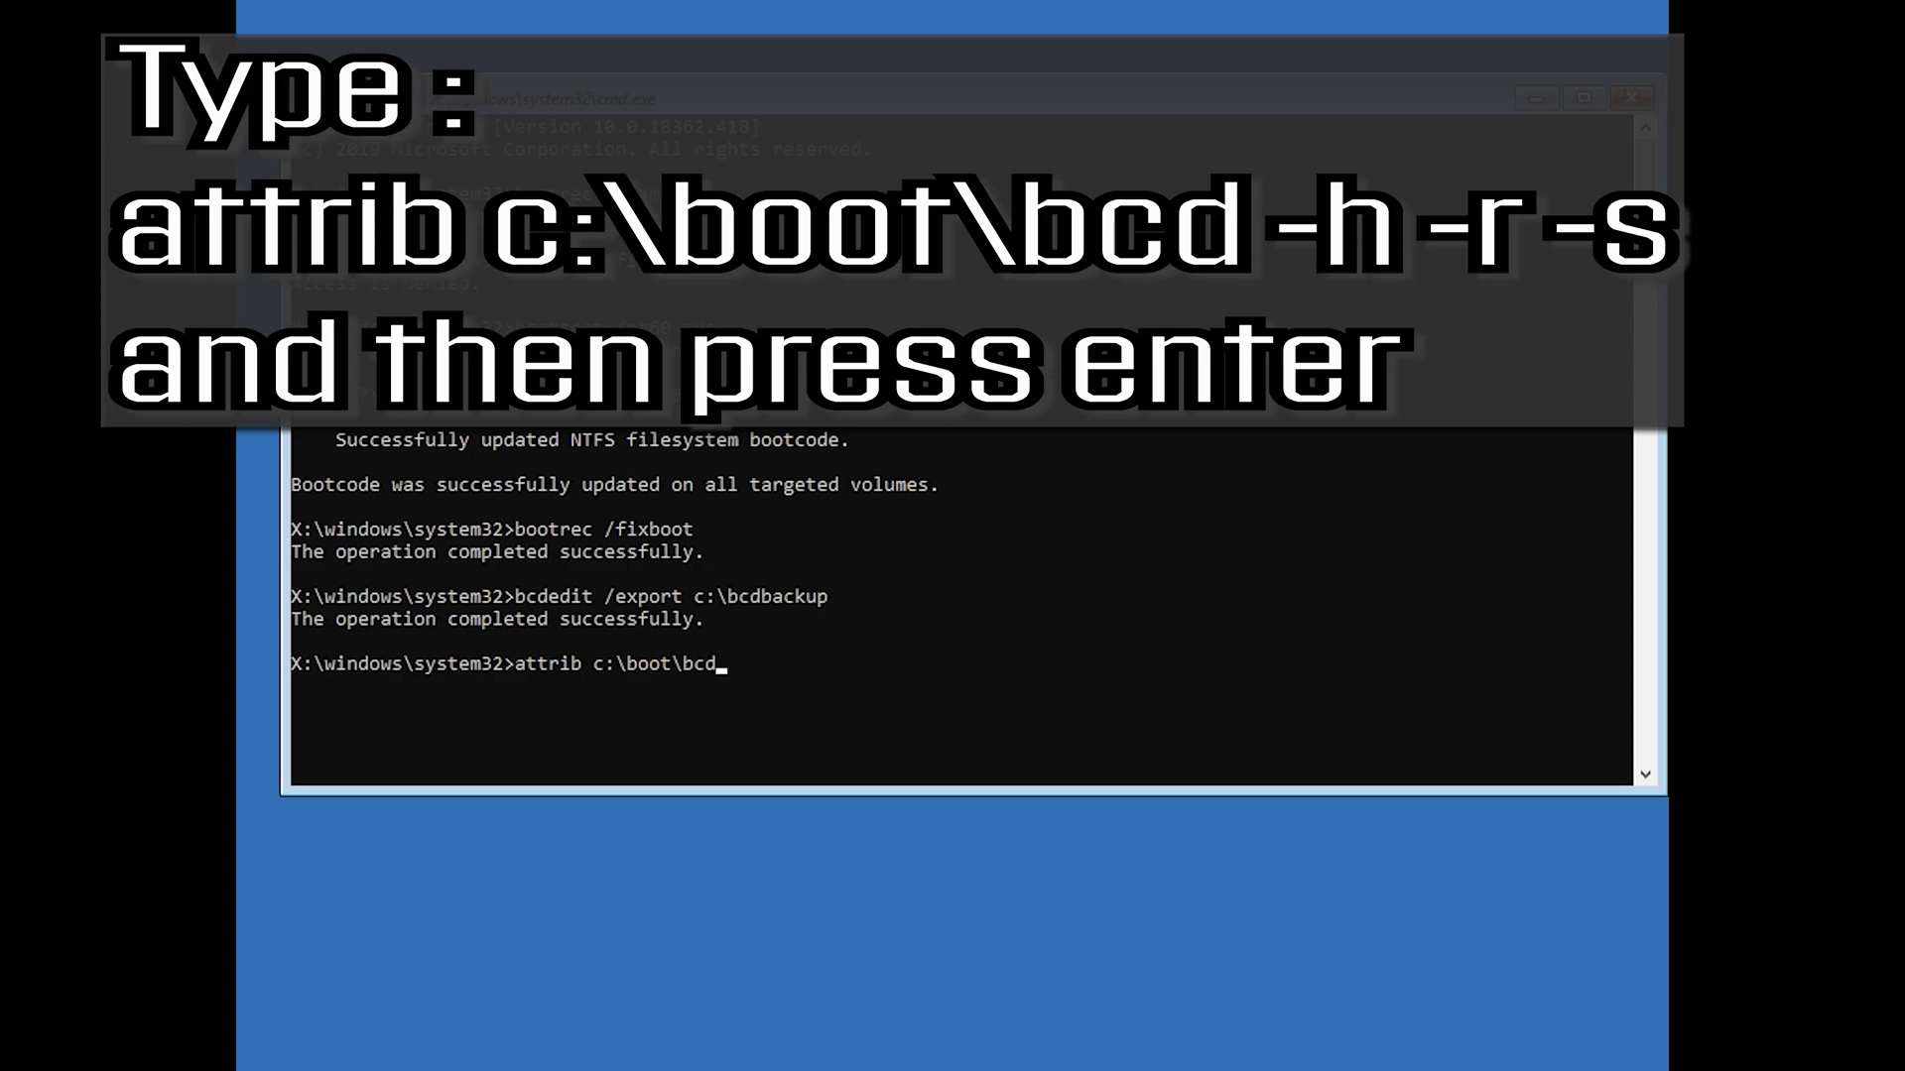
text(-h)
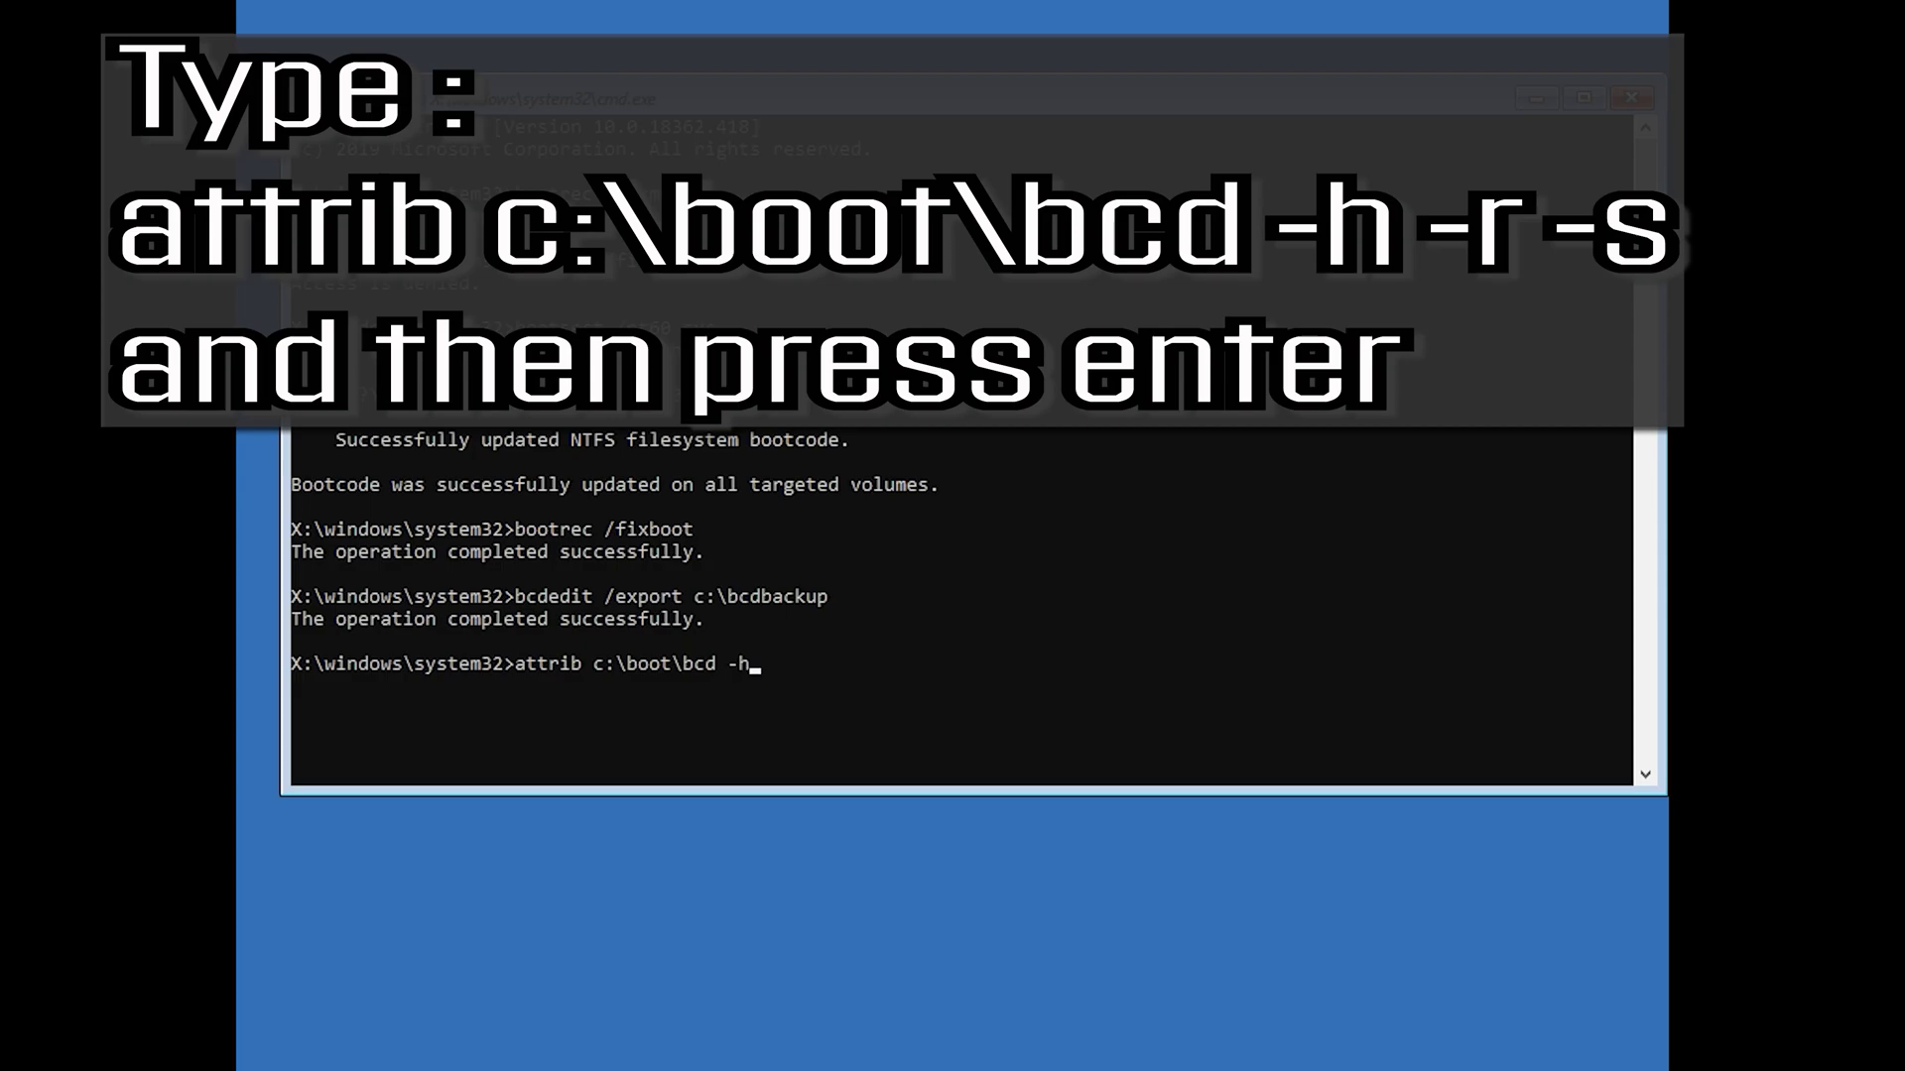
text(-r -)
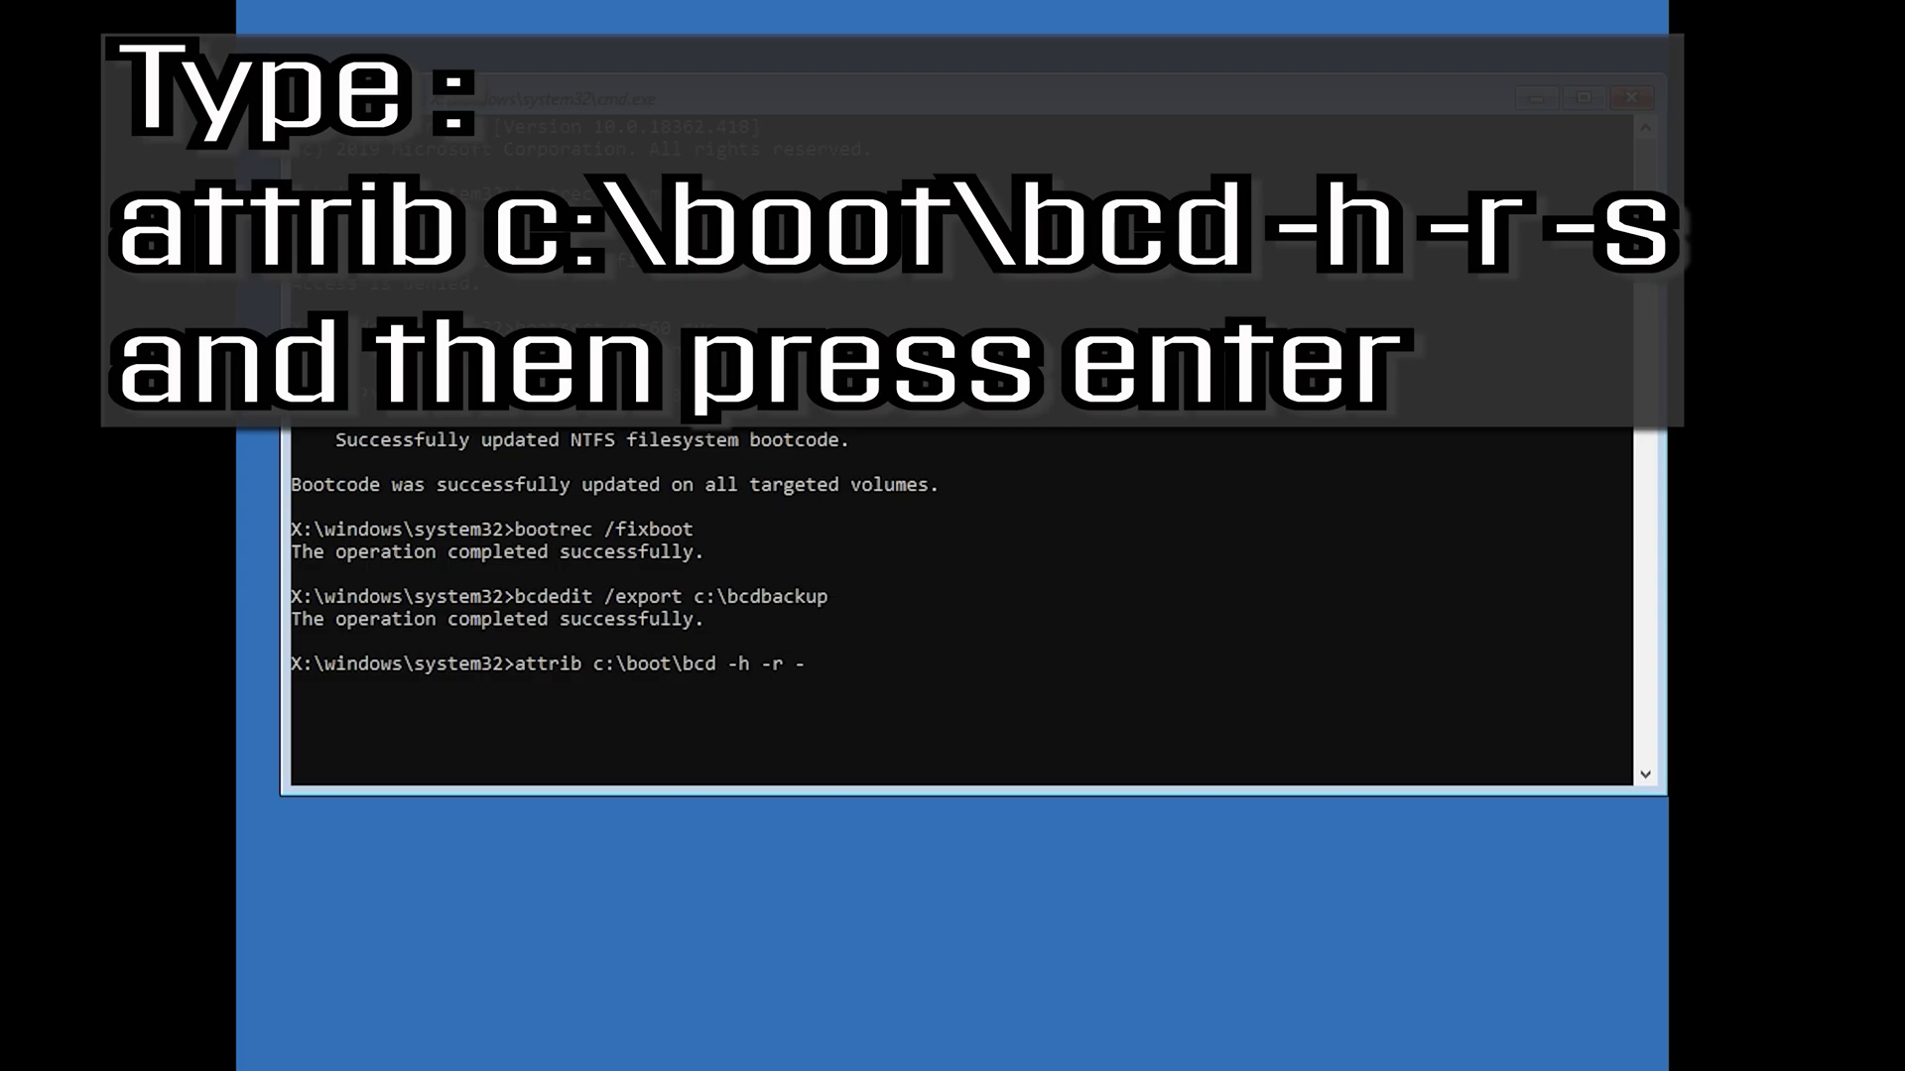
text(s)
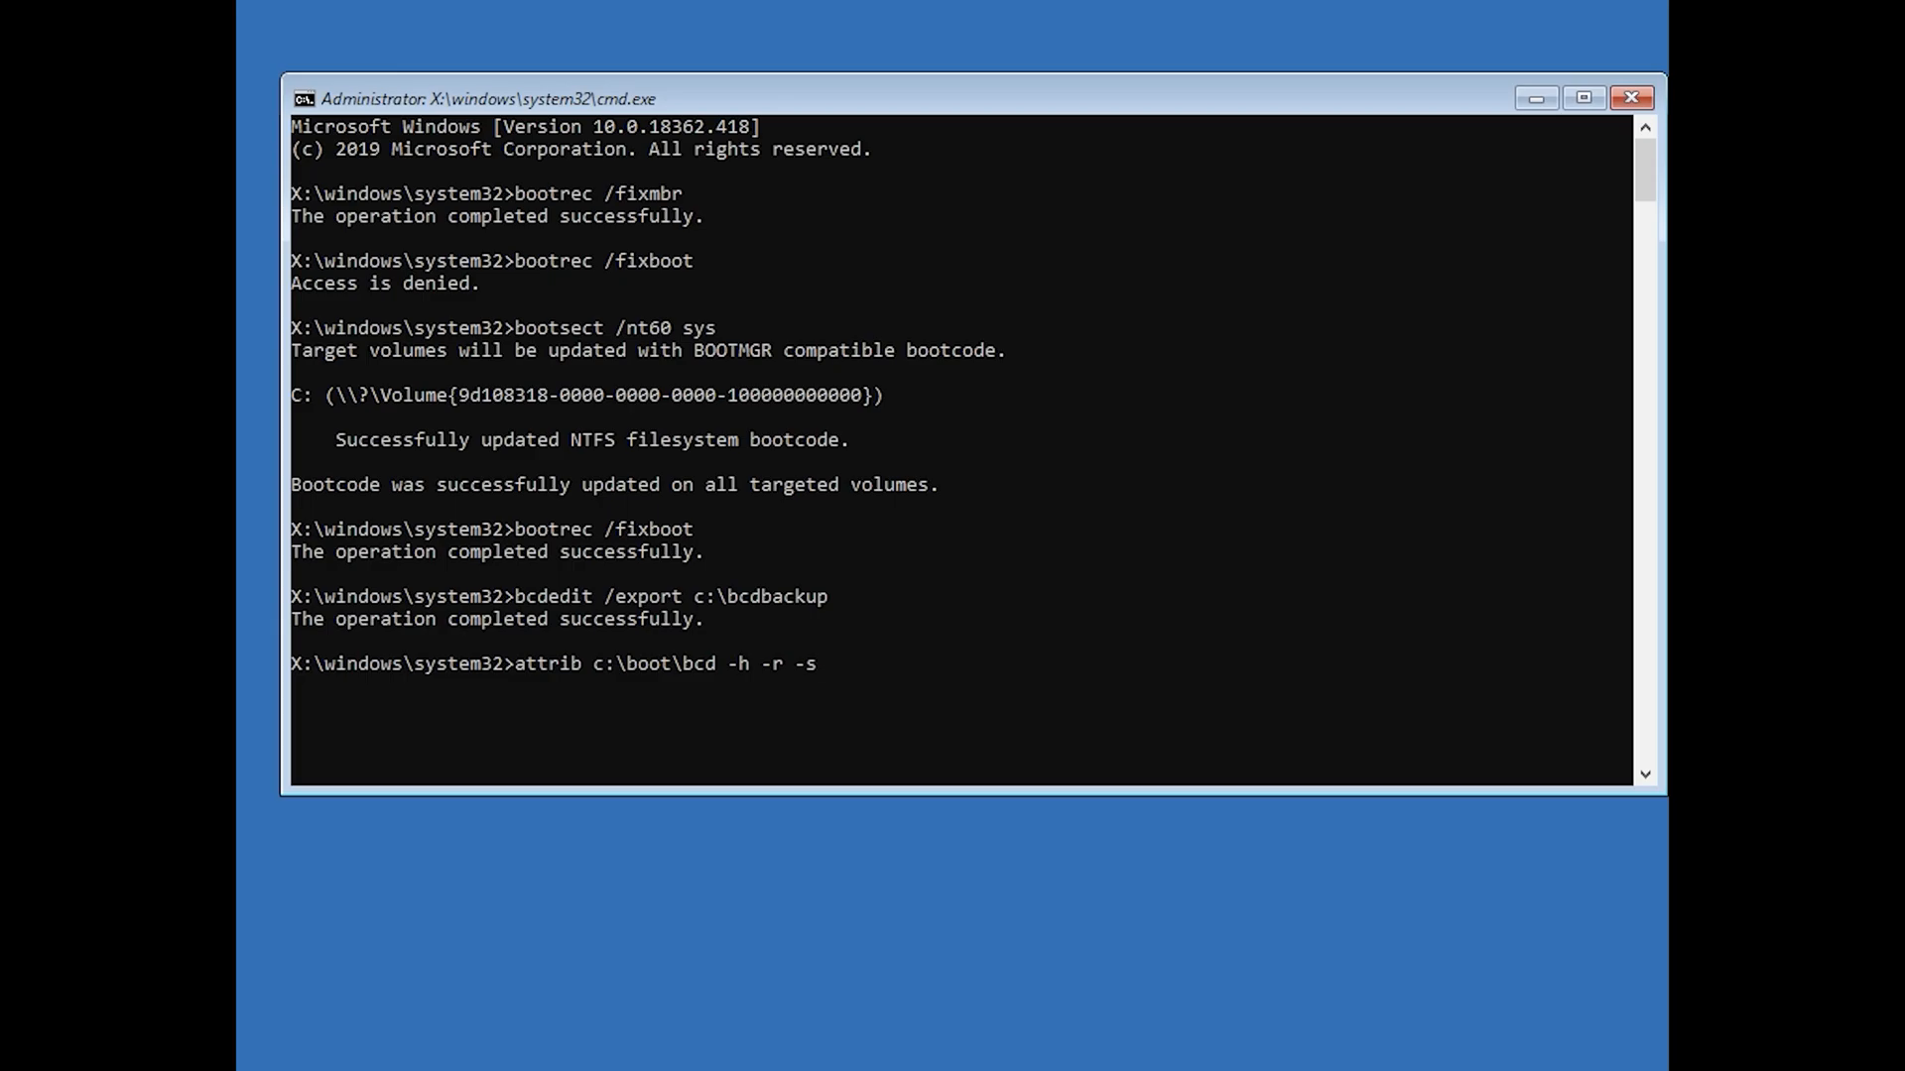
key(Enter)
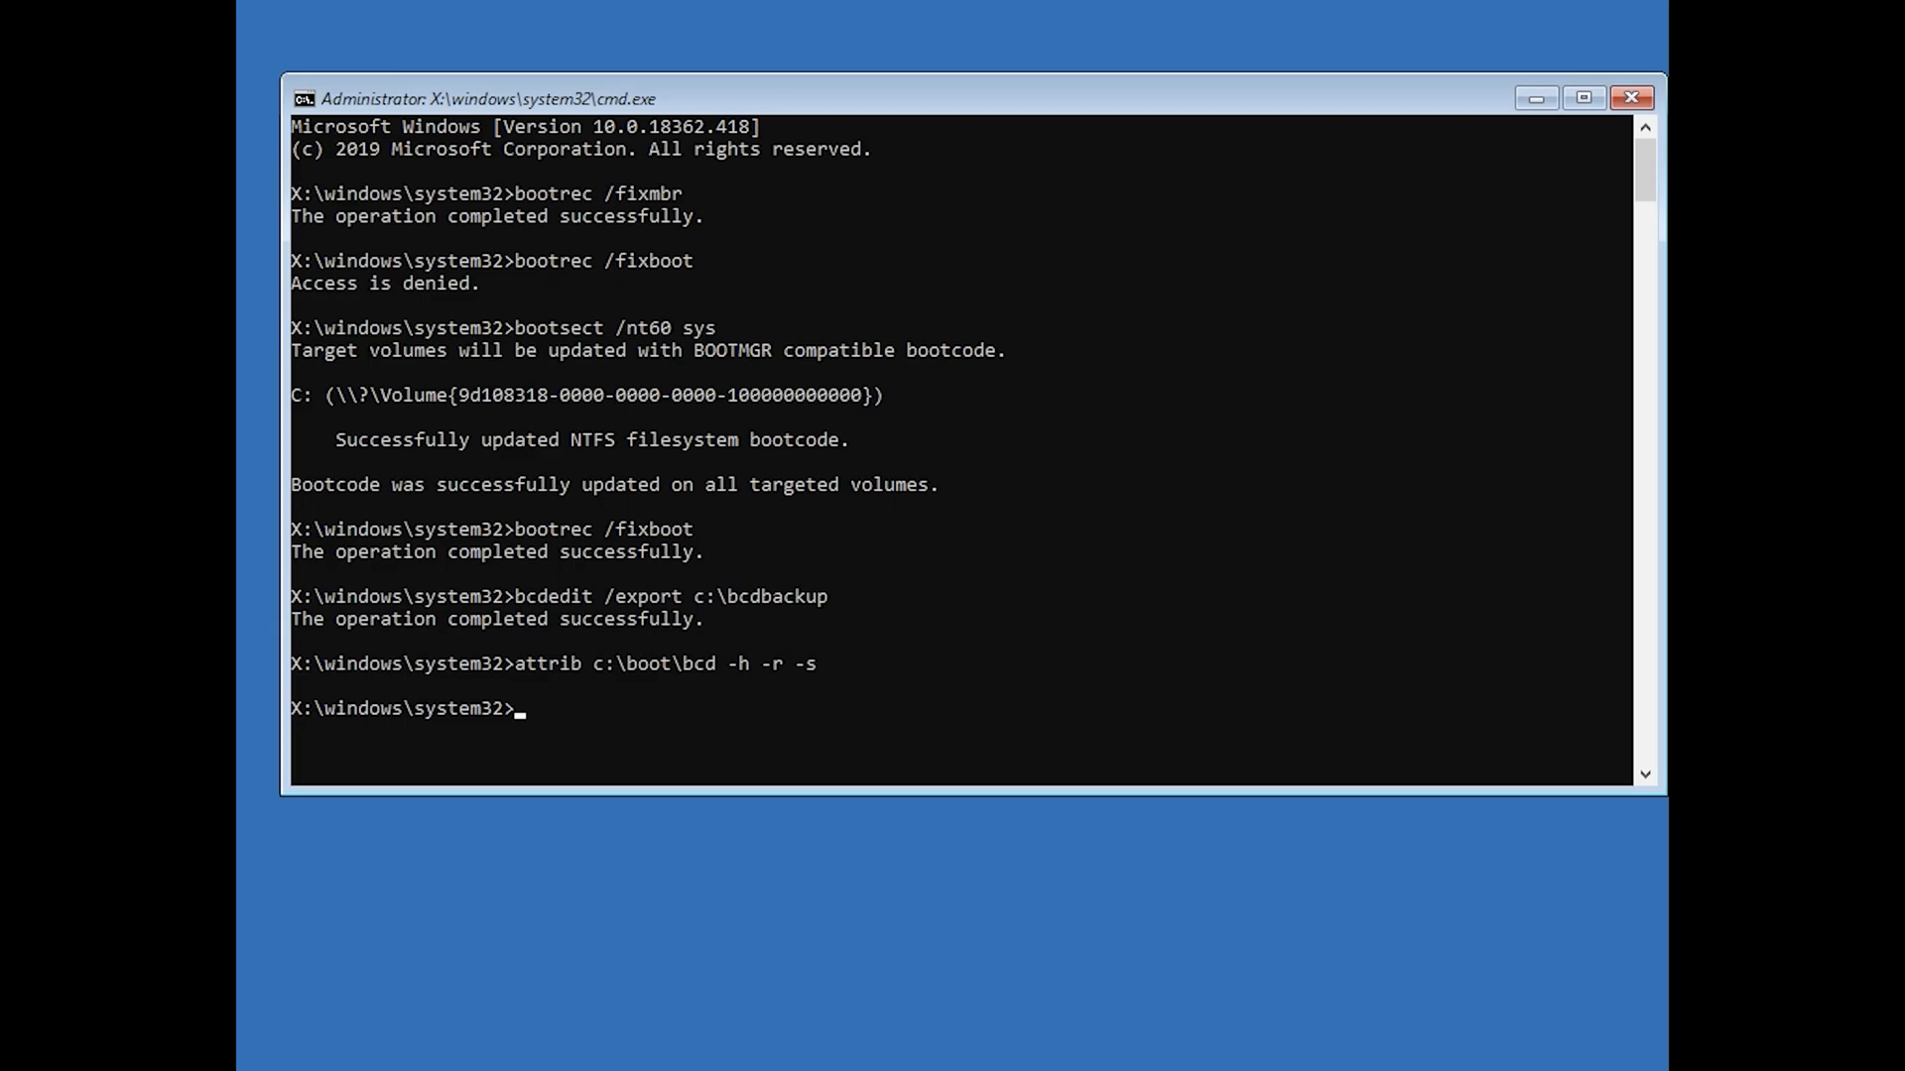
Step: Run ren c:\boot\bcd bcd.old to rename the boot configuration file
text(ren)
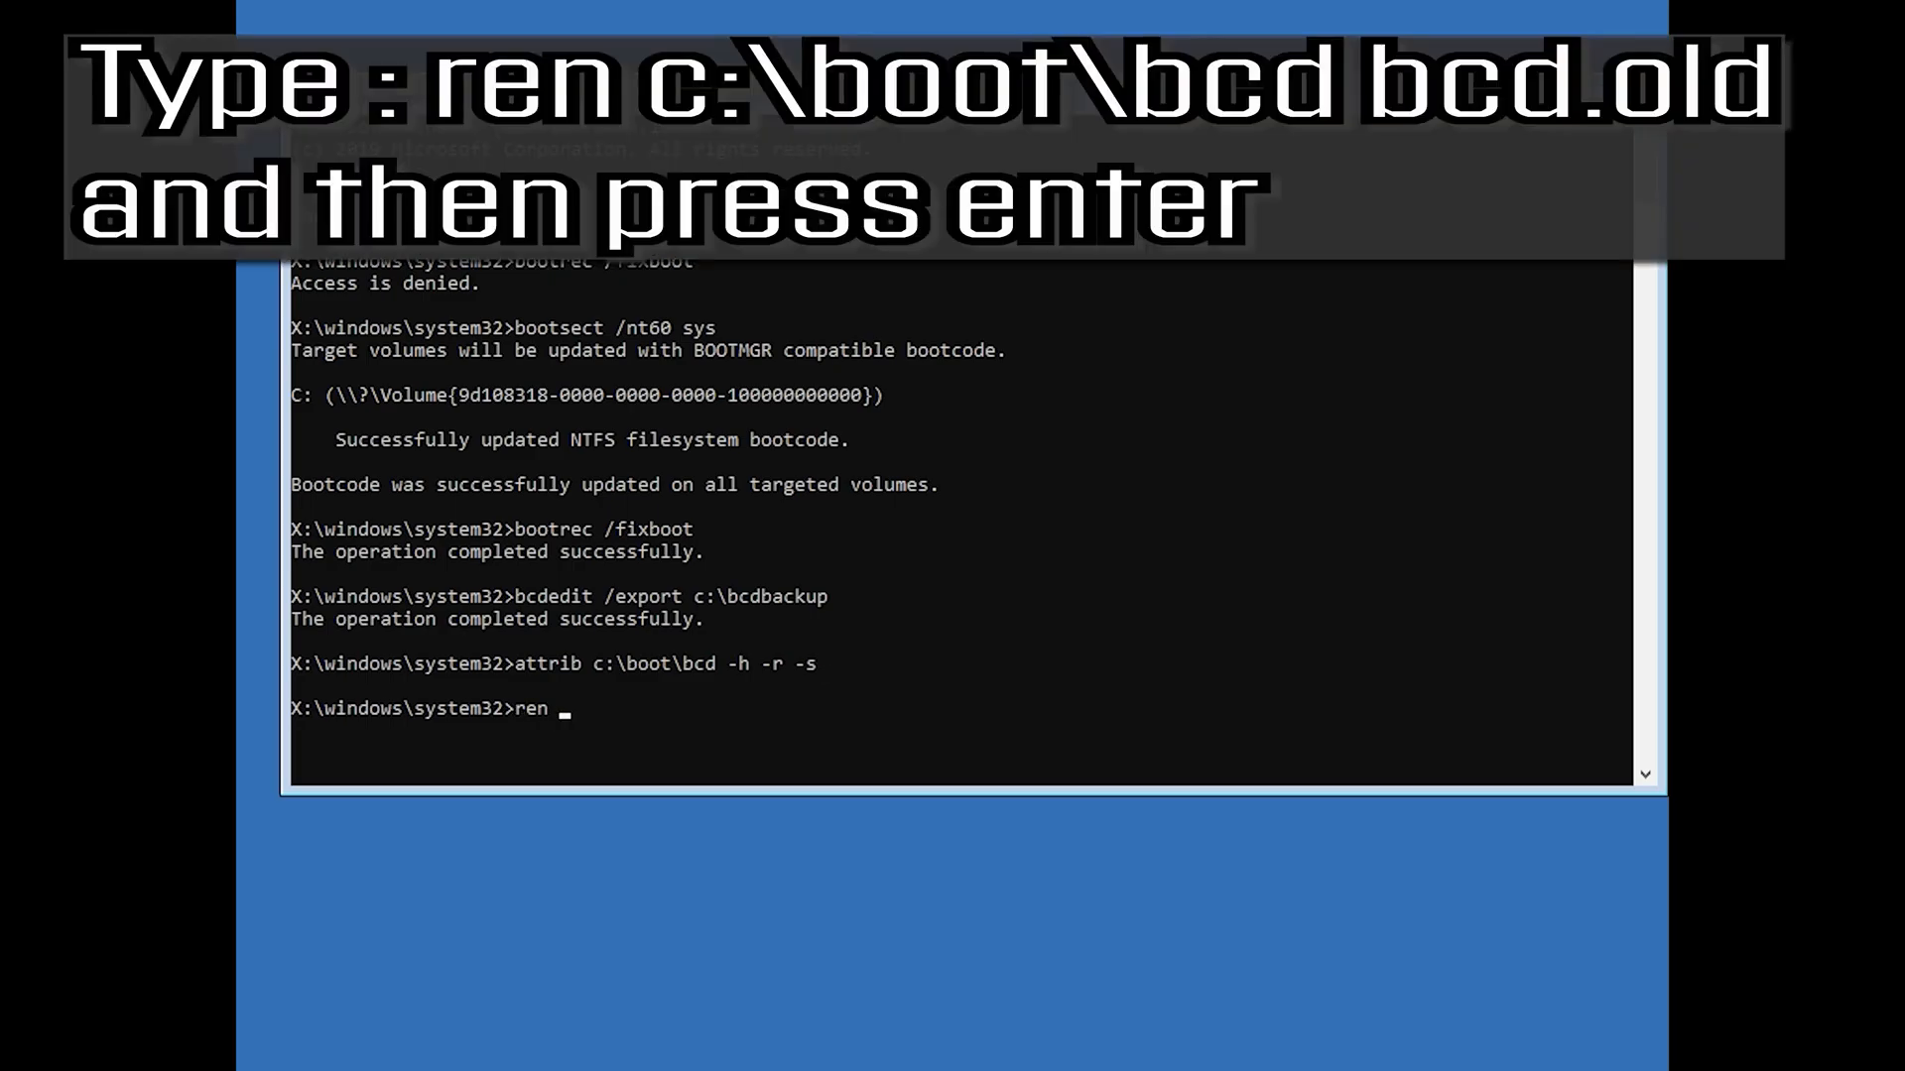
text(c)
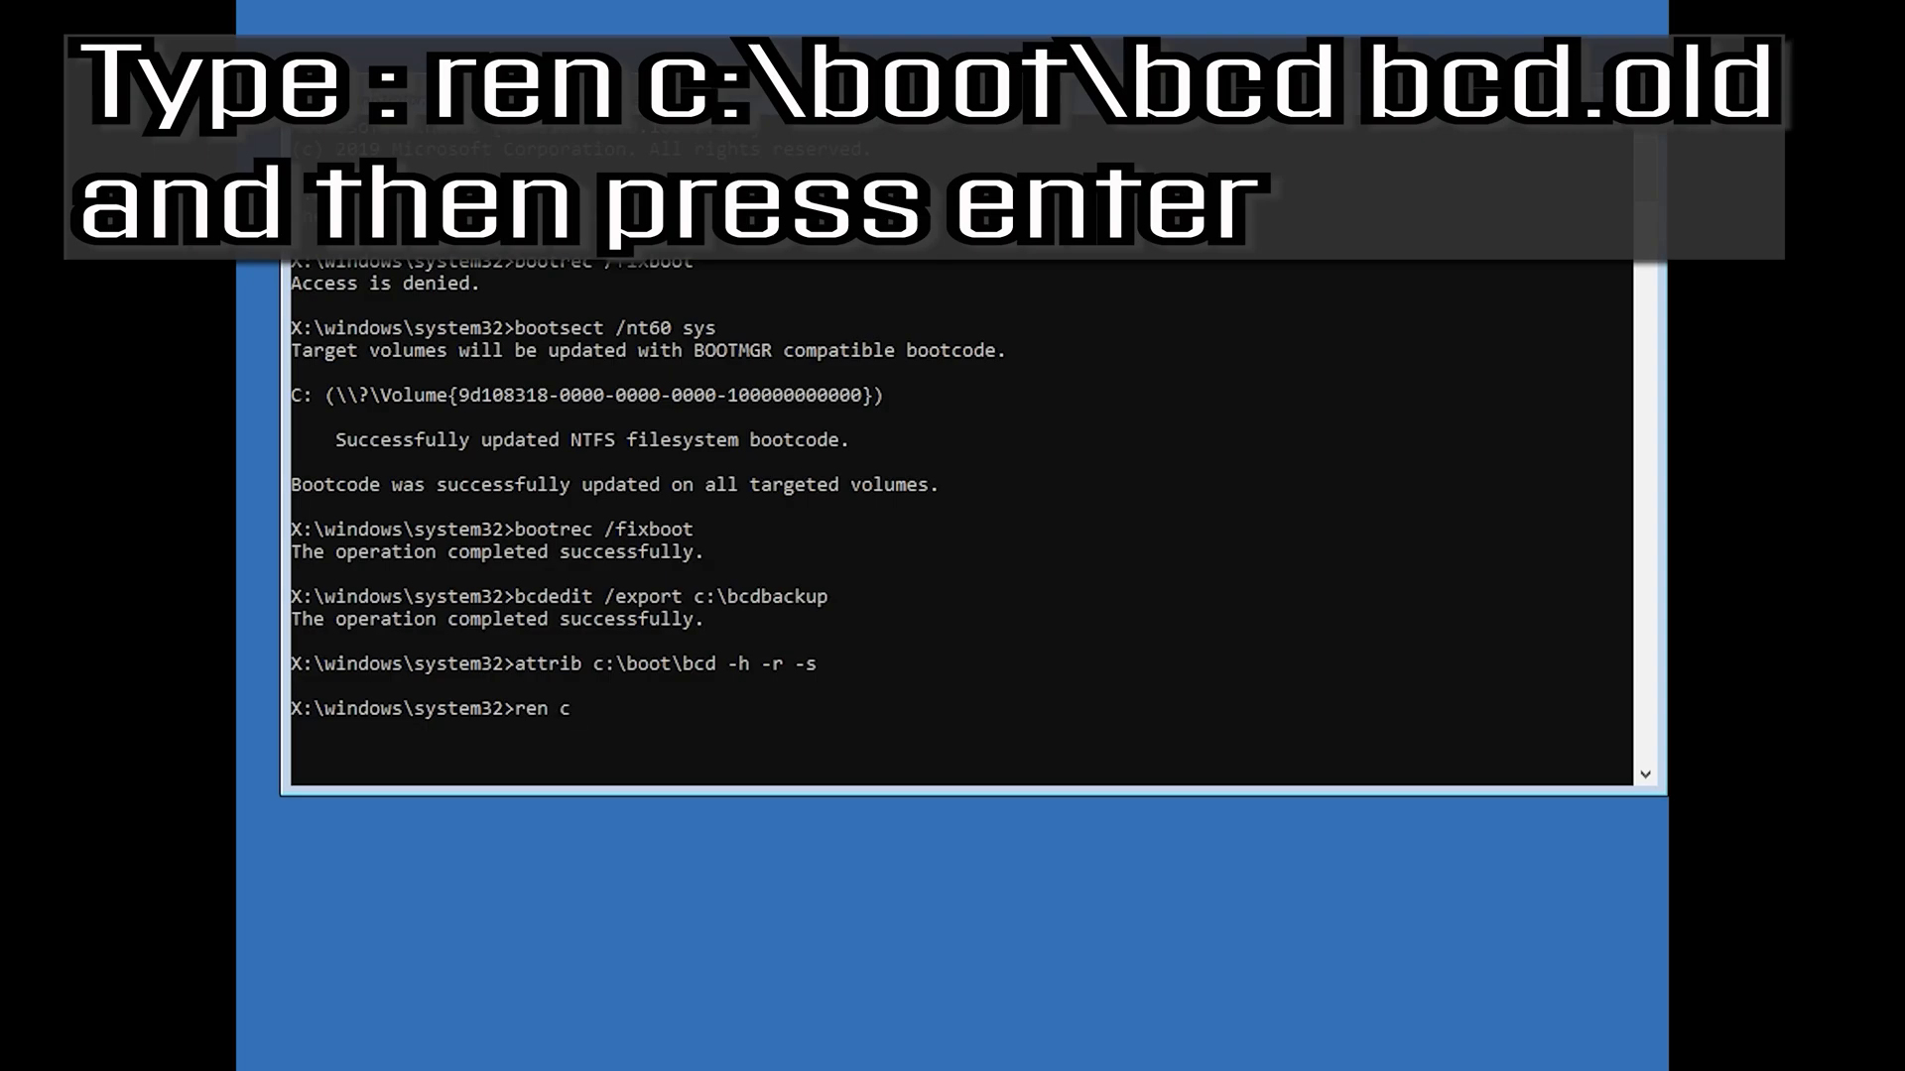
text(:\)
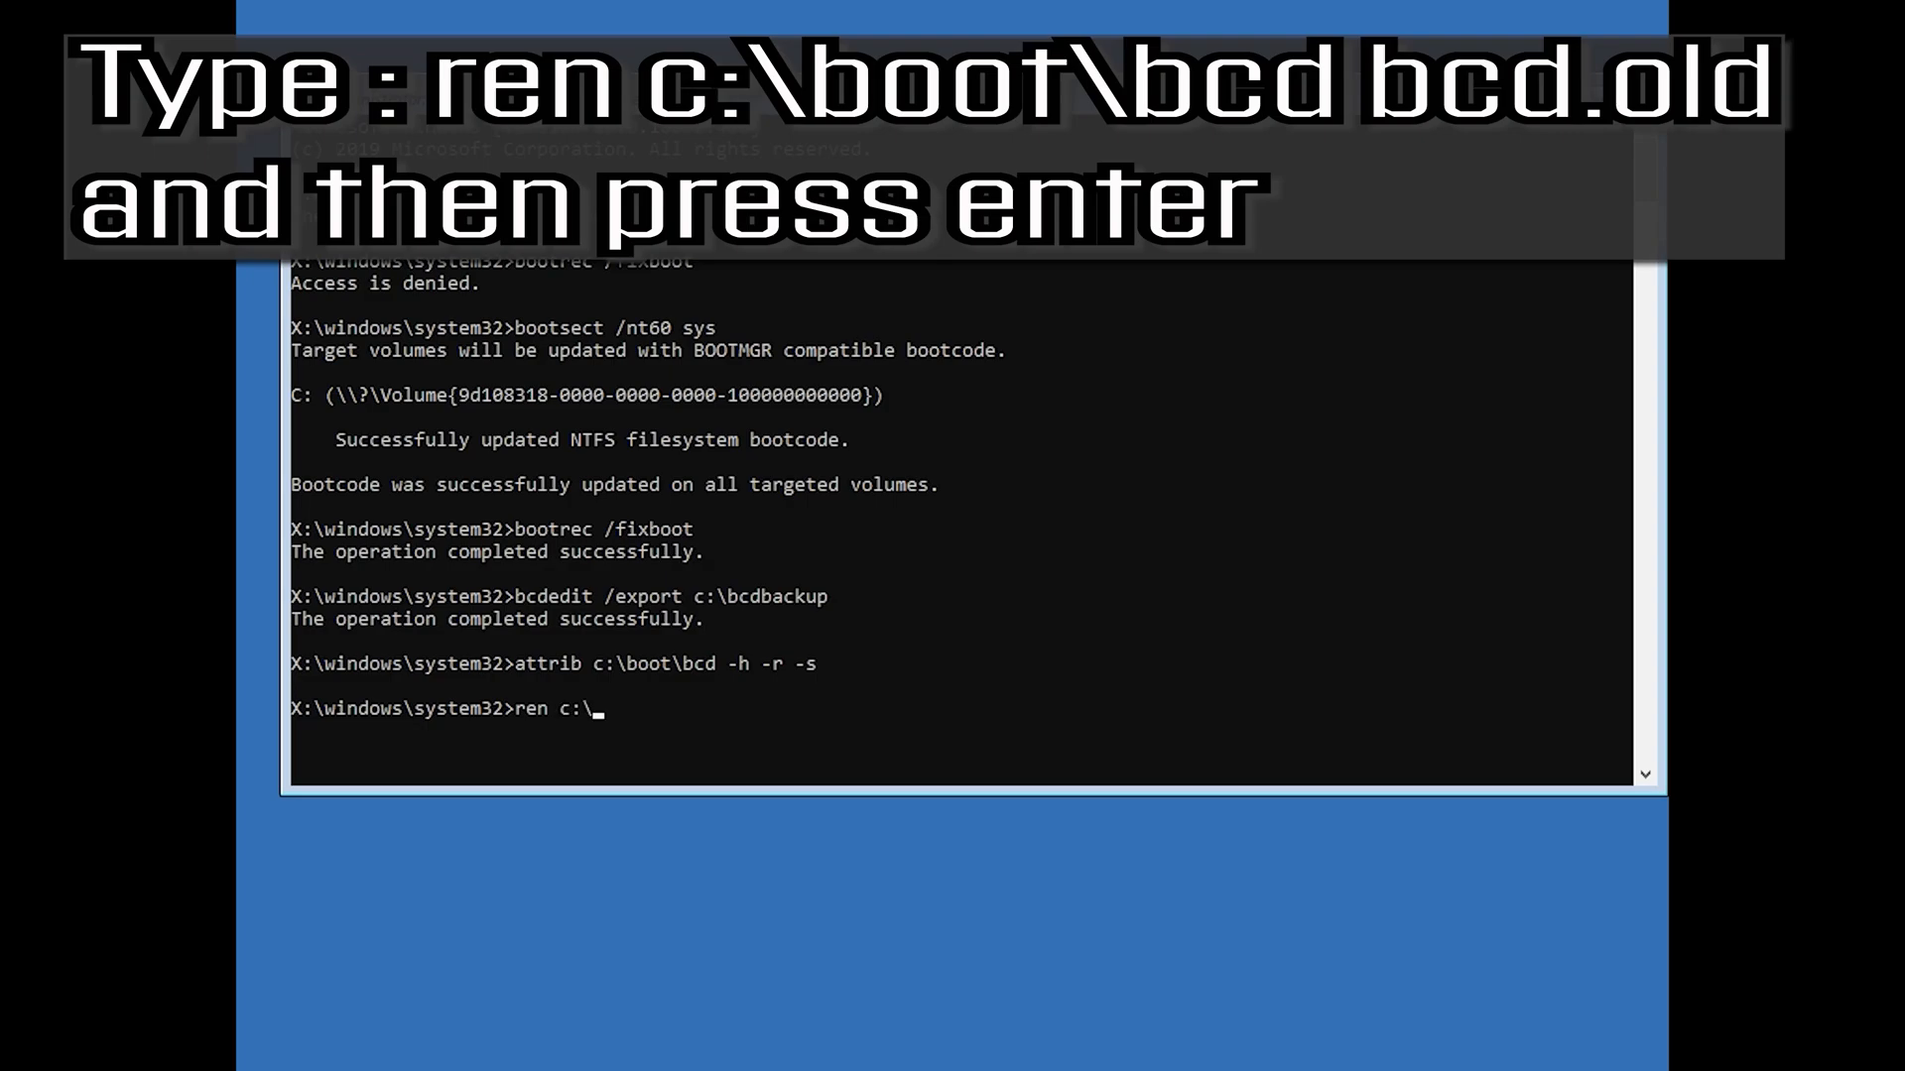
text(boot)
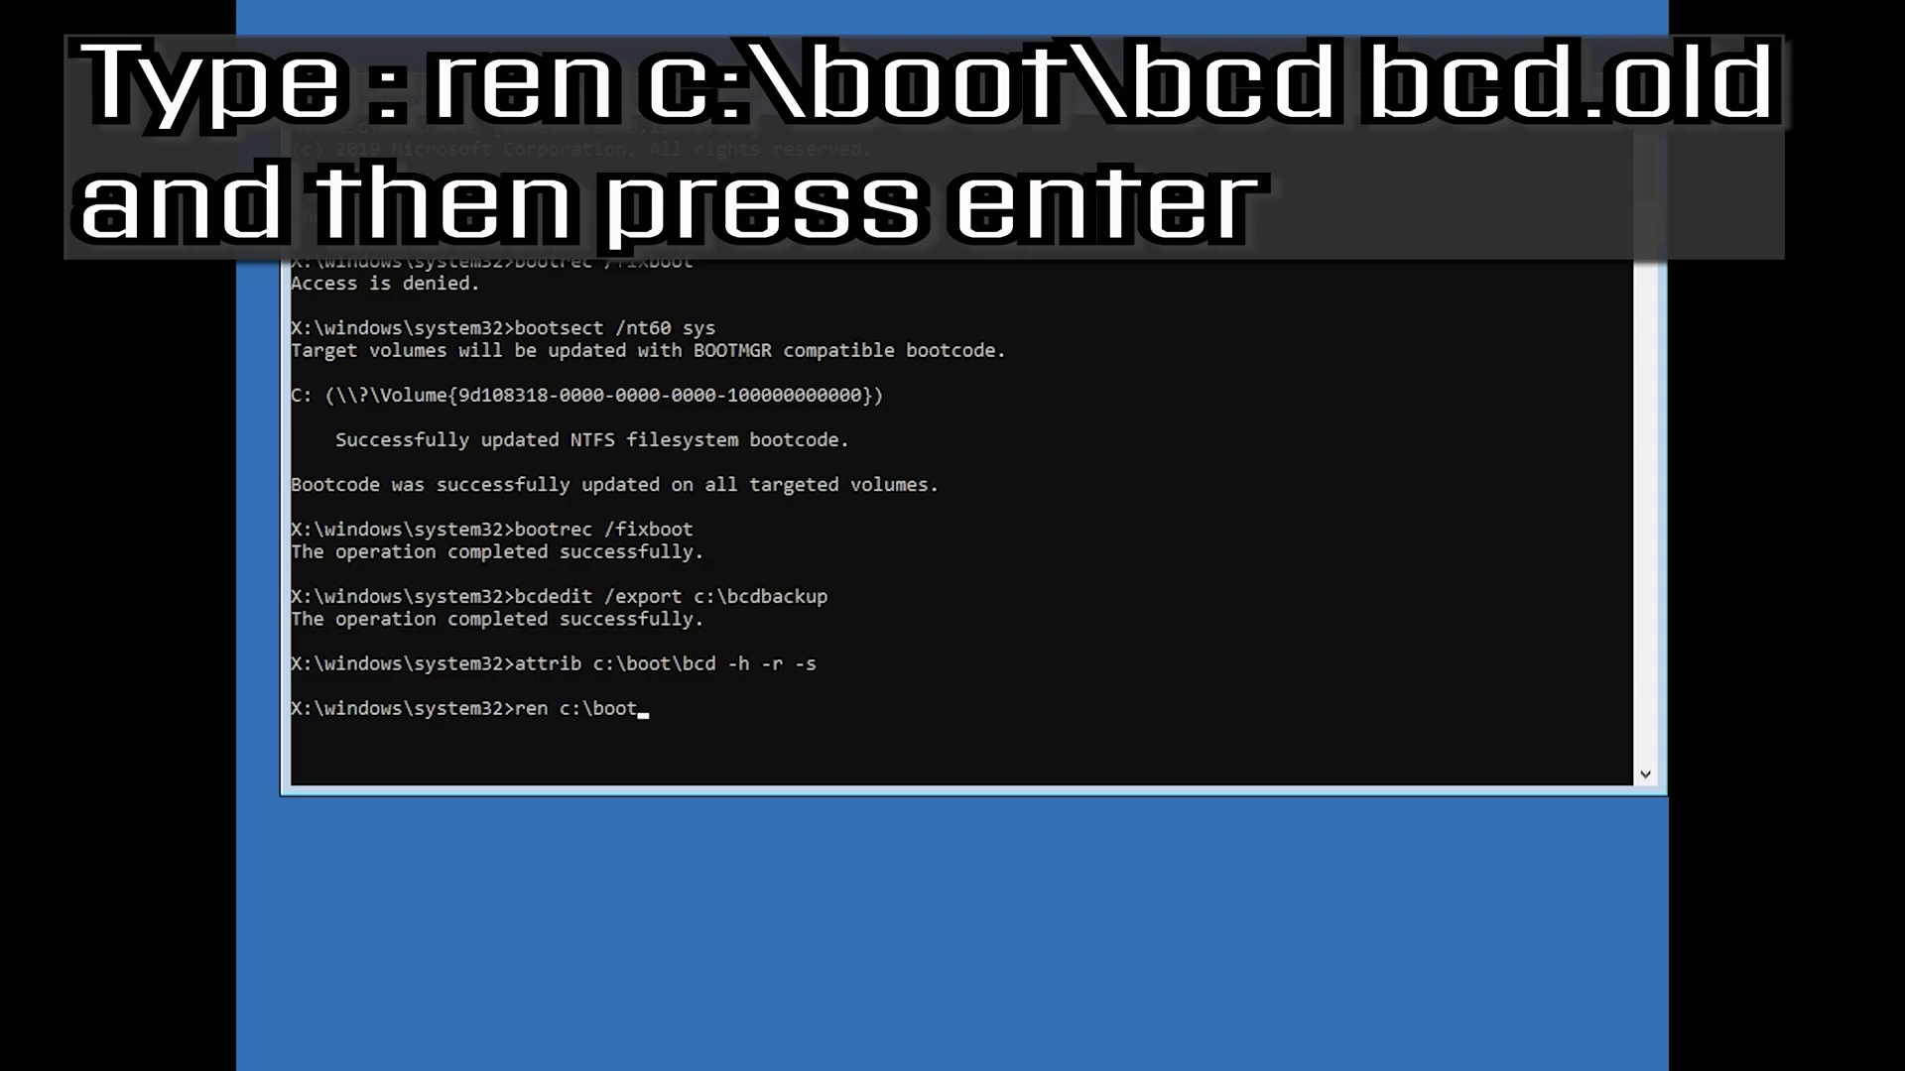
text(\b)
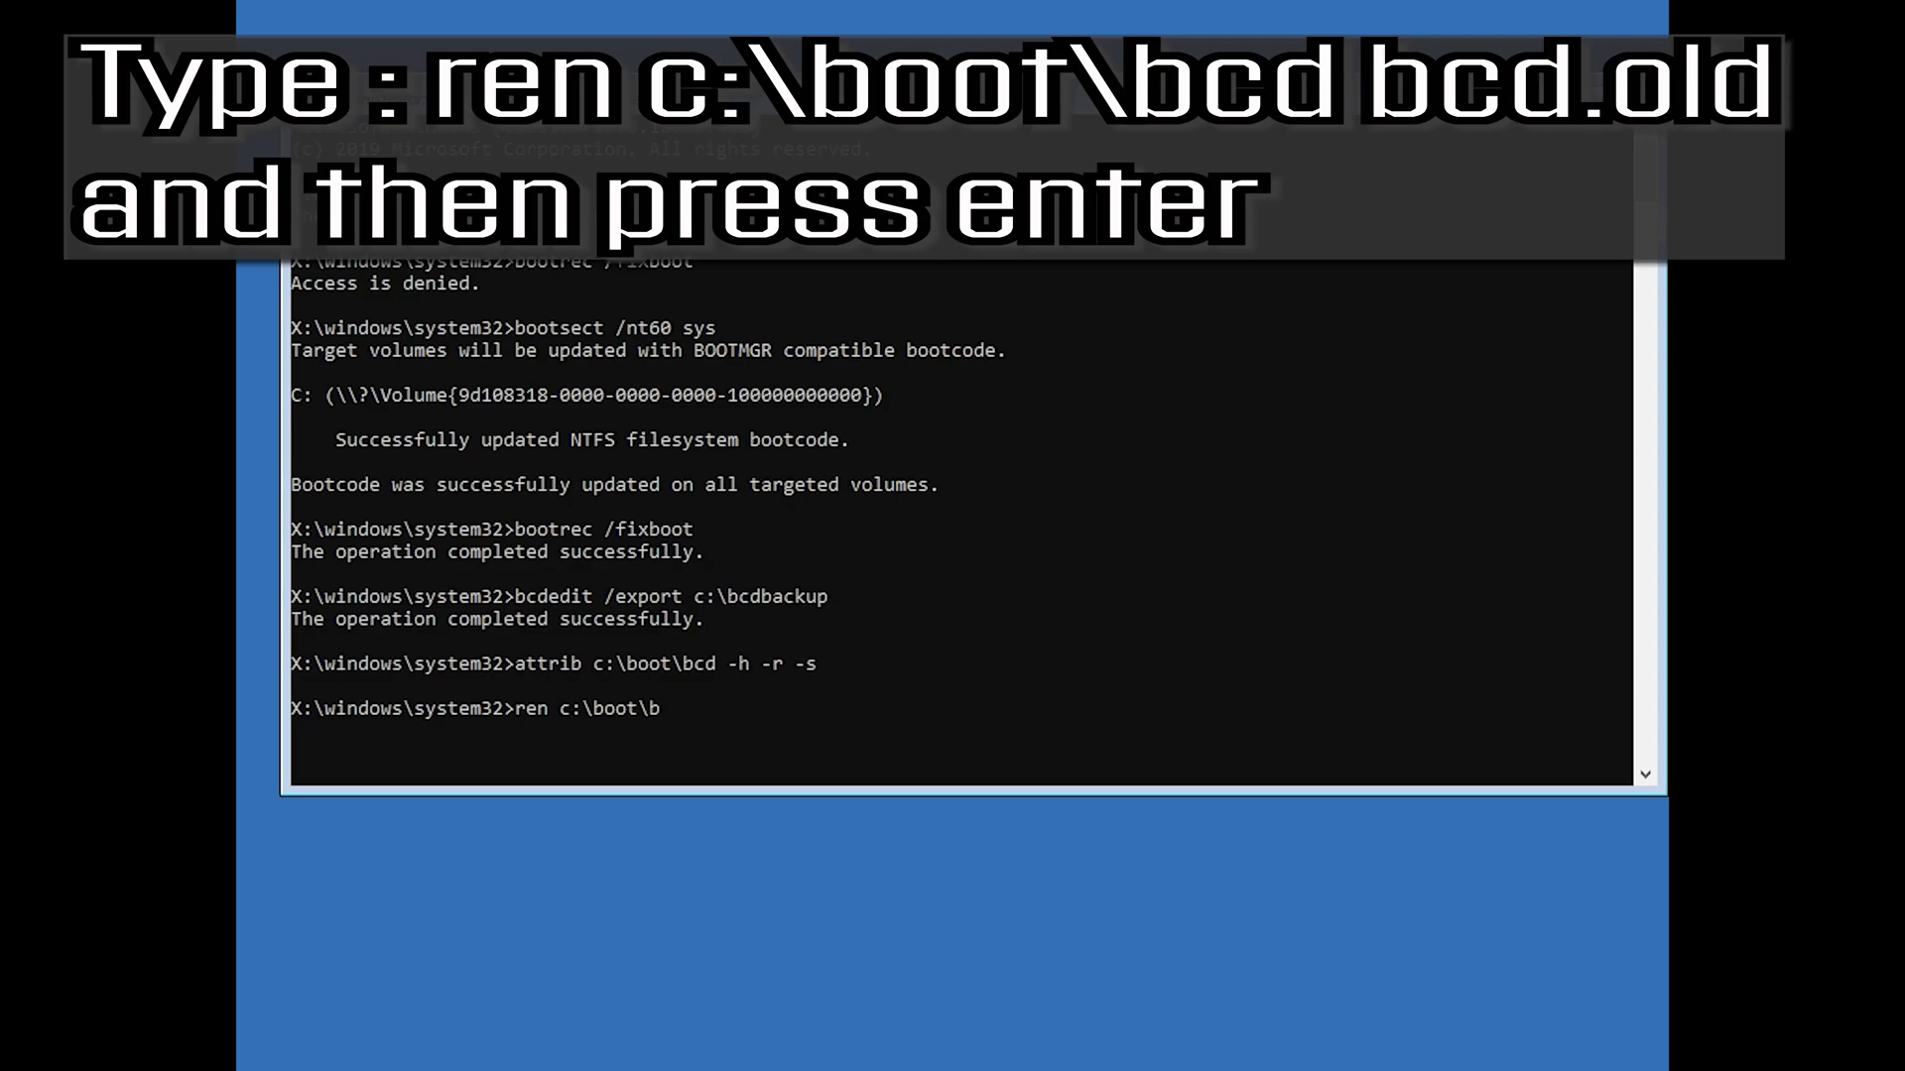
text(cd)
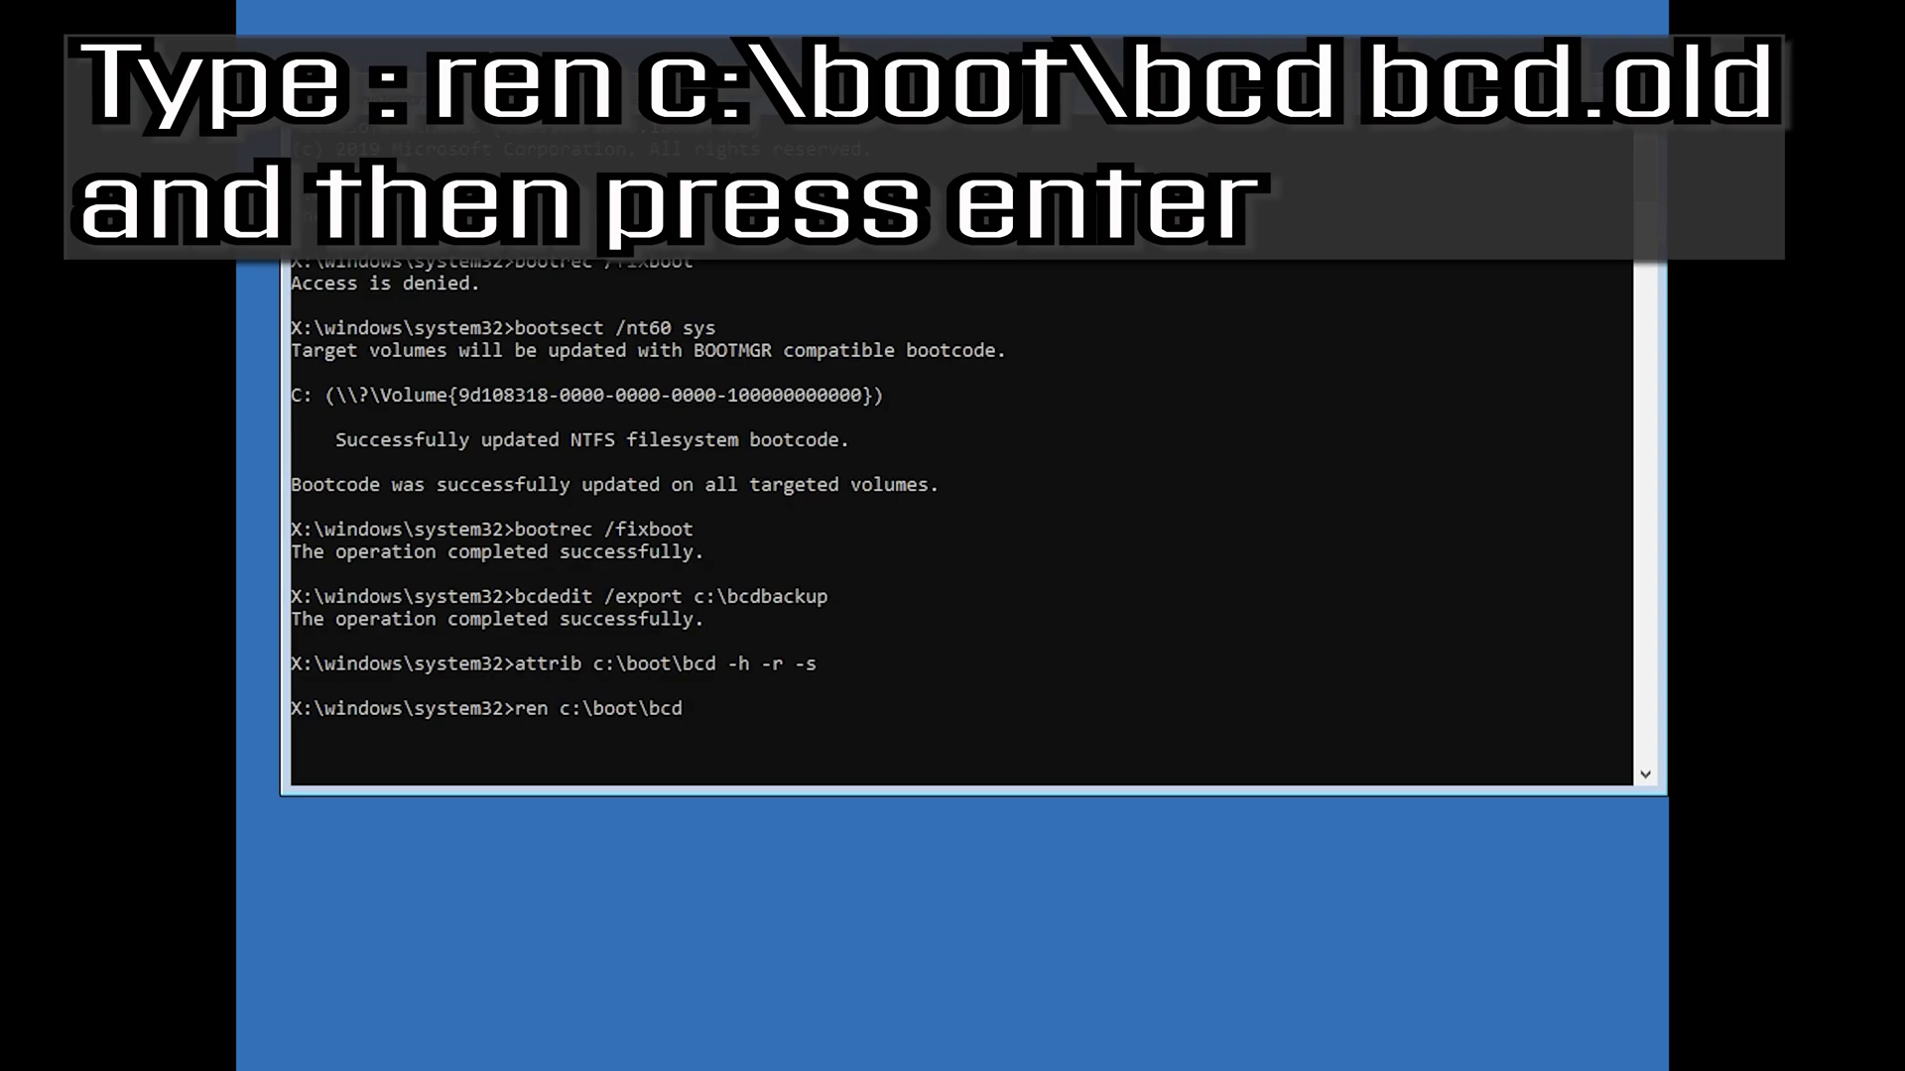
text(bcd)
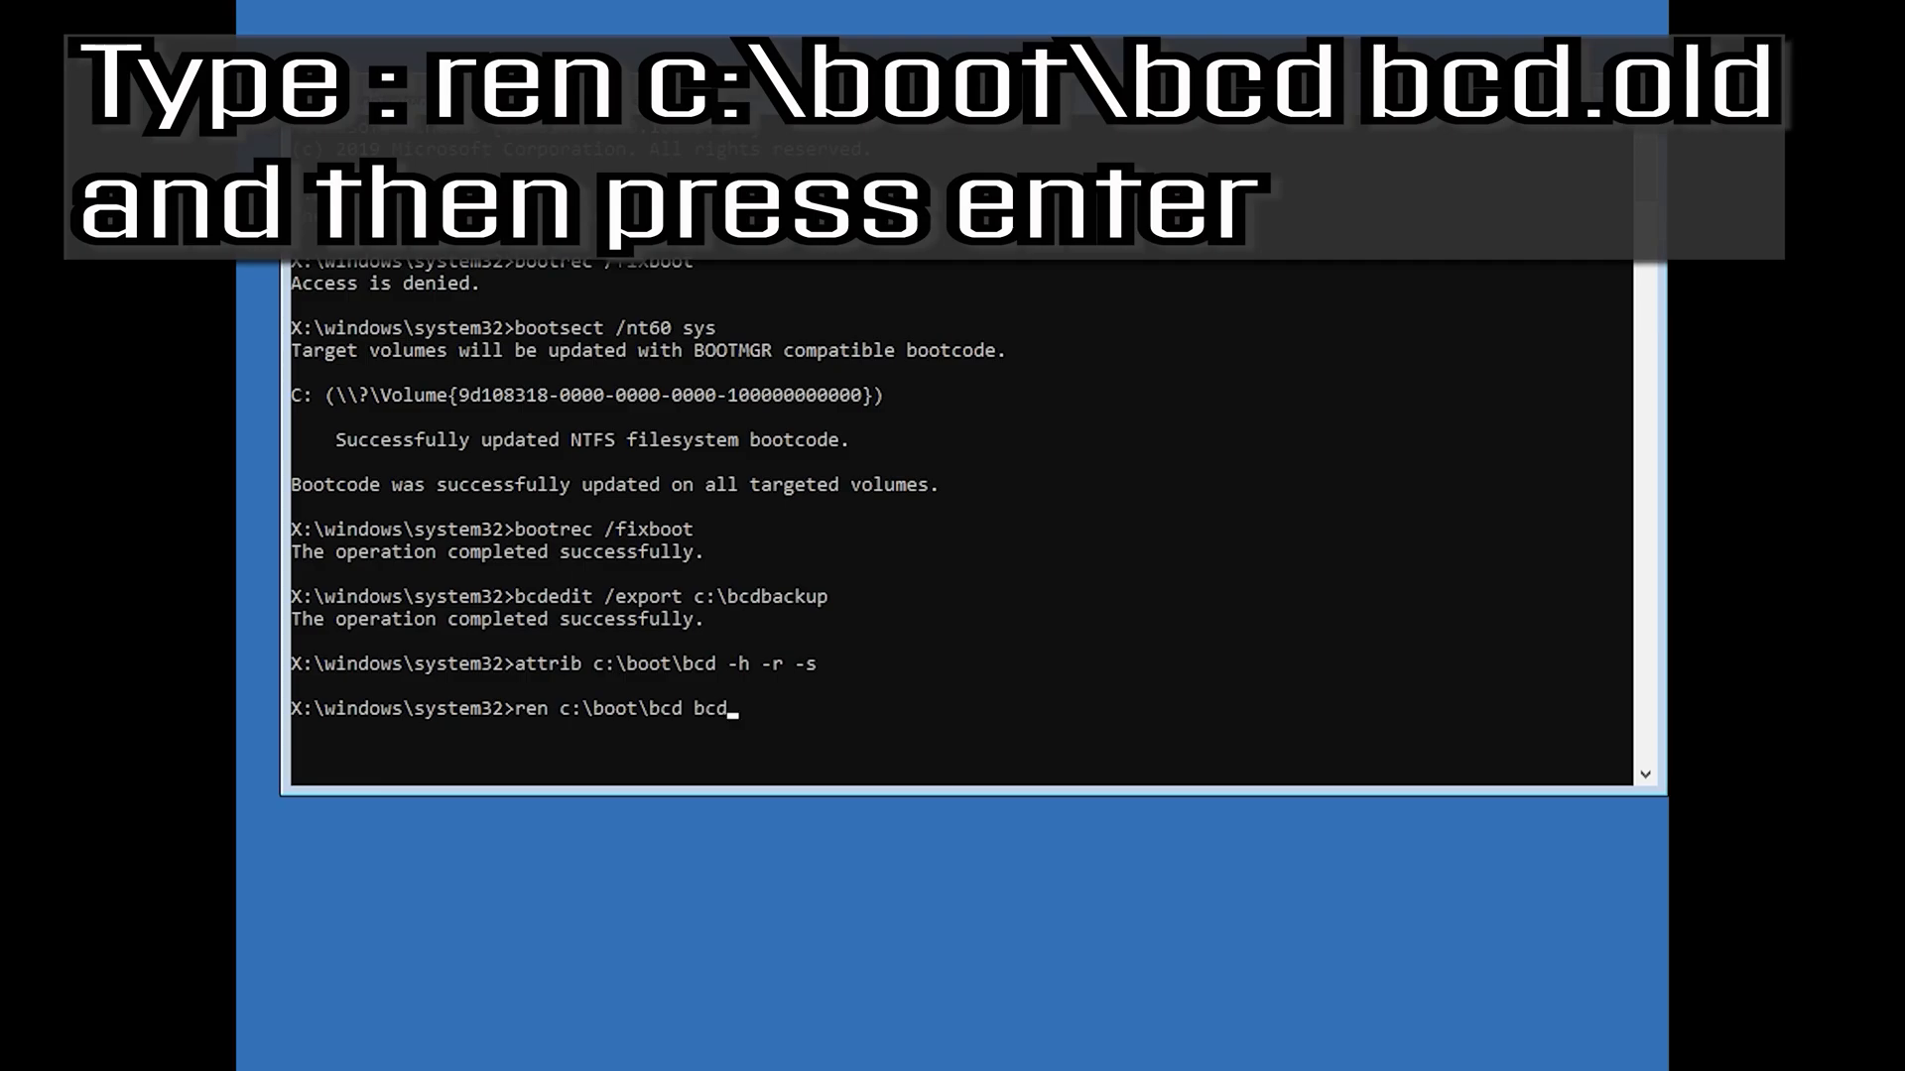
text(.old)
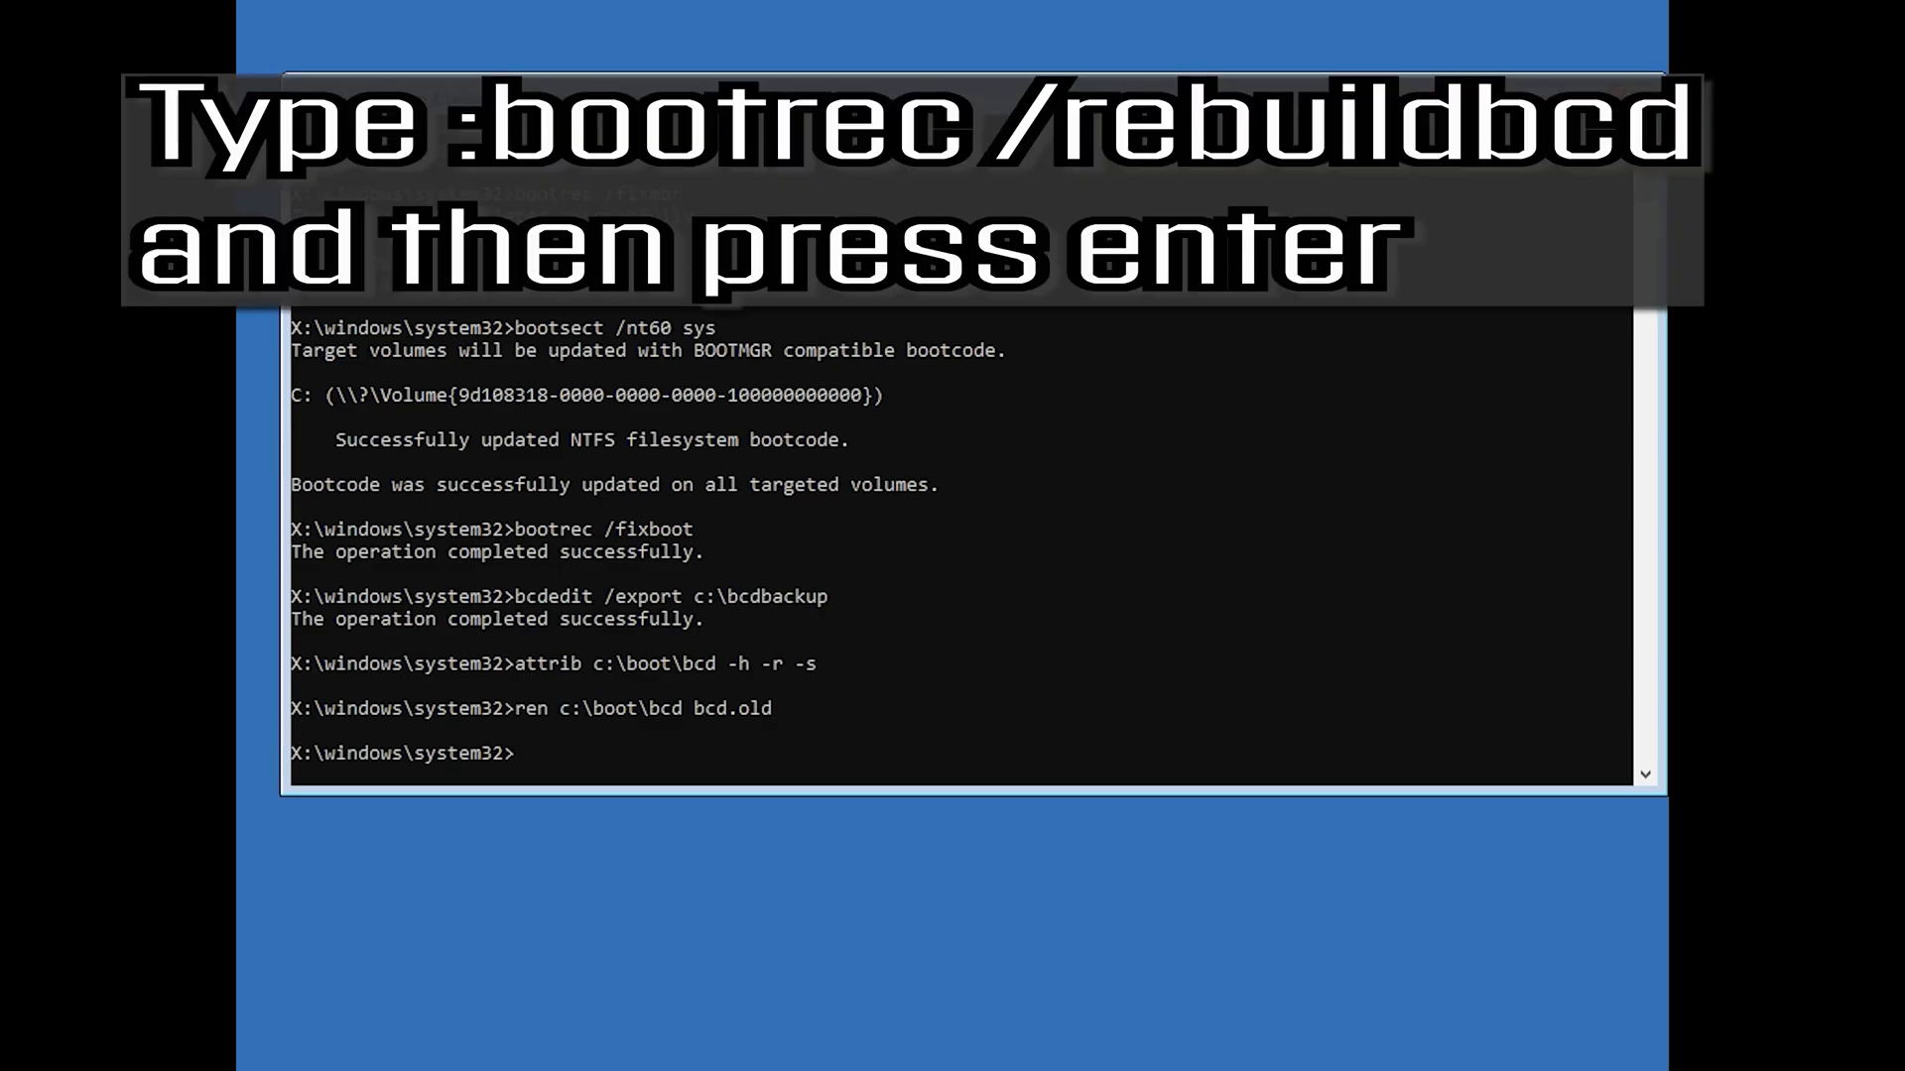
Step: Run bootrec /rebuildbcd, confirm adding D:\Windows with y, and begin typing exit
text(b)
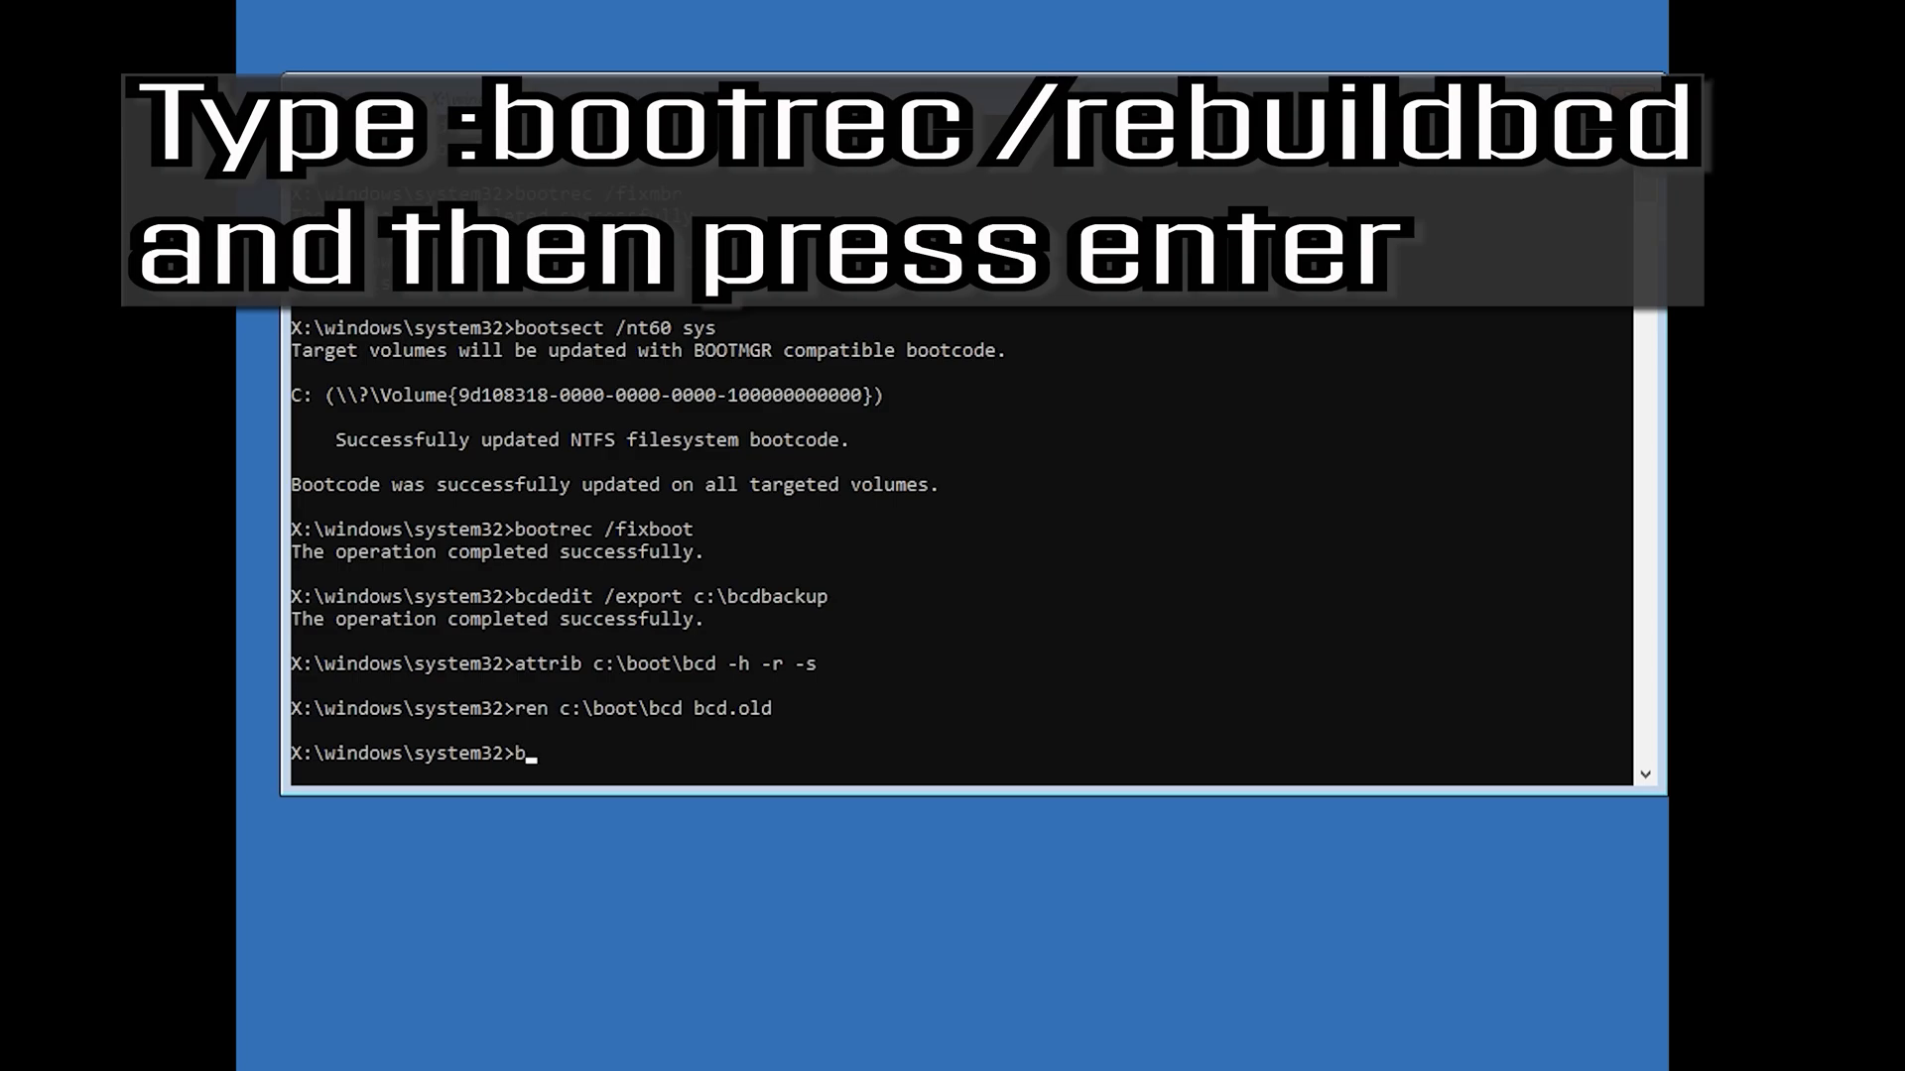
text(oot)
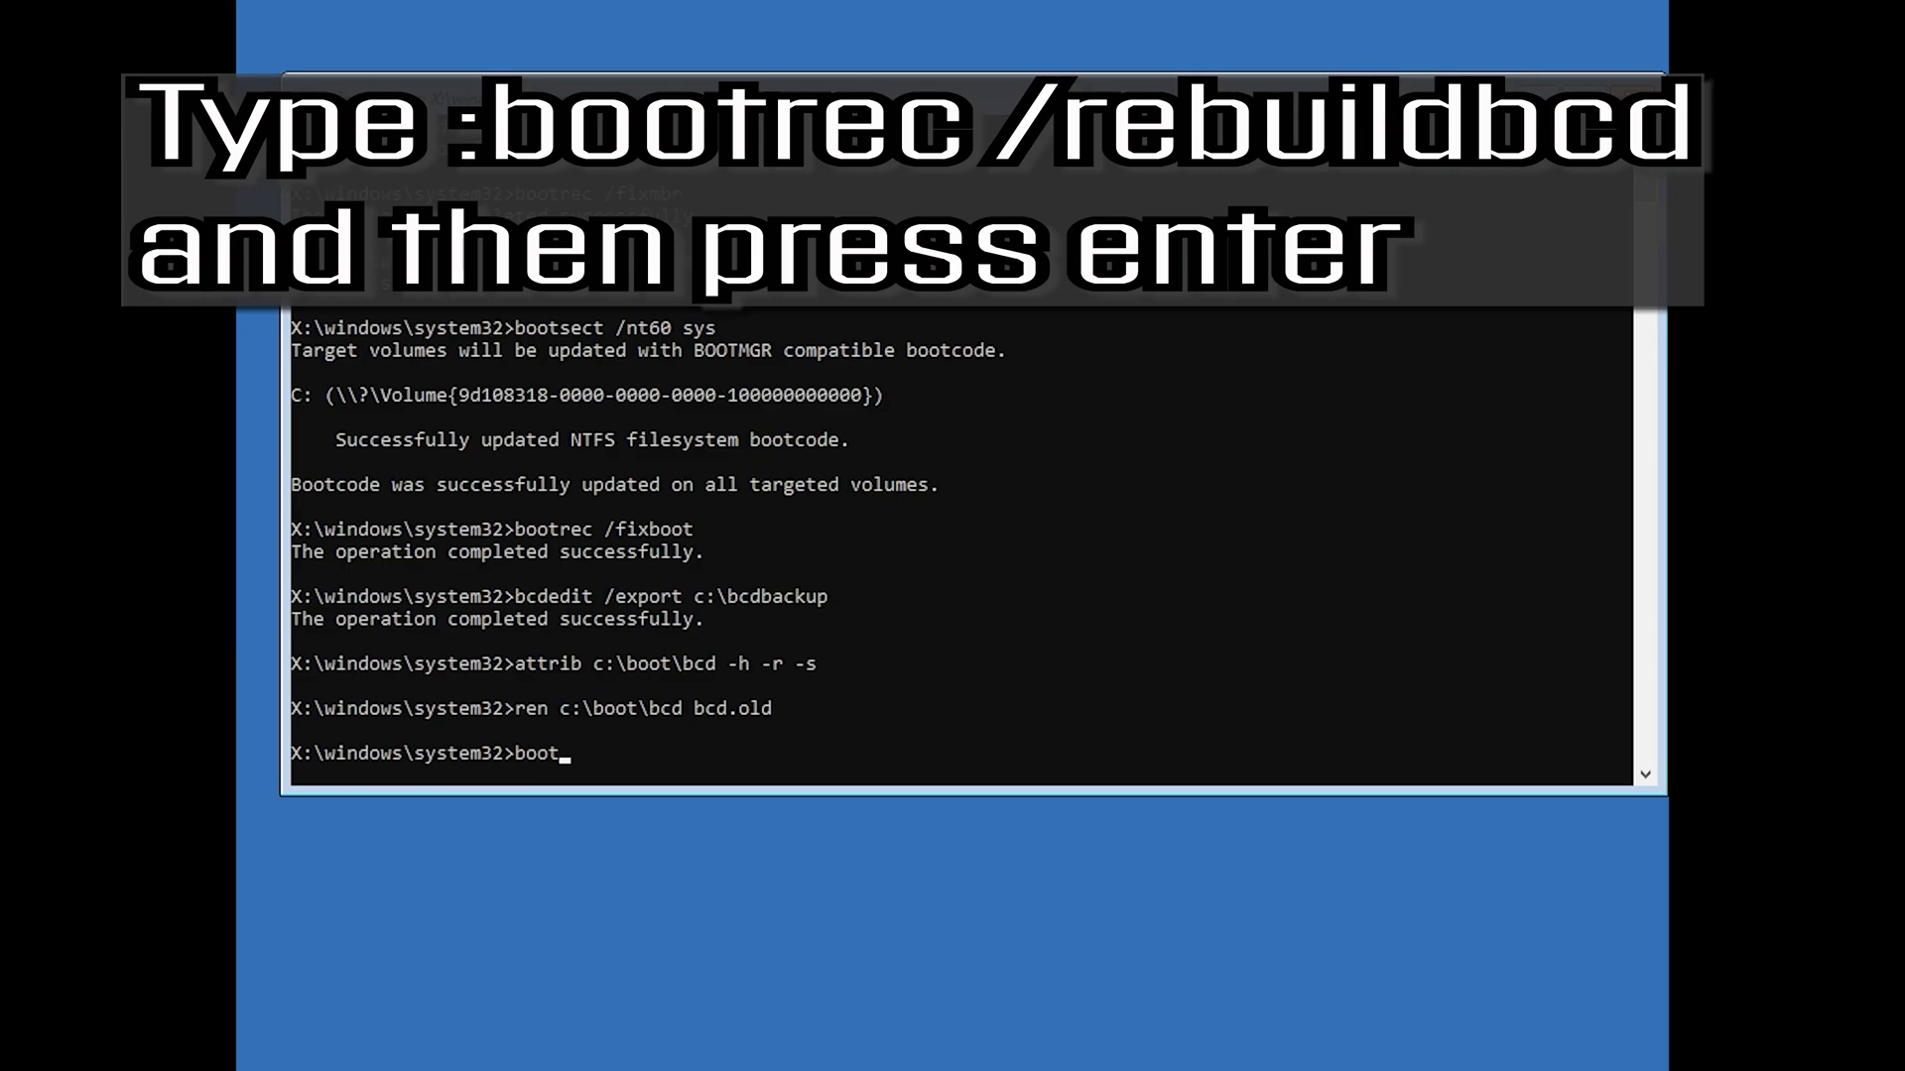
text(rec)
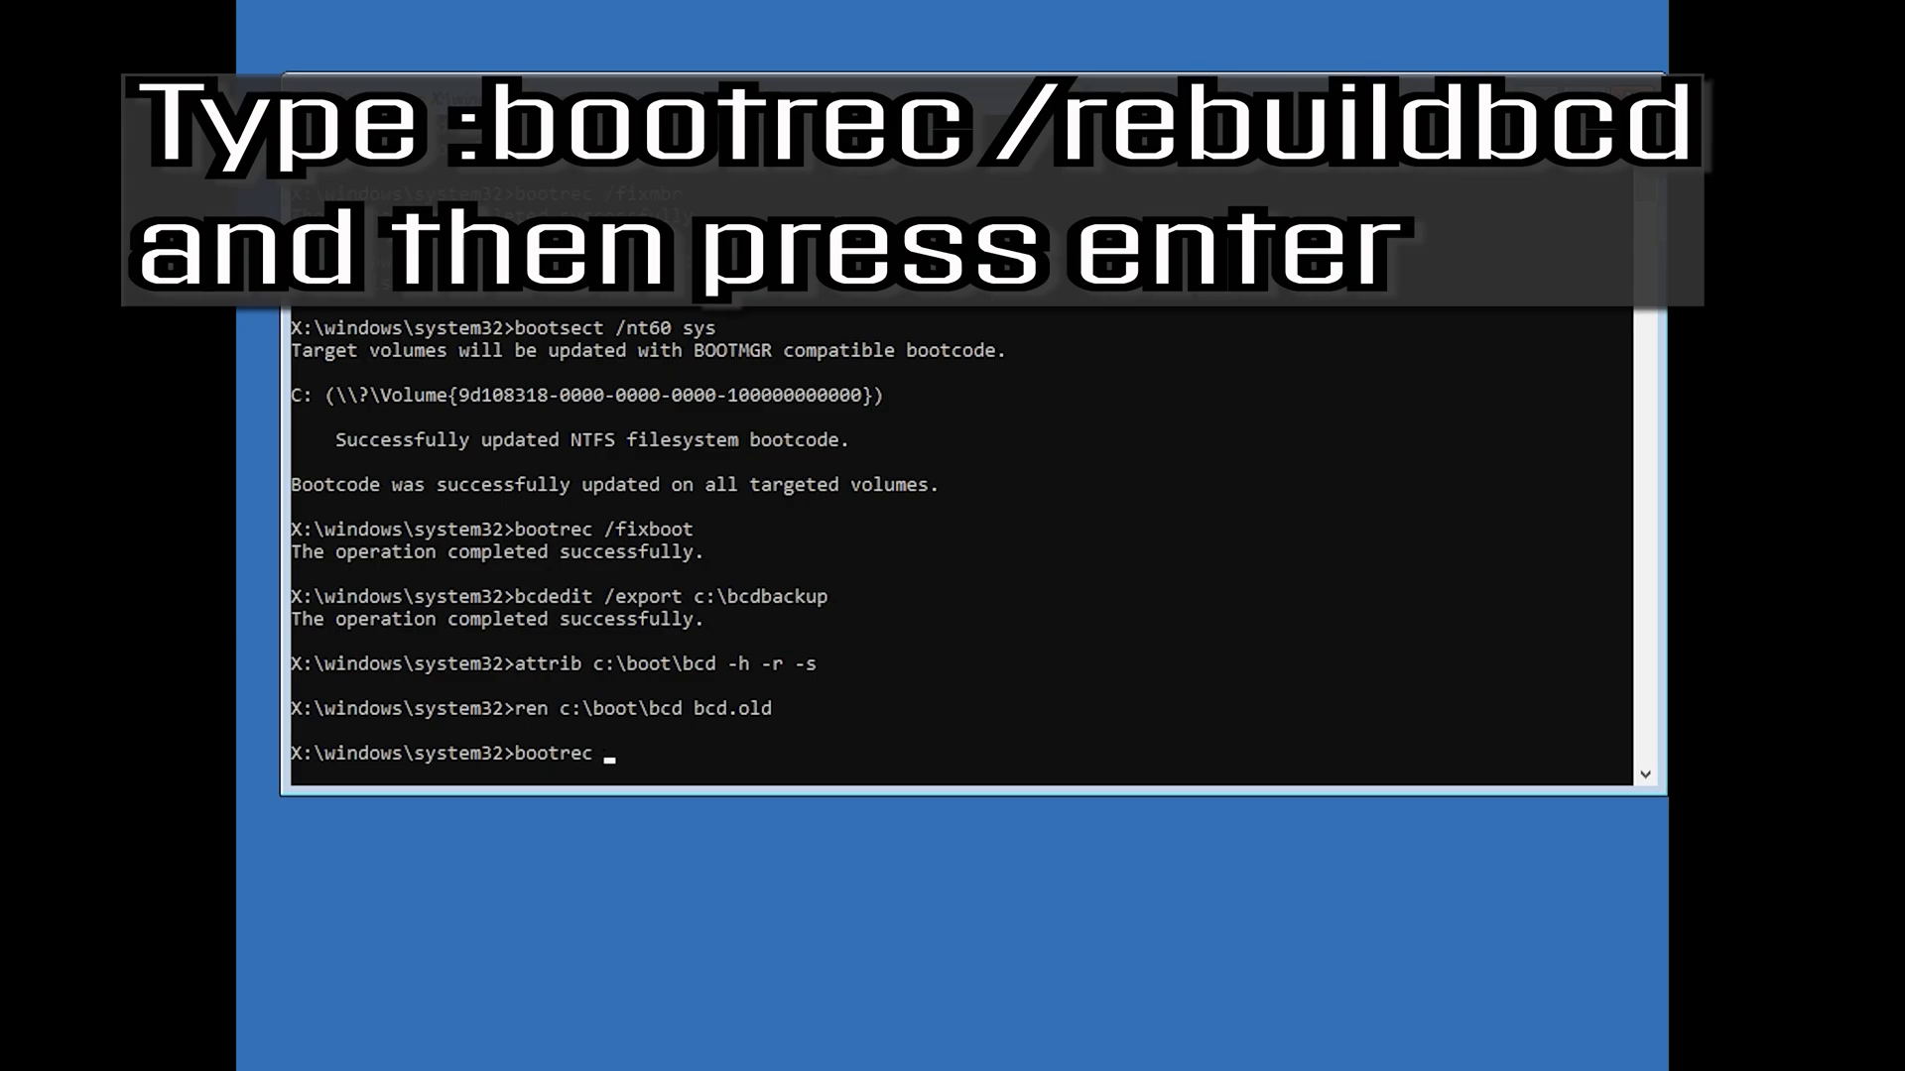
text(/)
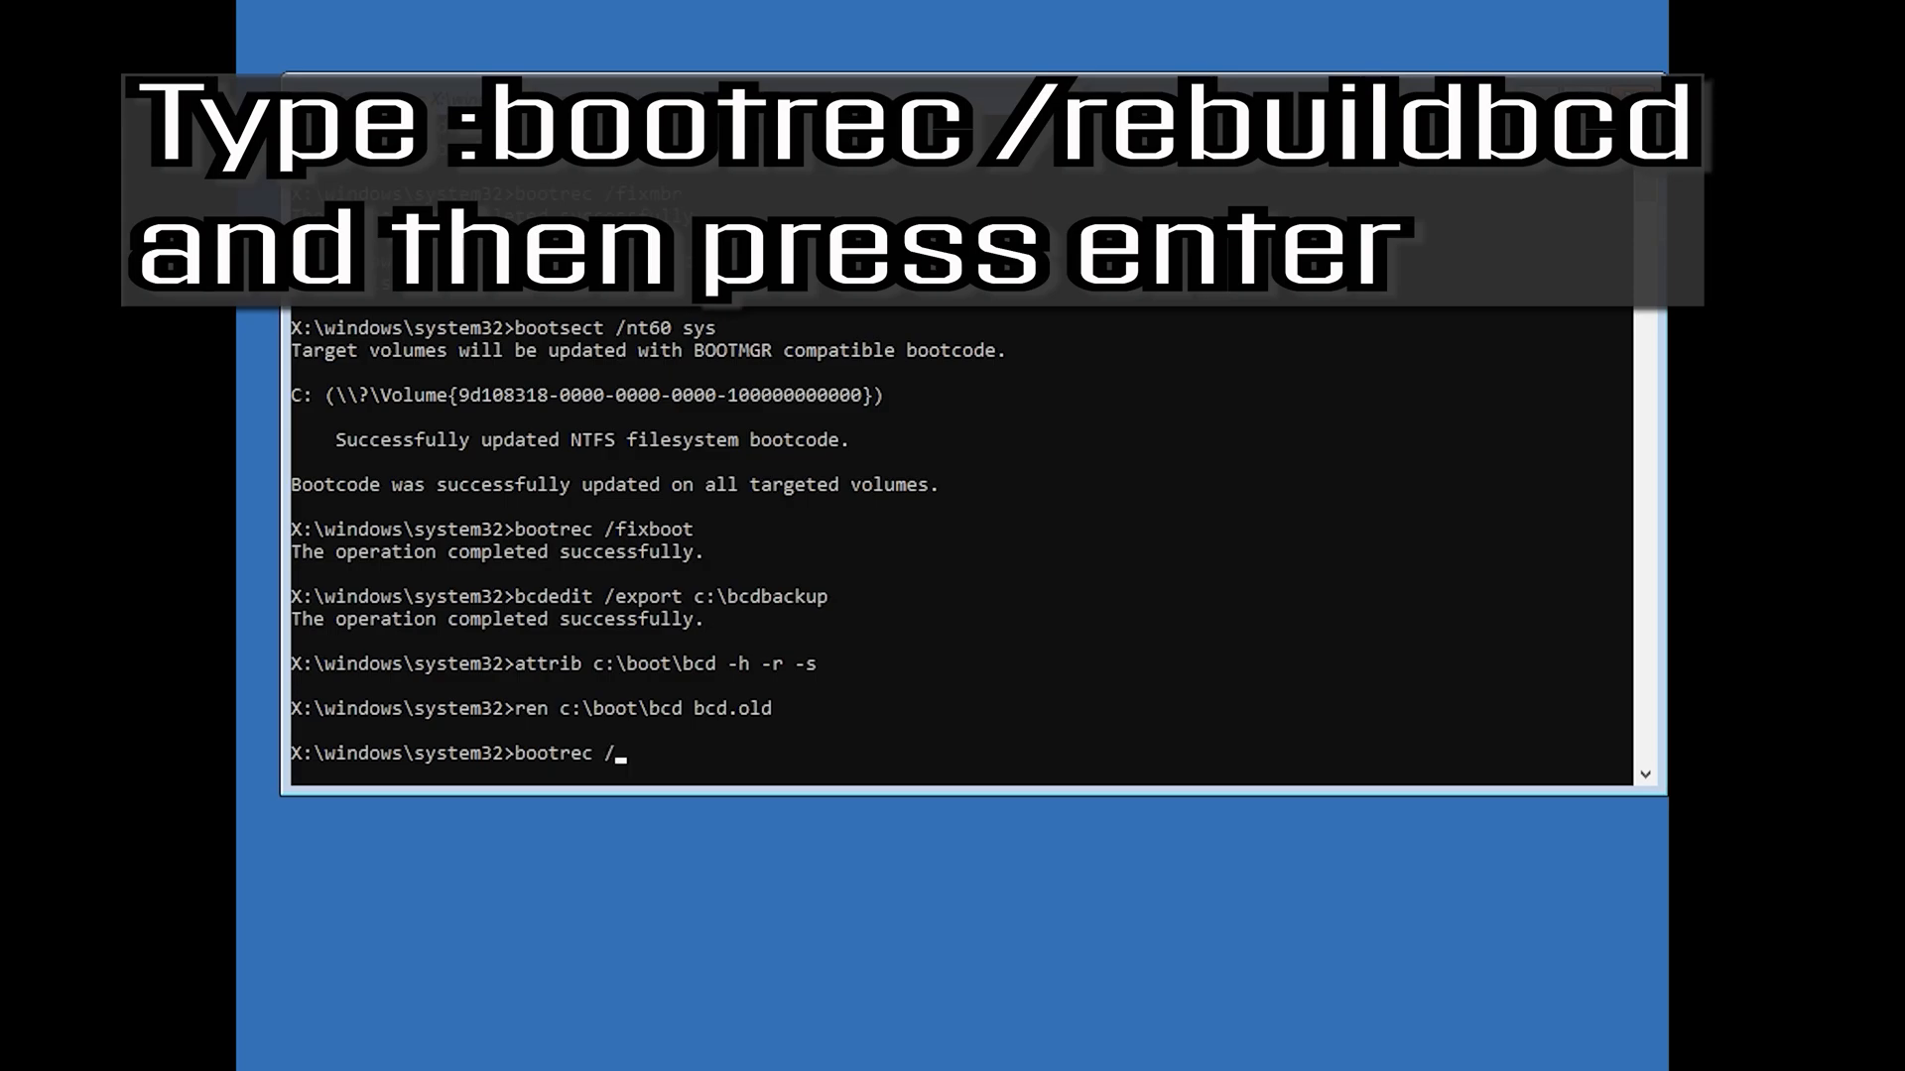
text(re)
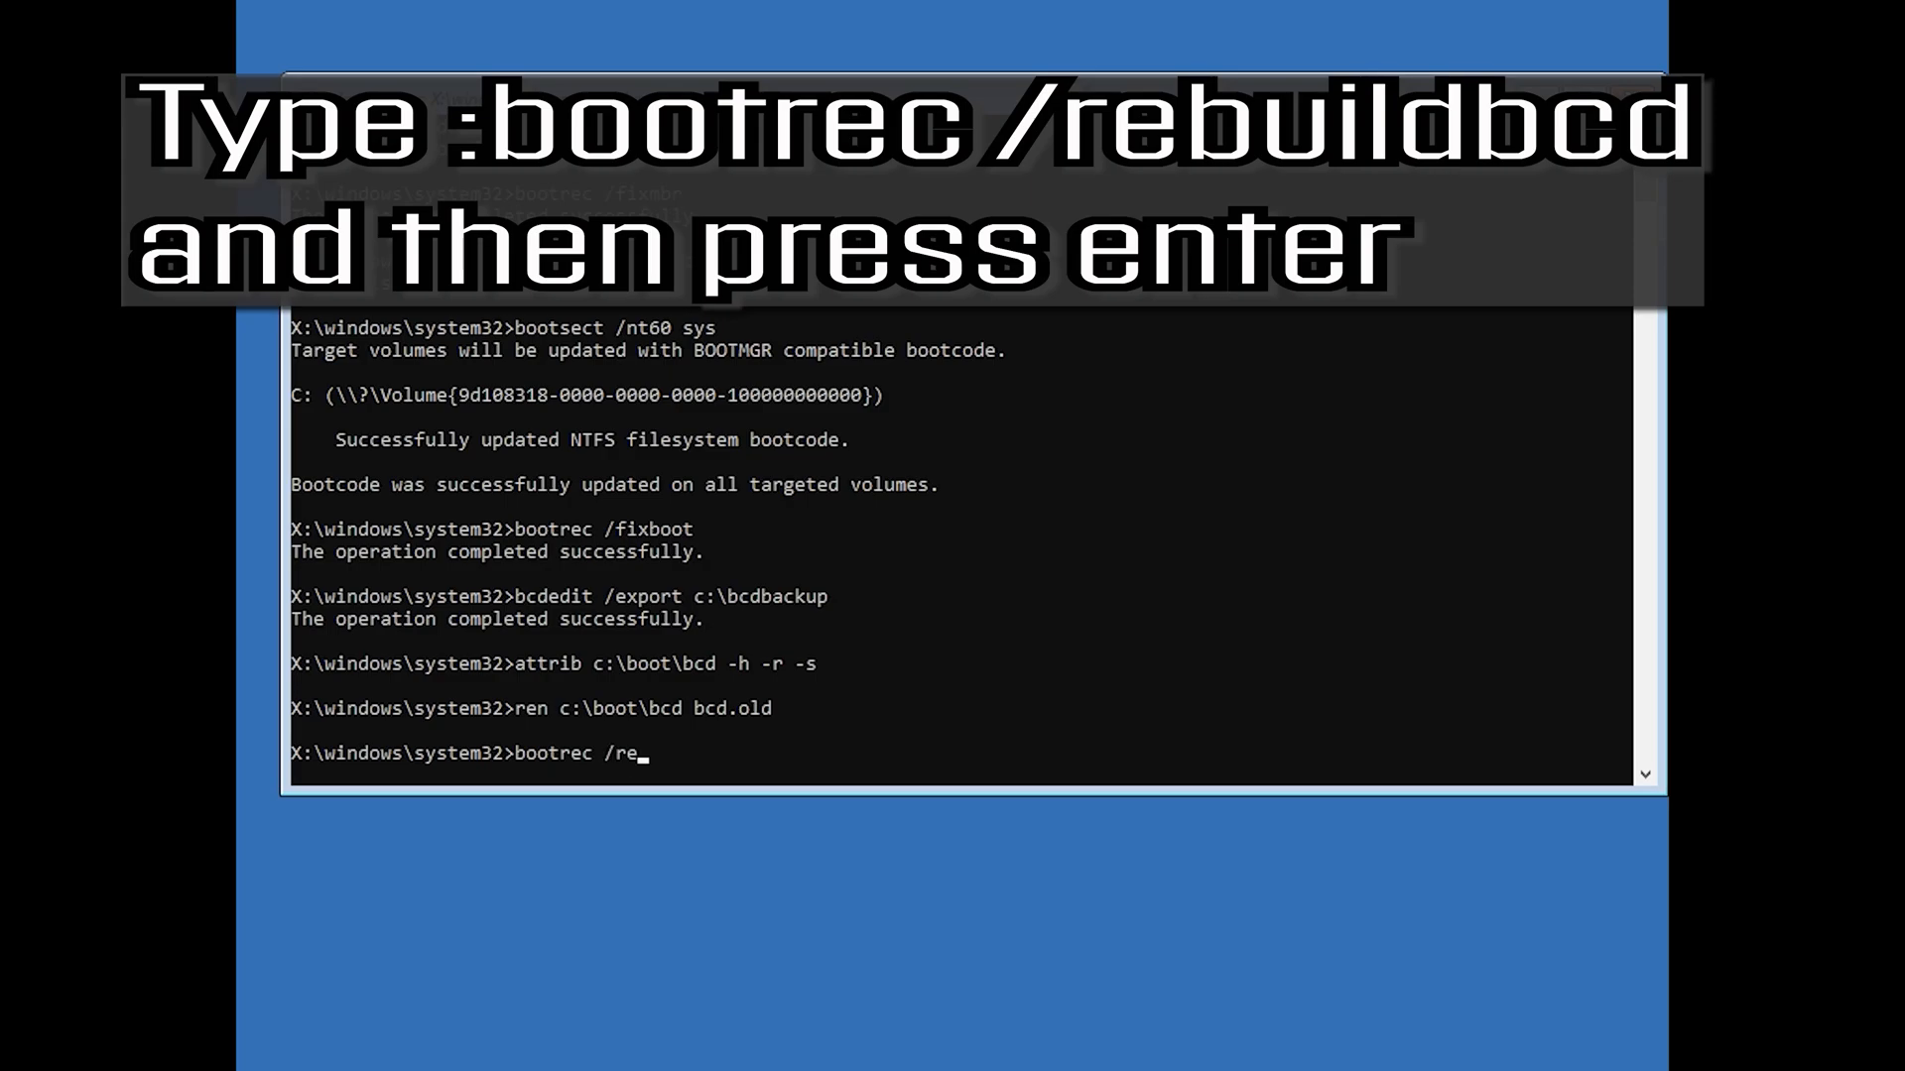
text(build)
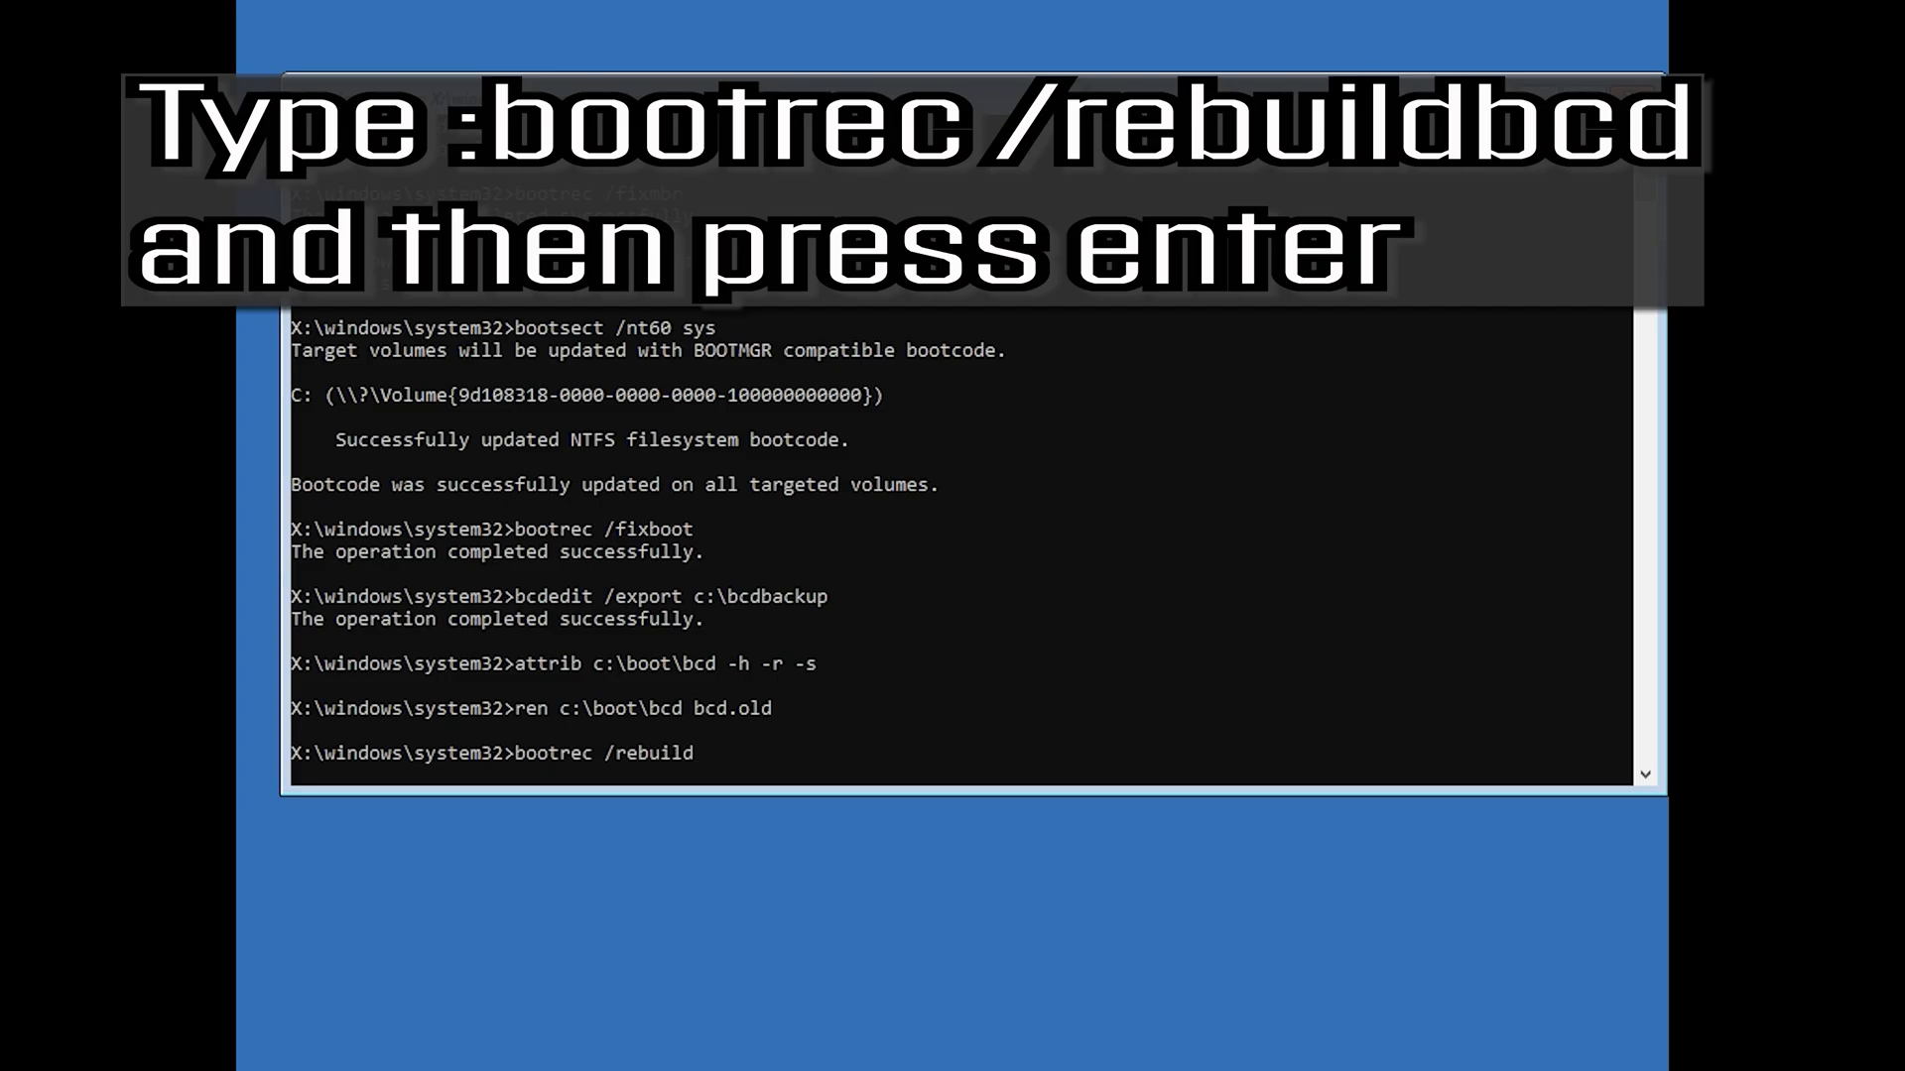
text(bcd)
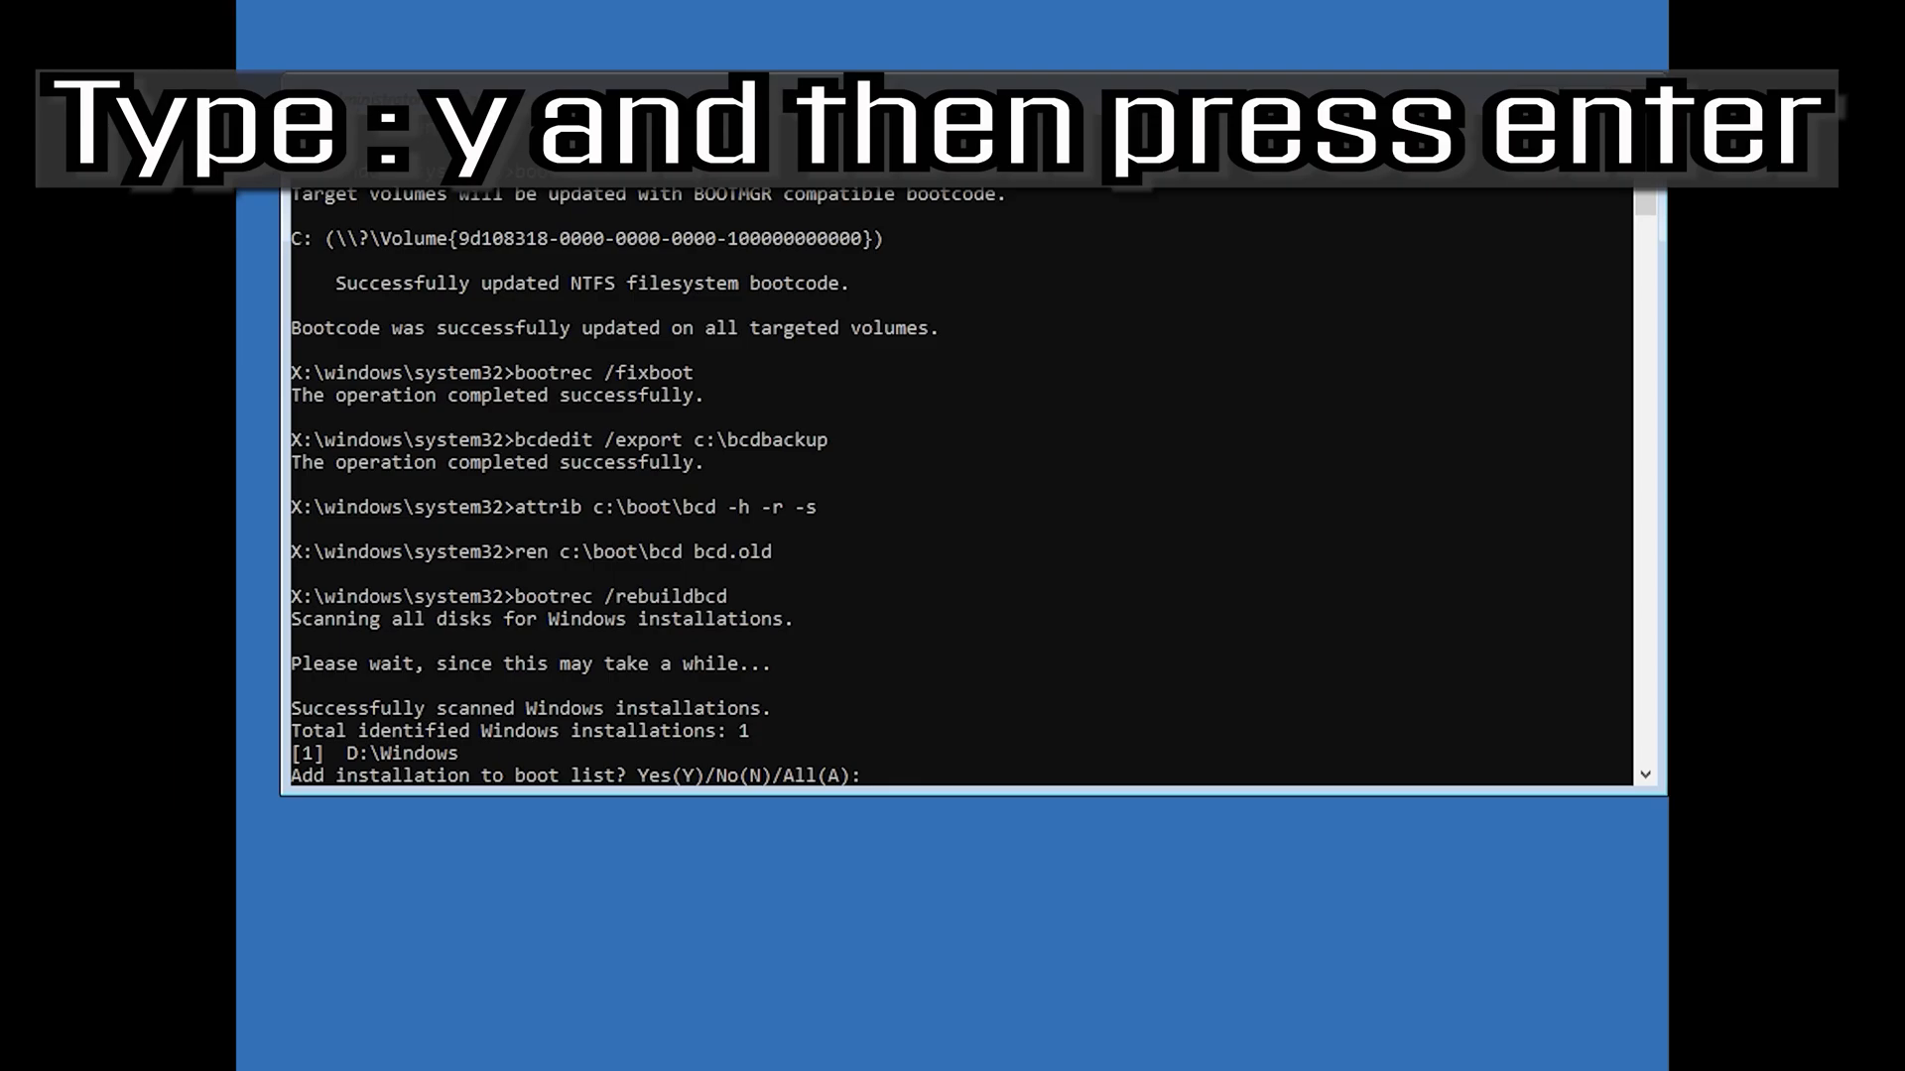
text(y)
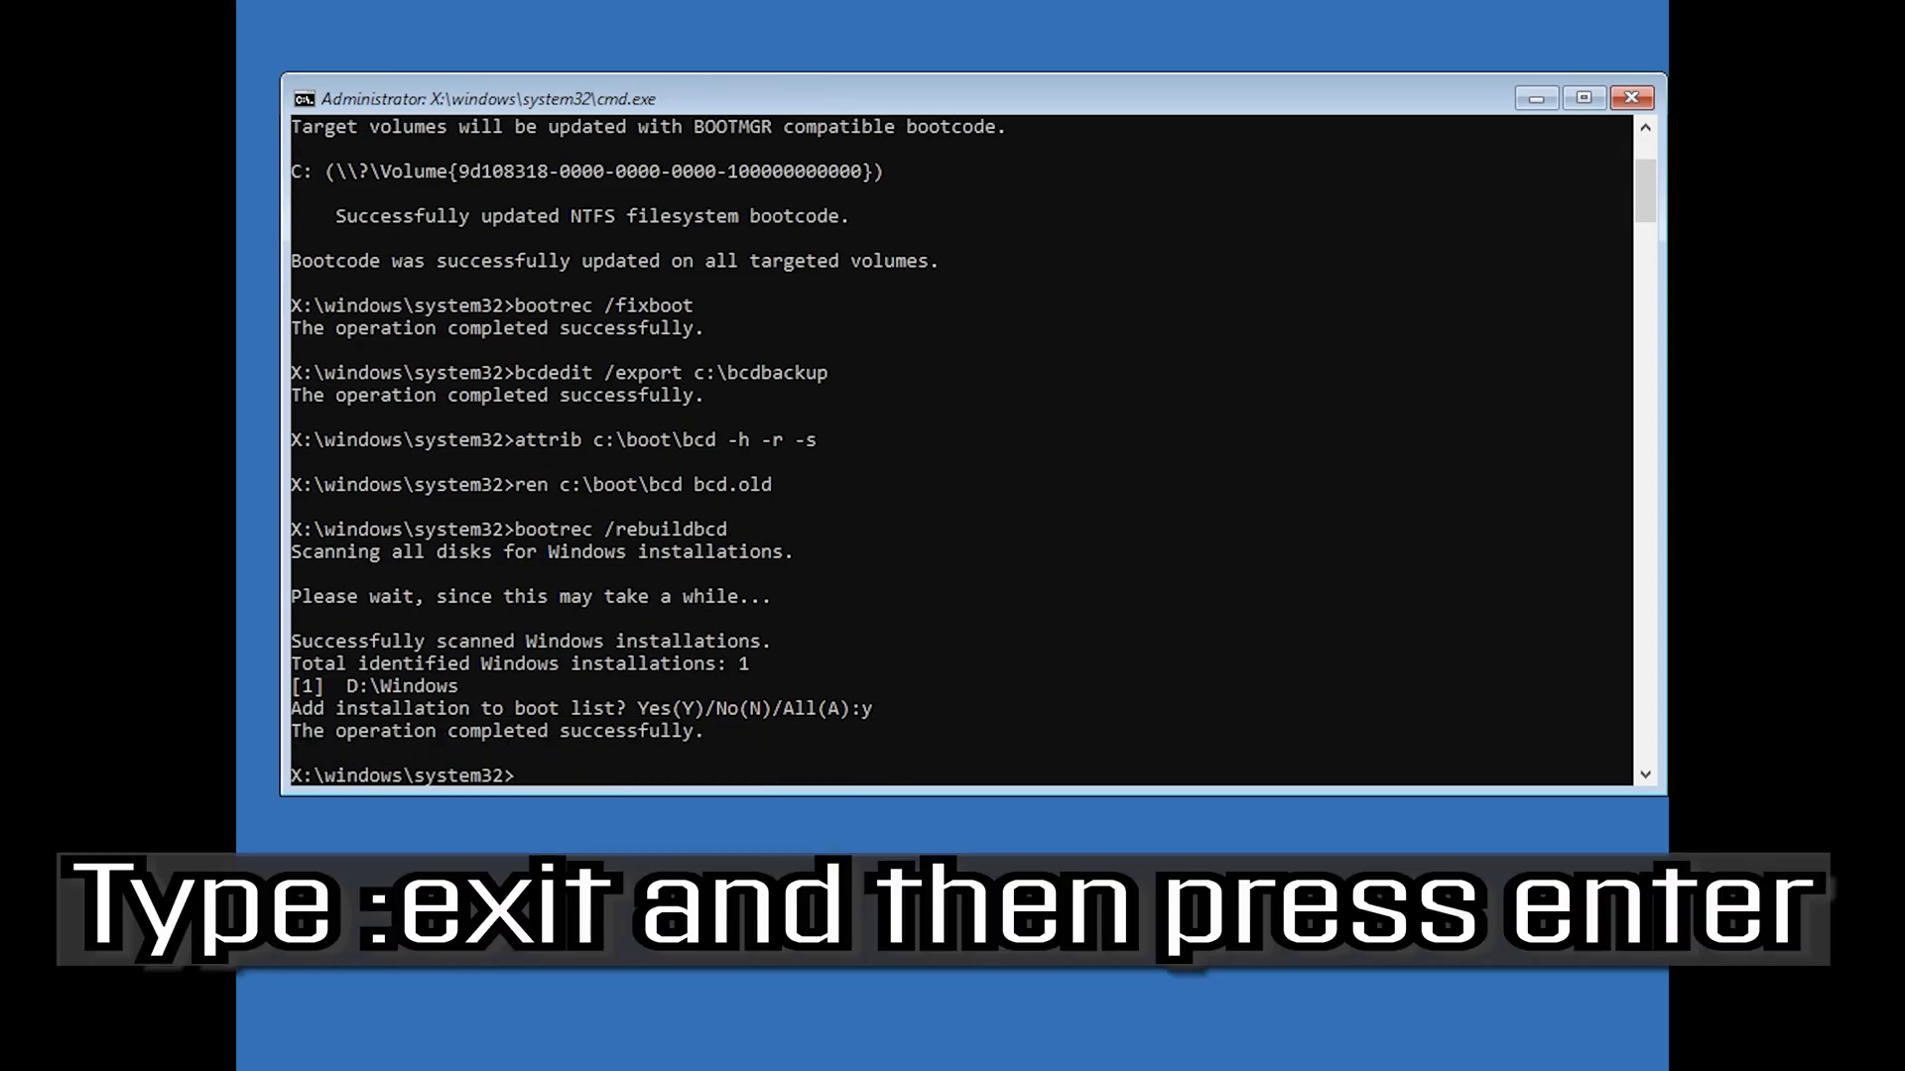
text(ex)
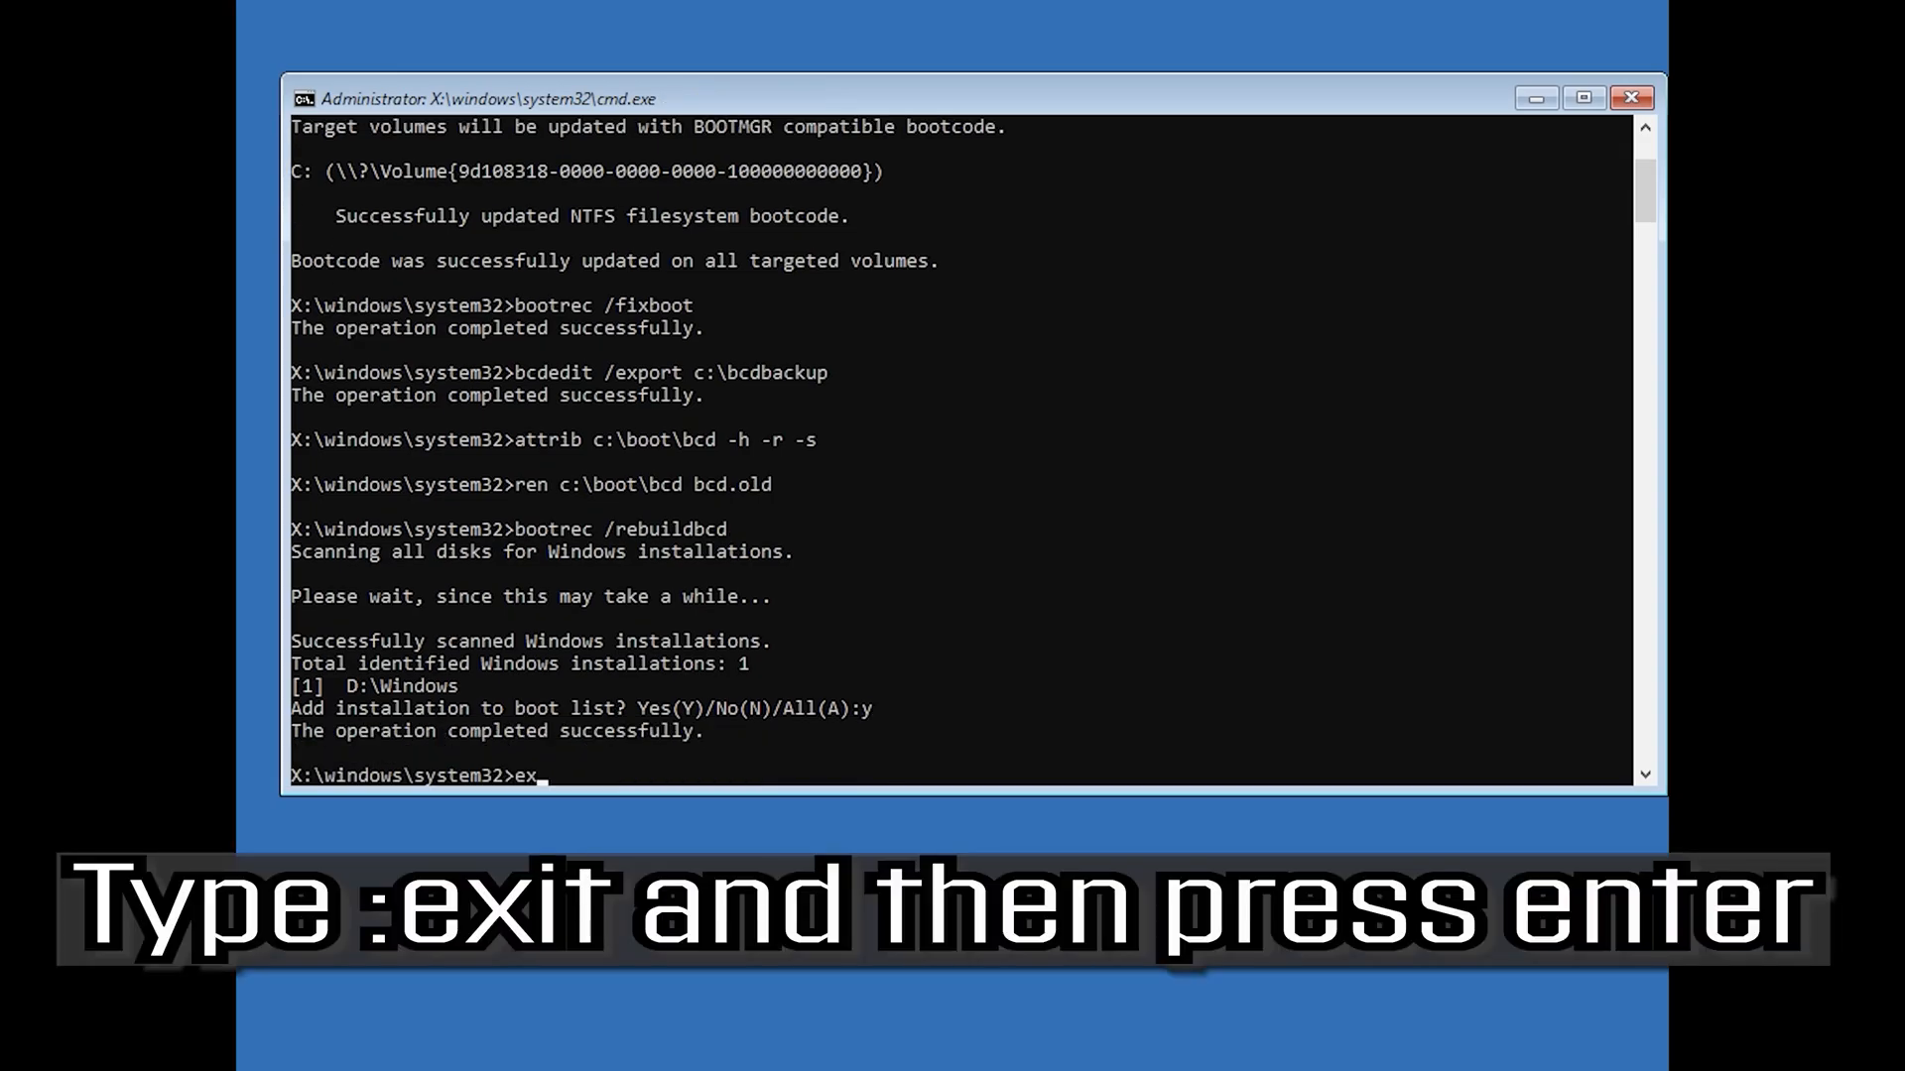
Step: Exit Command Prompt and go through Troubleshoot to Advanced options
text(it)
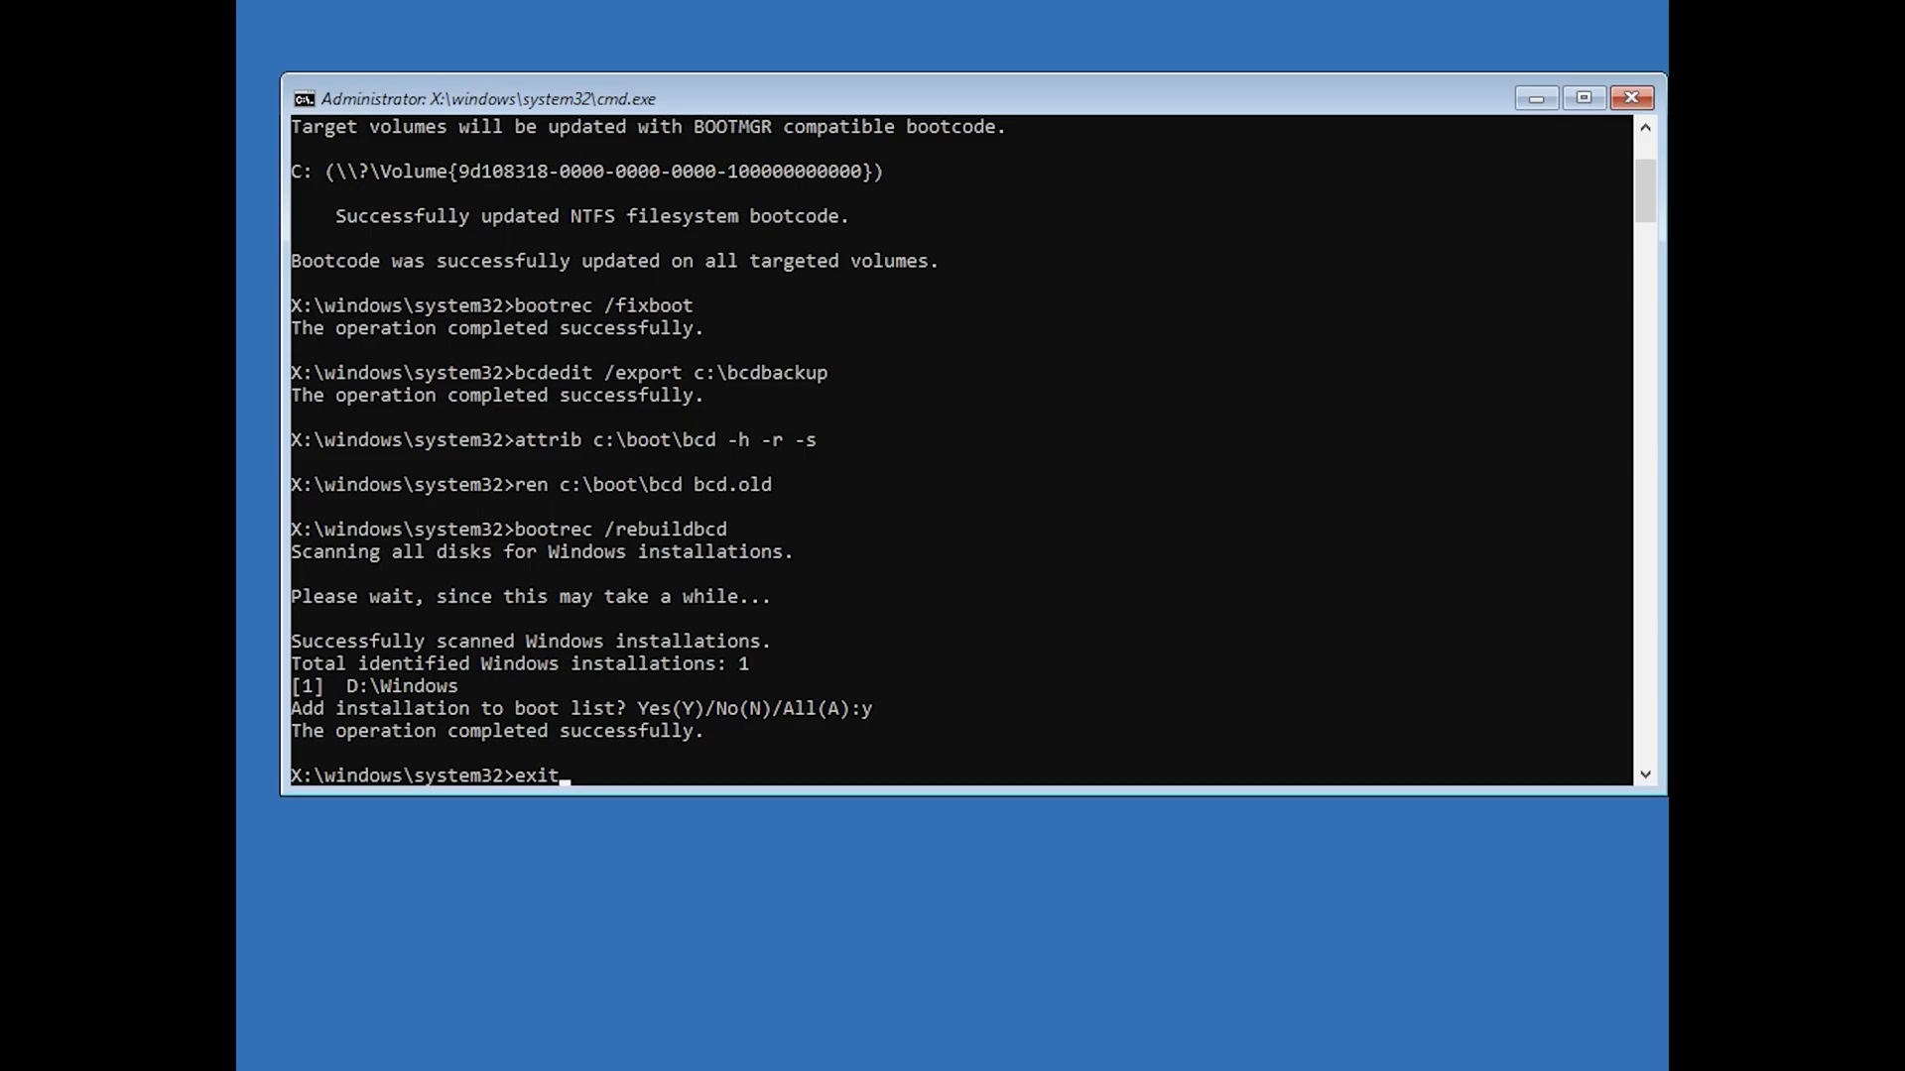
key(Enter)
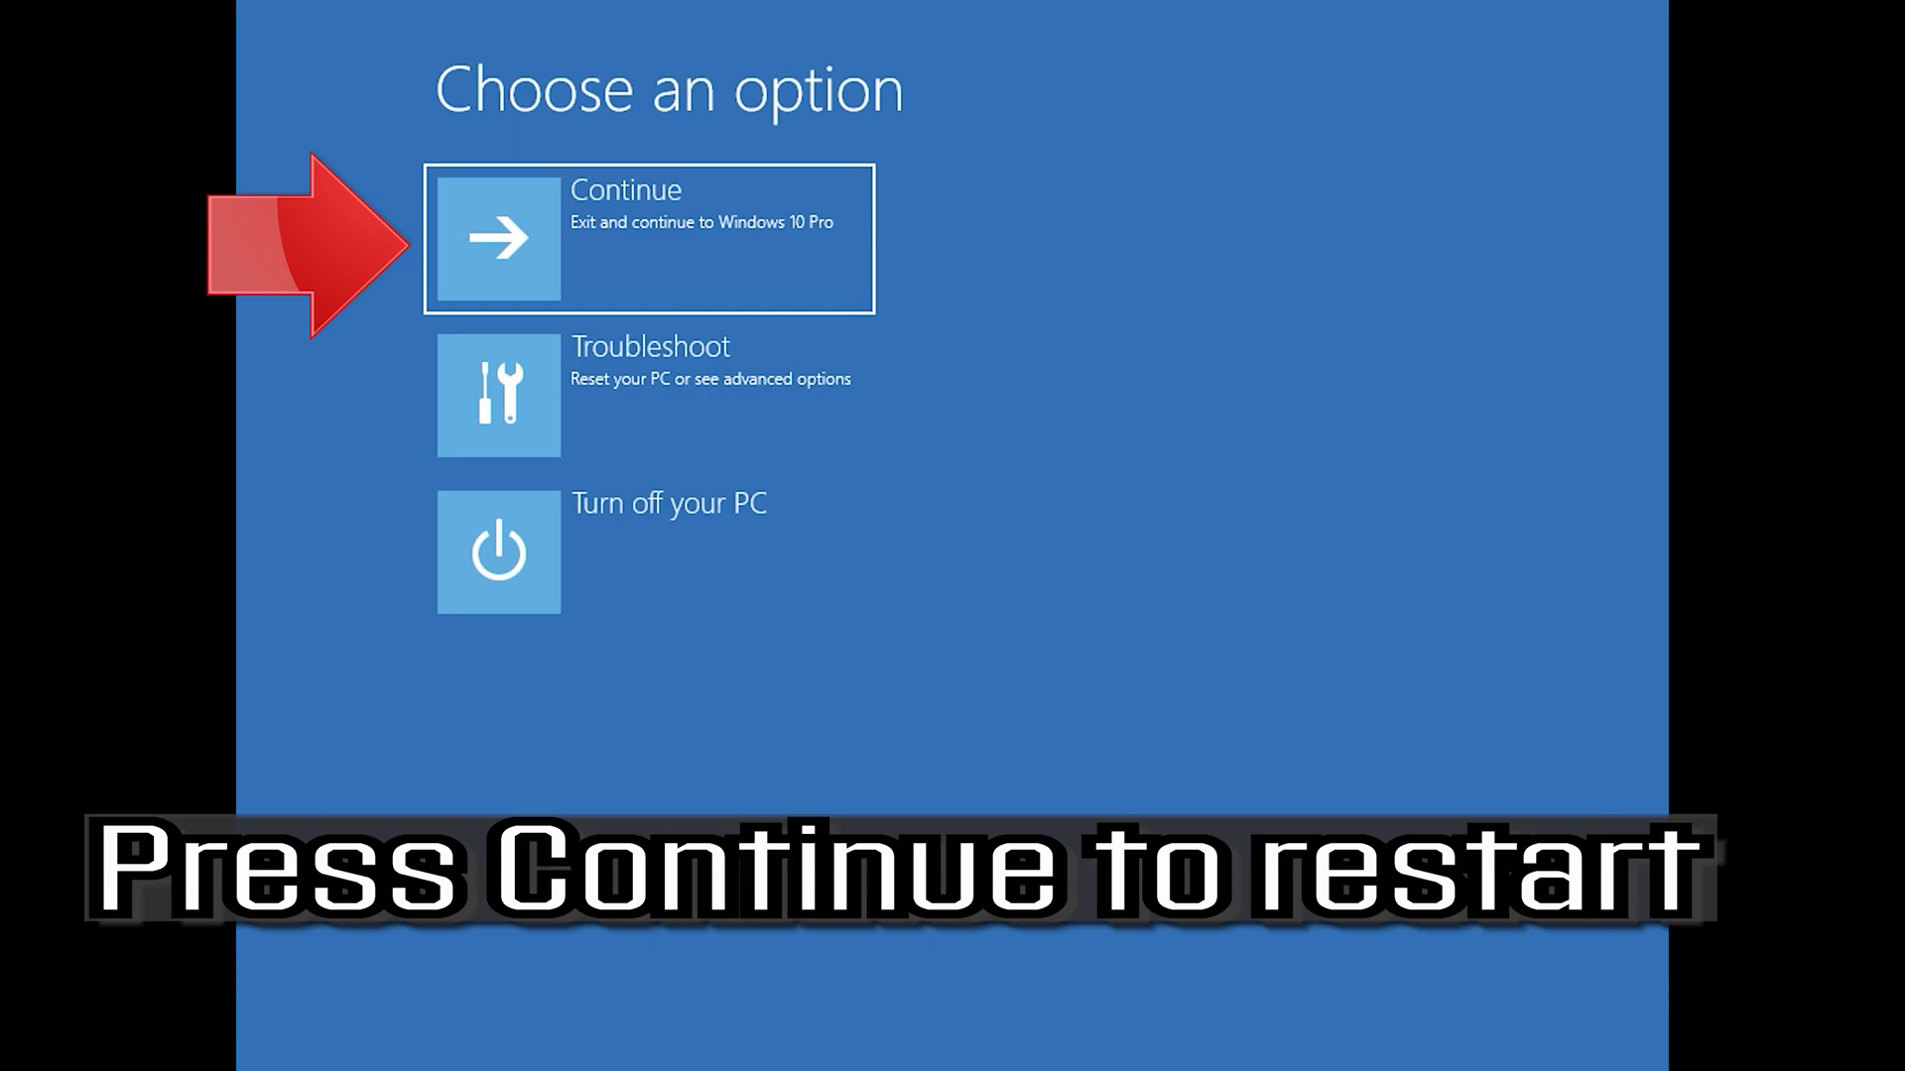
mouse_move(939, 220)
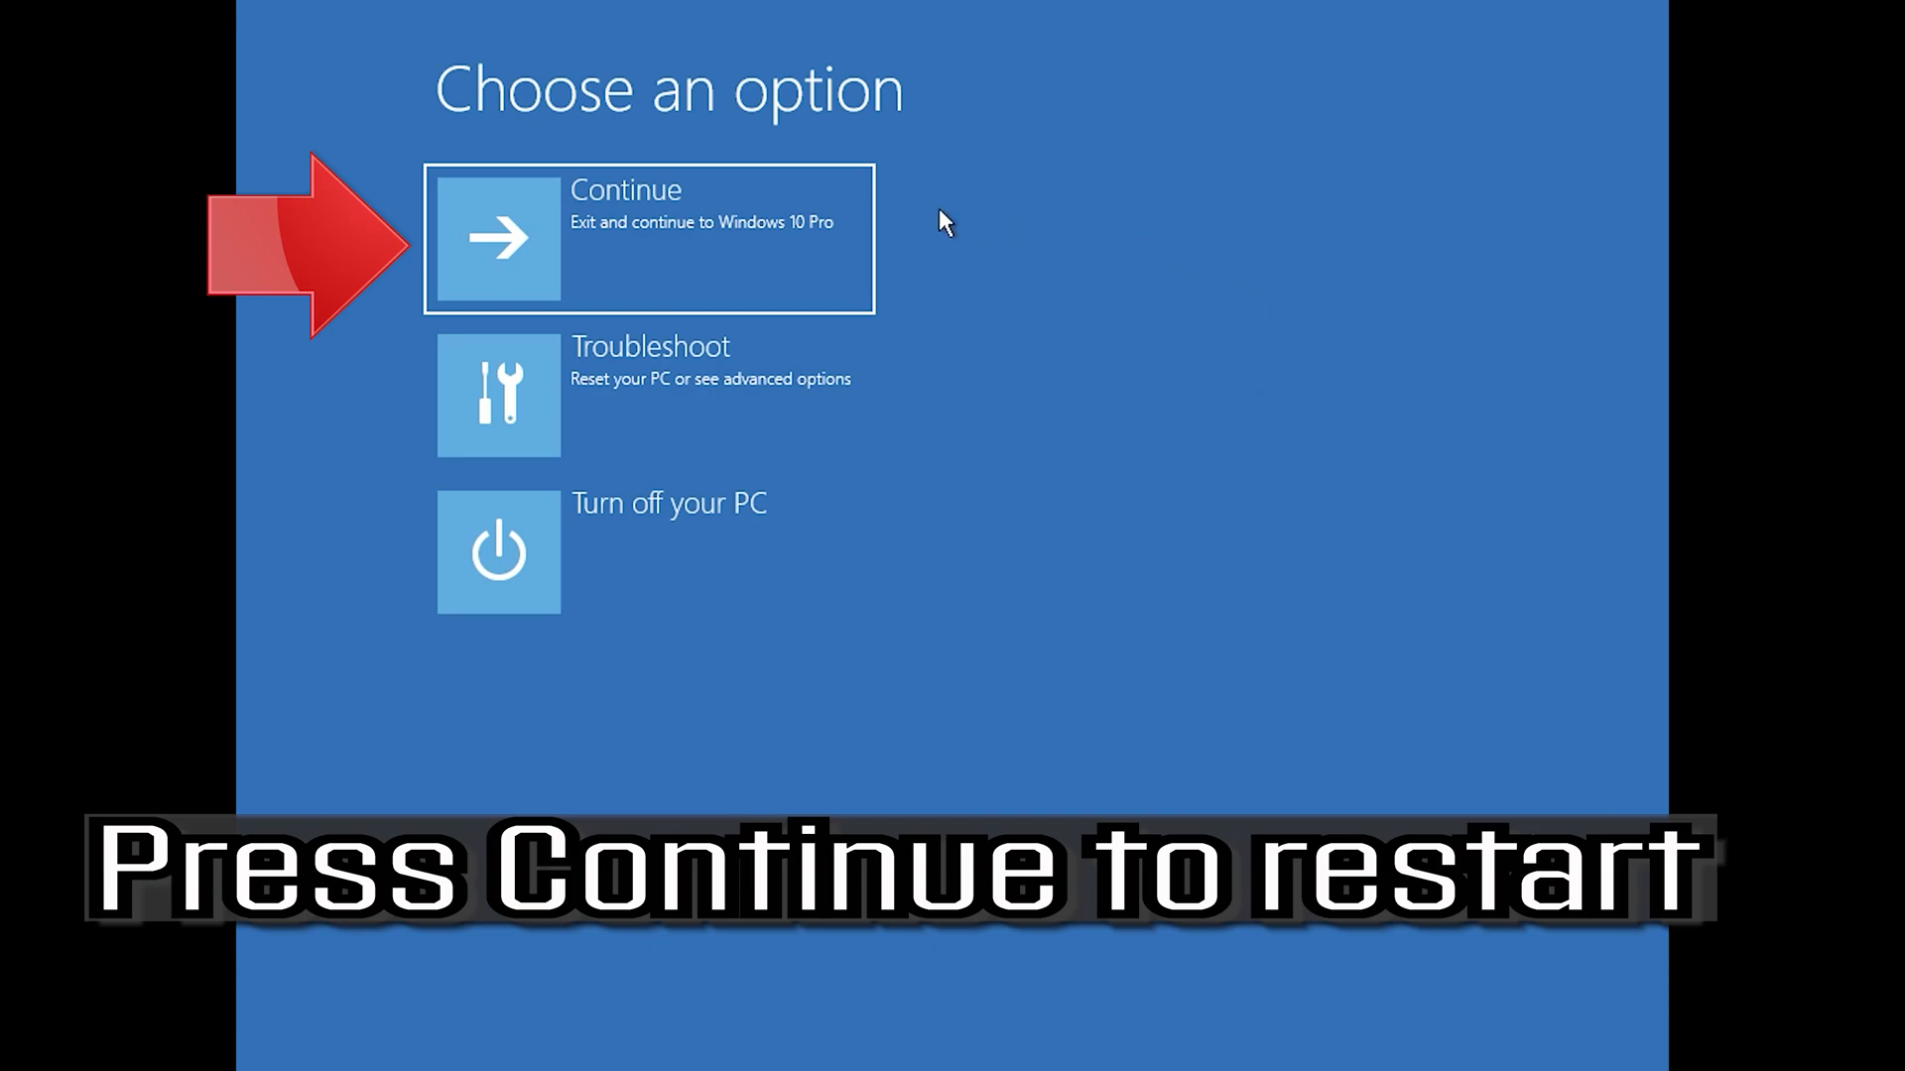
mouse_move(716, 230)
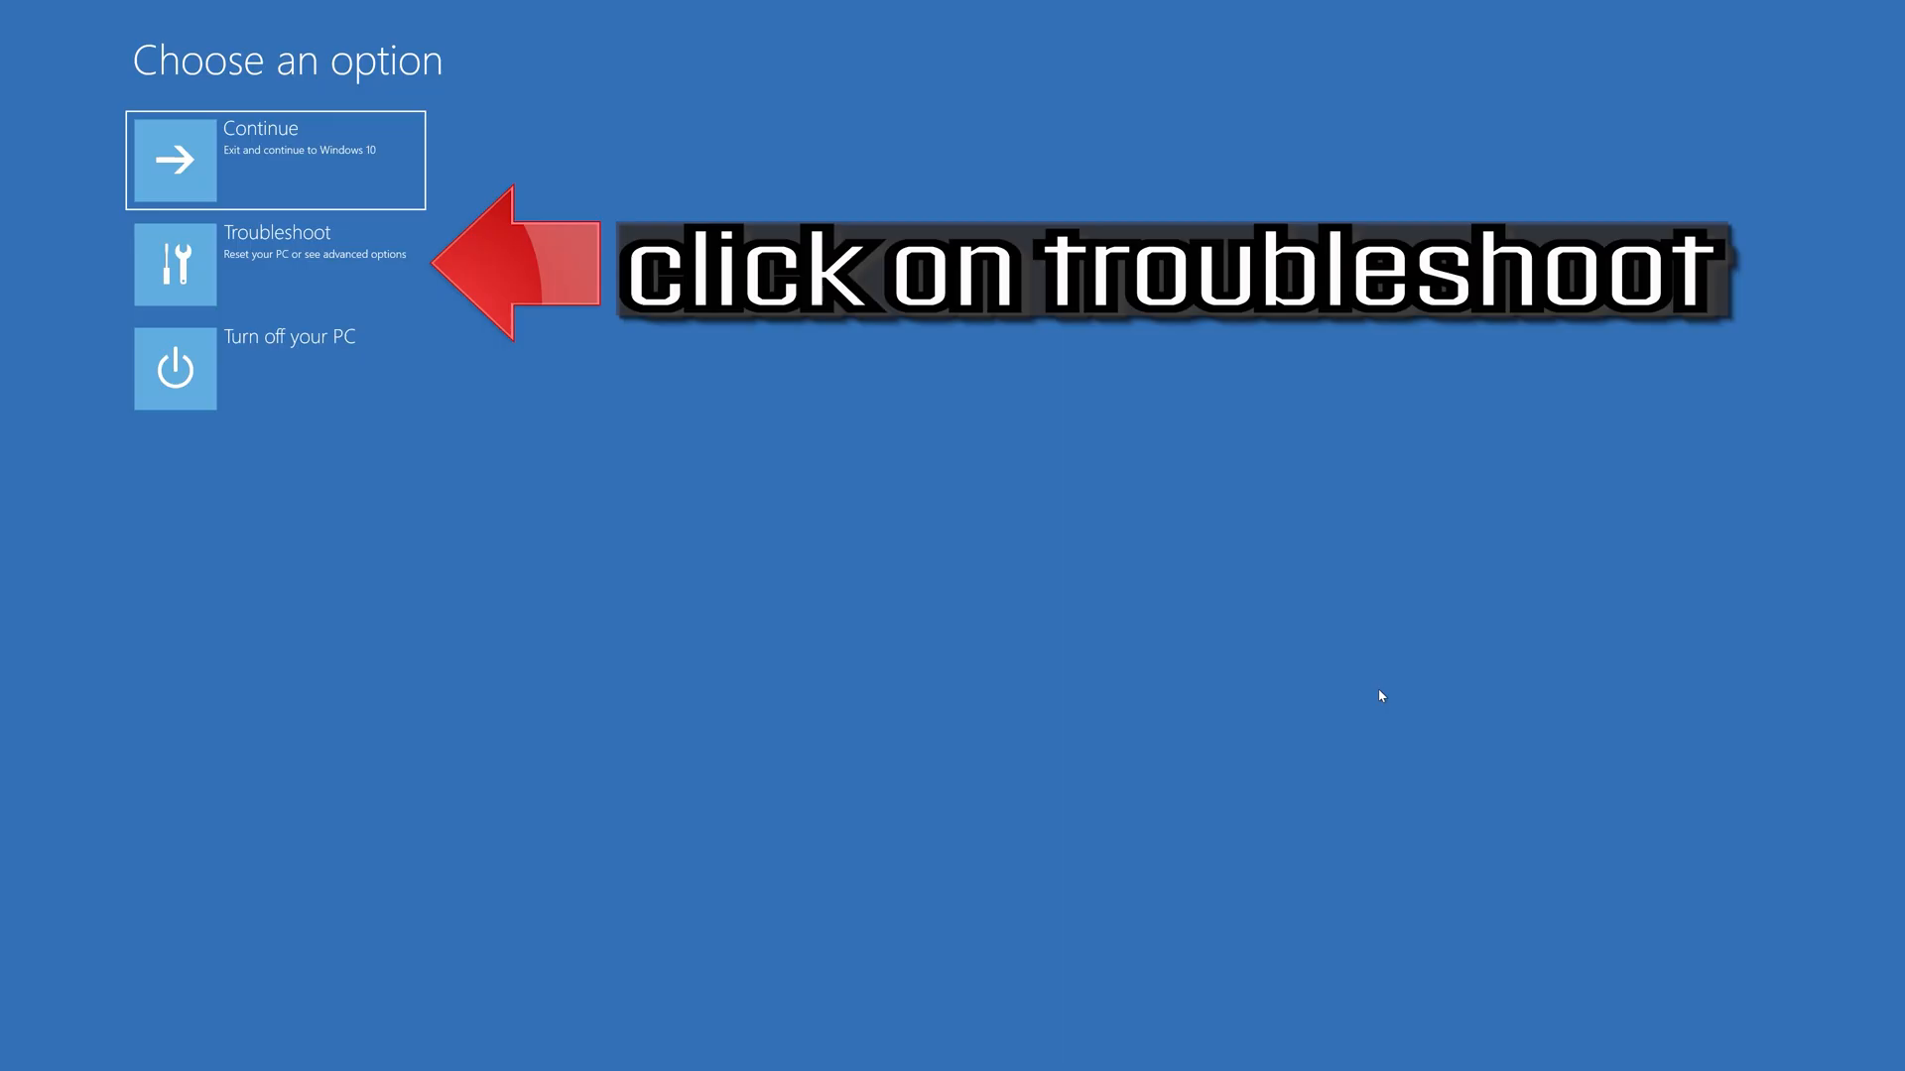
click(275, 264)
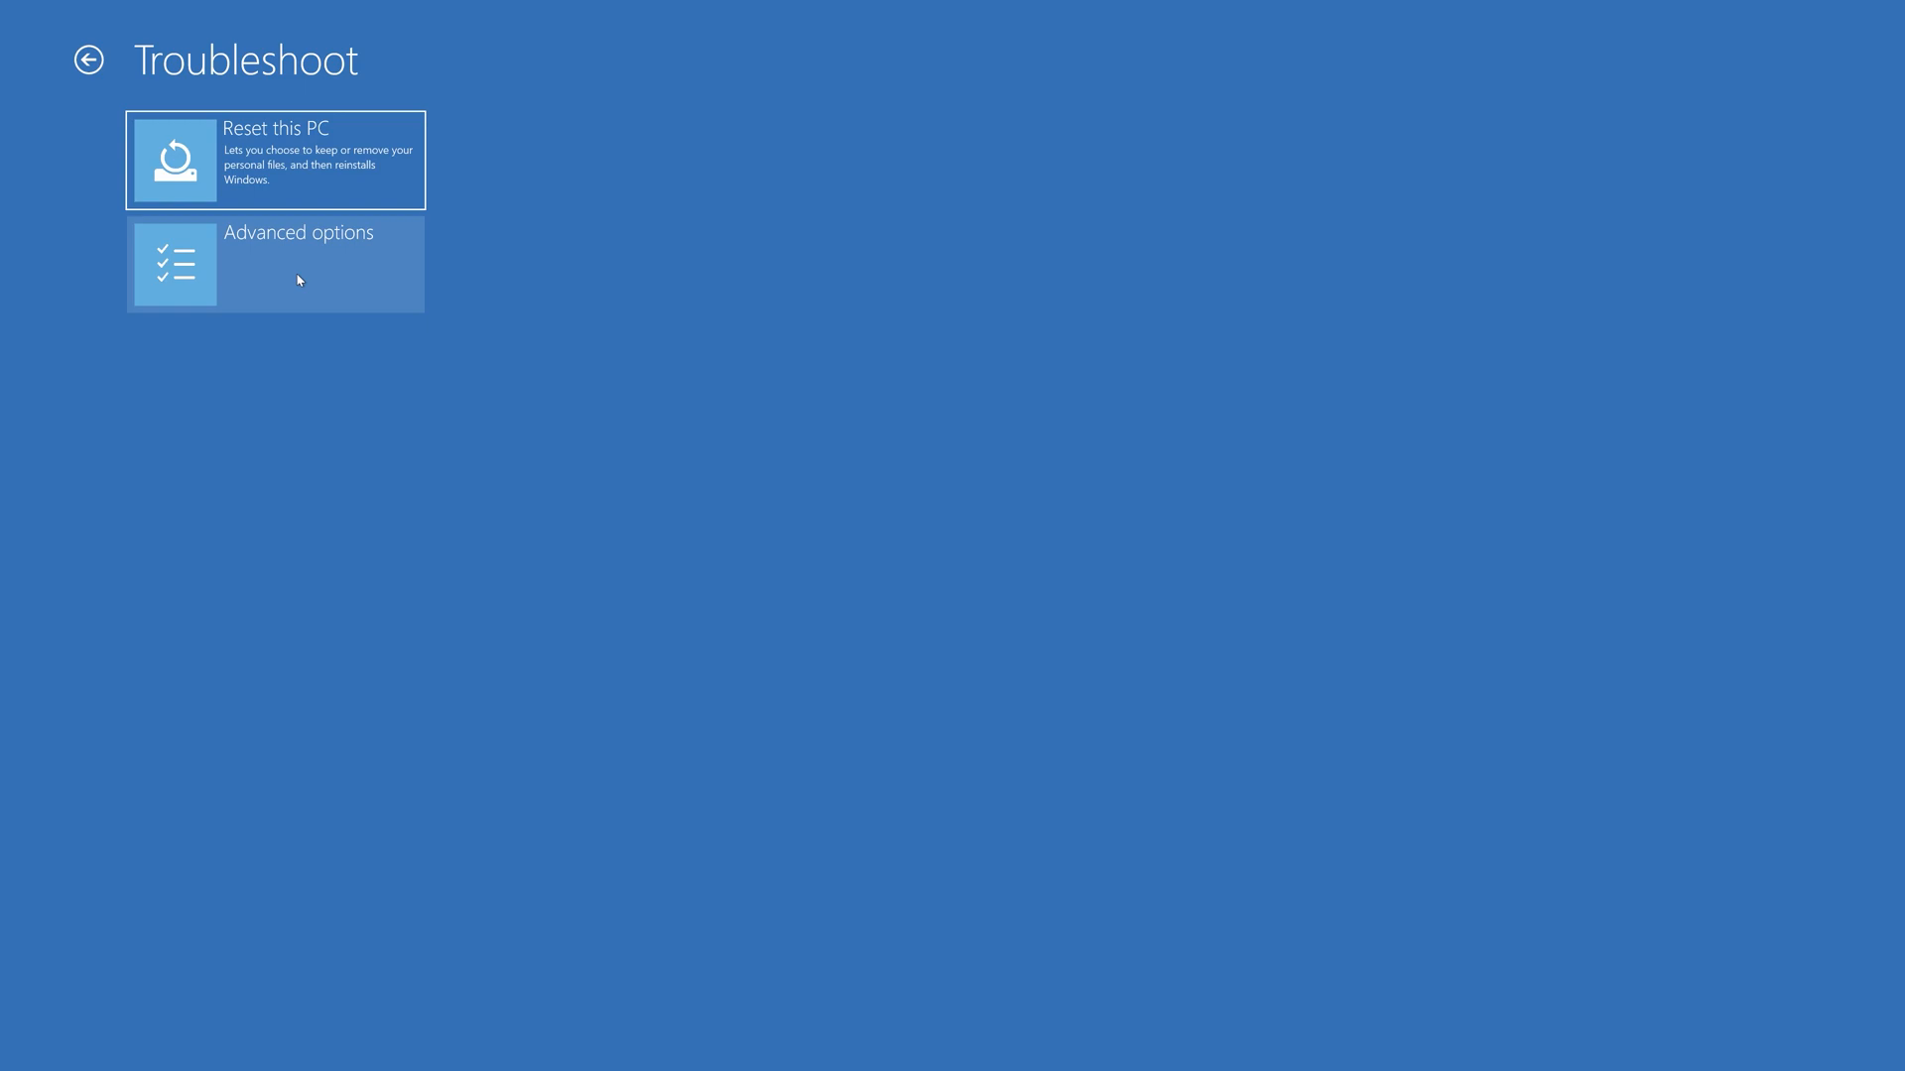
click(298, 263)
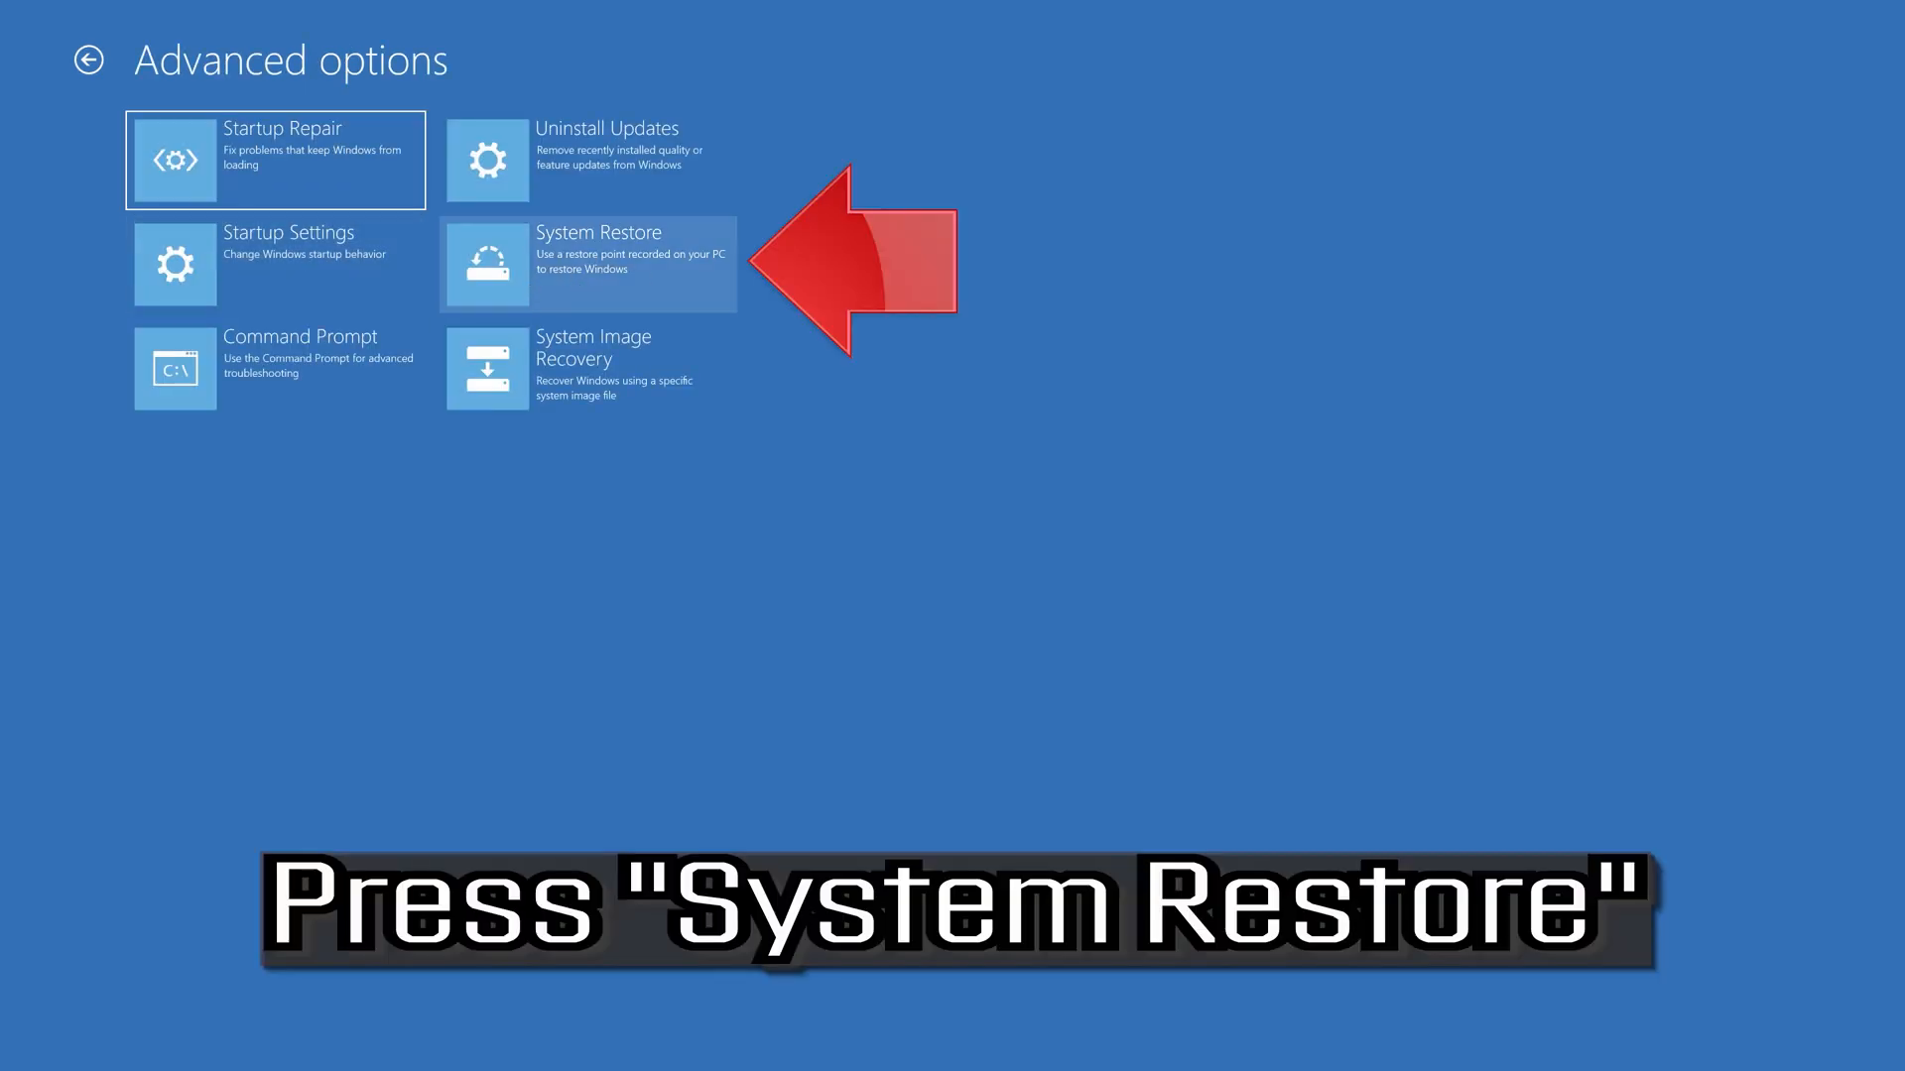
mouse_move(624, 289)
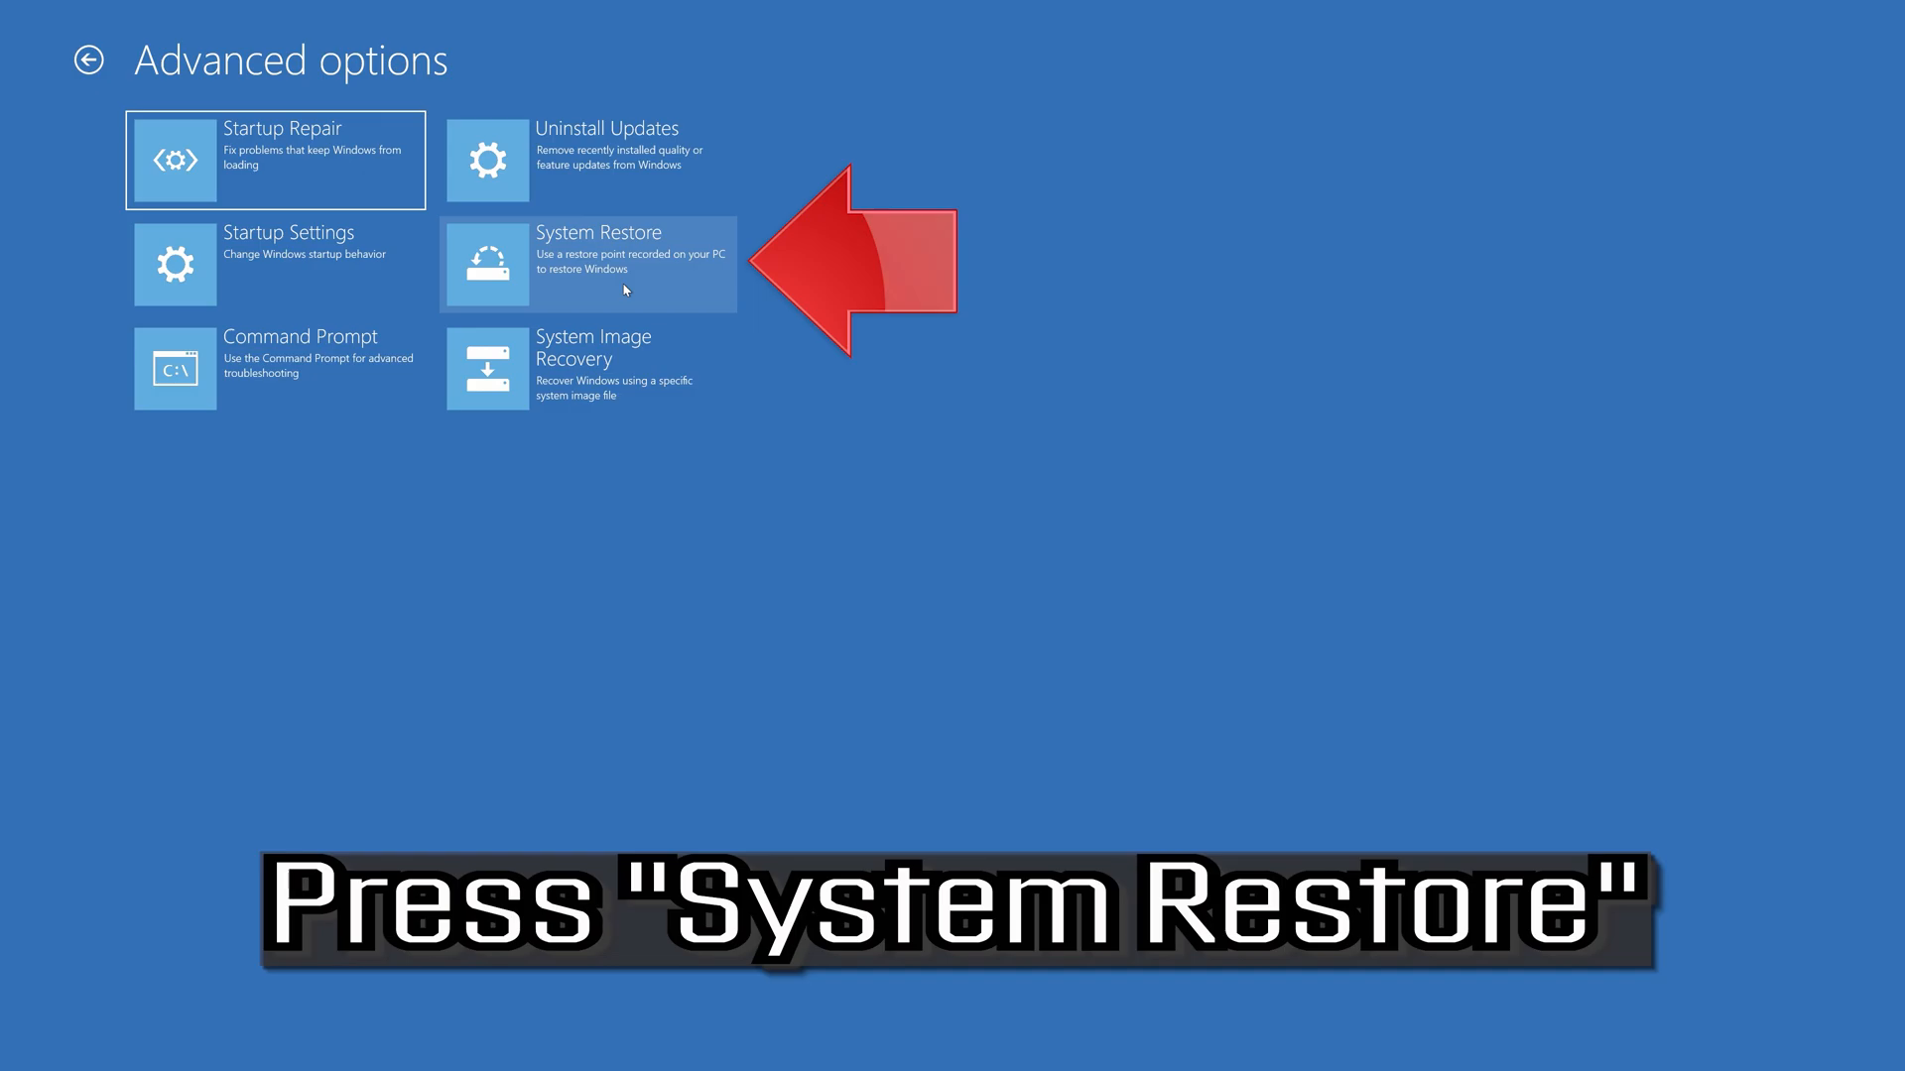
Step: Launch System Restore and continue with the PC's account and a blank password
click(590, 265)
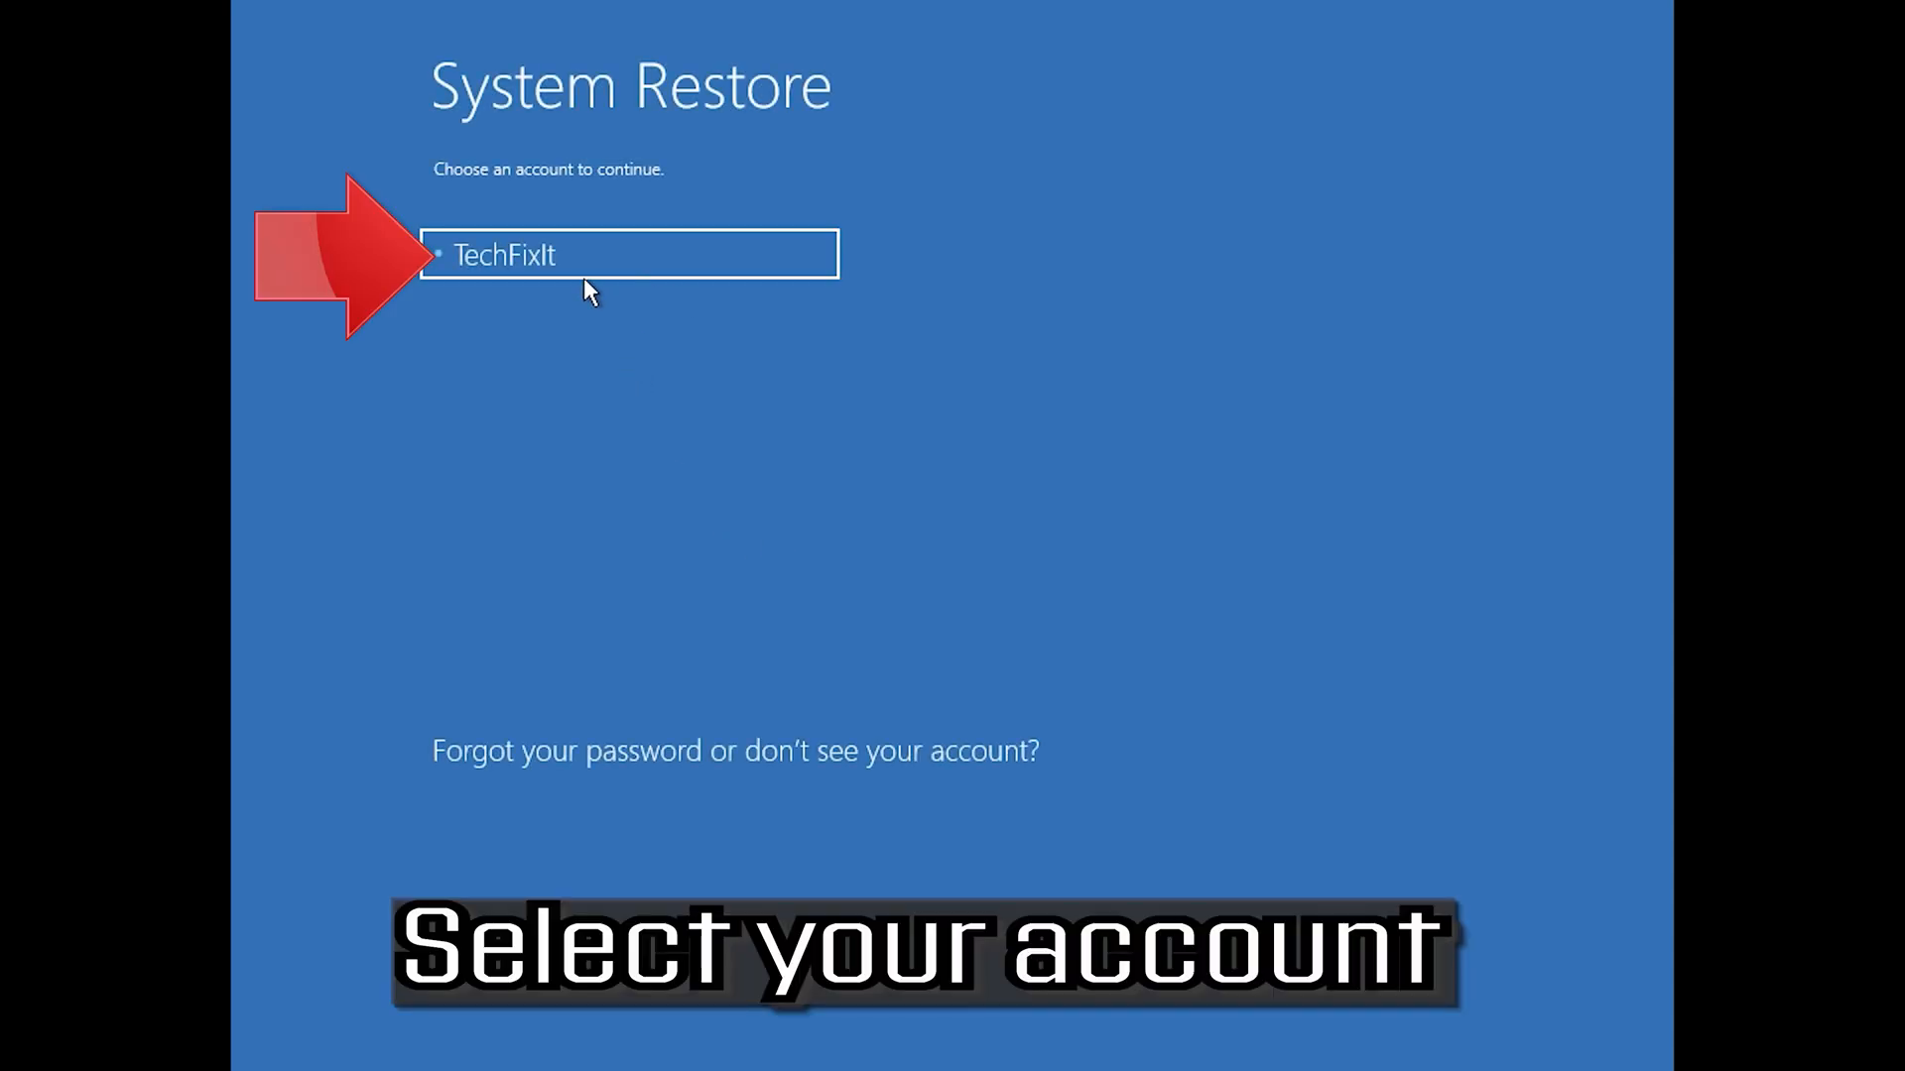
click(653, 256)
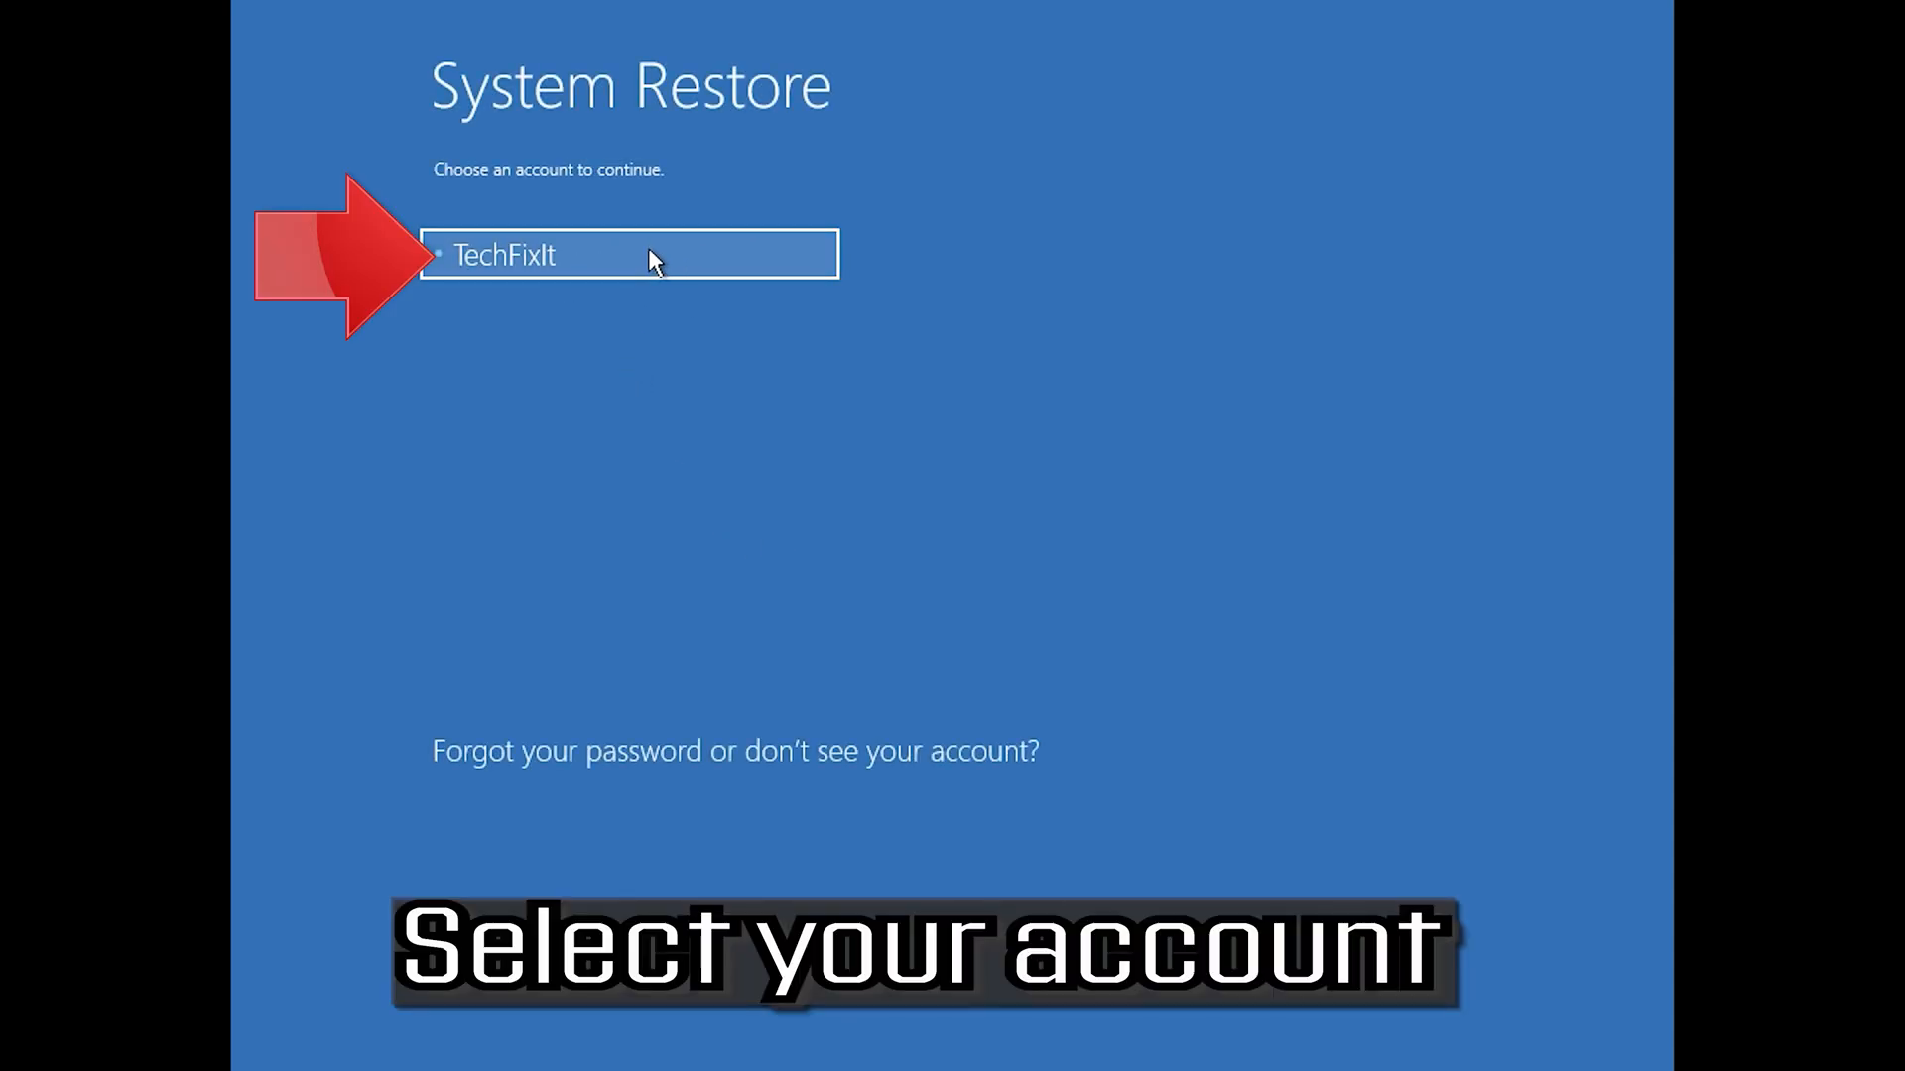
click(636, 253)
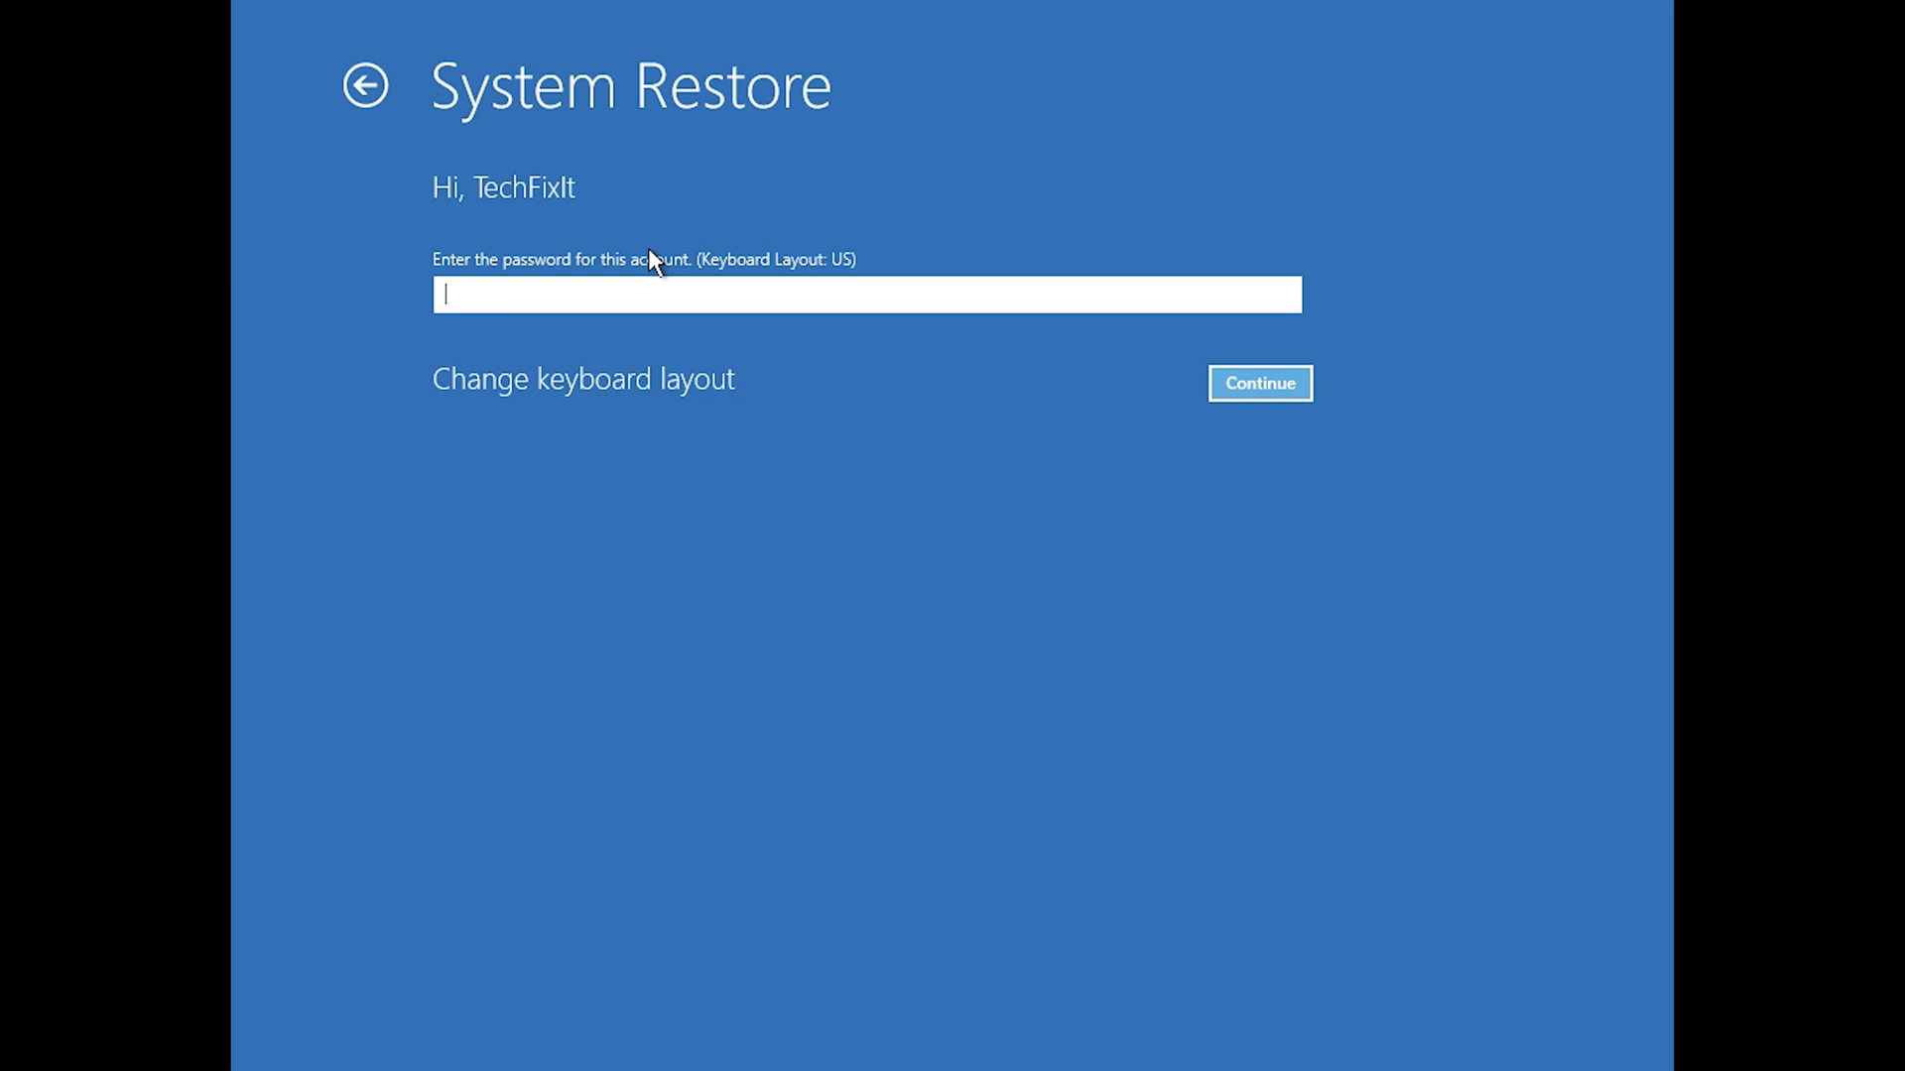
mouse_move(479, 304)
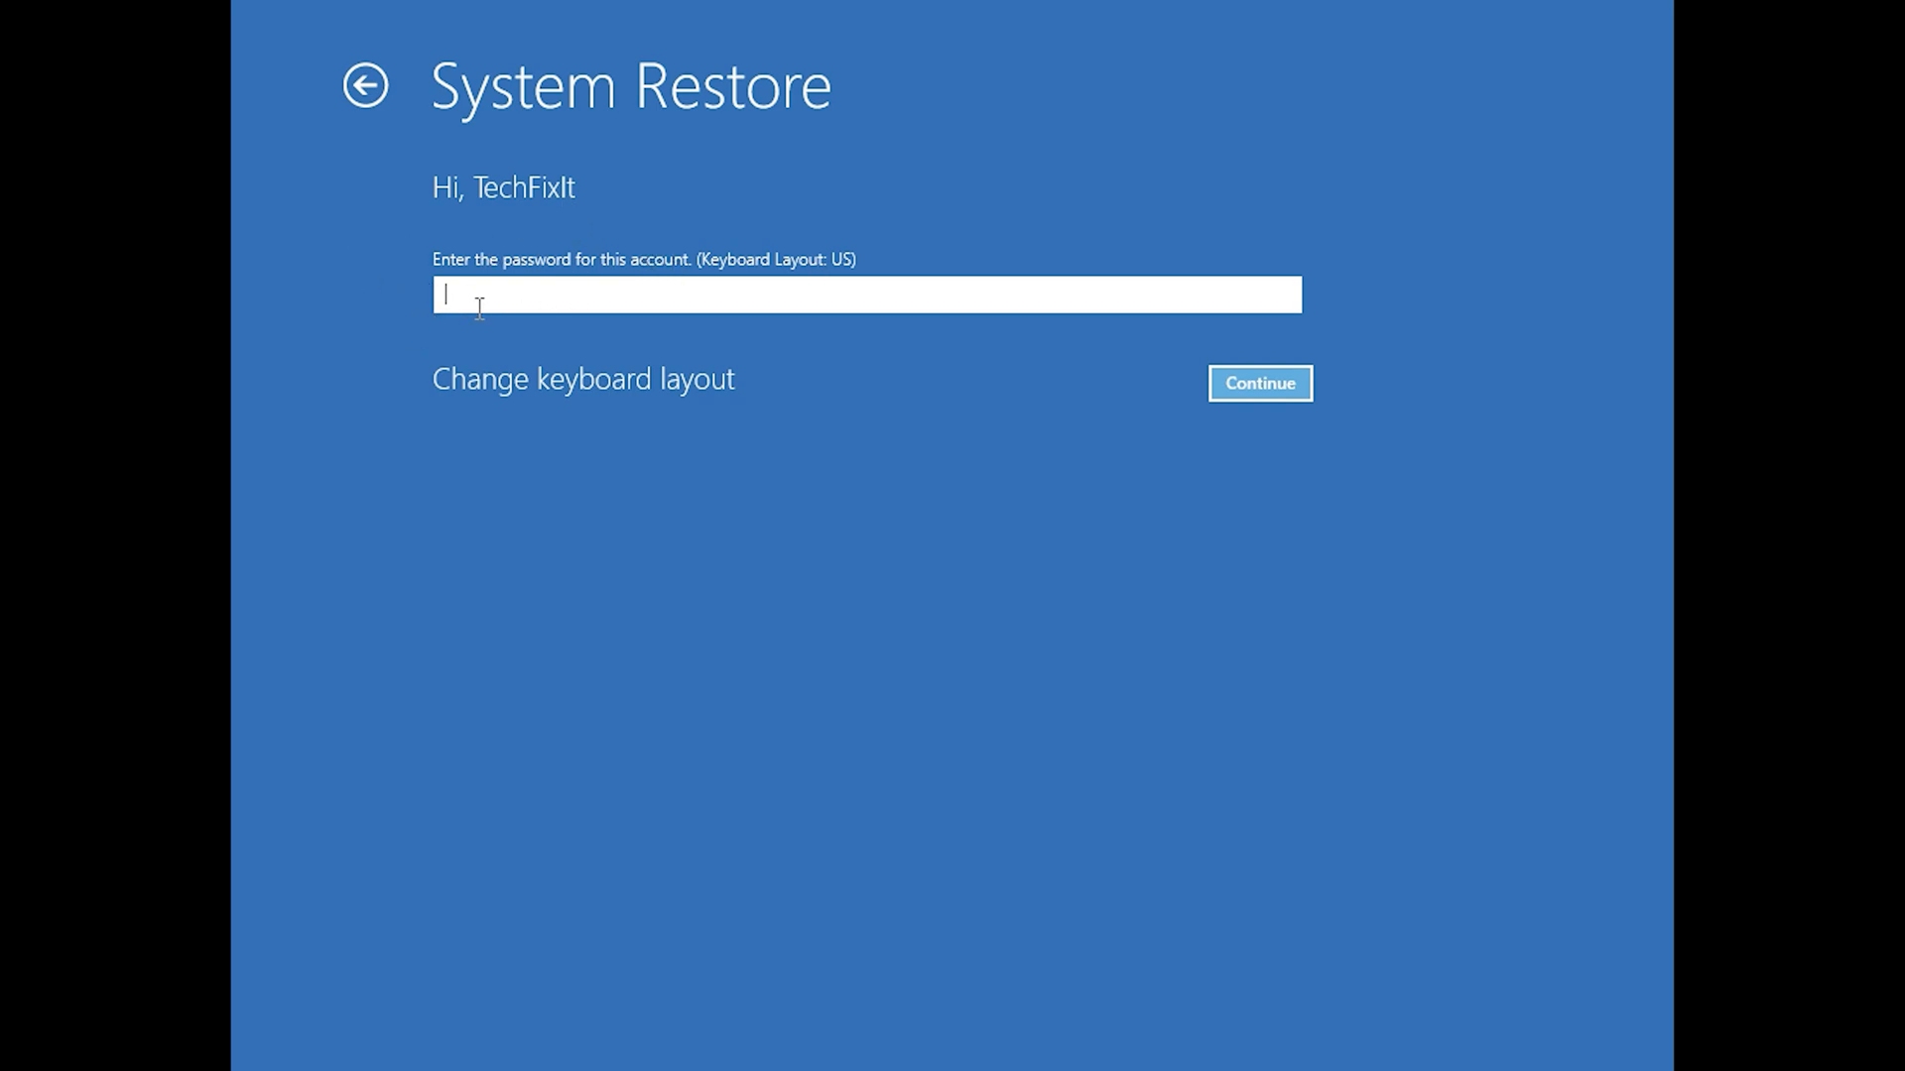
mouse_move(861, 337)
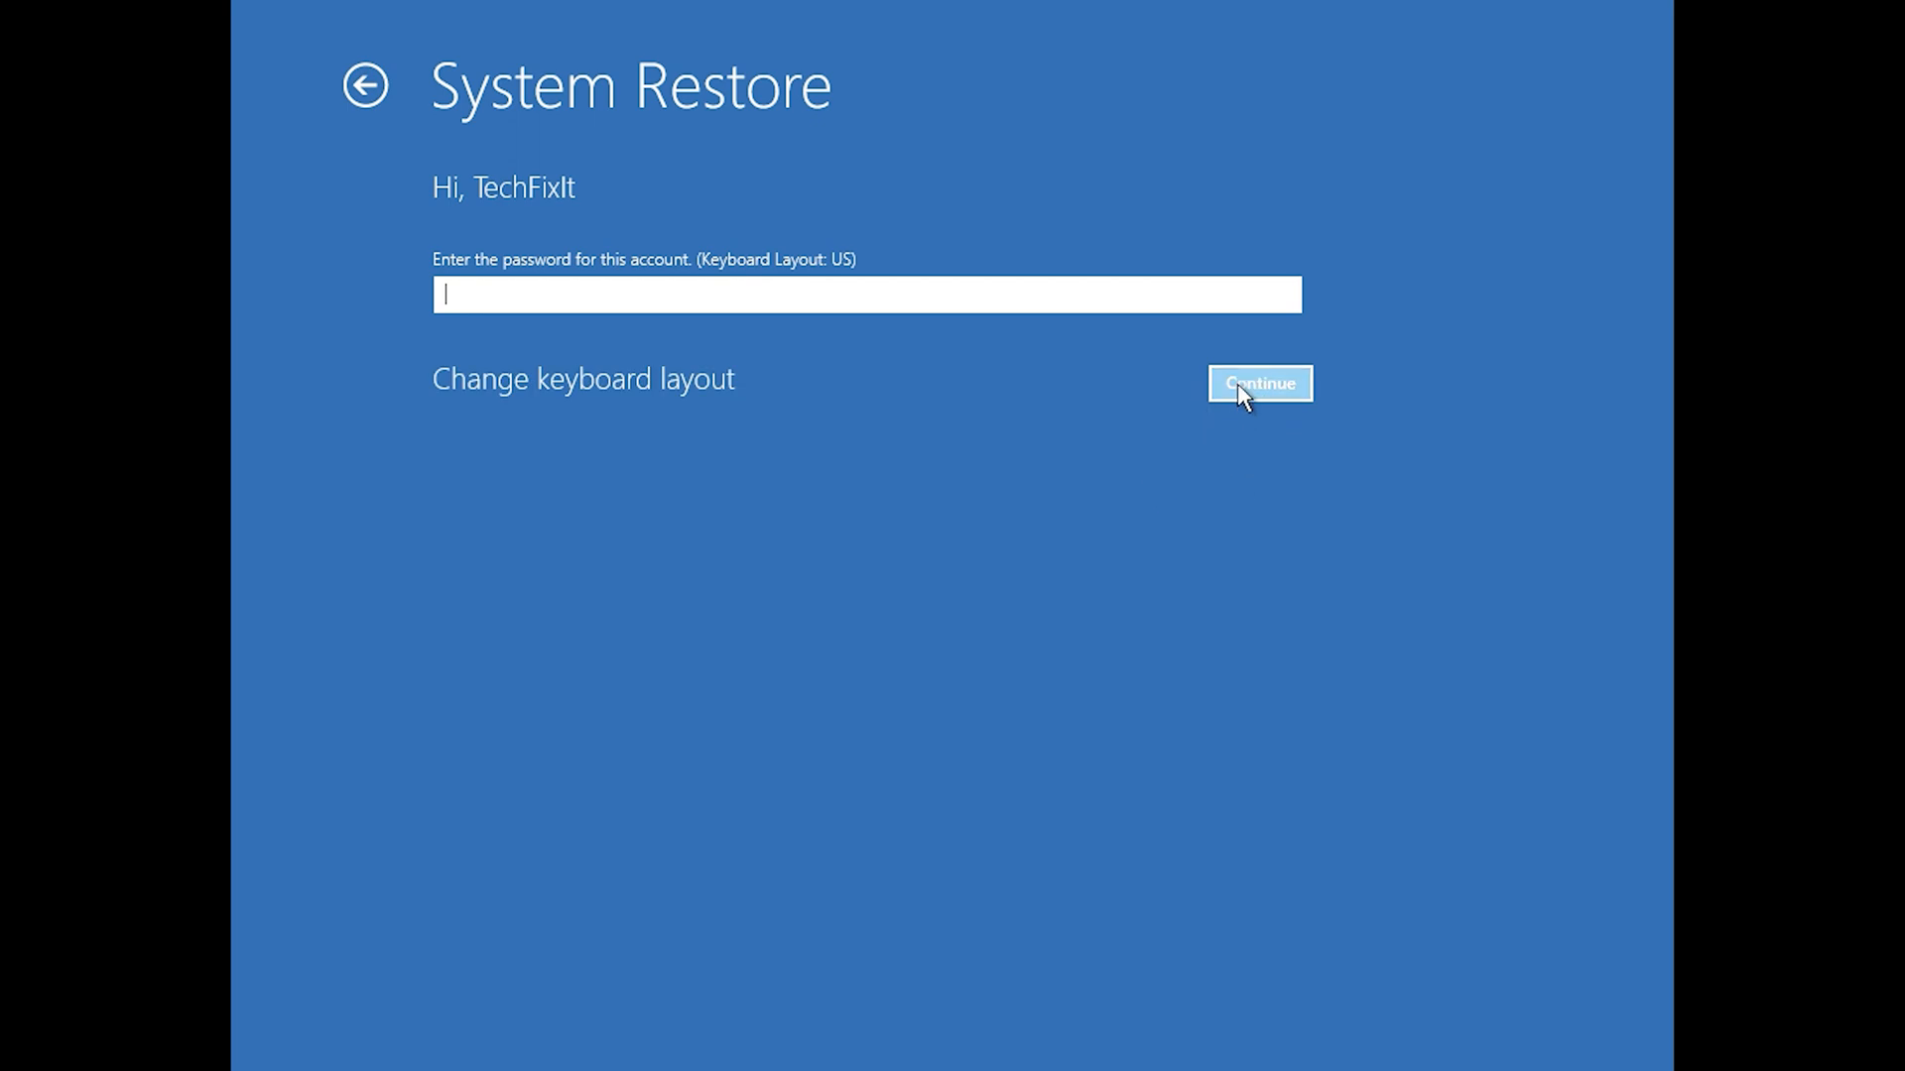
click(1259, 383)
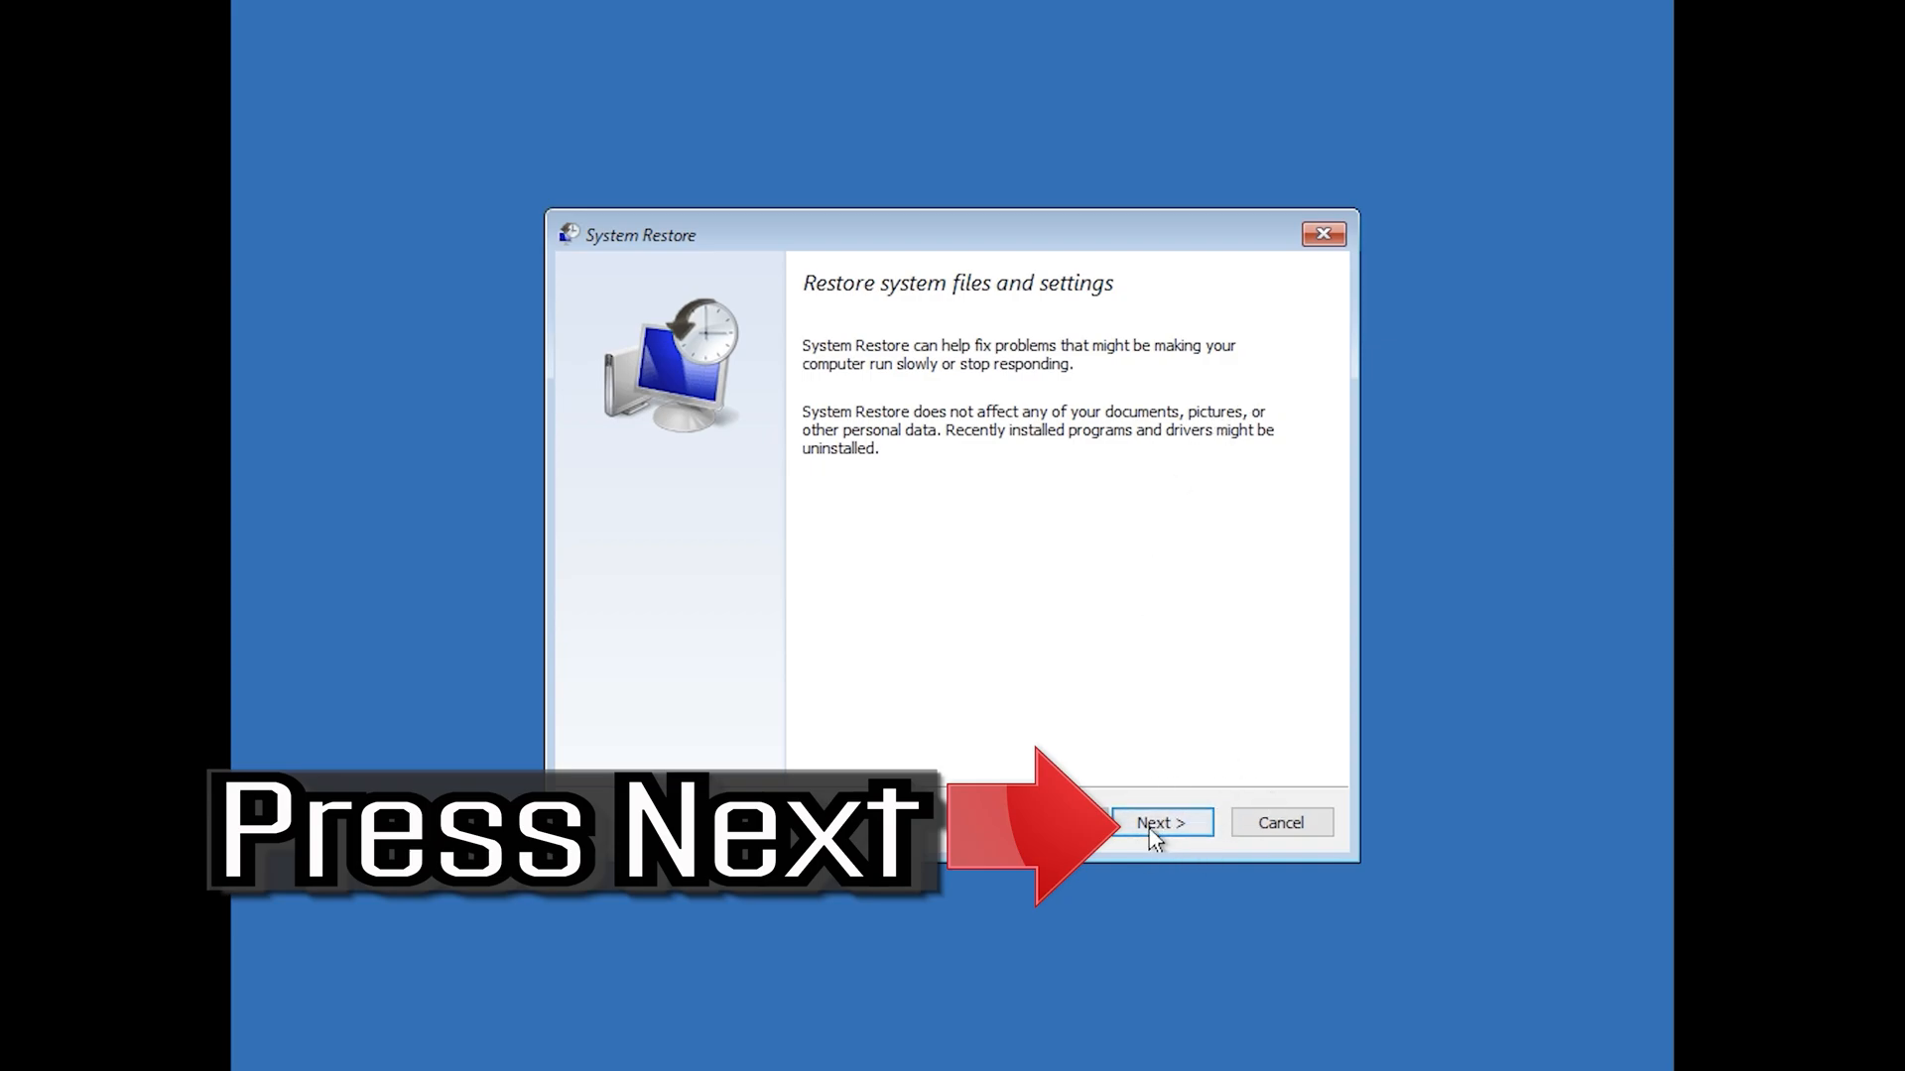
Step: Restore to the 1/10/2020 12:21:42 AM point and accept the irreversibility warning
click(1164, 822)
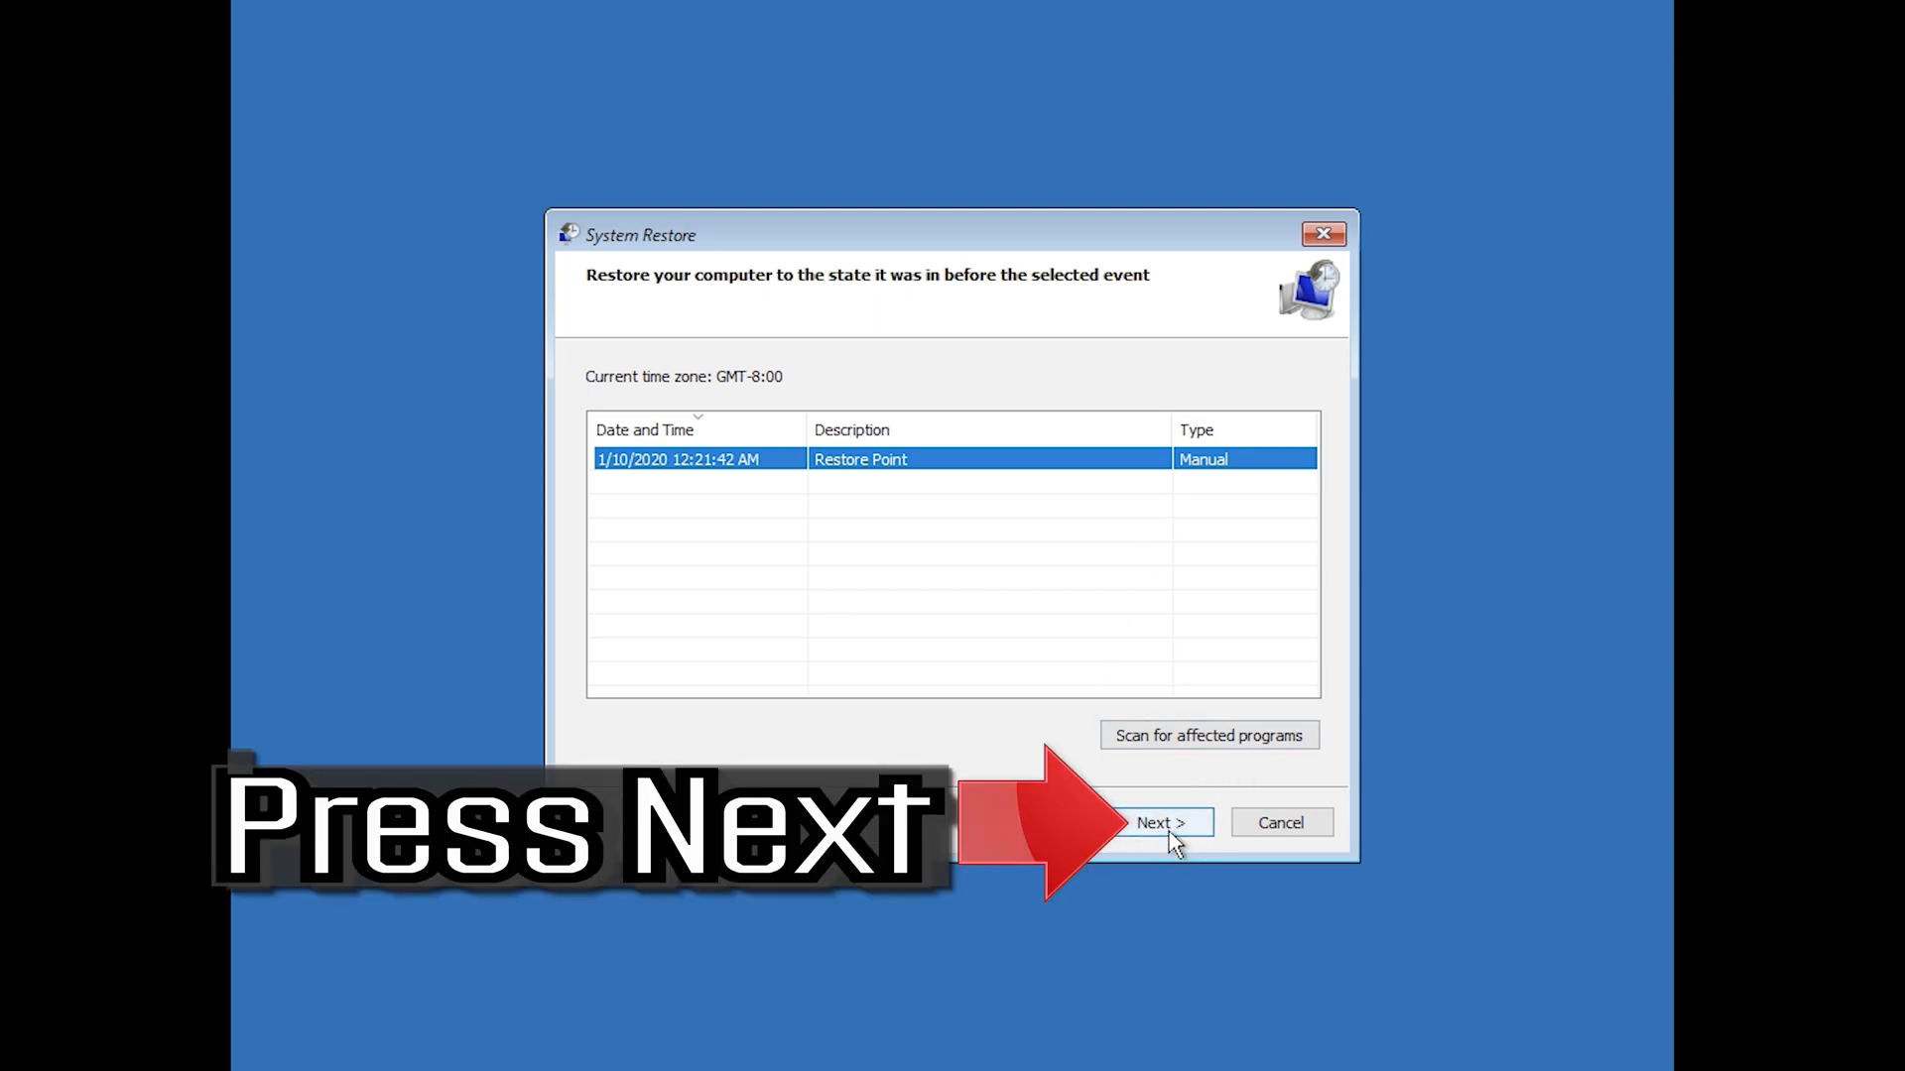
click(1163, 822)
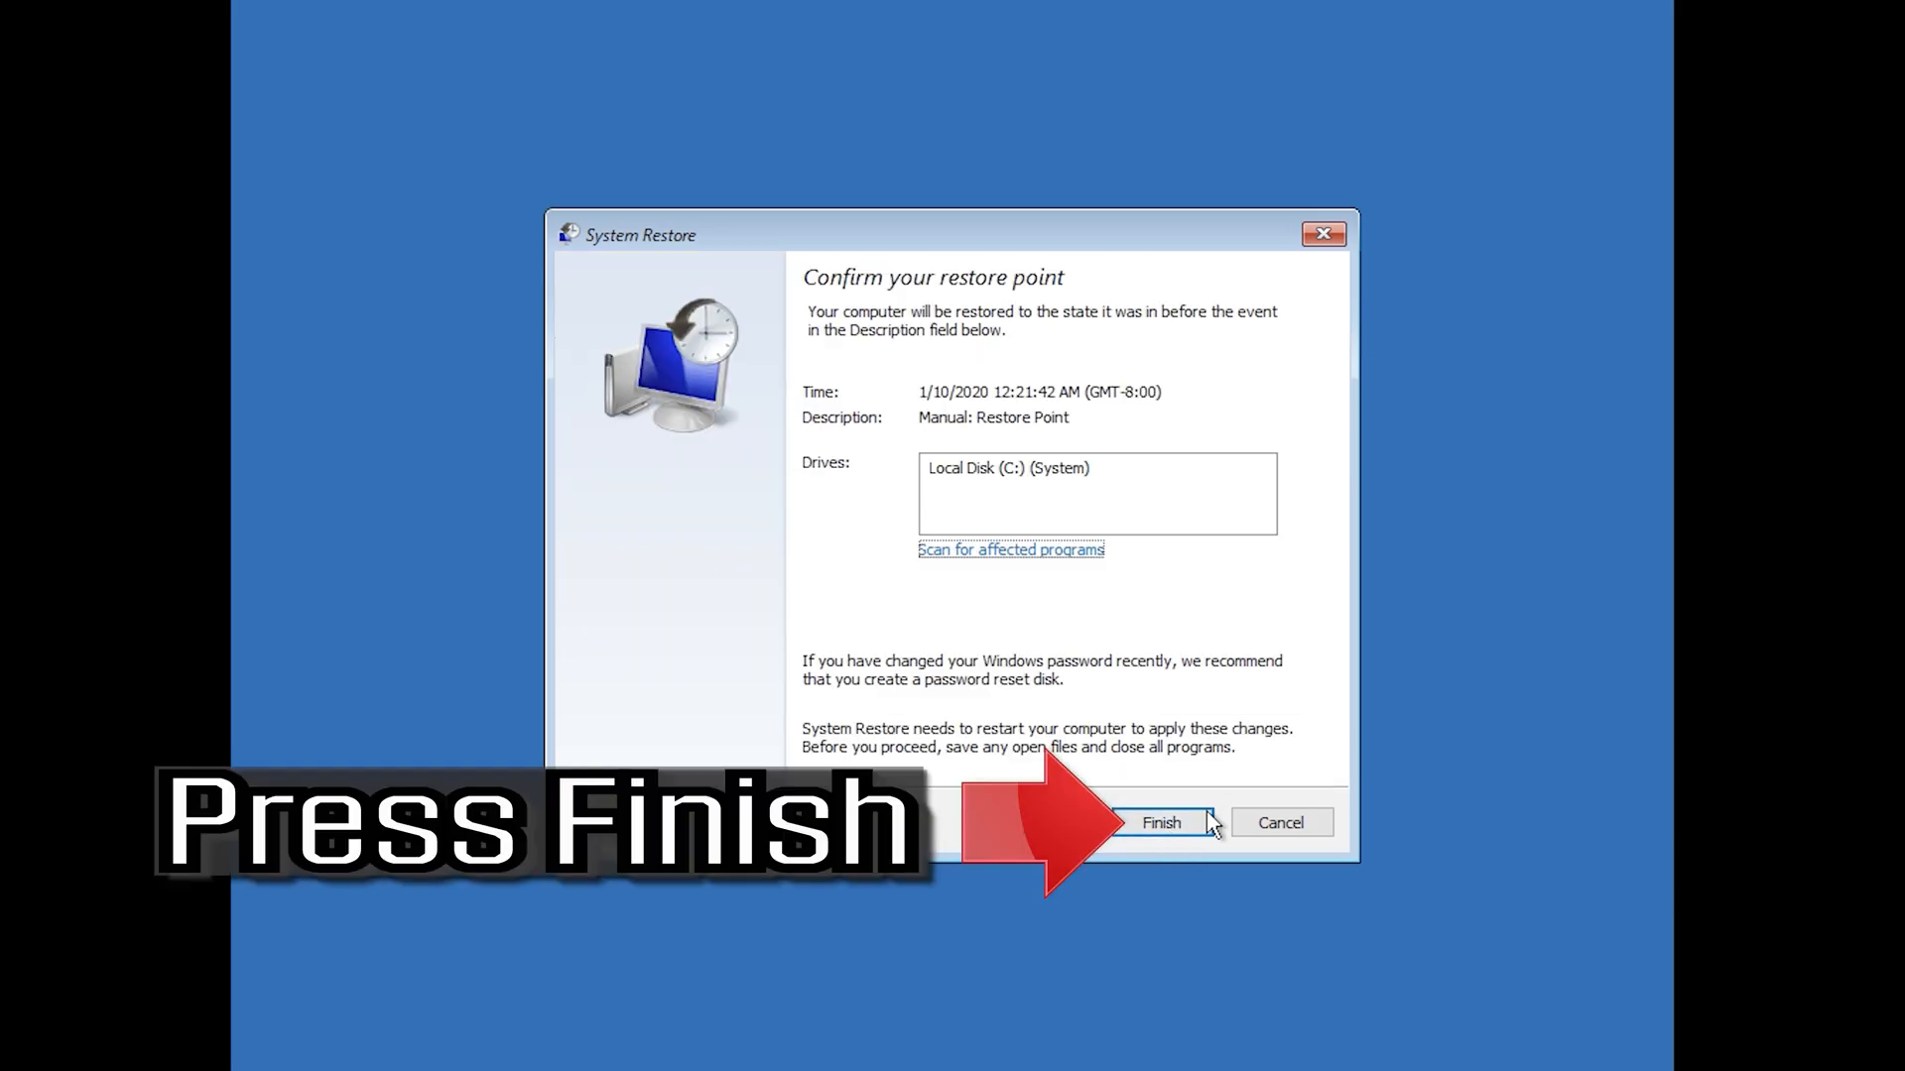
mouse_move(1163, 849)
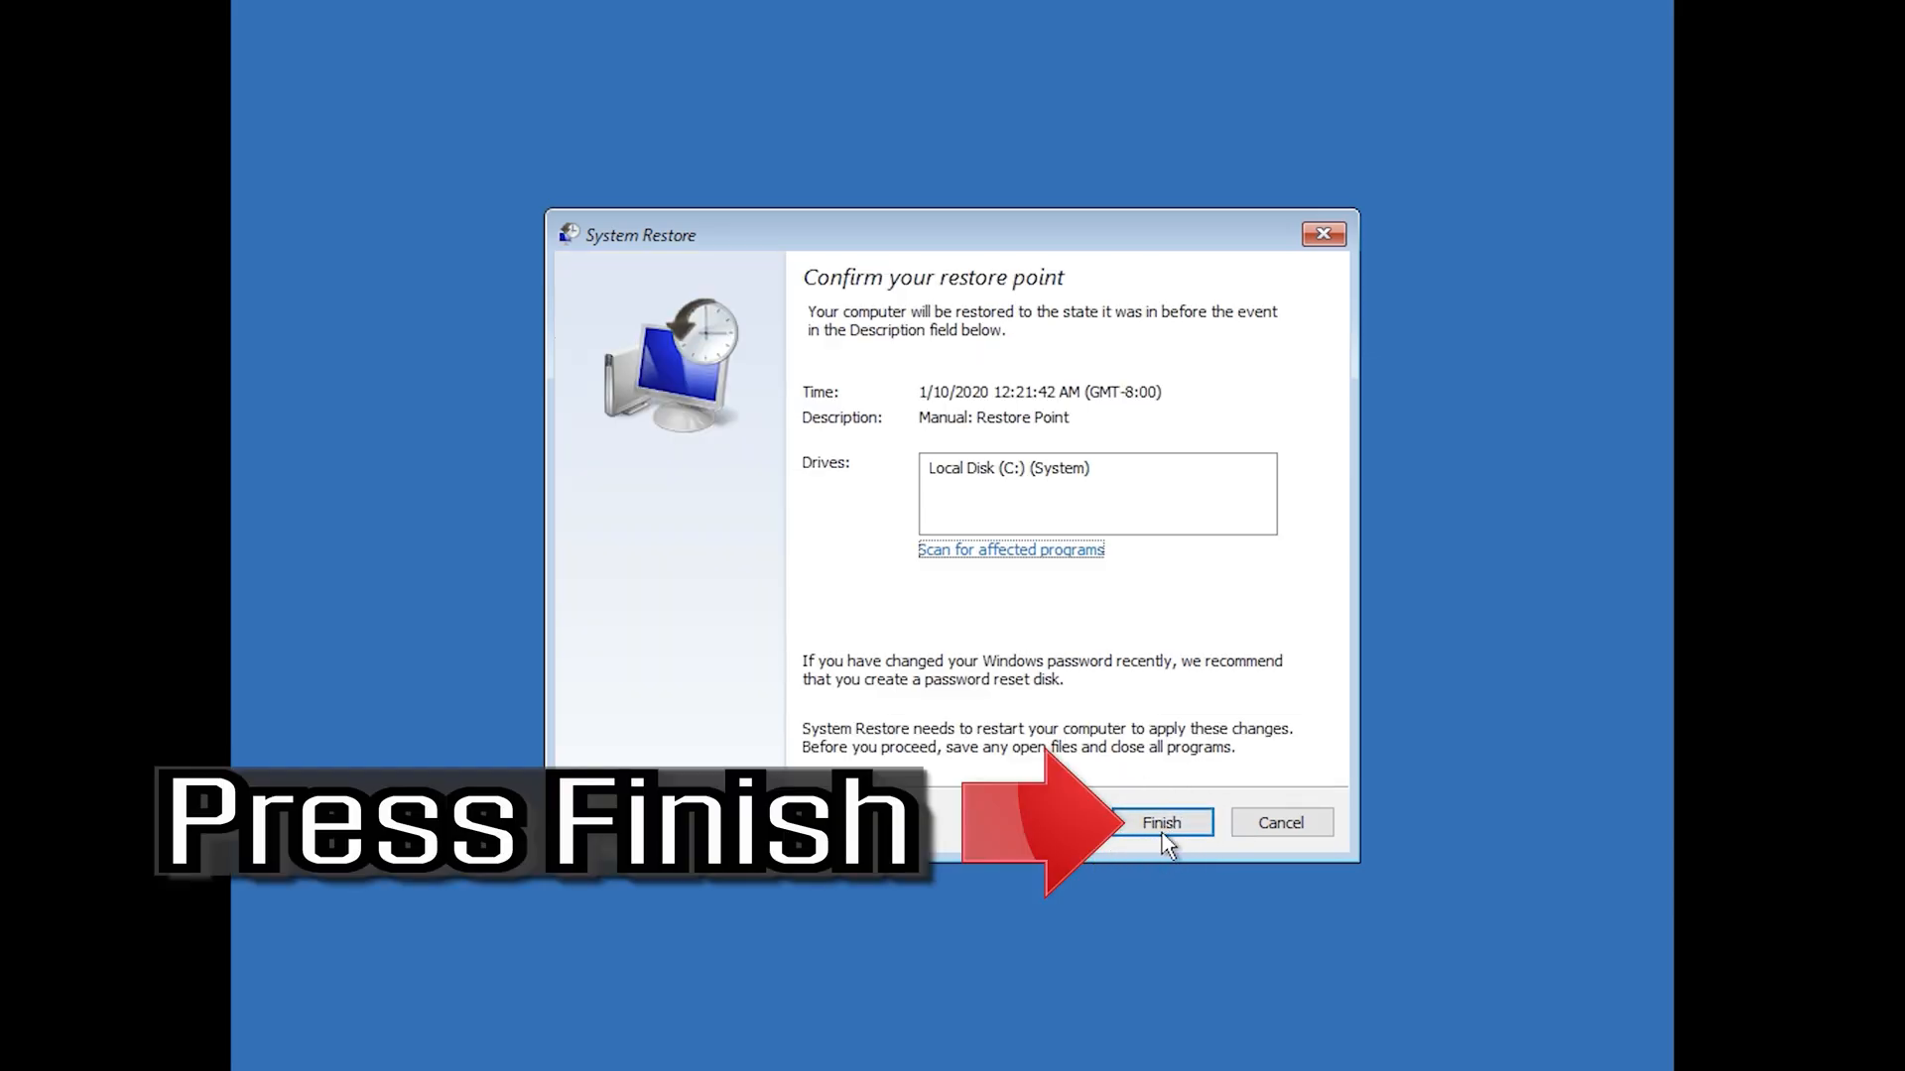
click(1161, 822)
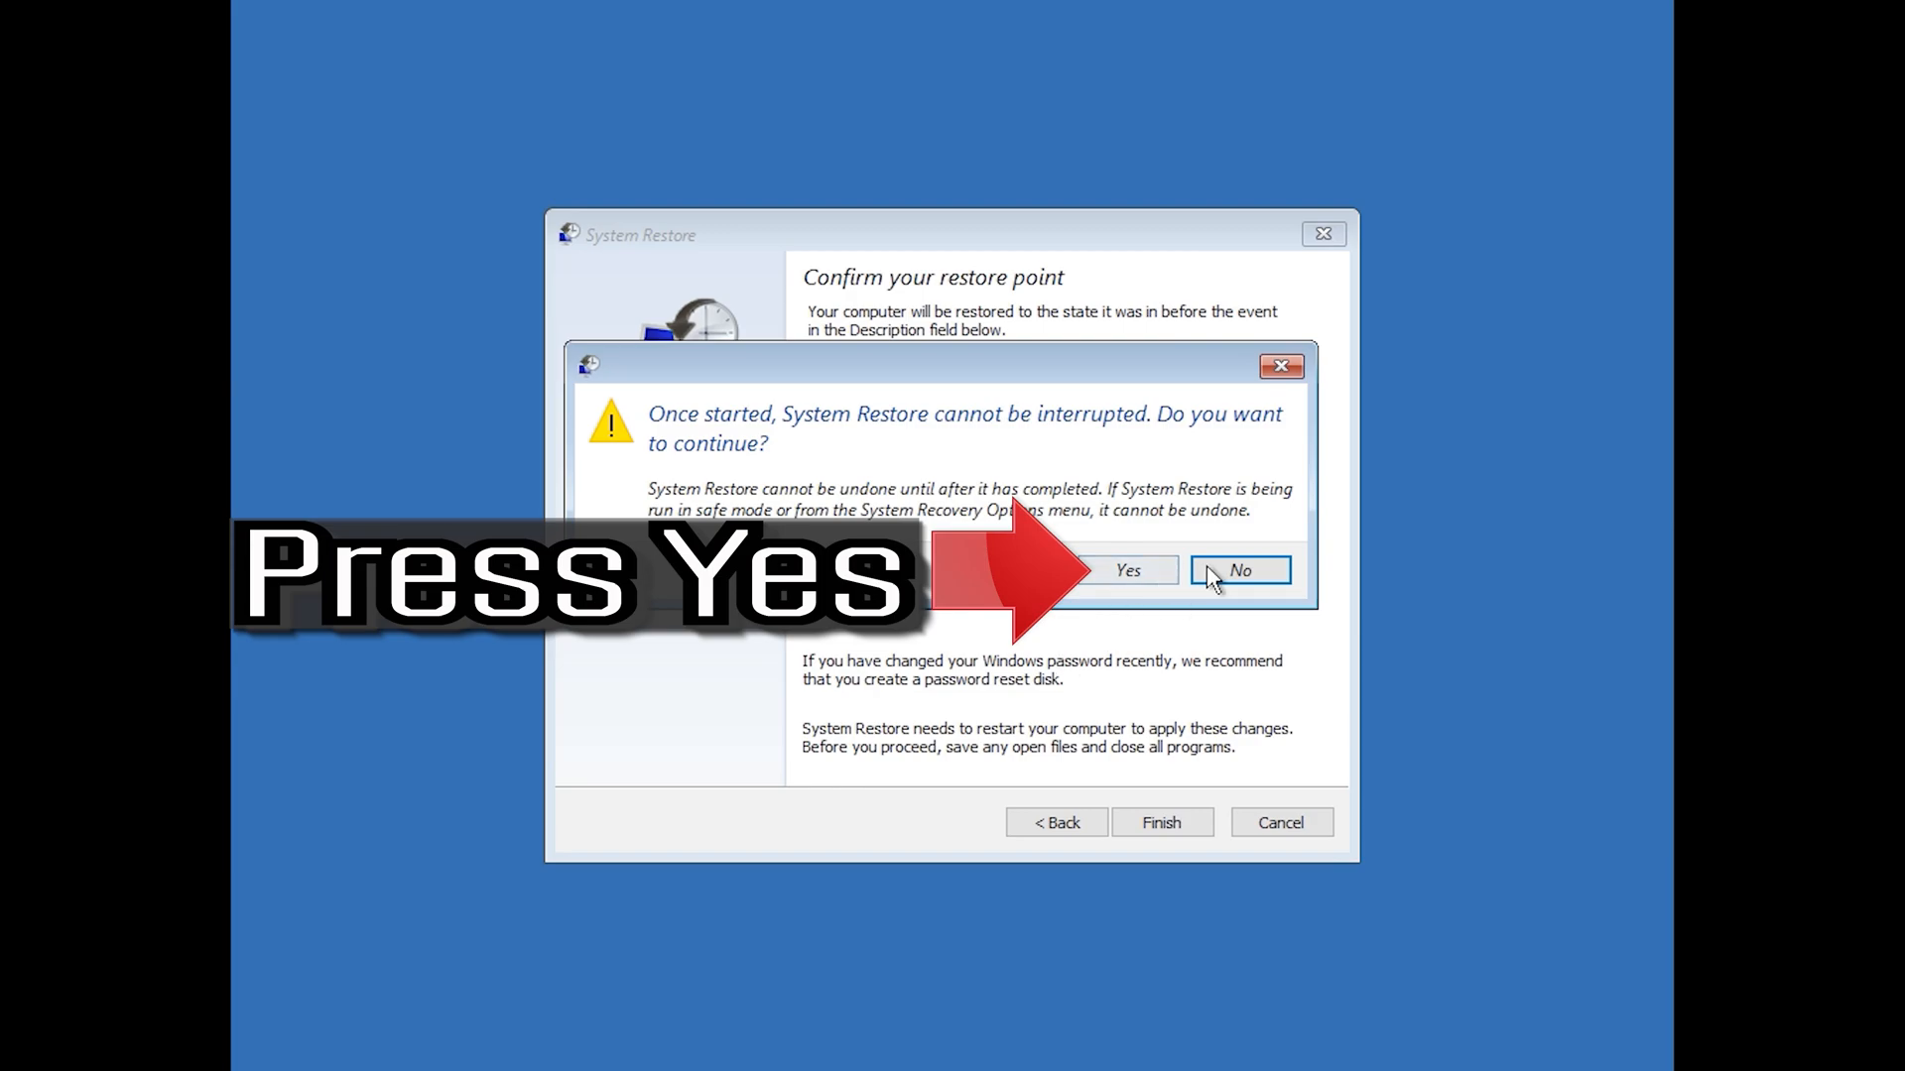
click(1129, 570)
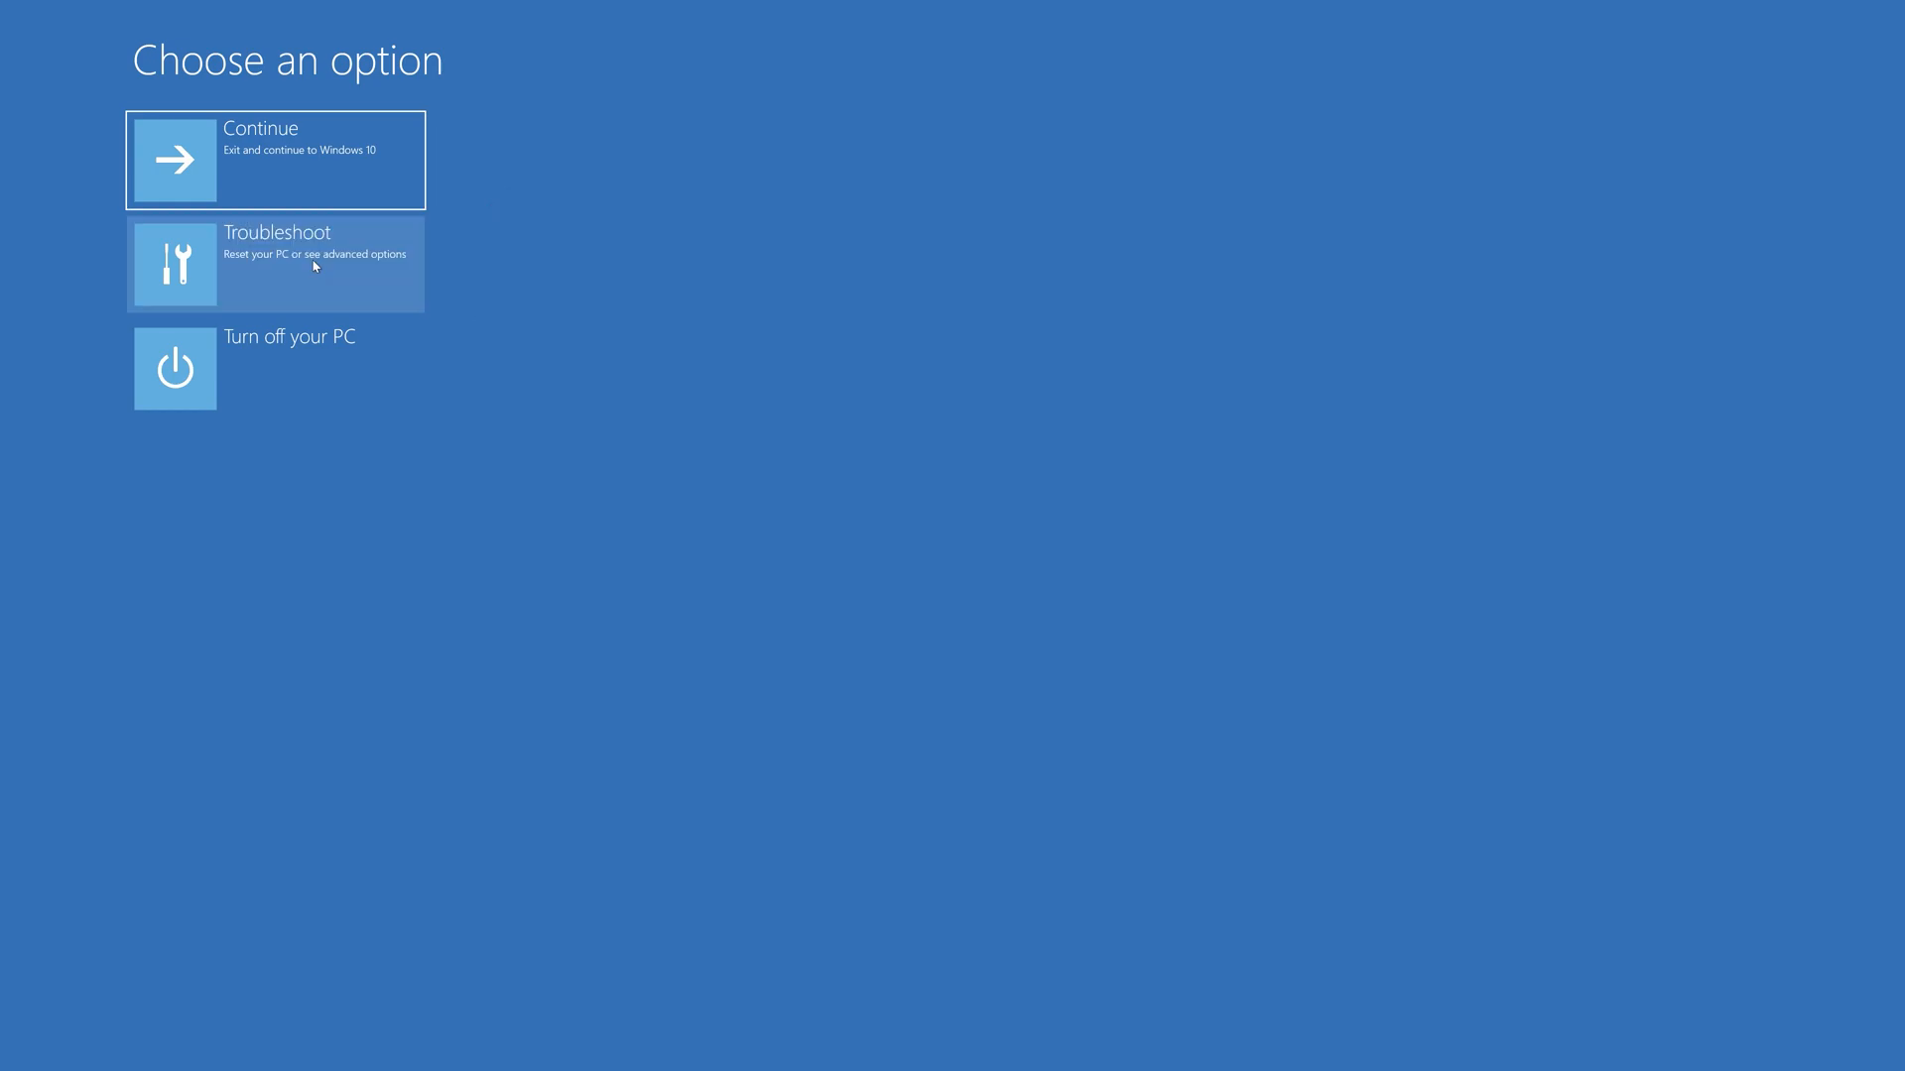
Step: Choose Troubleshoot, Reset this PC, then Keep my files
click(278, 264)
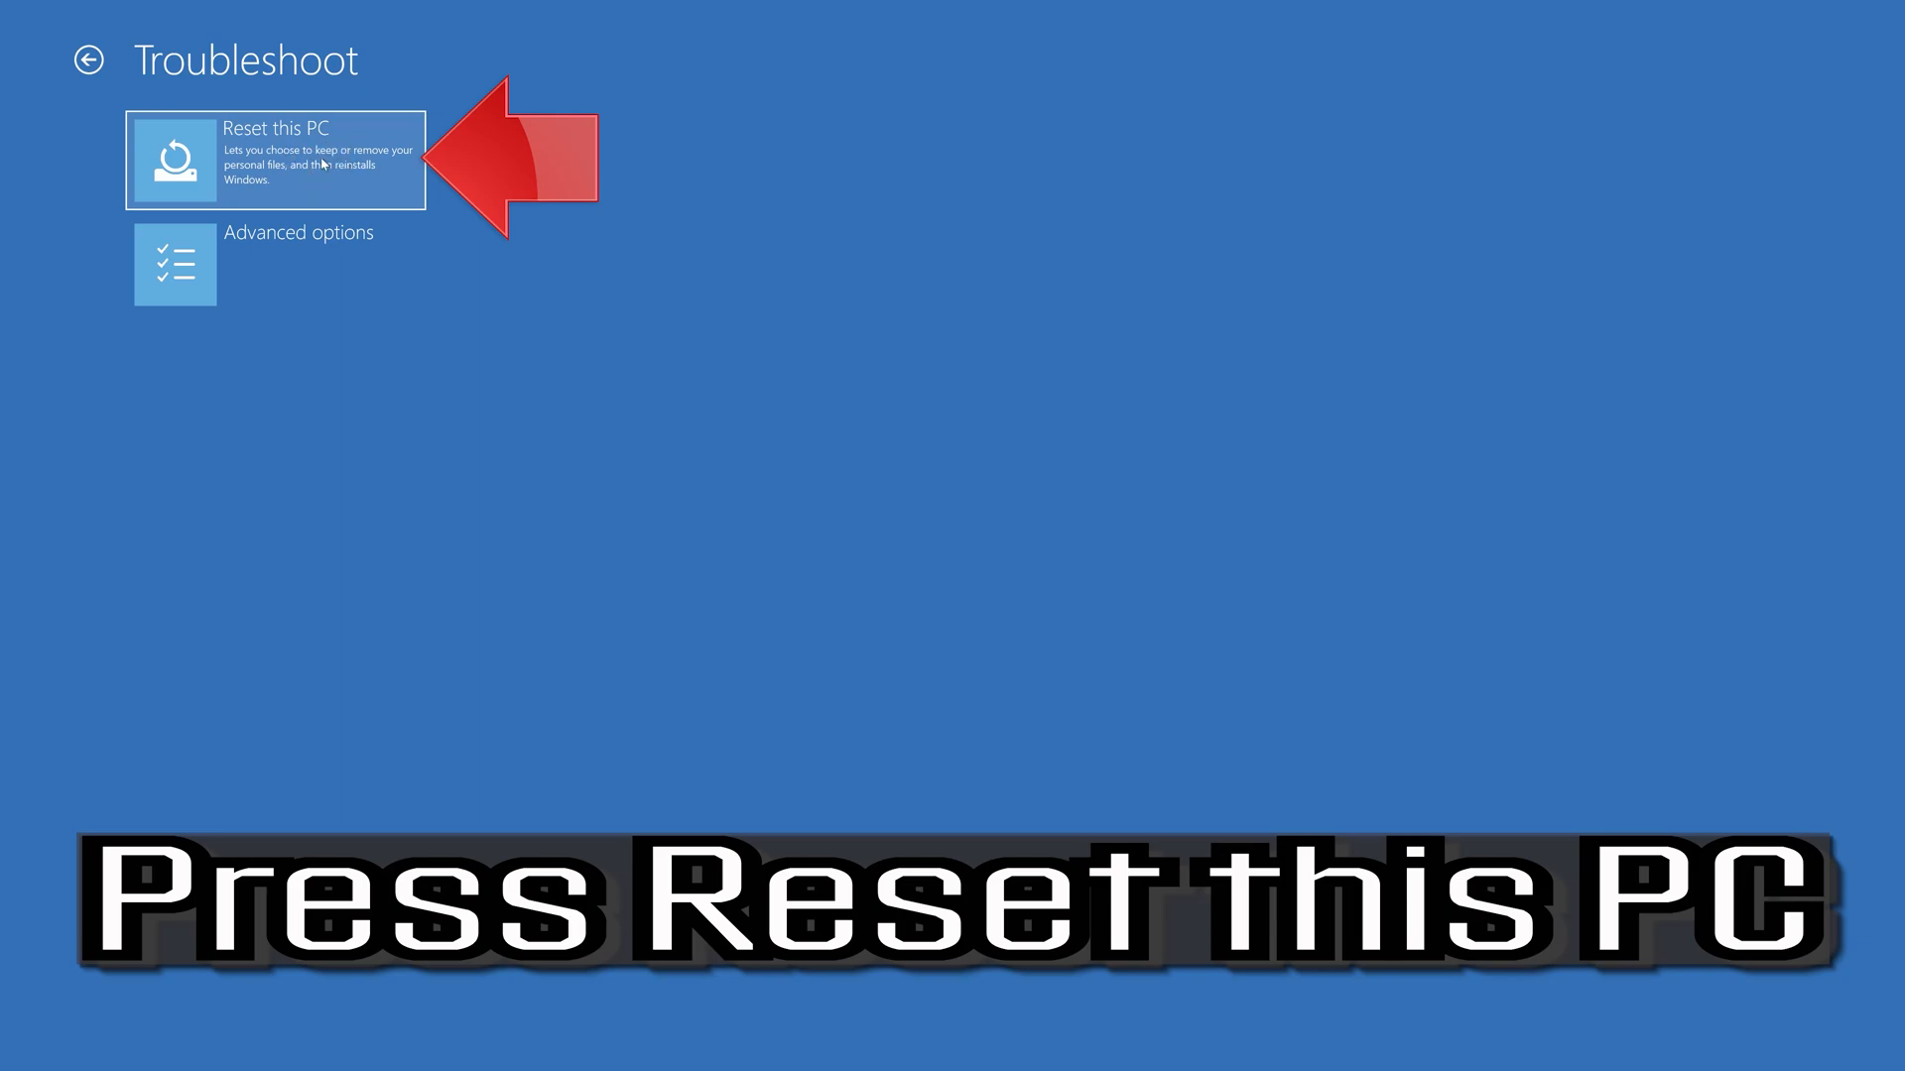
click(278, 161)
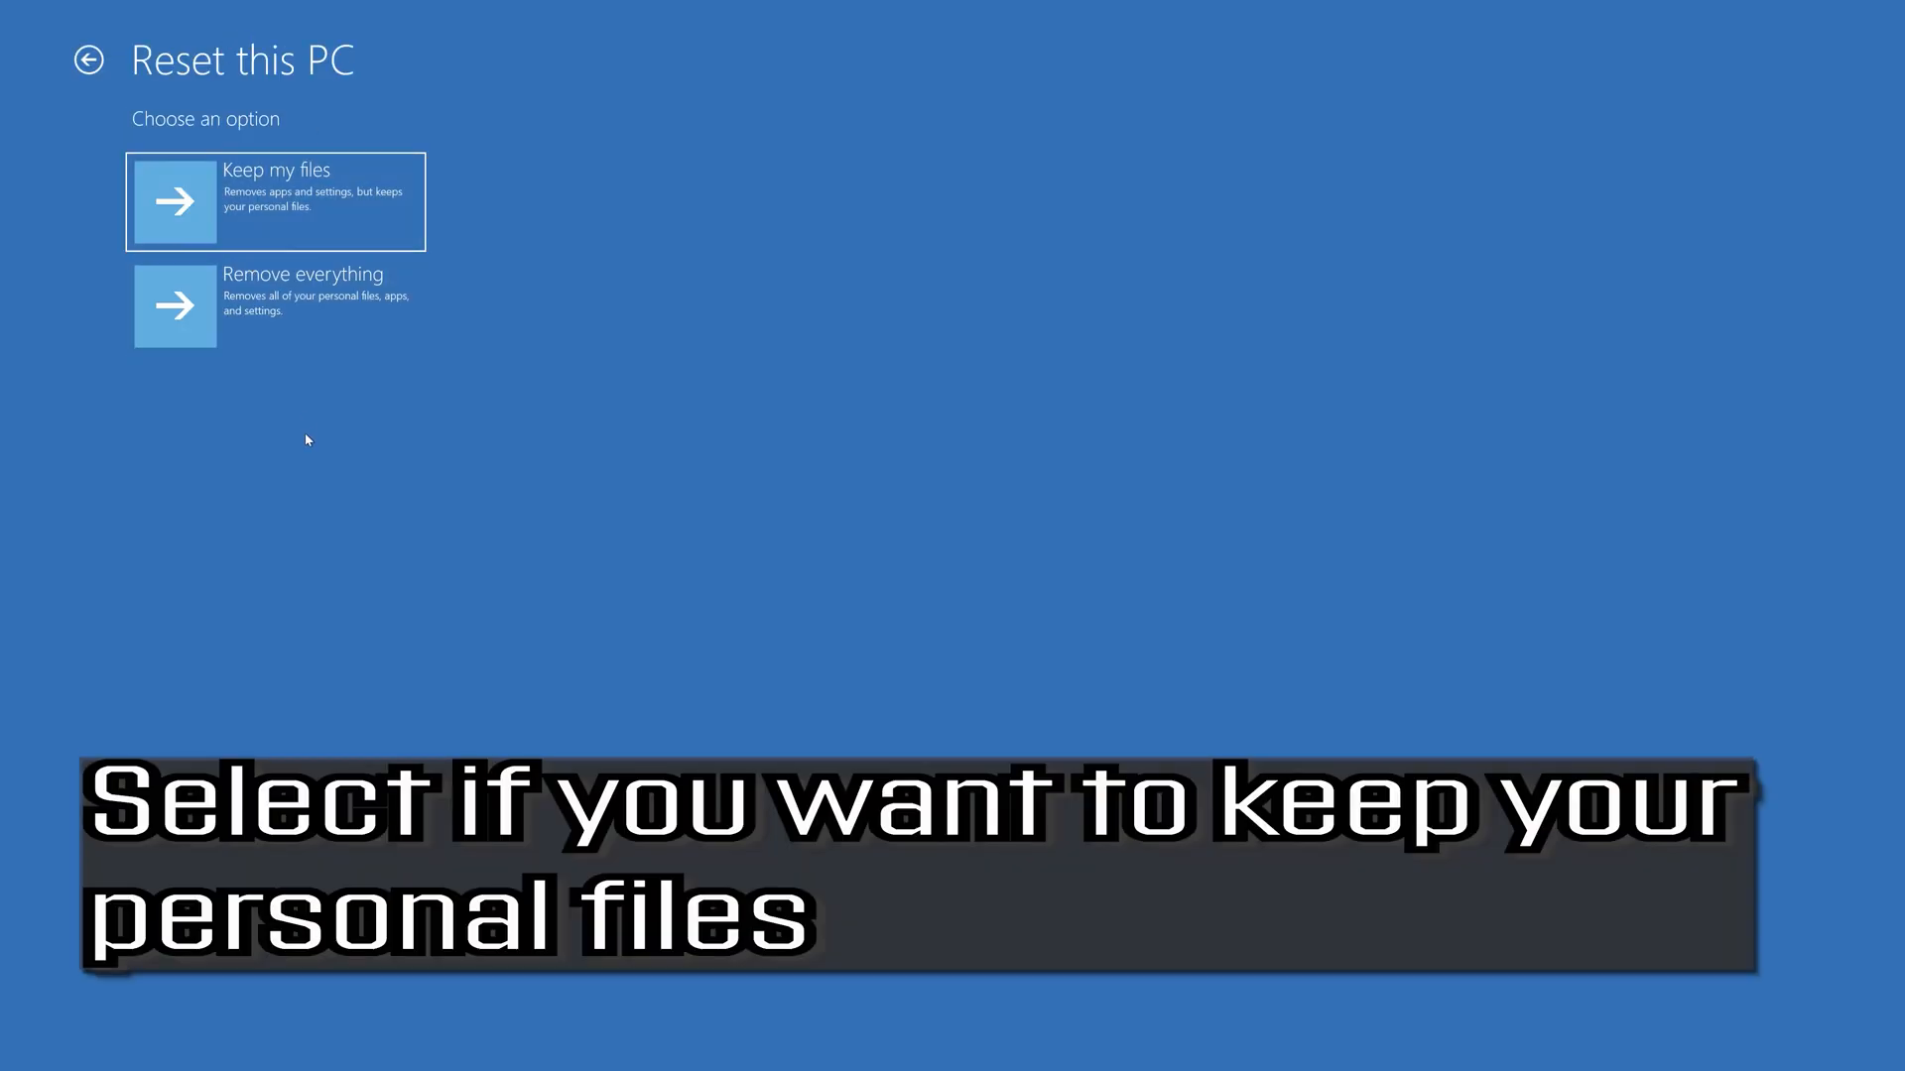
mouse_move(281, 118)
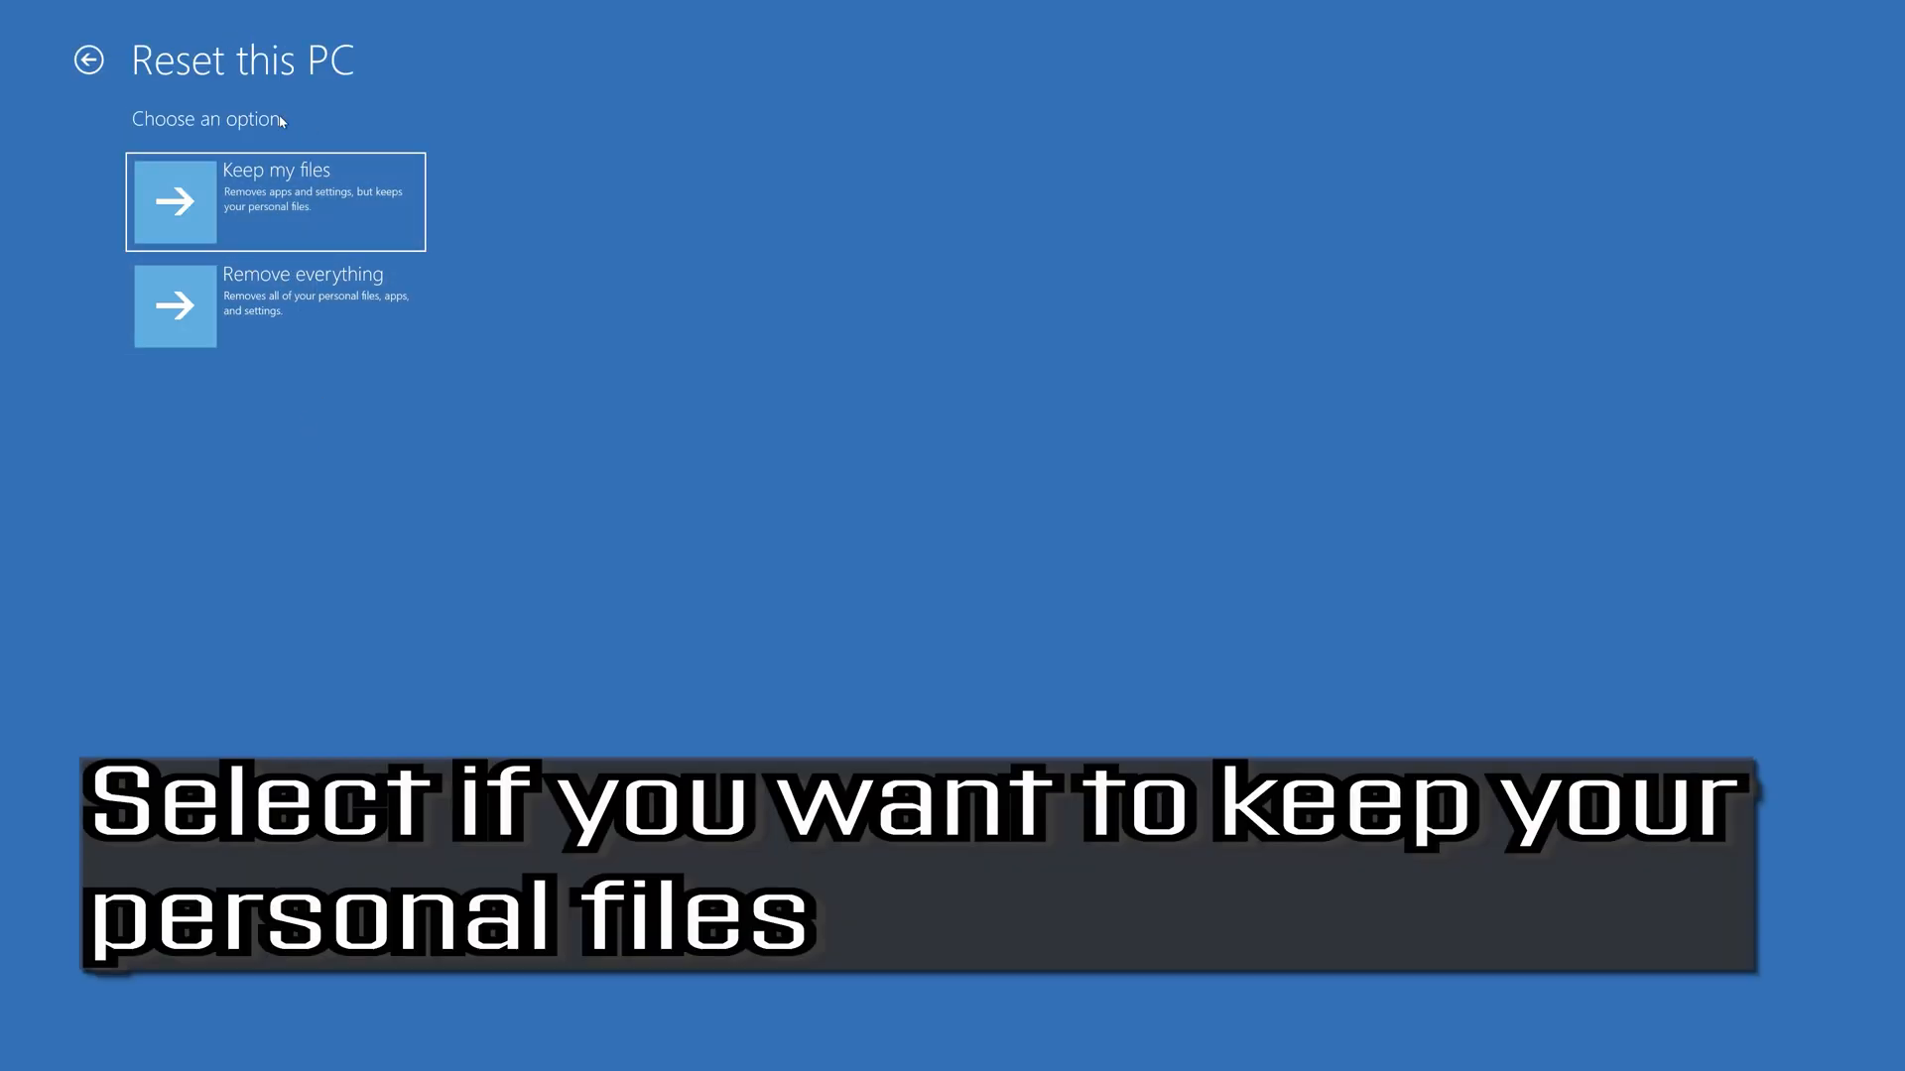
mouse_move(266, 300)
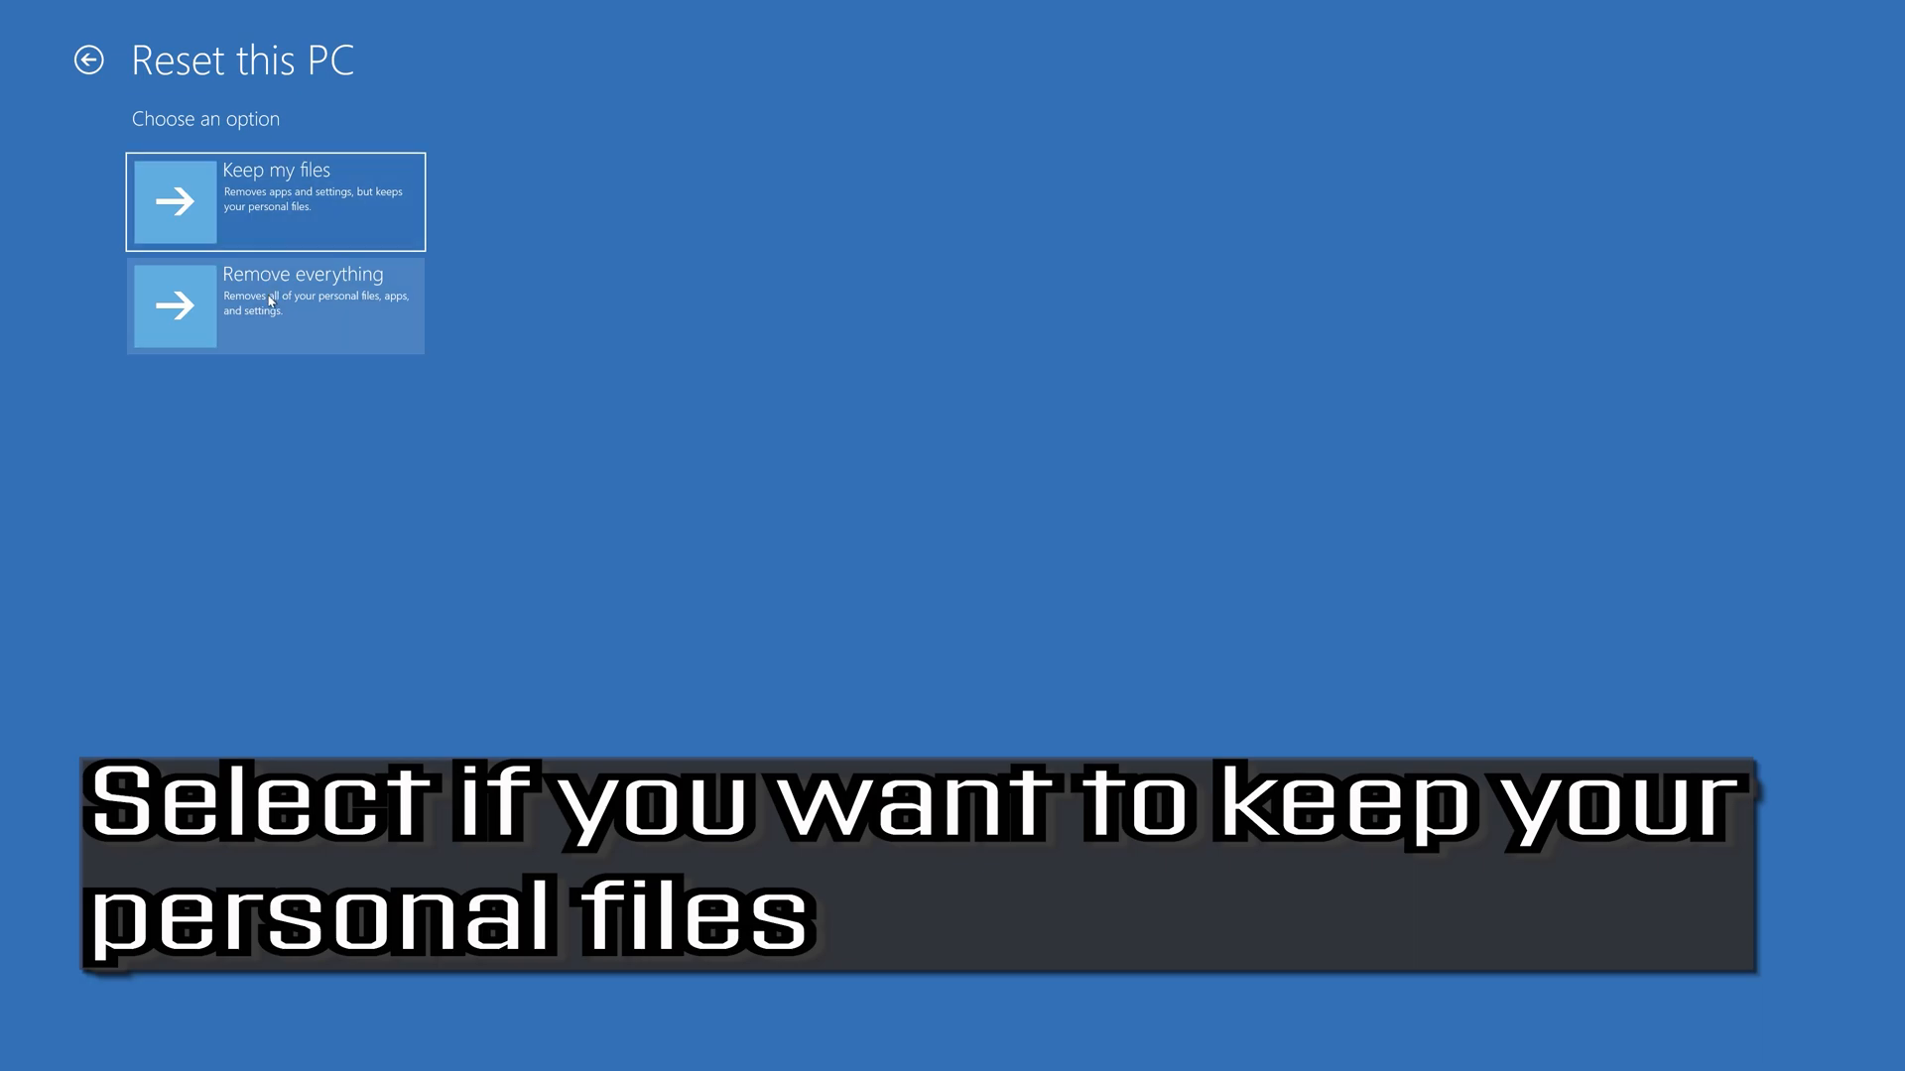
mouse_move(289, 214)
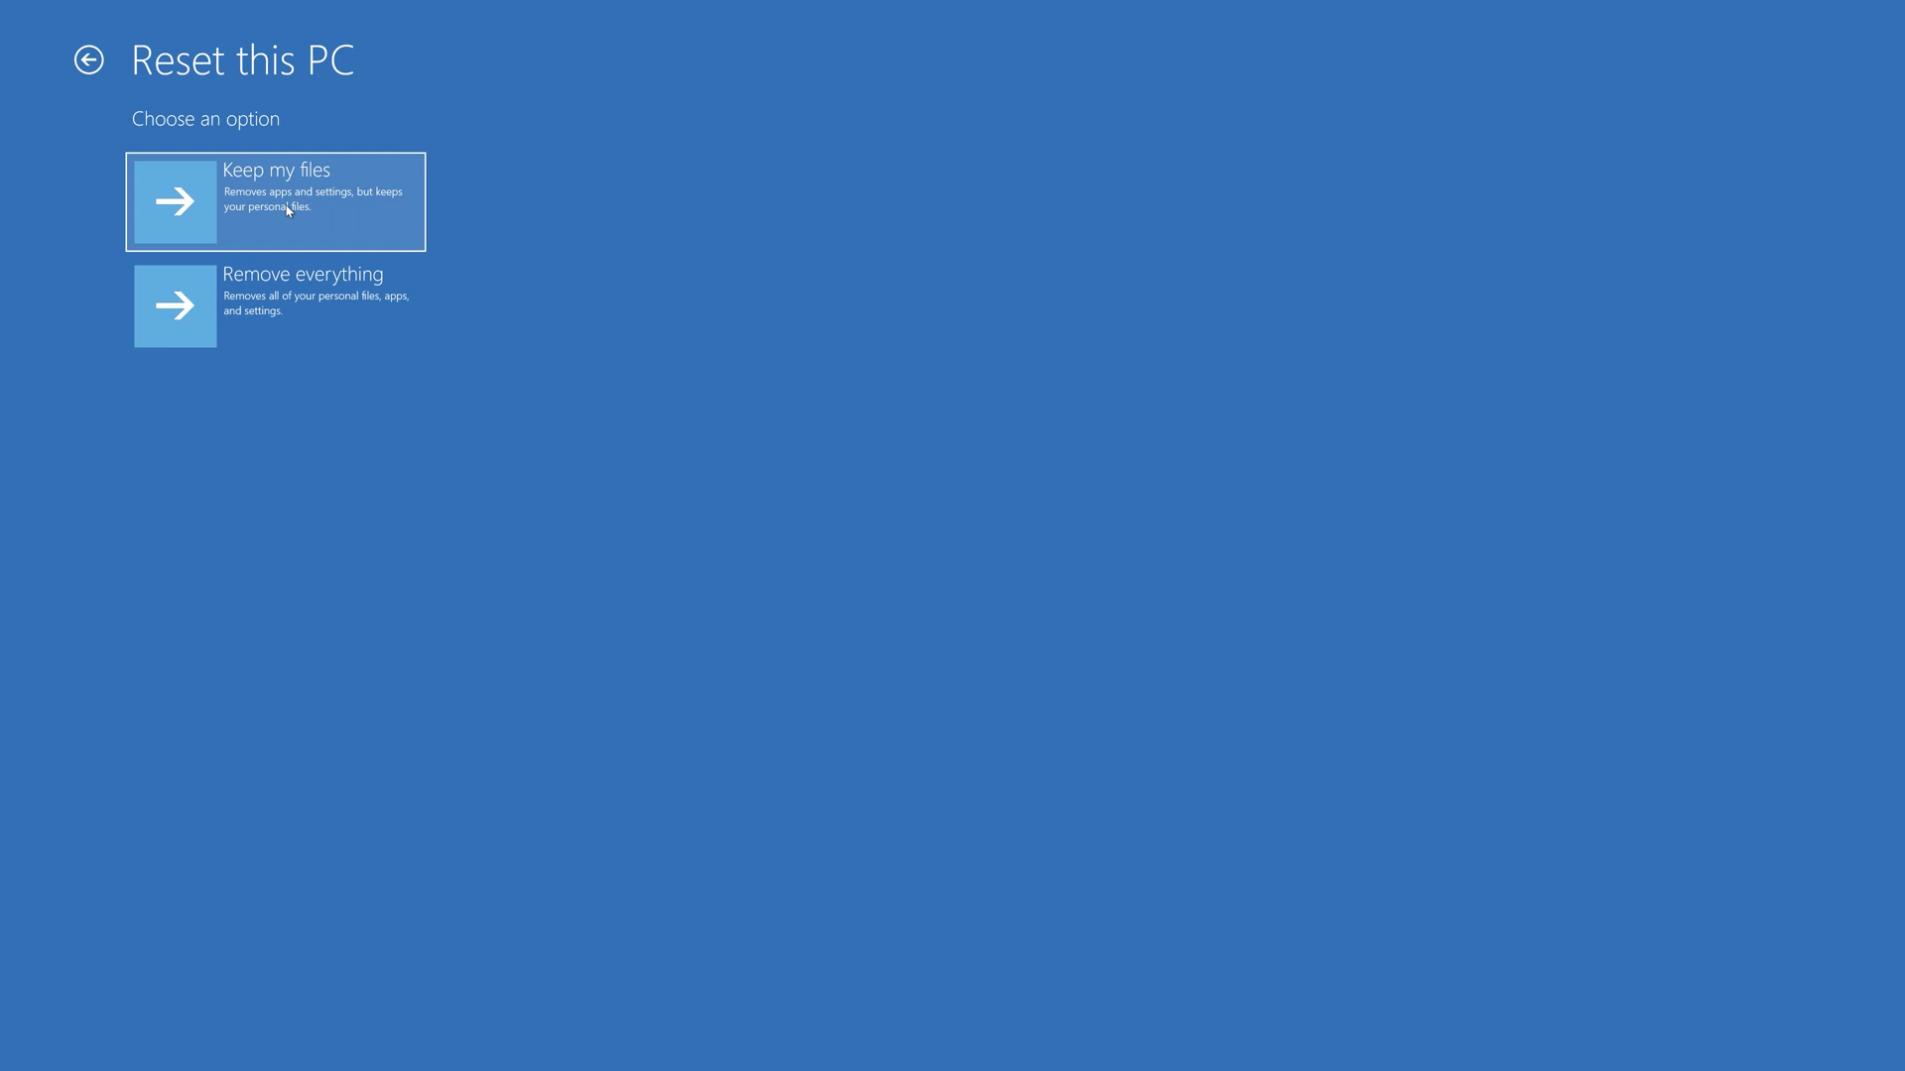
click(277, 201)
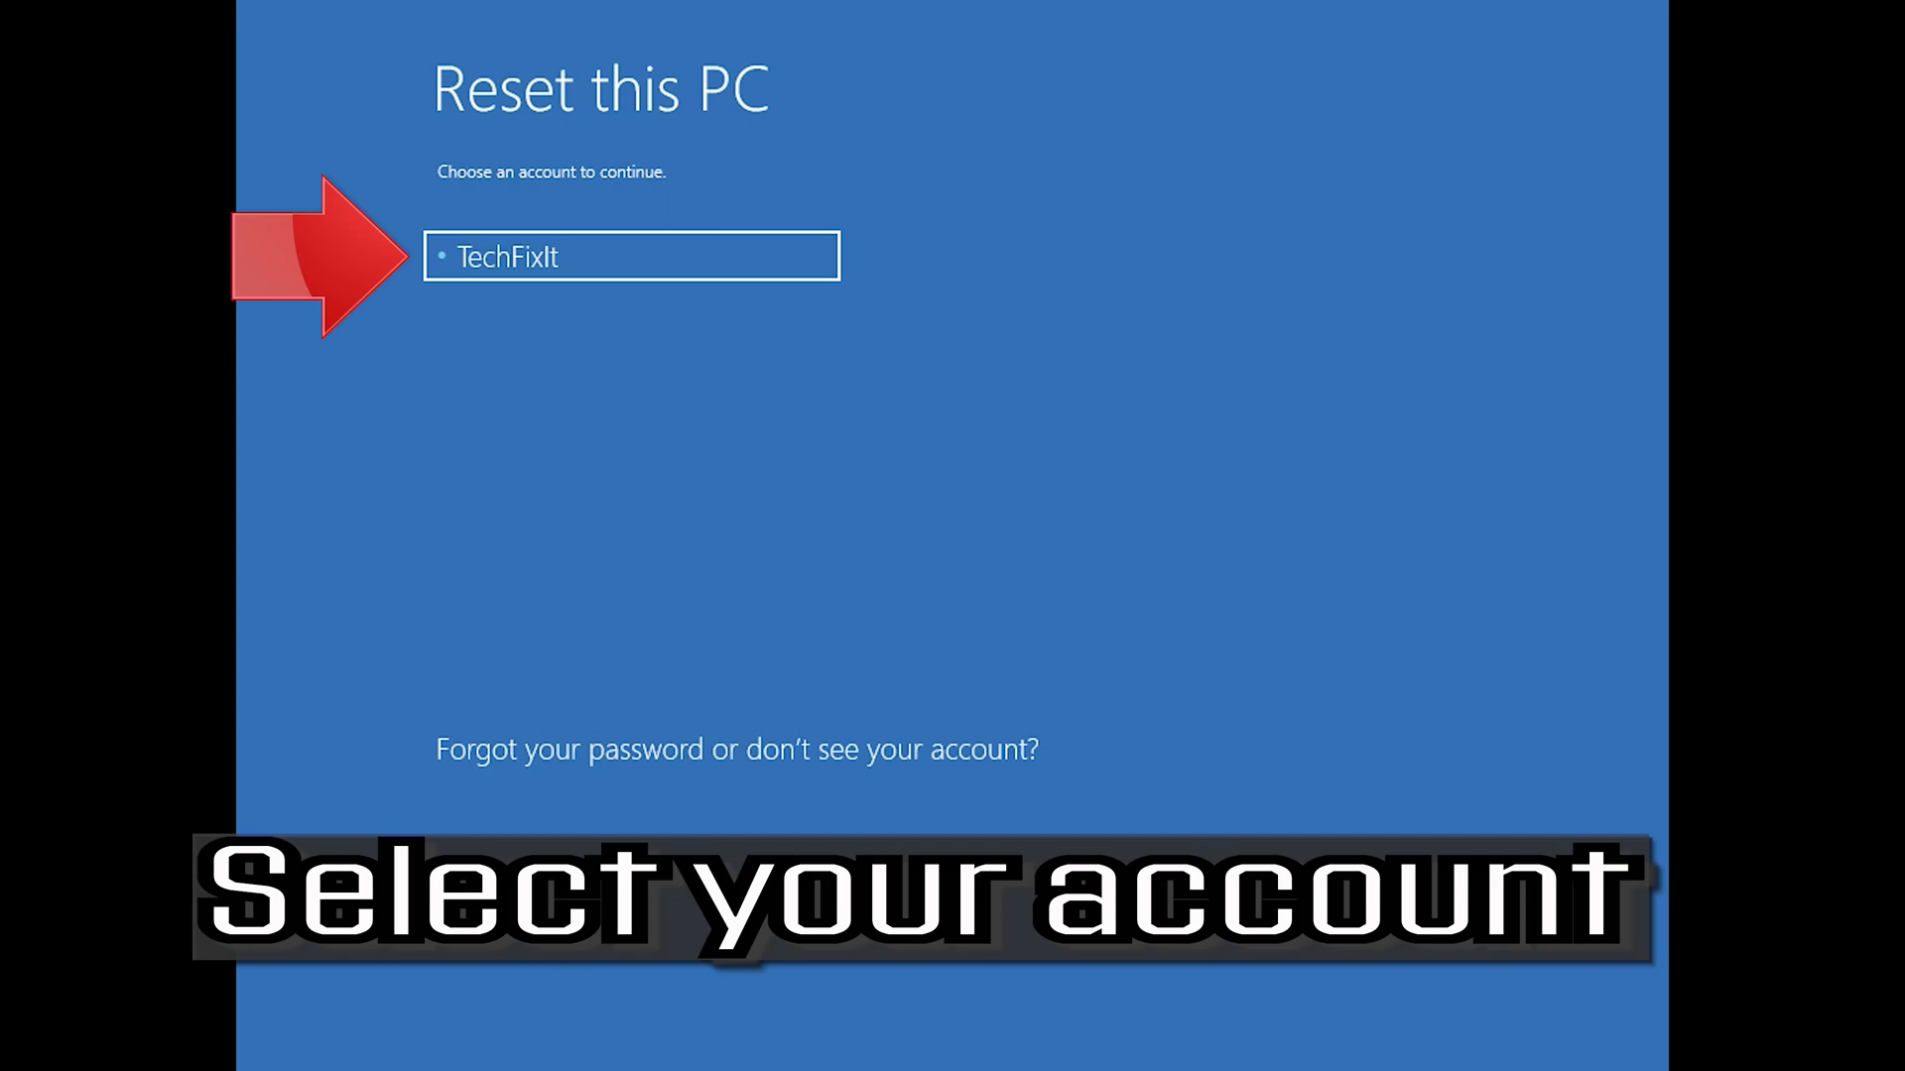
mouse_move(535, 365)
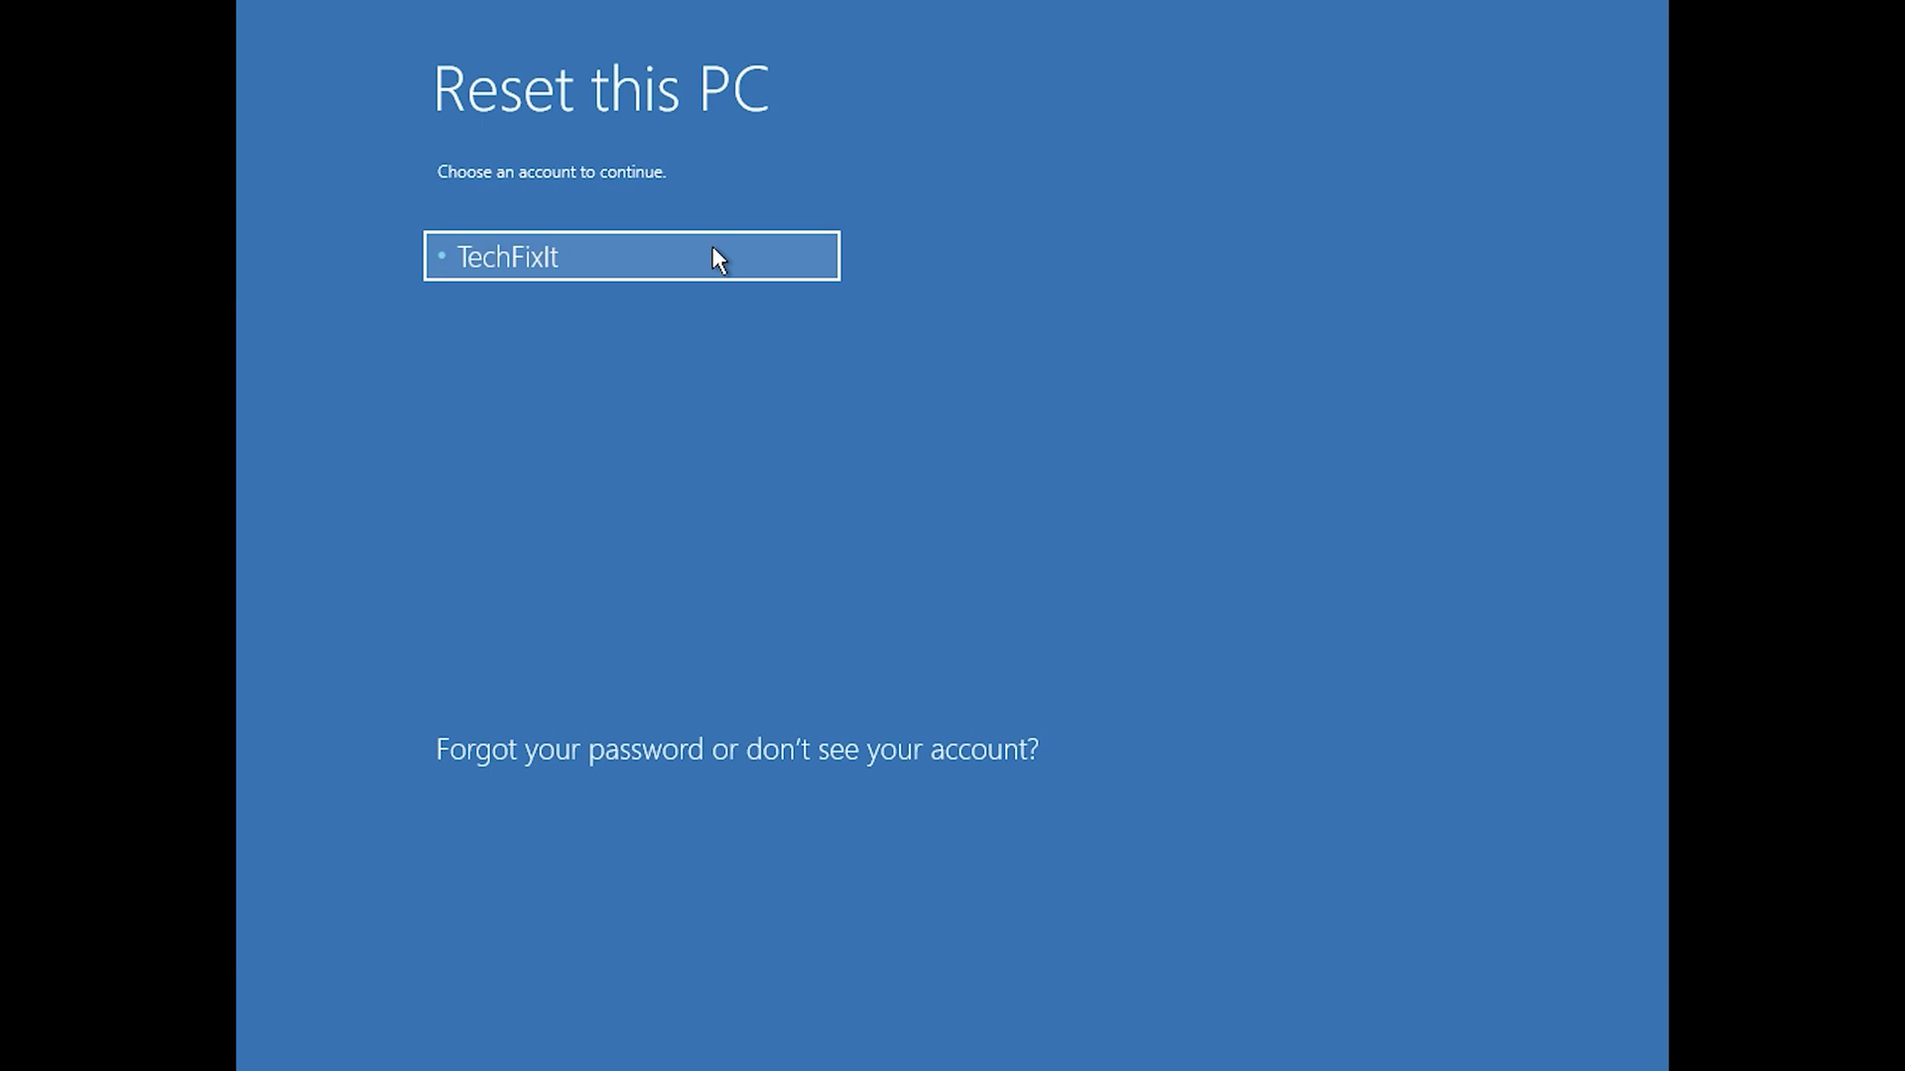
Step: Select the PC's account and continue with an empty password to start the reset
click(630, 257)
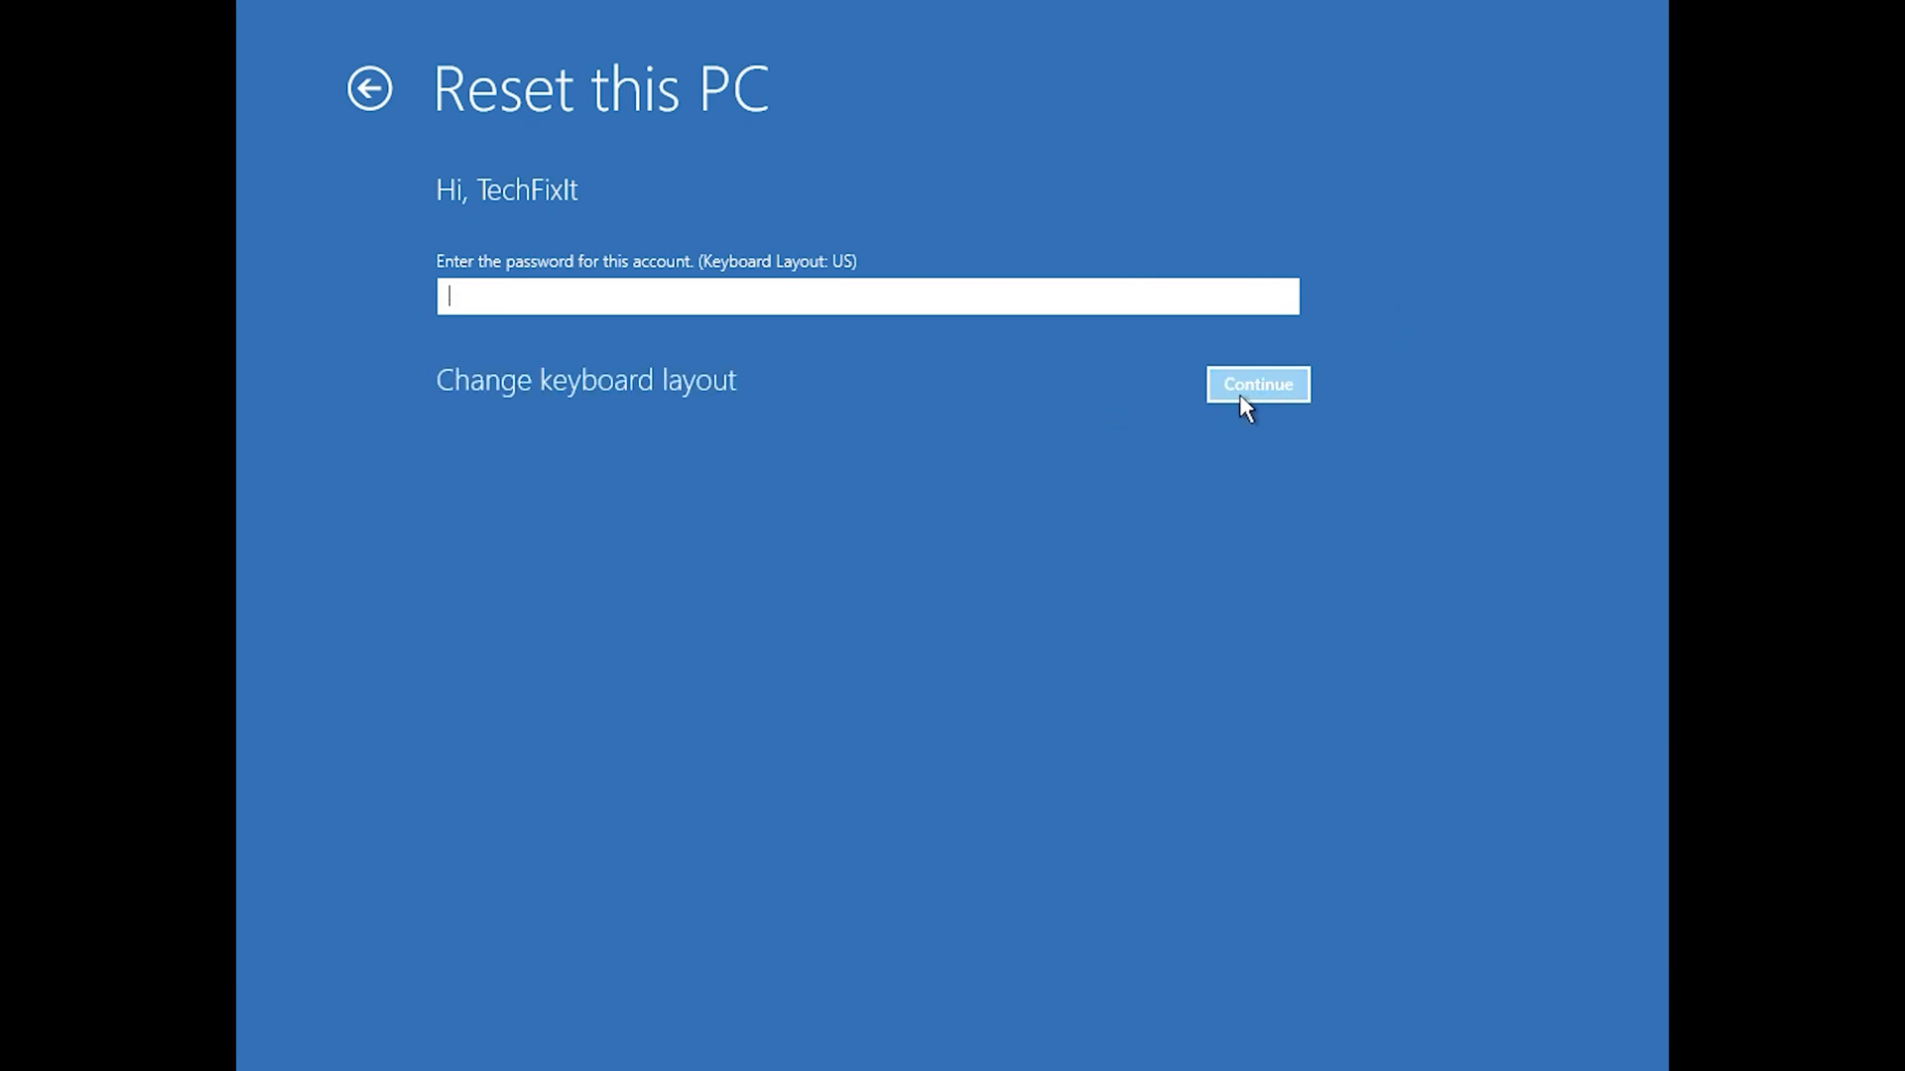
click(1258, 384)
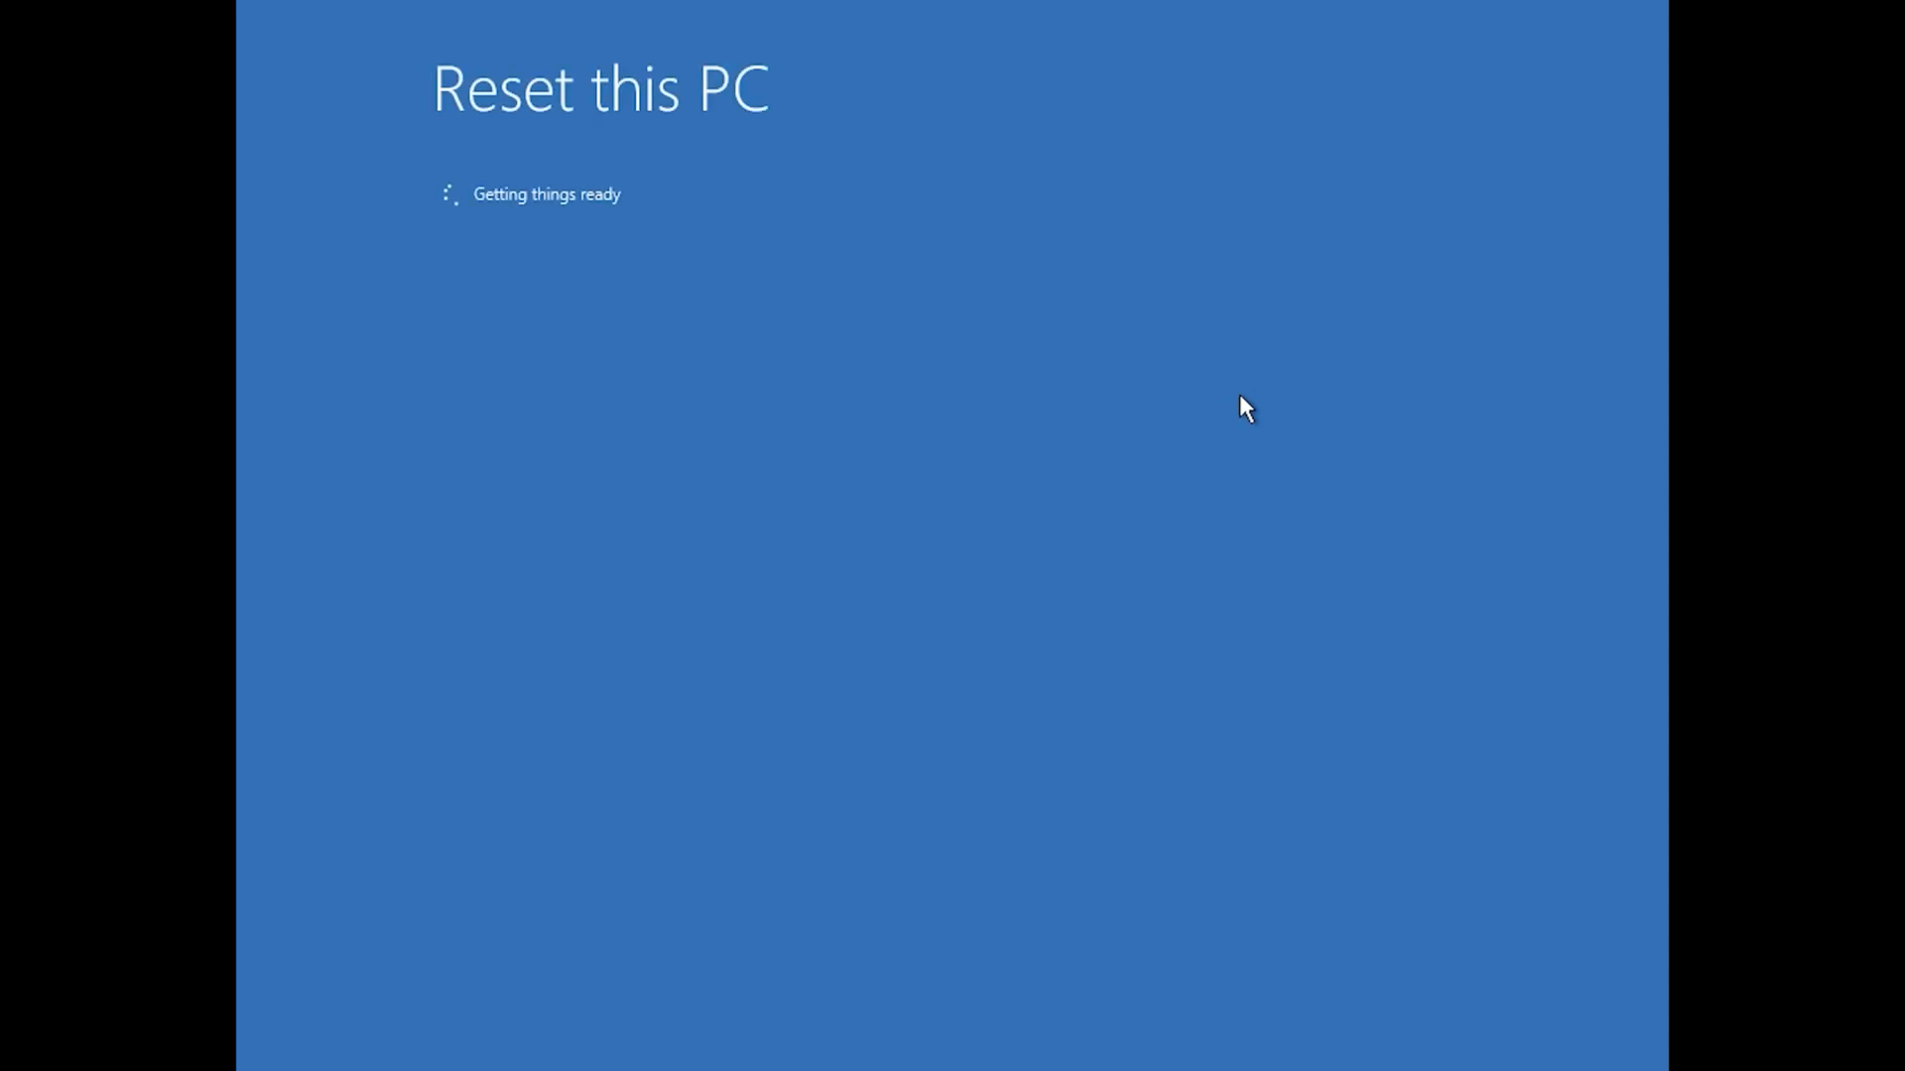